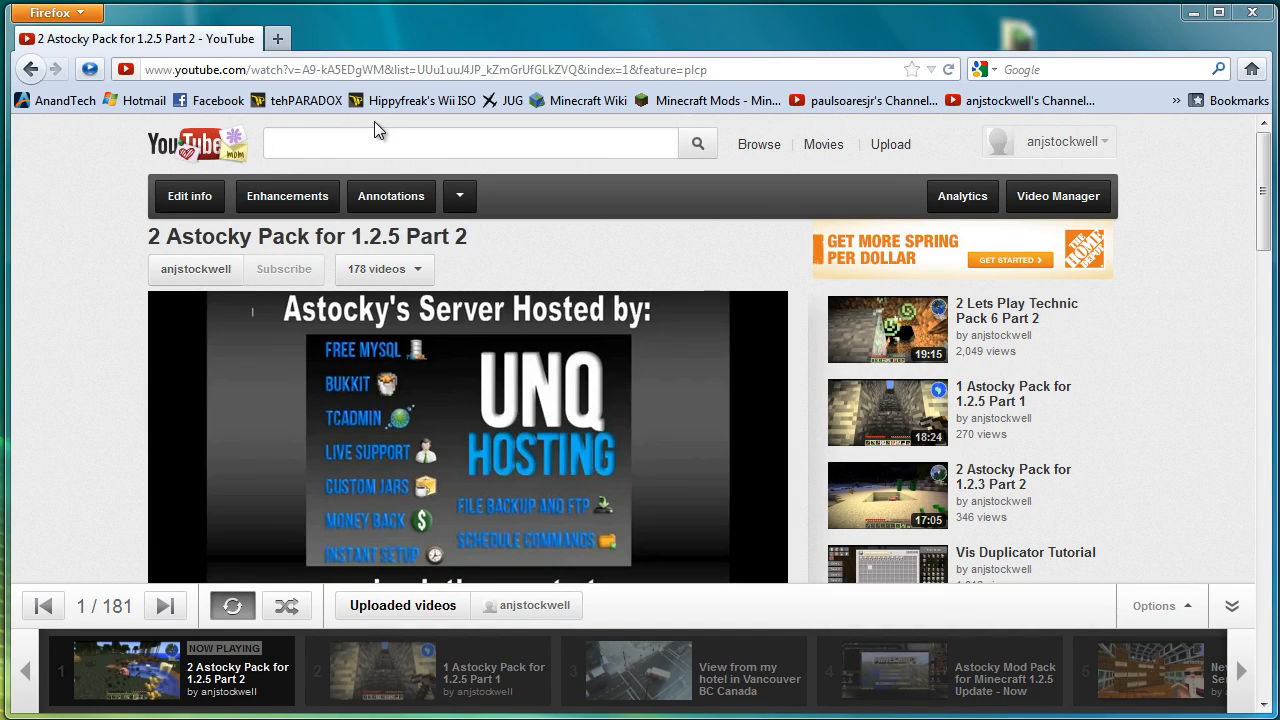
mouse_move(1060, 150)
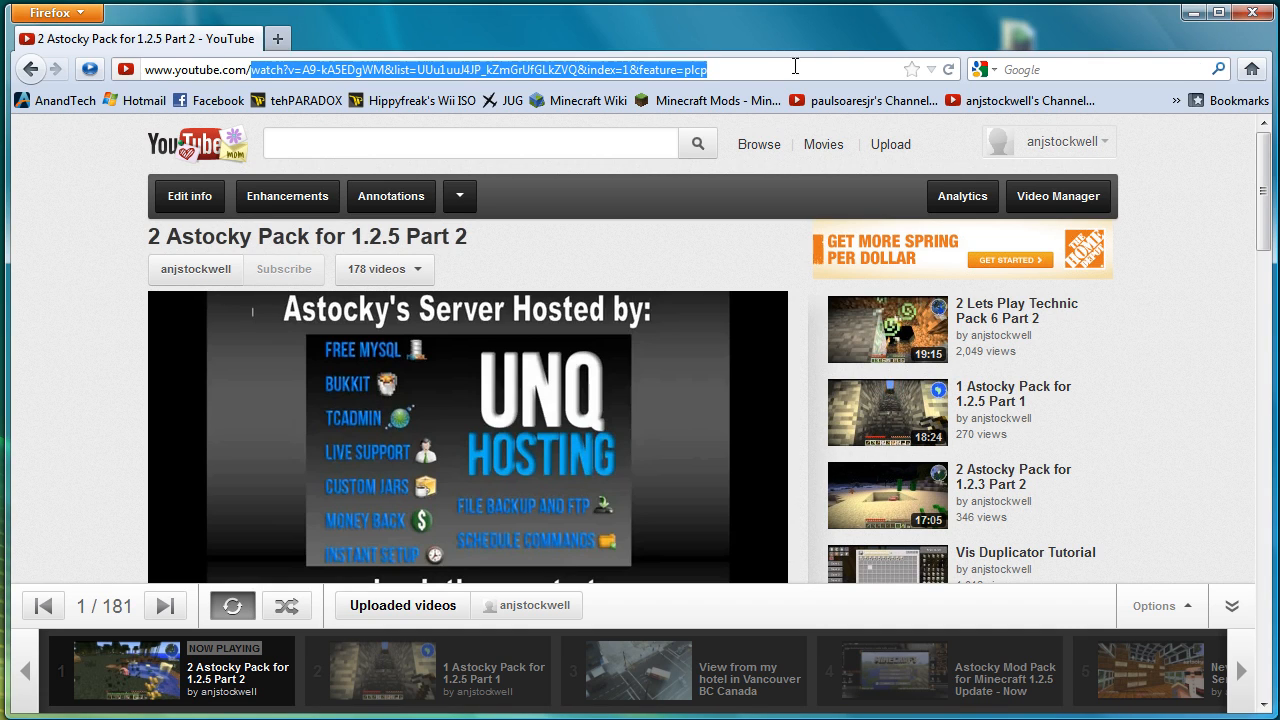
- Go to the YouTube user page, start the Astocky Pack 1.2.5 Part 2 video and reach its description
text(www.youtube.com/user/anjstockwell)
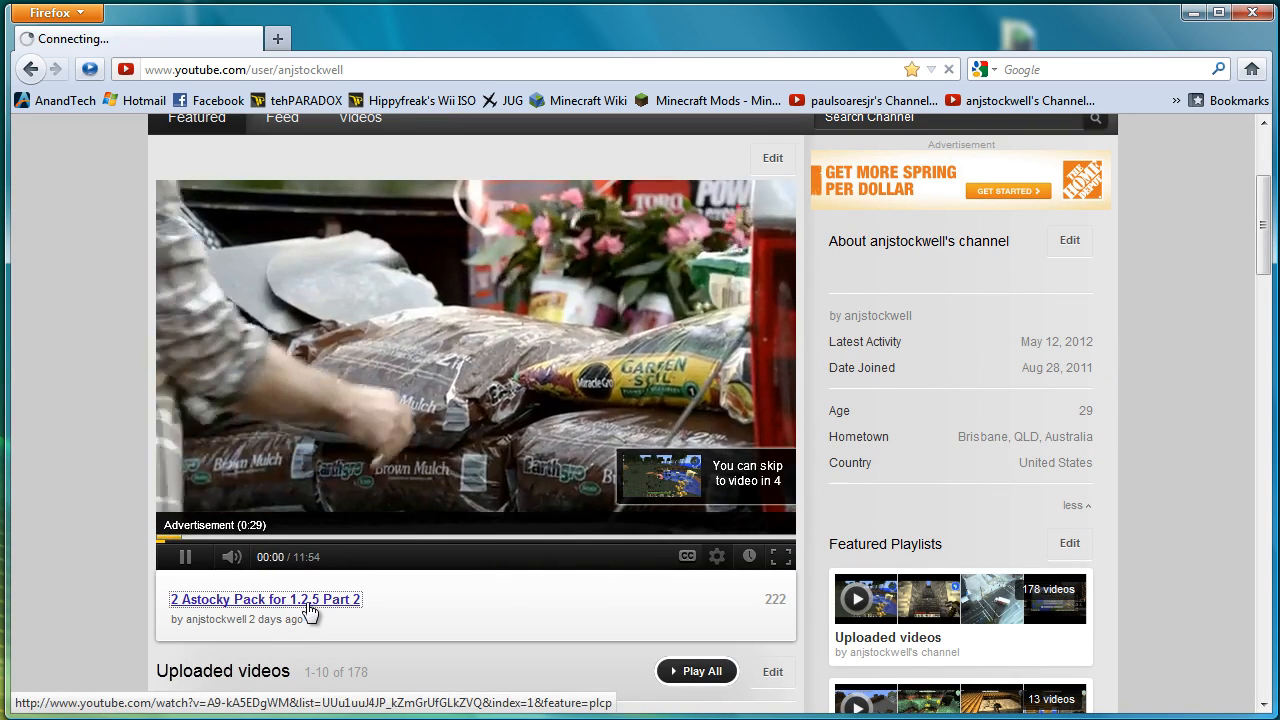
click(264, 600)
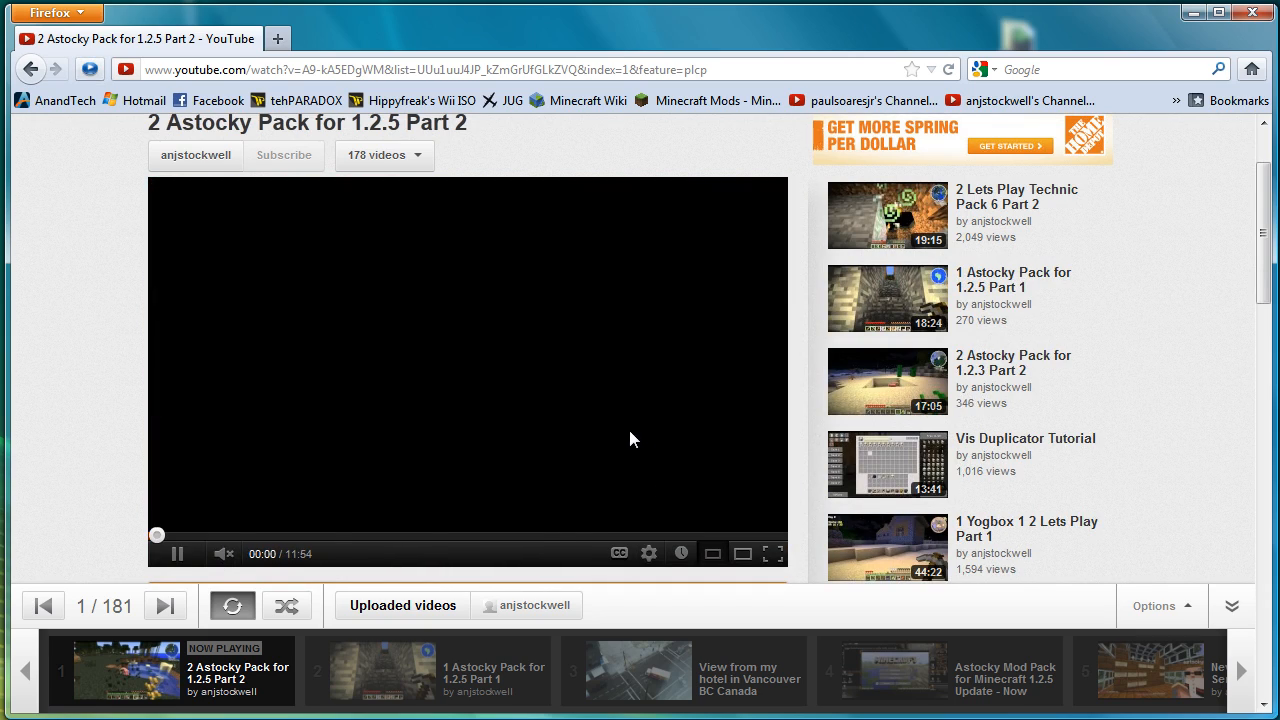
click(176, 552)
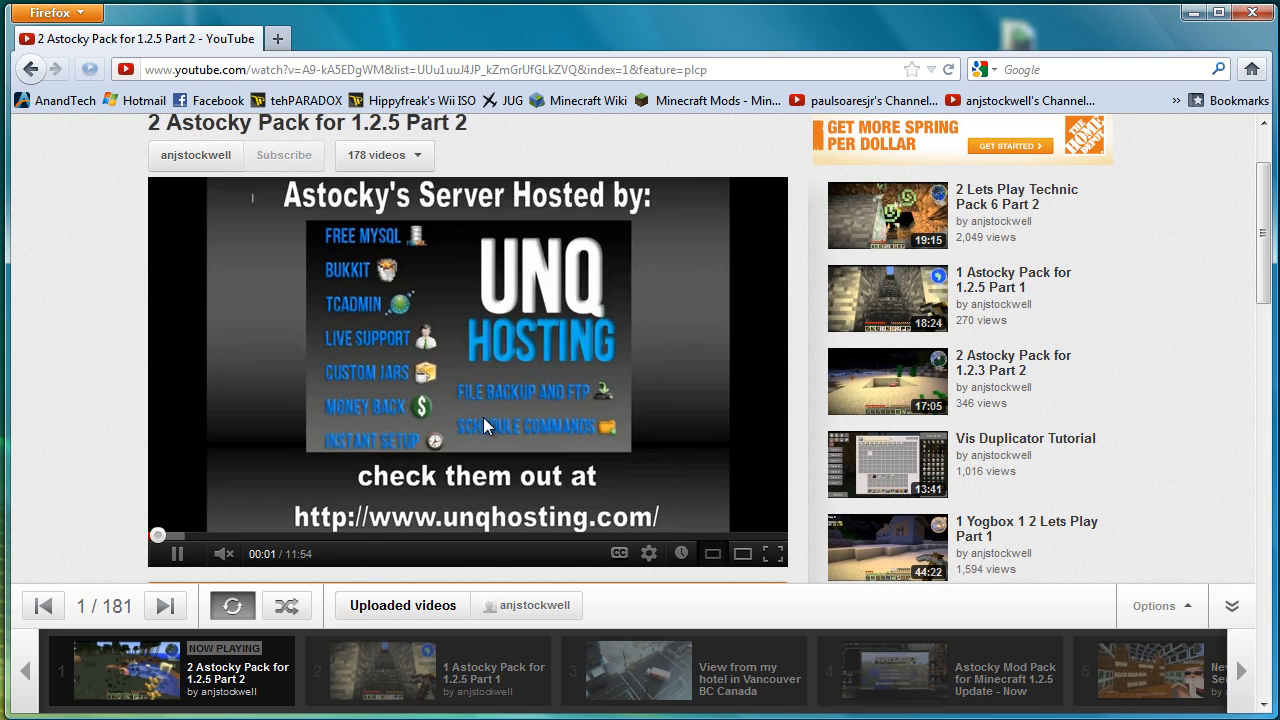
scroll(down, 3)
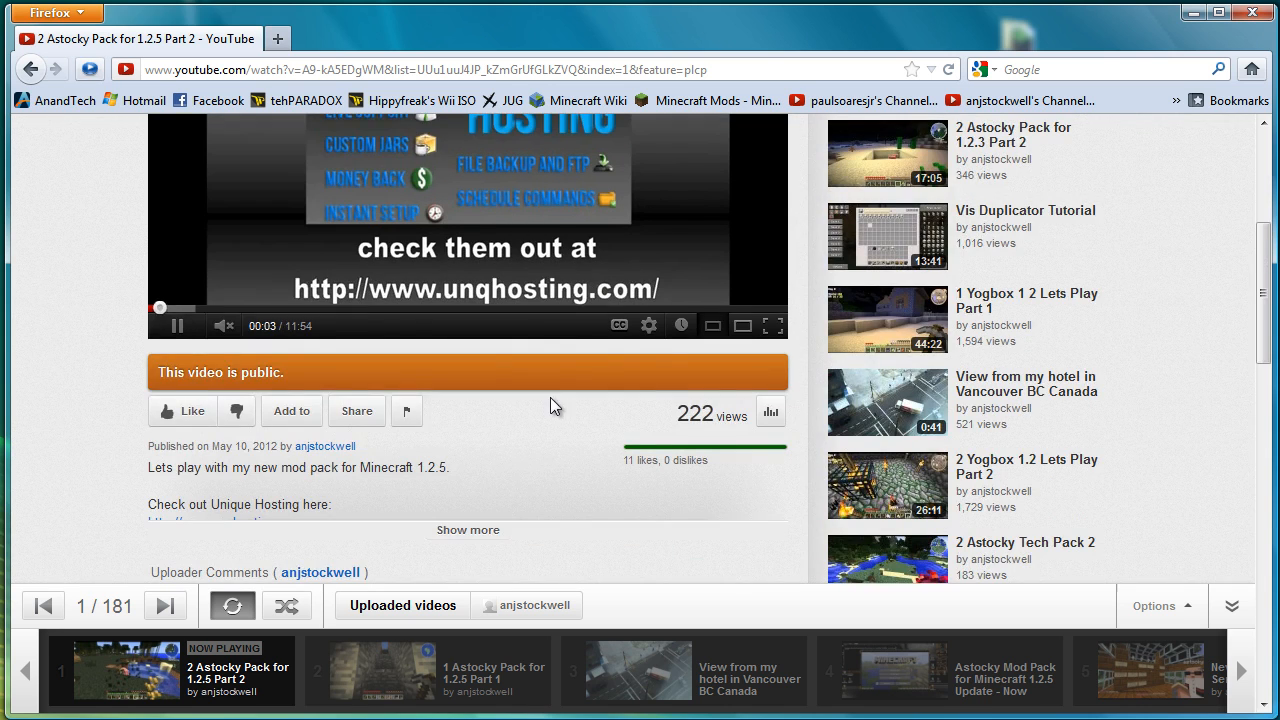
scroll(down, 3)
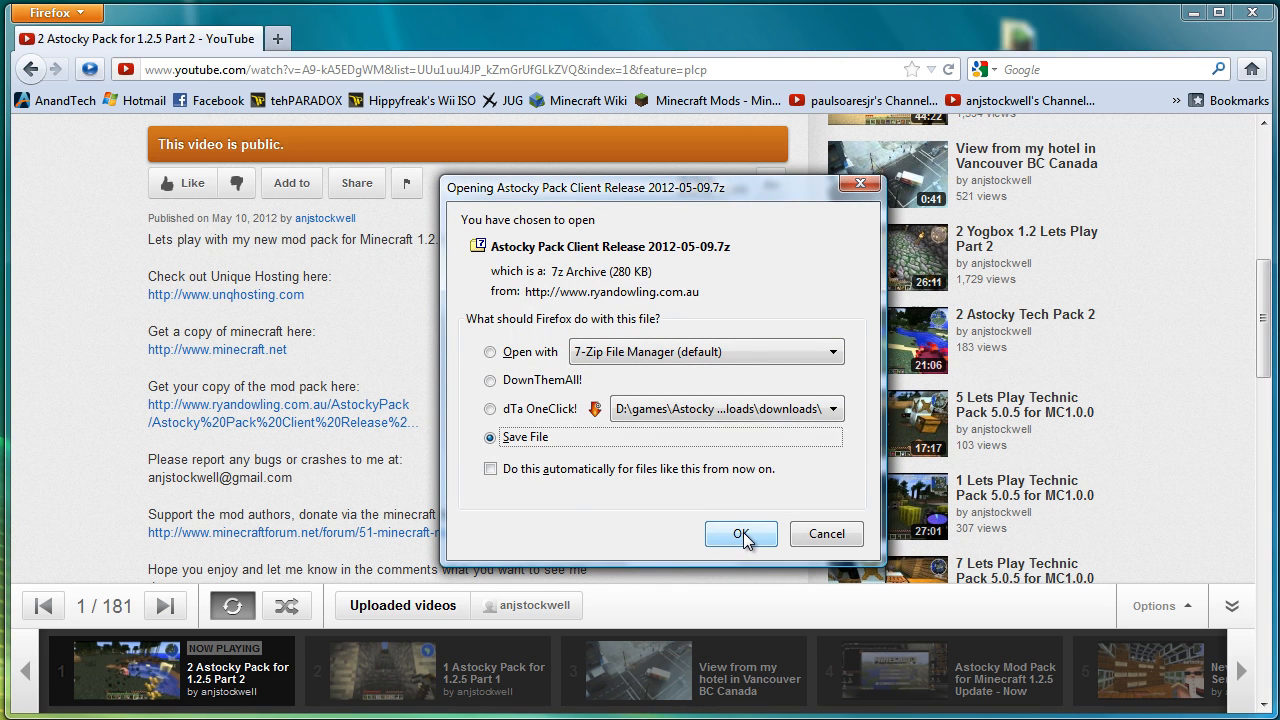
- Save the Astocky Pack Client Release 2012-05-09.7z into games > MineCraft > Astocky Pack > Client
click(740, 532)
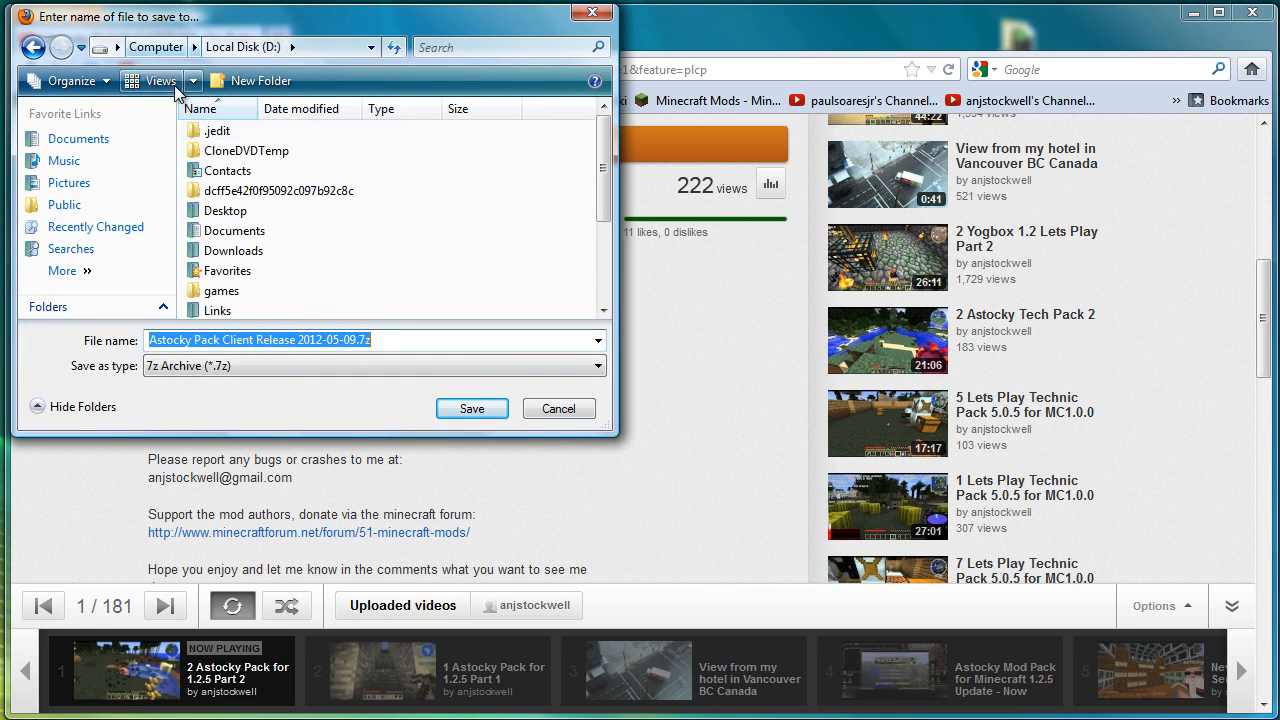
mouse_move(244, 250)
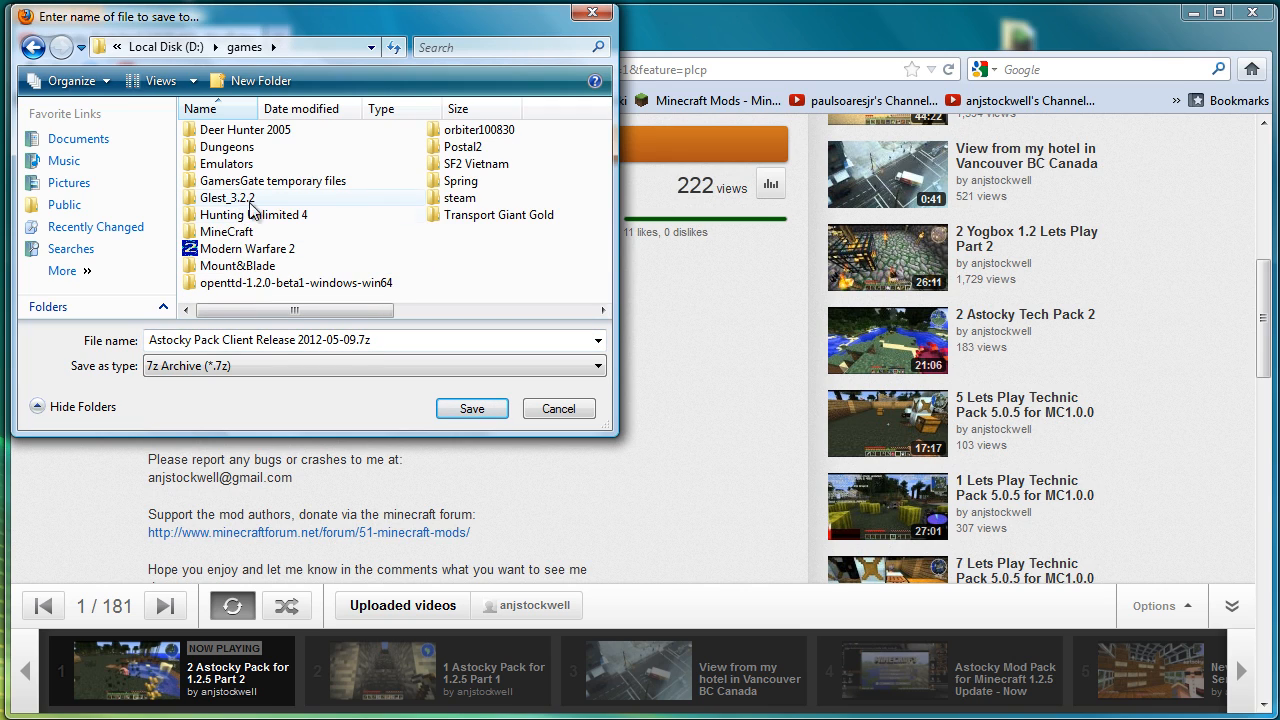
double_click(226, 232)
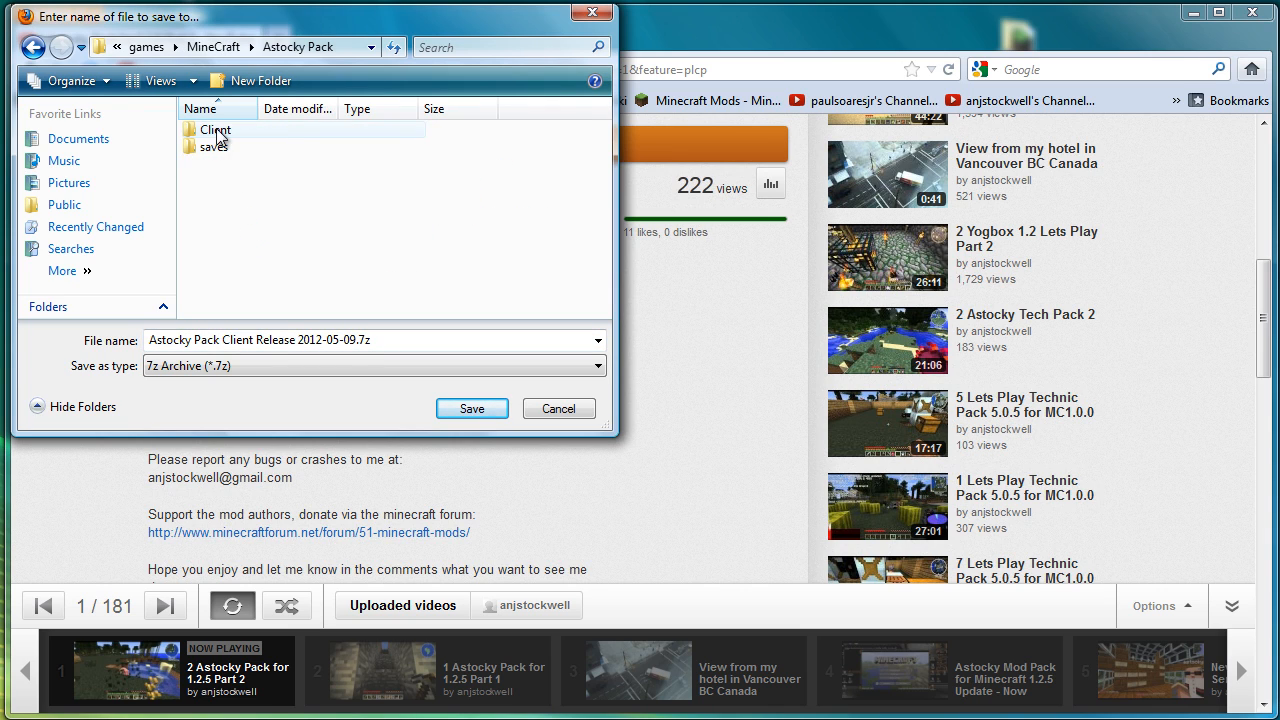
double_click(216, 130)
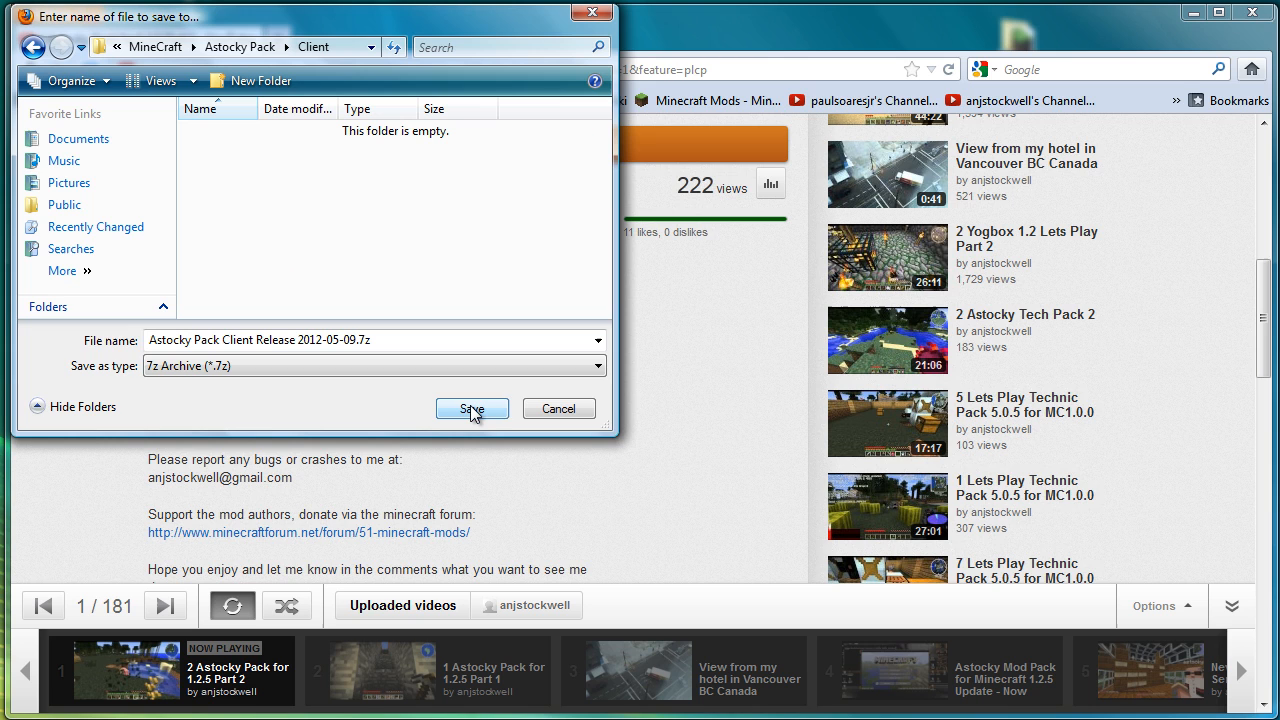
click(472, 408)
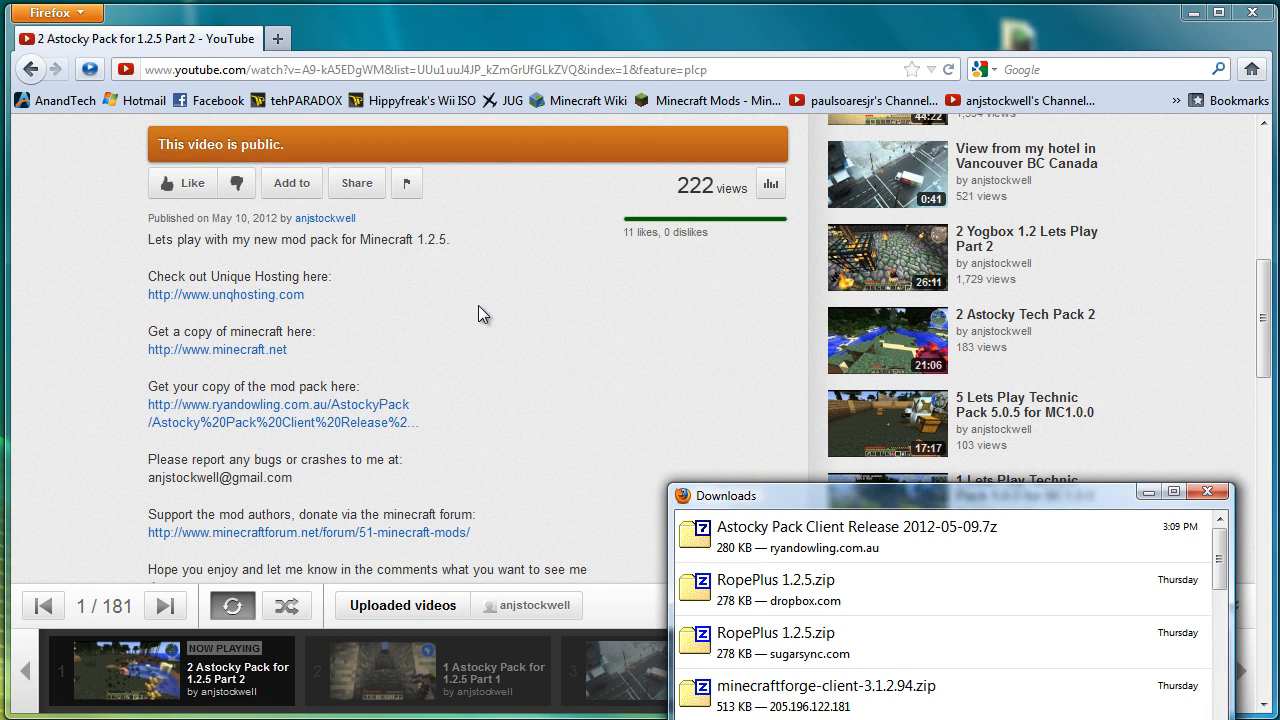
mouse_move(132, 100)
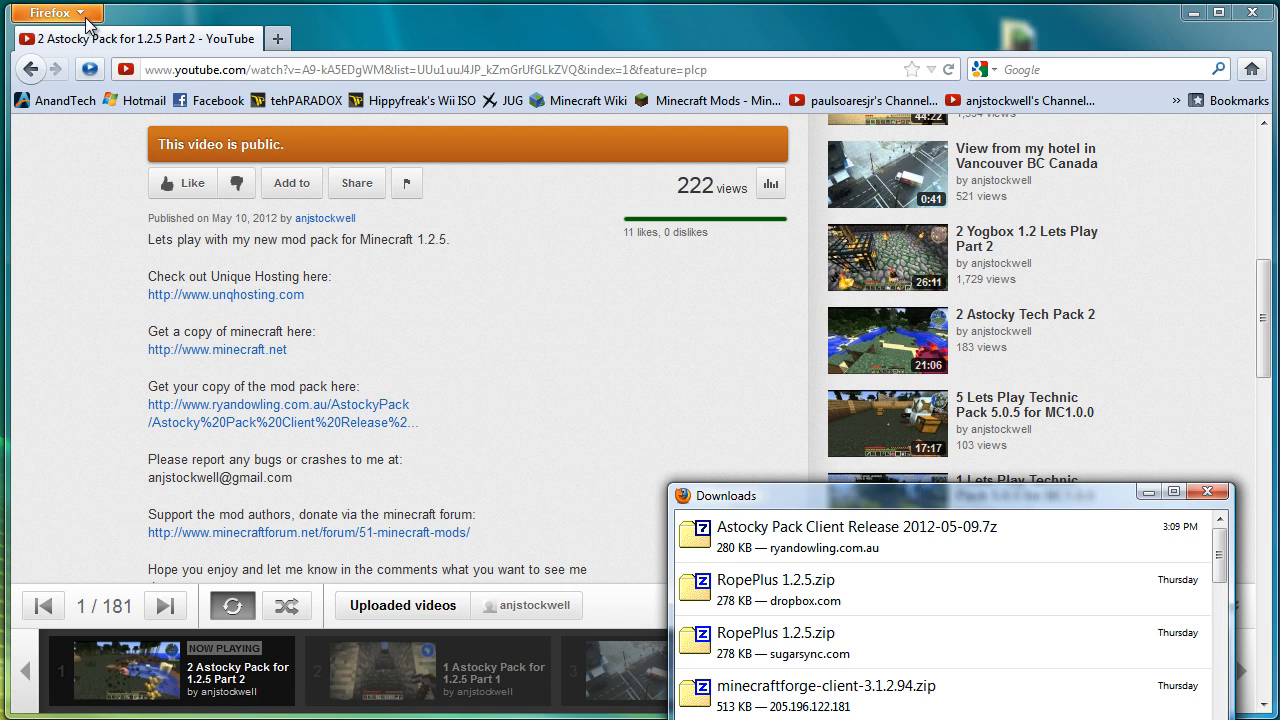
- Review Firefox's download settings (always ask where to save) and cancel without changes
click(50, 12)
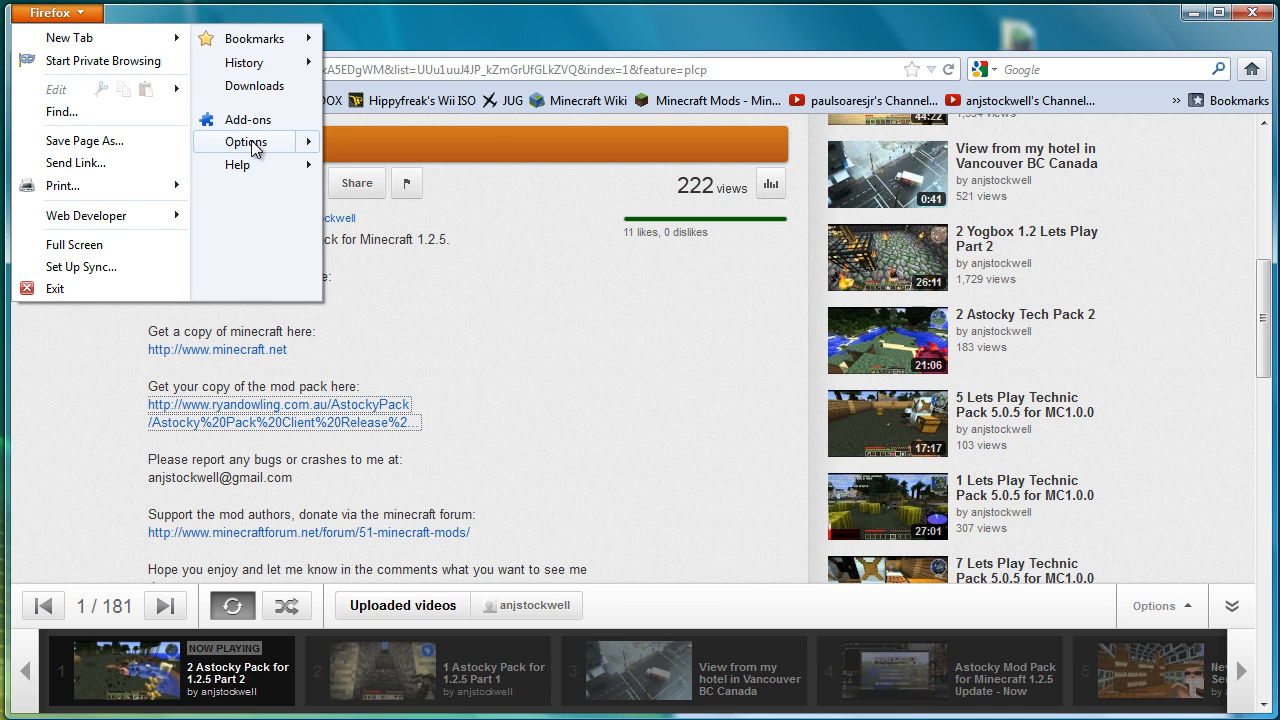
click(244, 140)
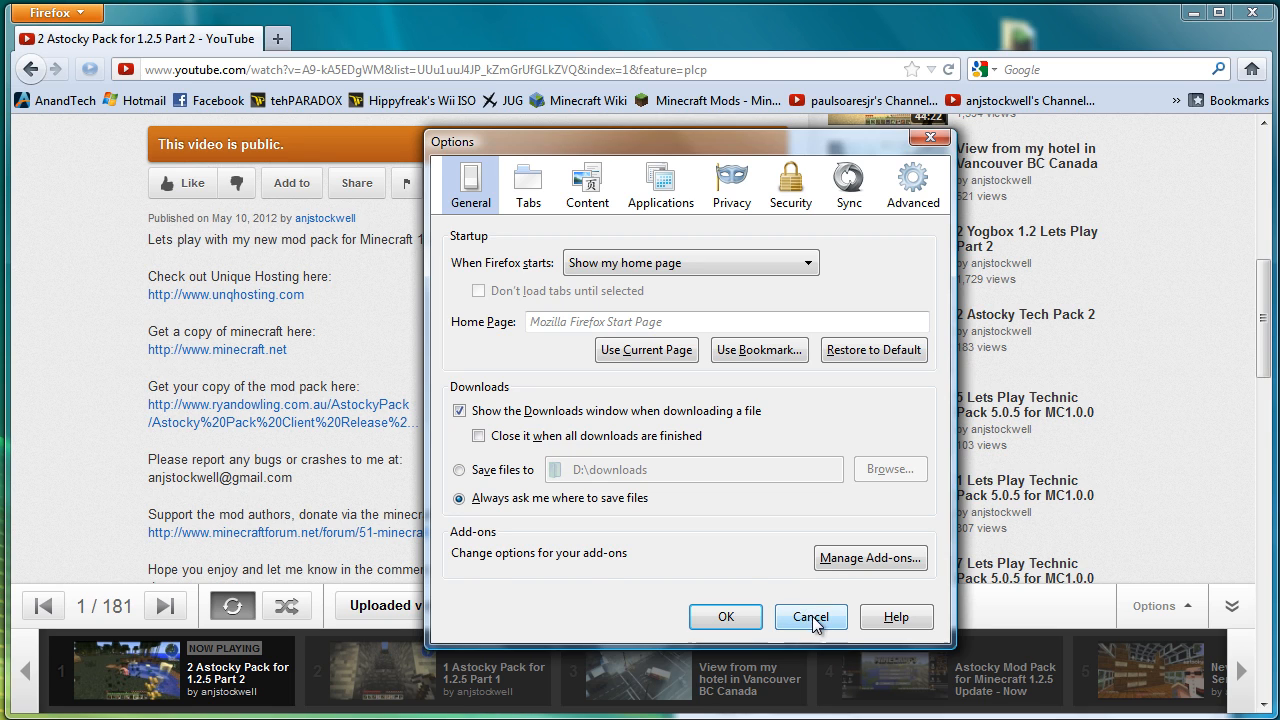
click(810, 616)
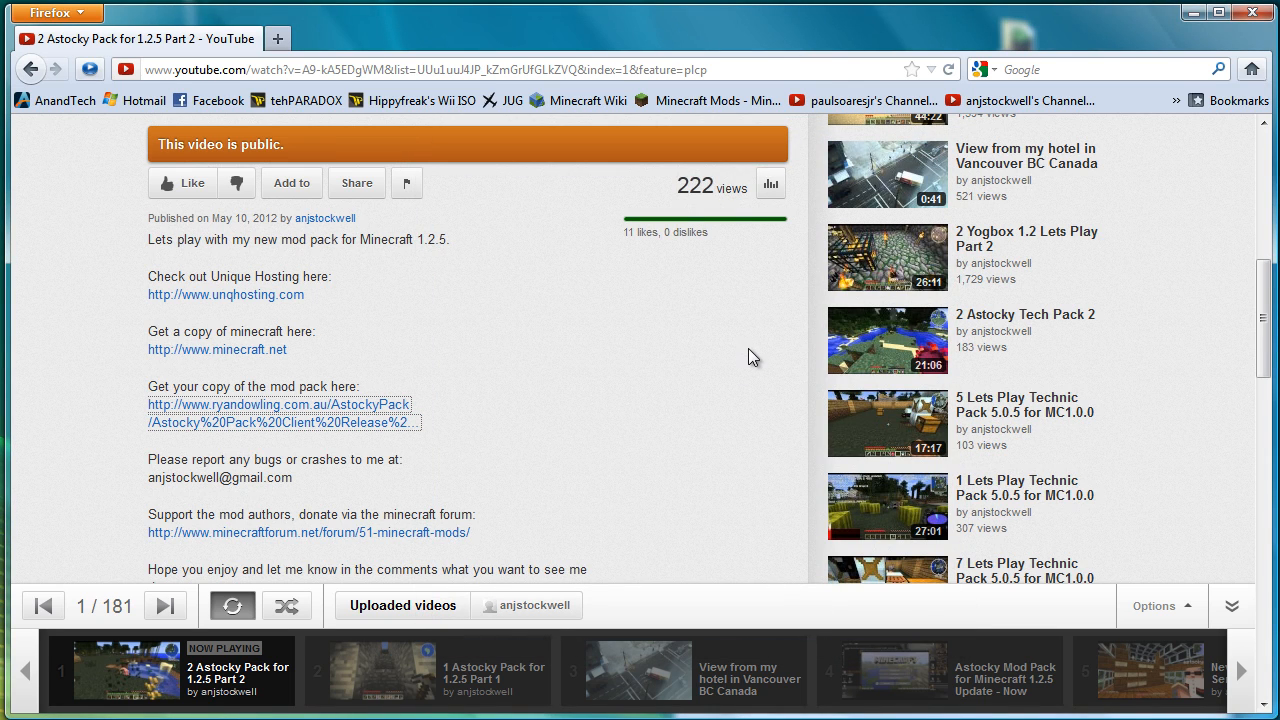
mouse_move(818, 164)
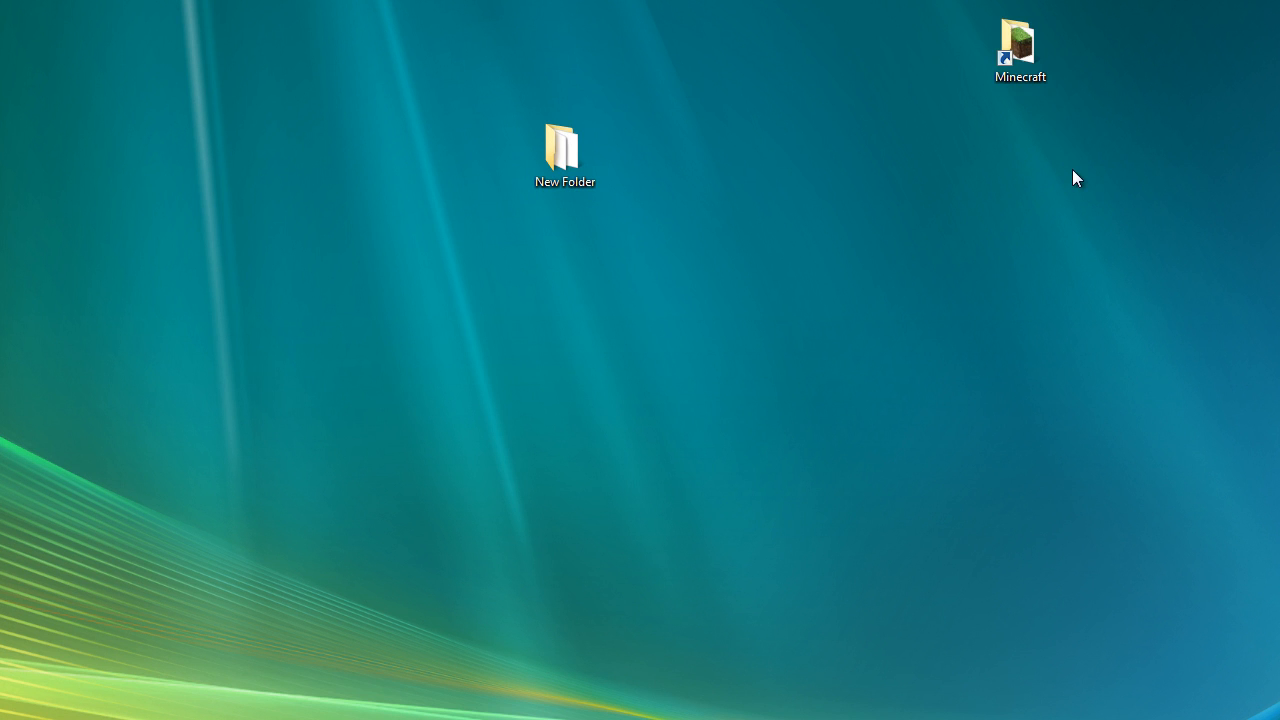
- Extract the .7z archive into the Client folder with 7-Zip Extract Here
double_click(564, 148)
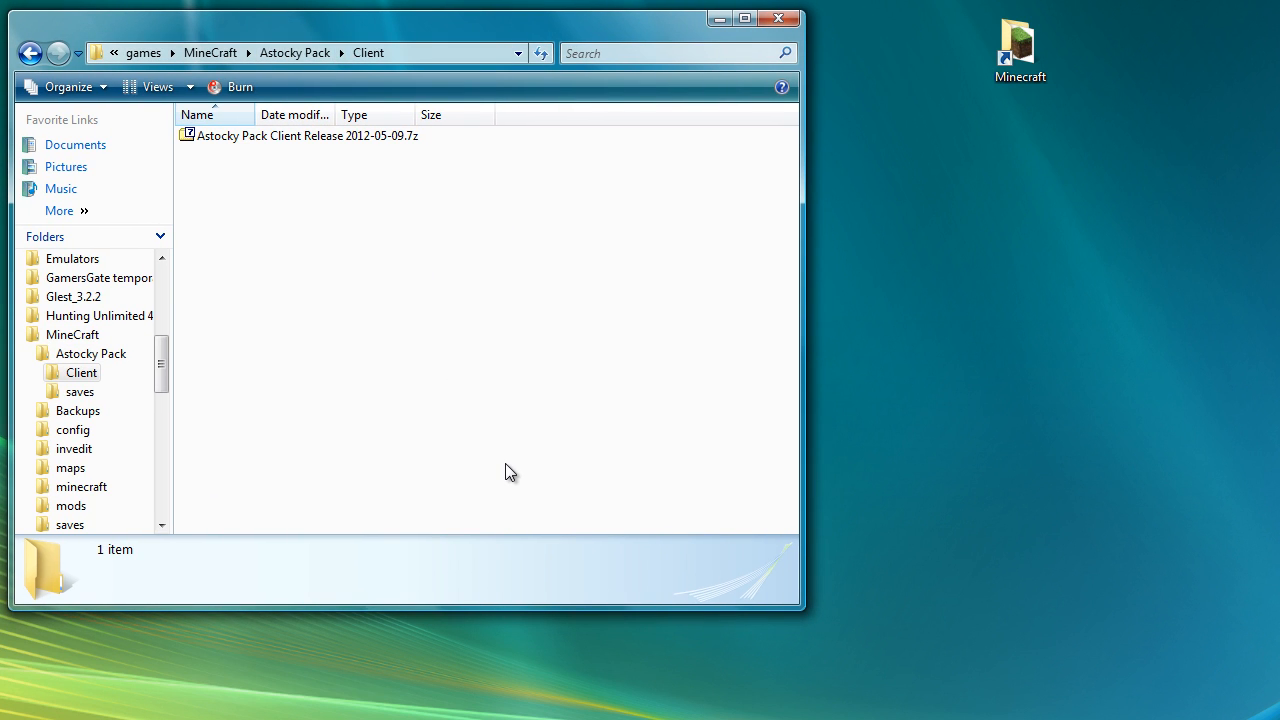
right_click(308, 136)
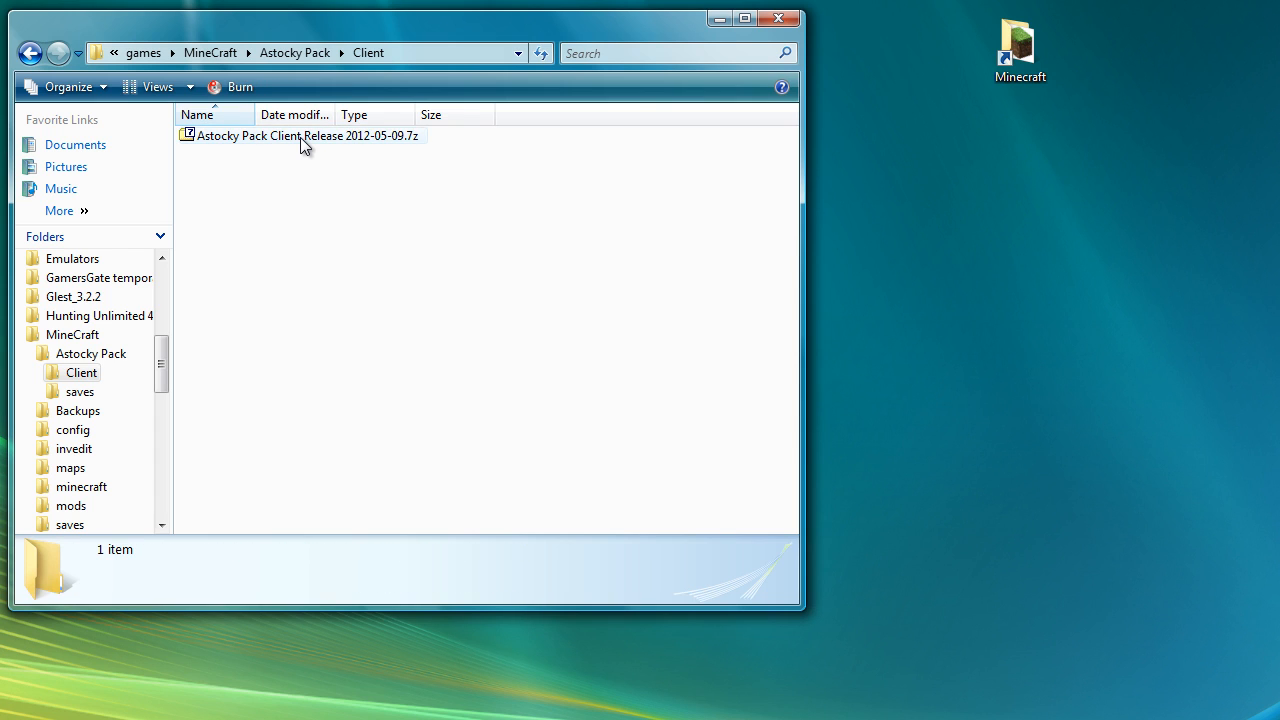
right_click(300, 136)
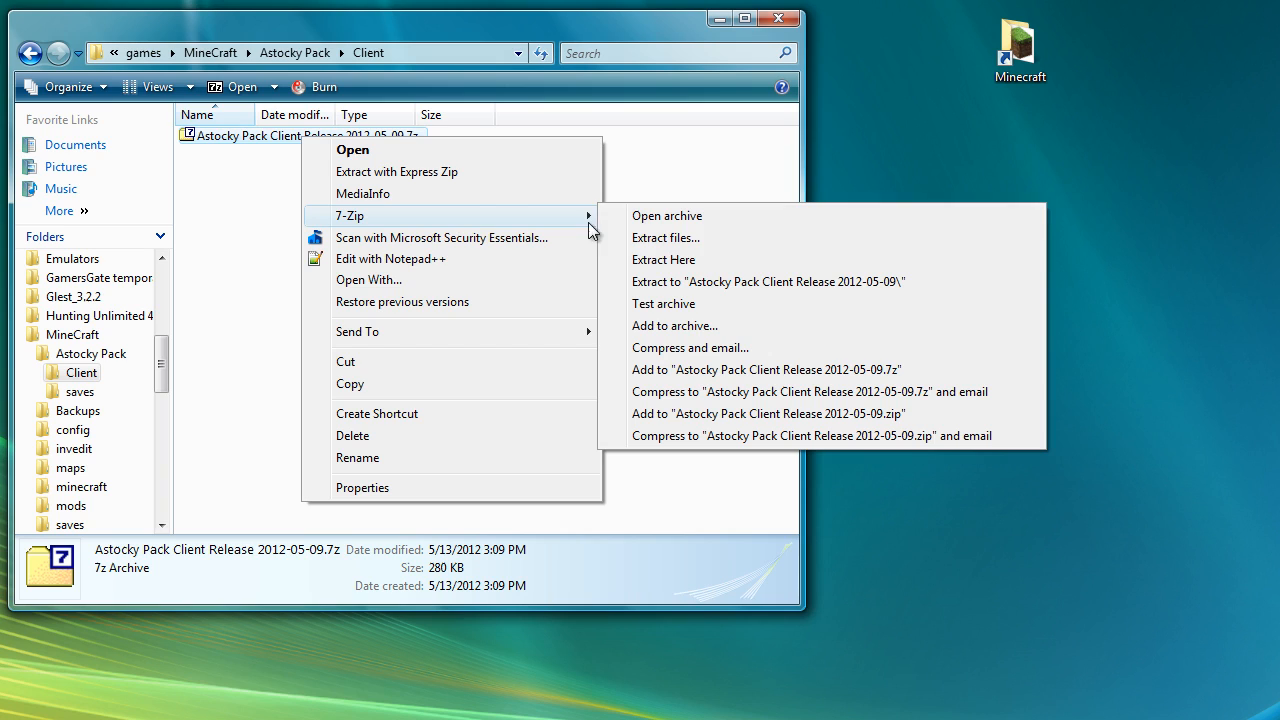
mouse_move(694, 196)
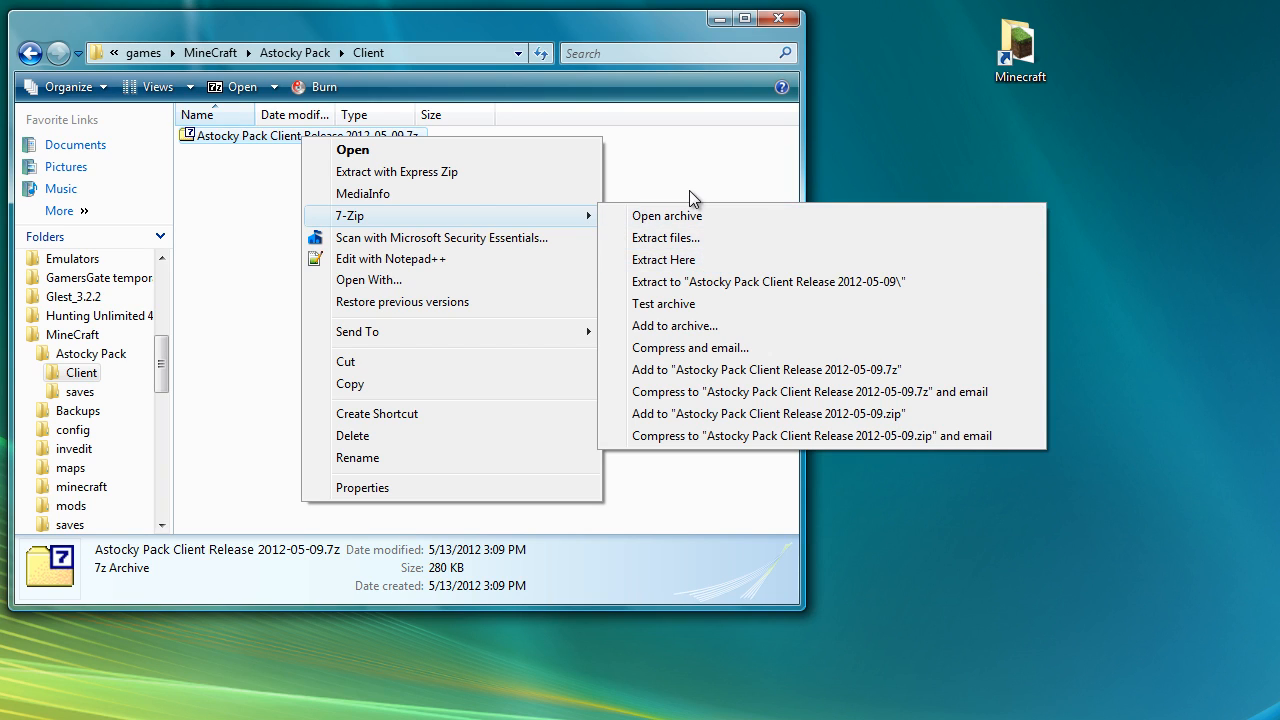
mouse_move(664, 260)
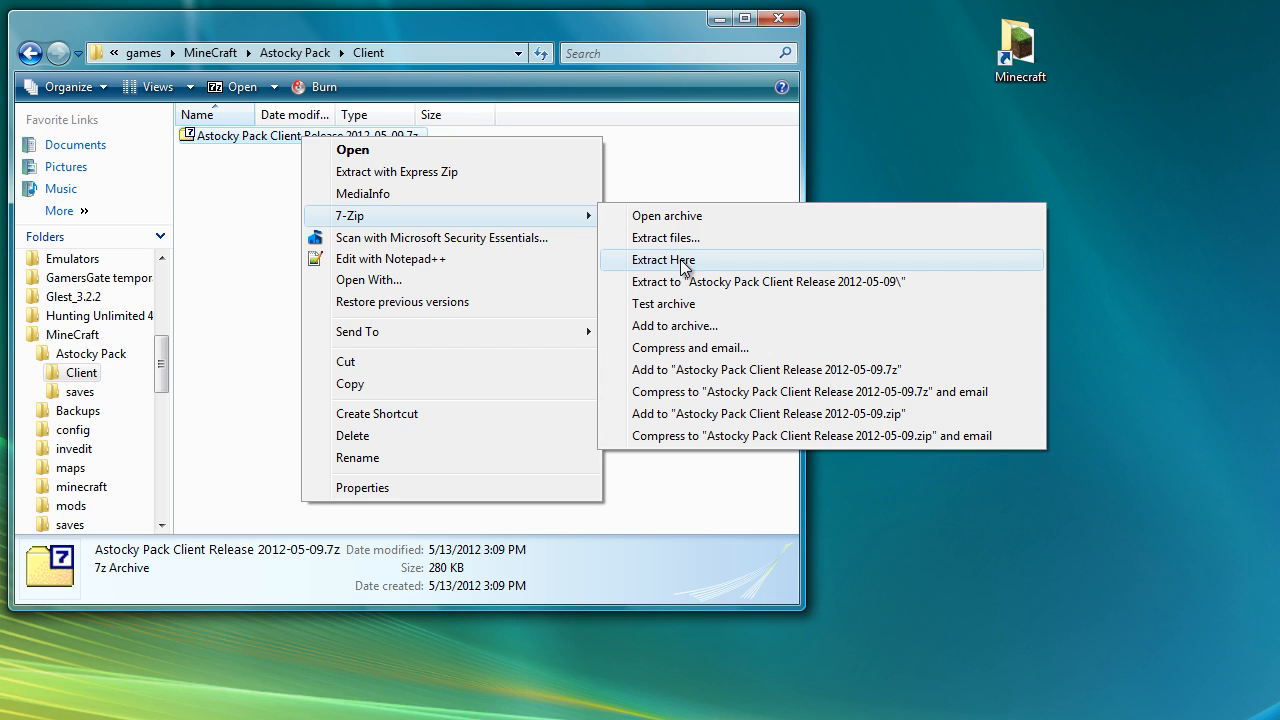
click(664, 260)
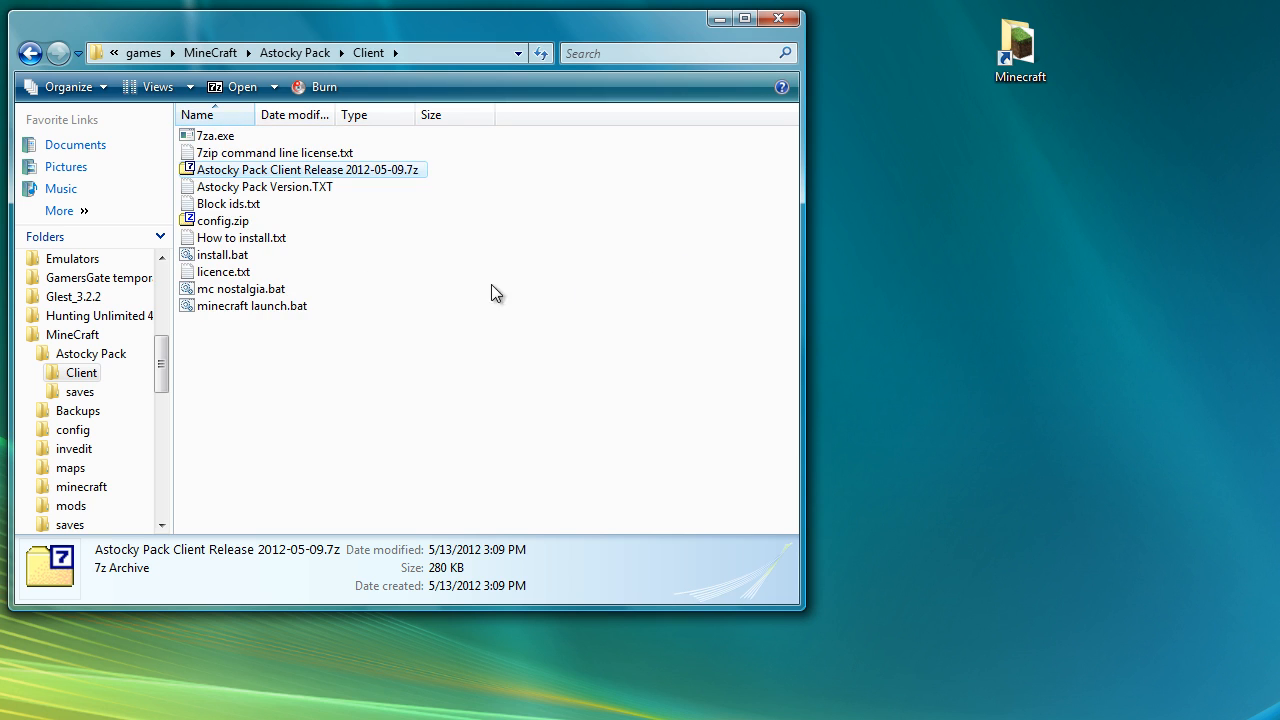
- Read How to install.txt in Notepad++ and run the pack's install.bat script
click(252, 304)
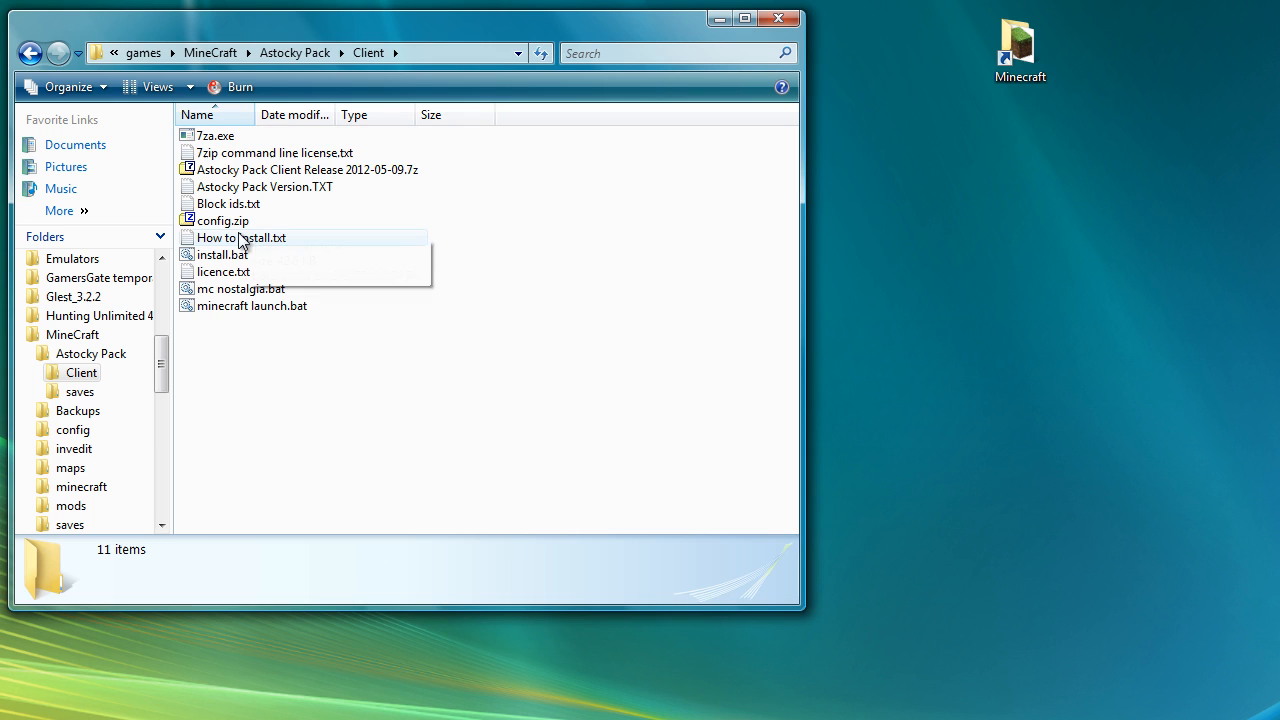
click(222, 254)
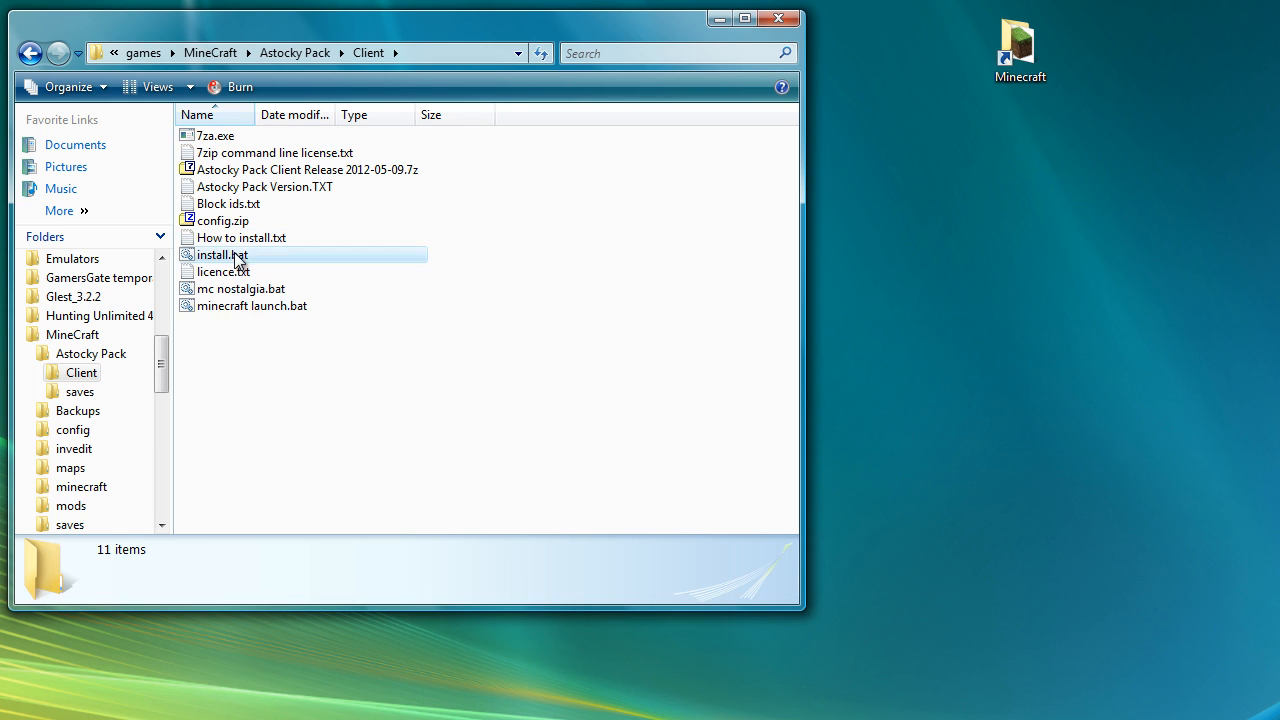
double_click(220, 254)
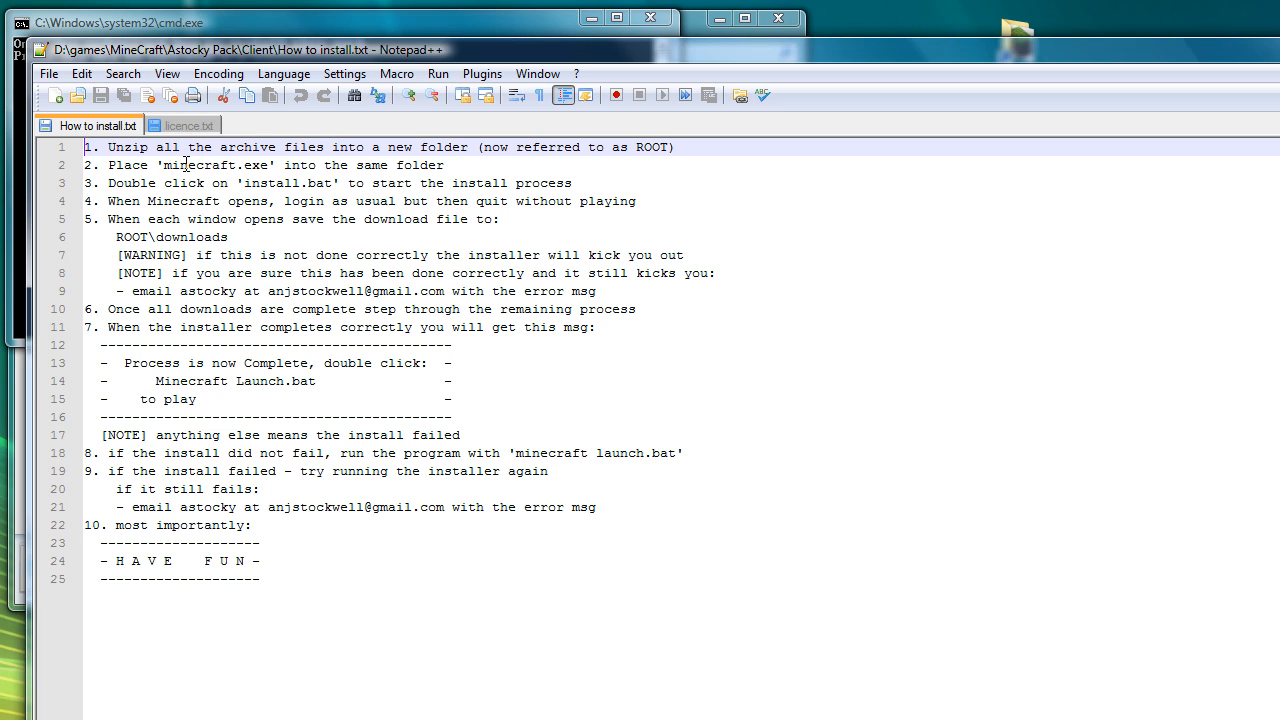
mouse_move(258, 596)
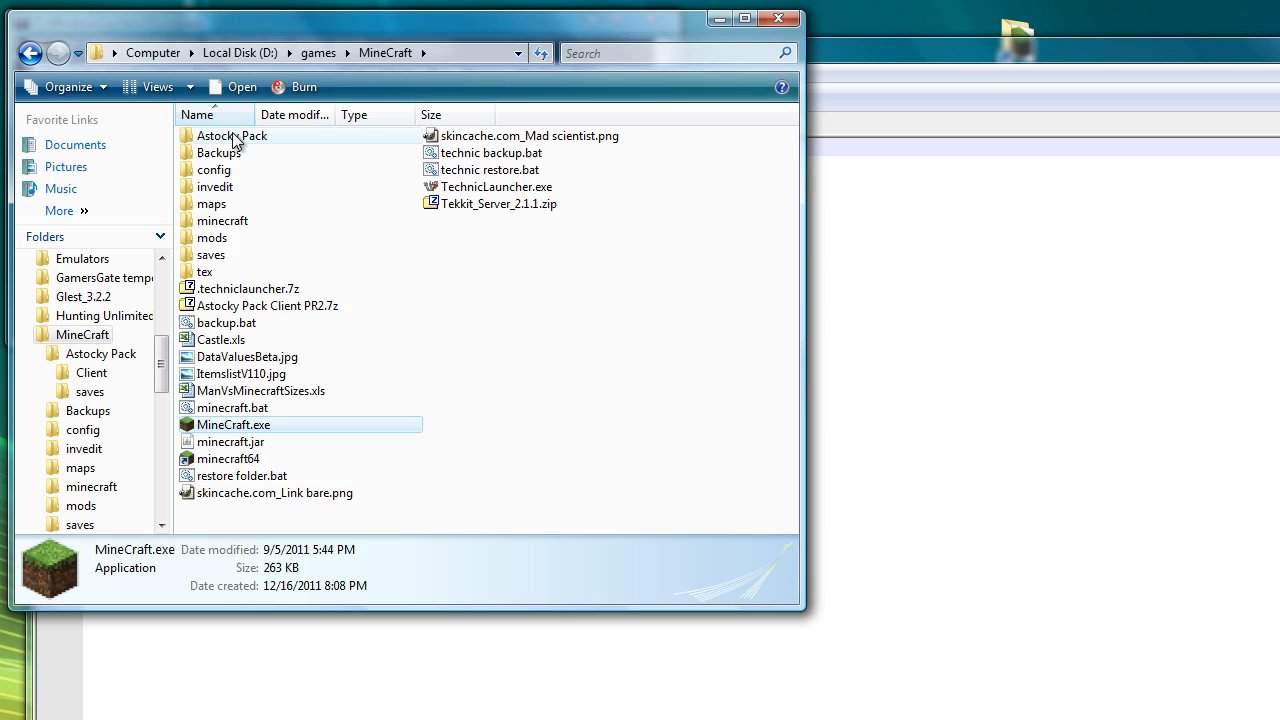
- Run install.bat from the Astocky Pack Client folder until it stops on Minecraft.exe not located
double_click(230, 136)
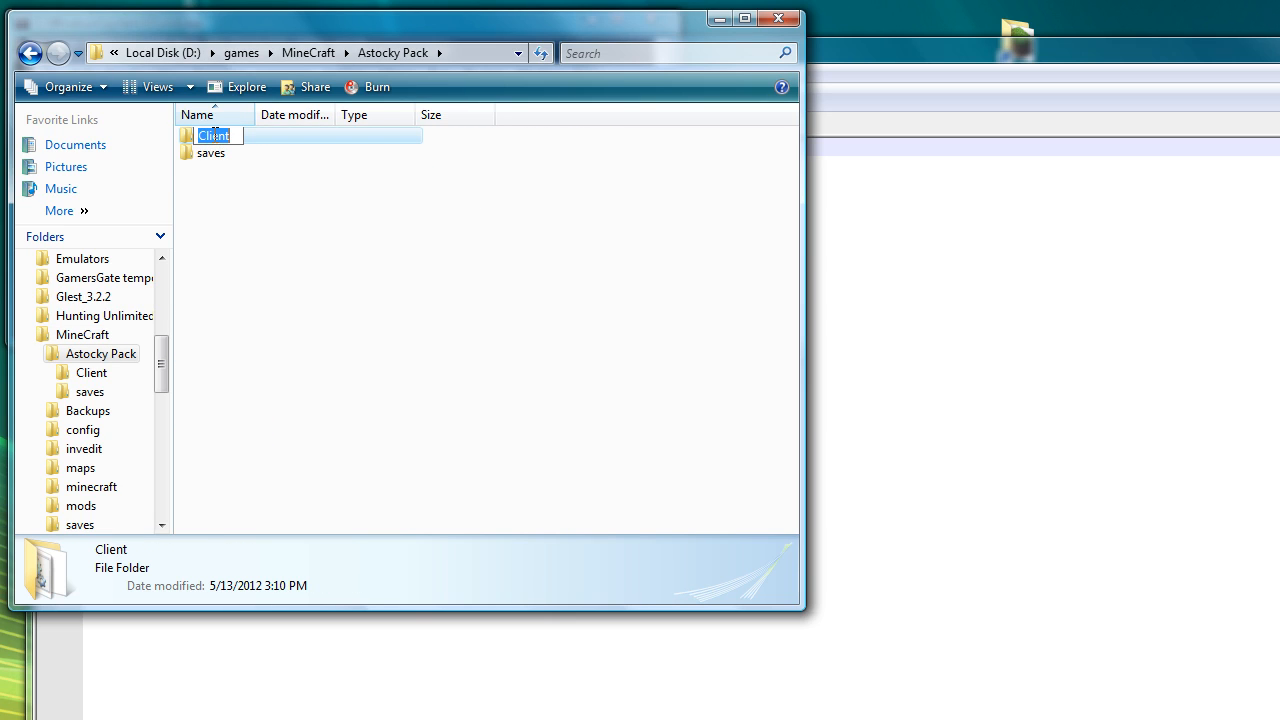
double_click(212, 136)
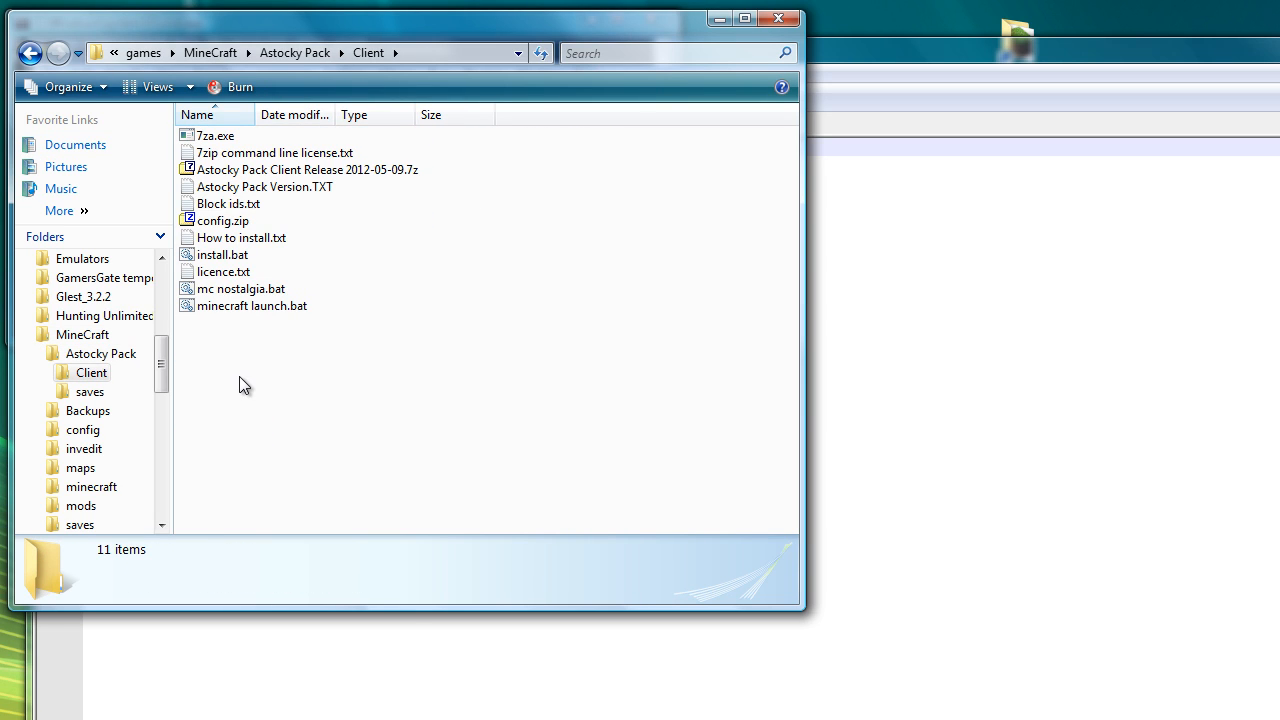
mouse_move(496, 684)
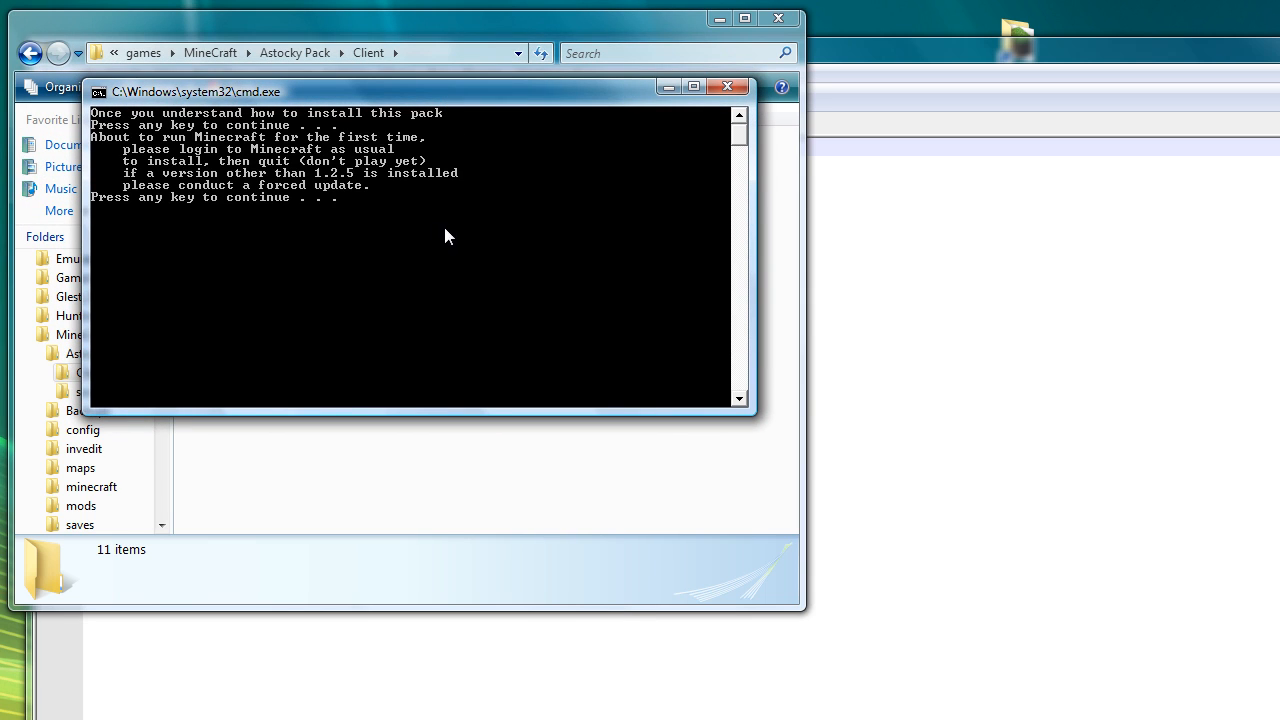
mouse_move(78, 138)
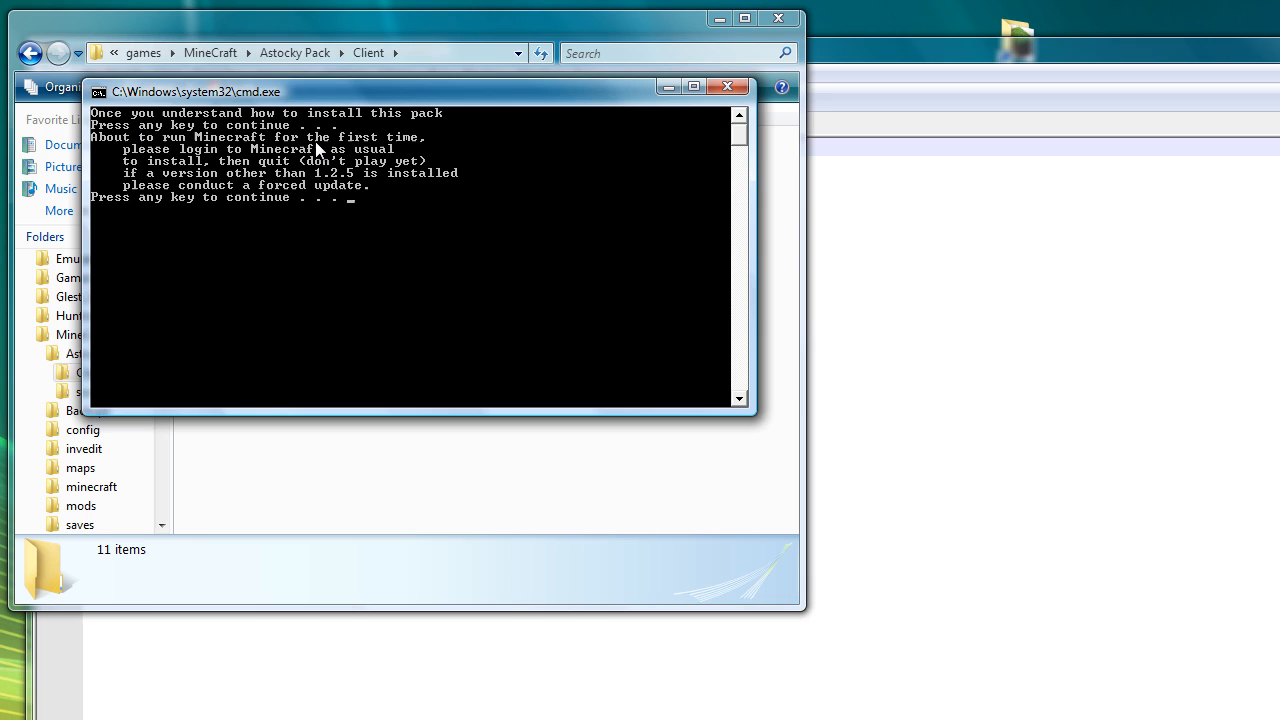
mouse_move(320, 224)
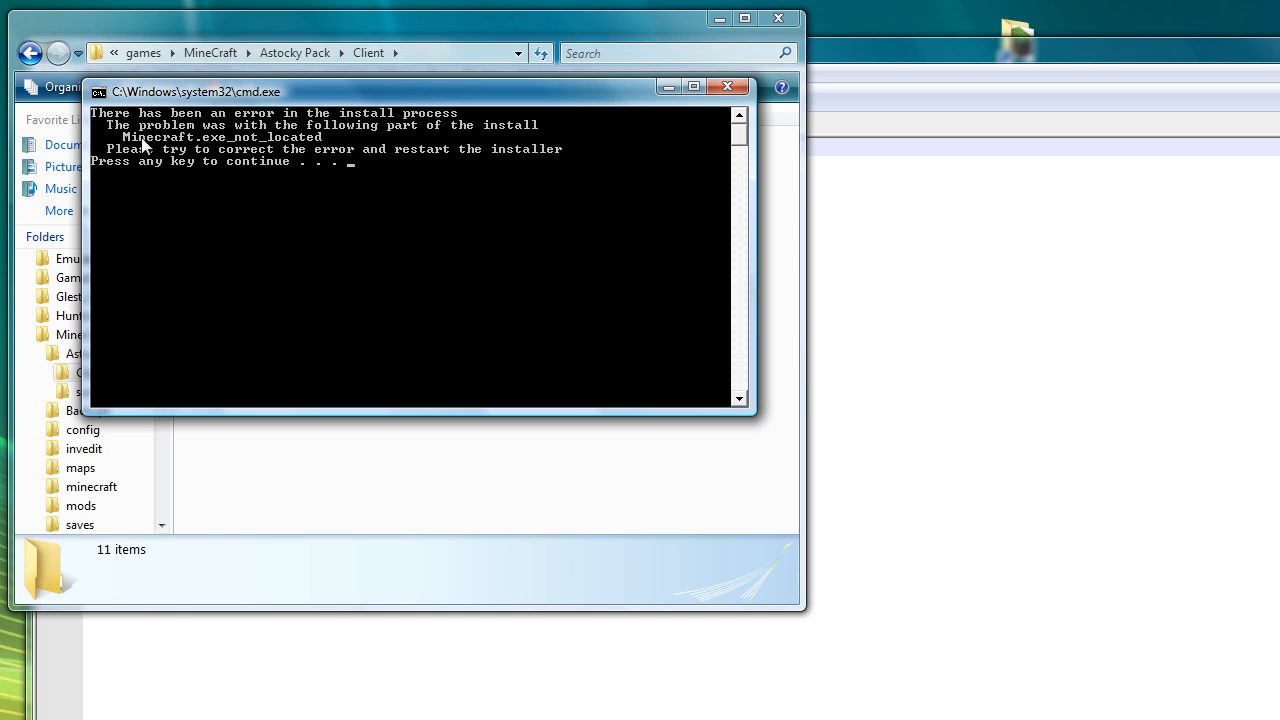
mouse_move(350, 176)
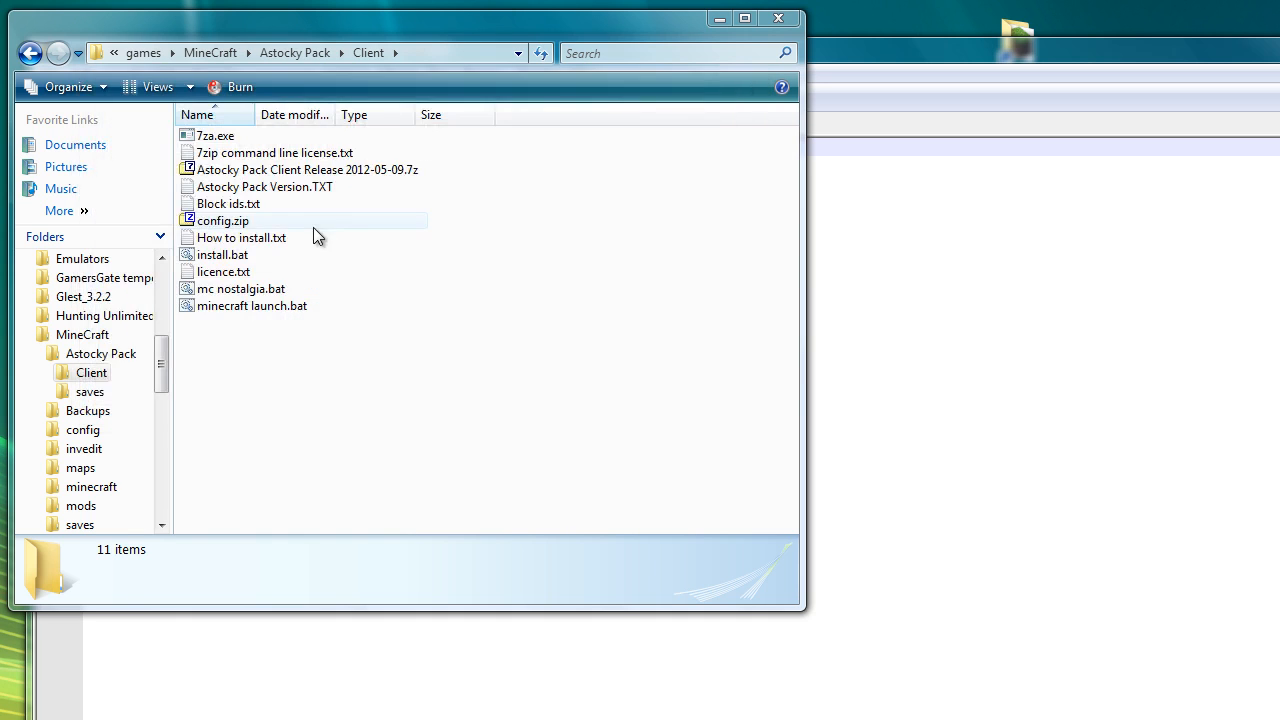
- Run install.bat again and continue to the first-run Minecraft login prompt
double_click(240, 236)
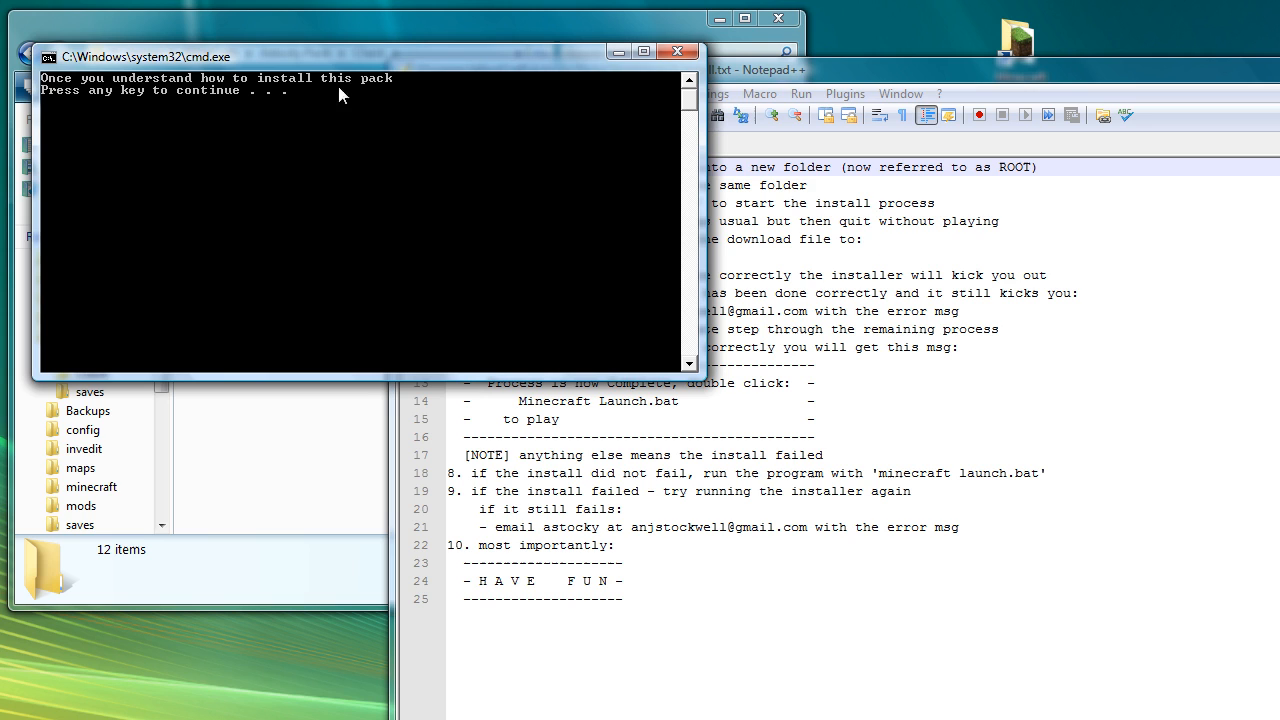
key(enter)
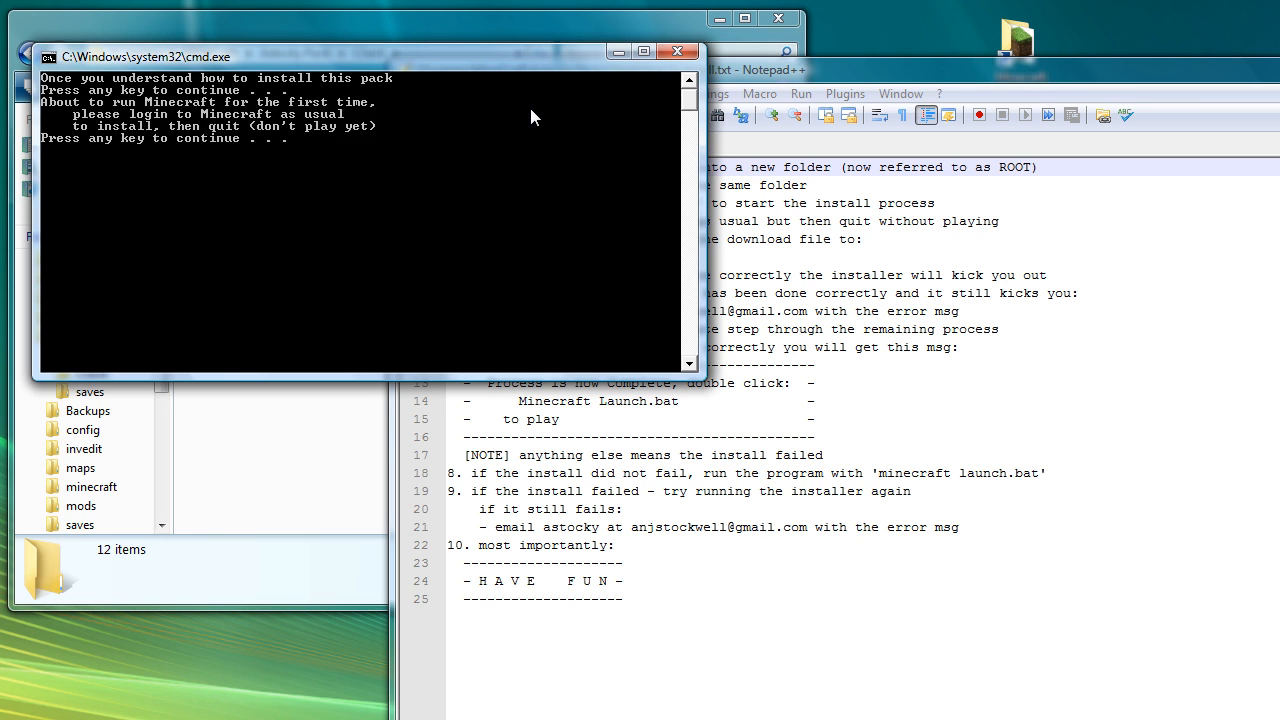
mouse_move(264, 196)
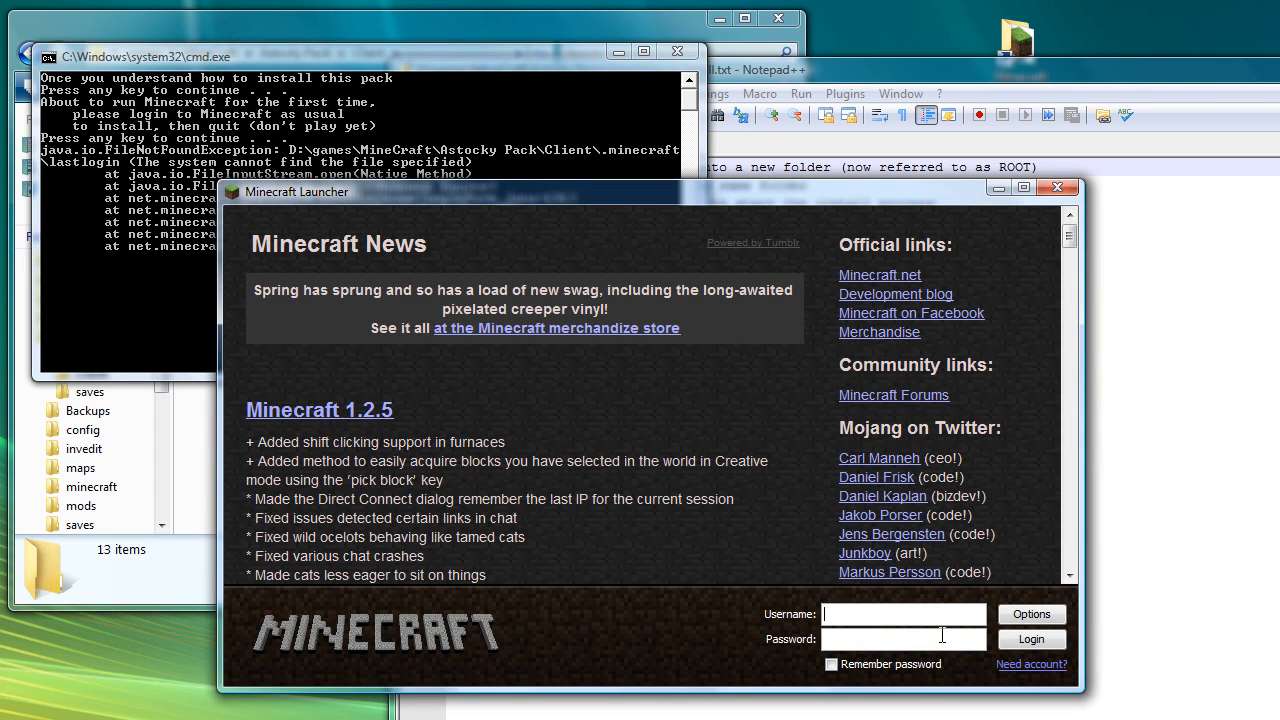
- Log in to the Minecraft Launcher as astocky with the password remembered
text(astocky)
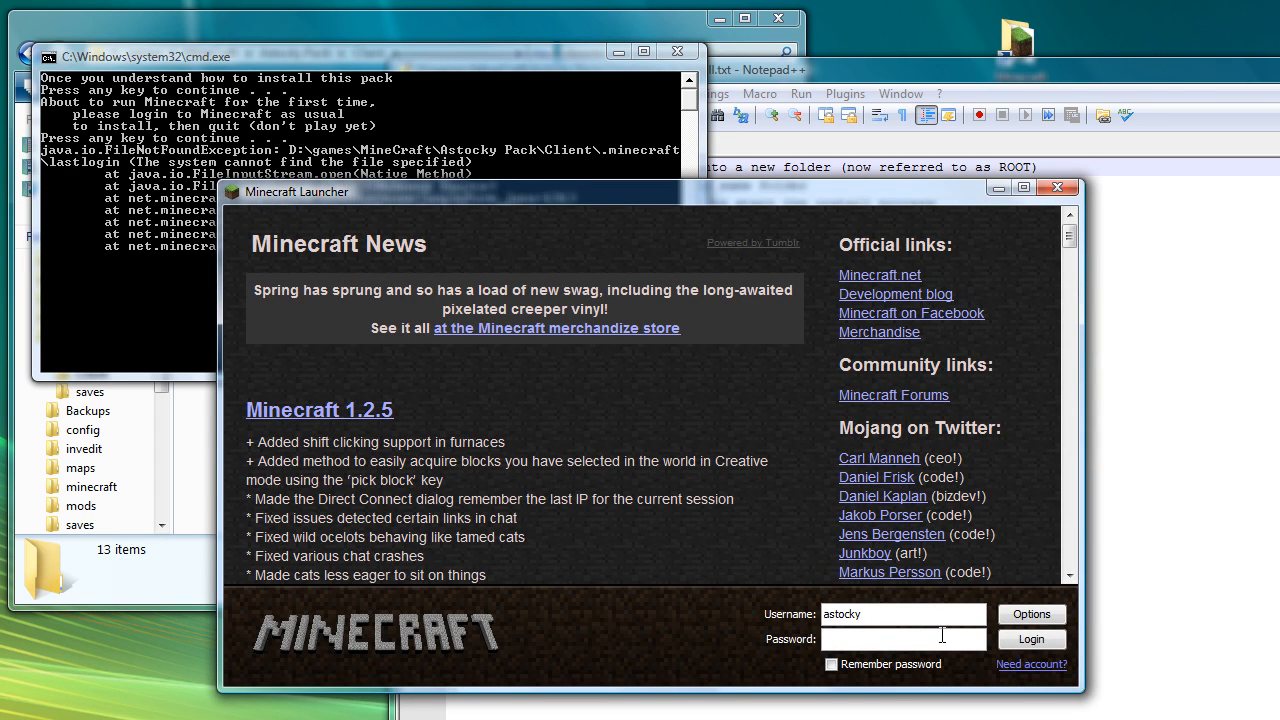
text(••)
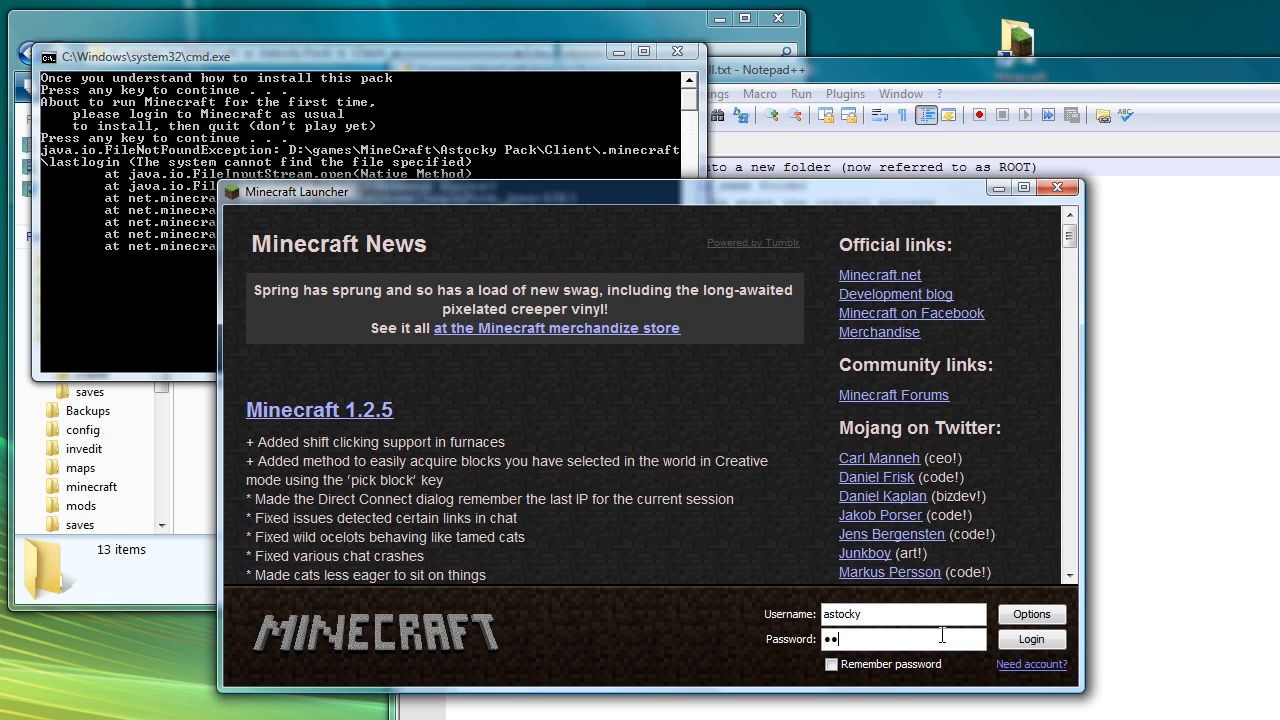
text(••••••)
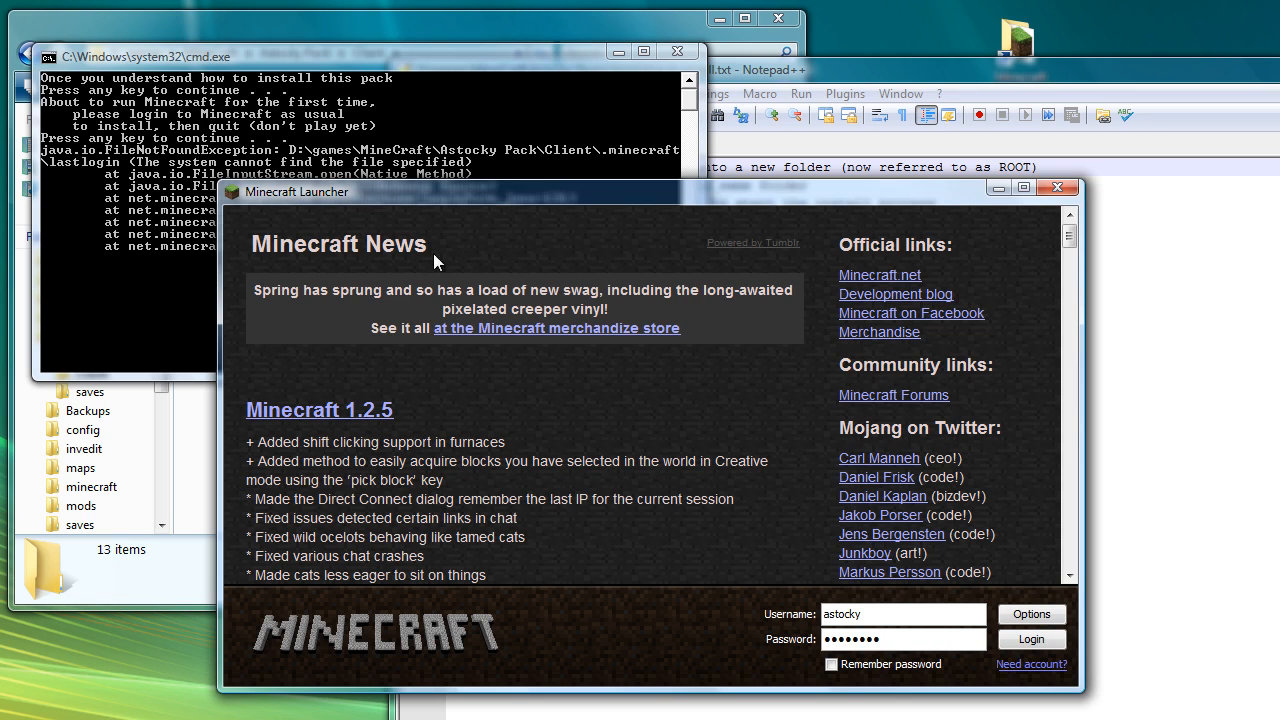
click(832, 664)
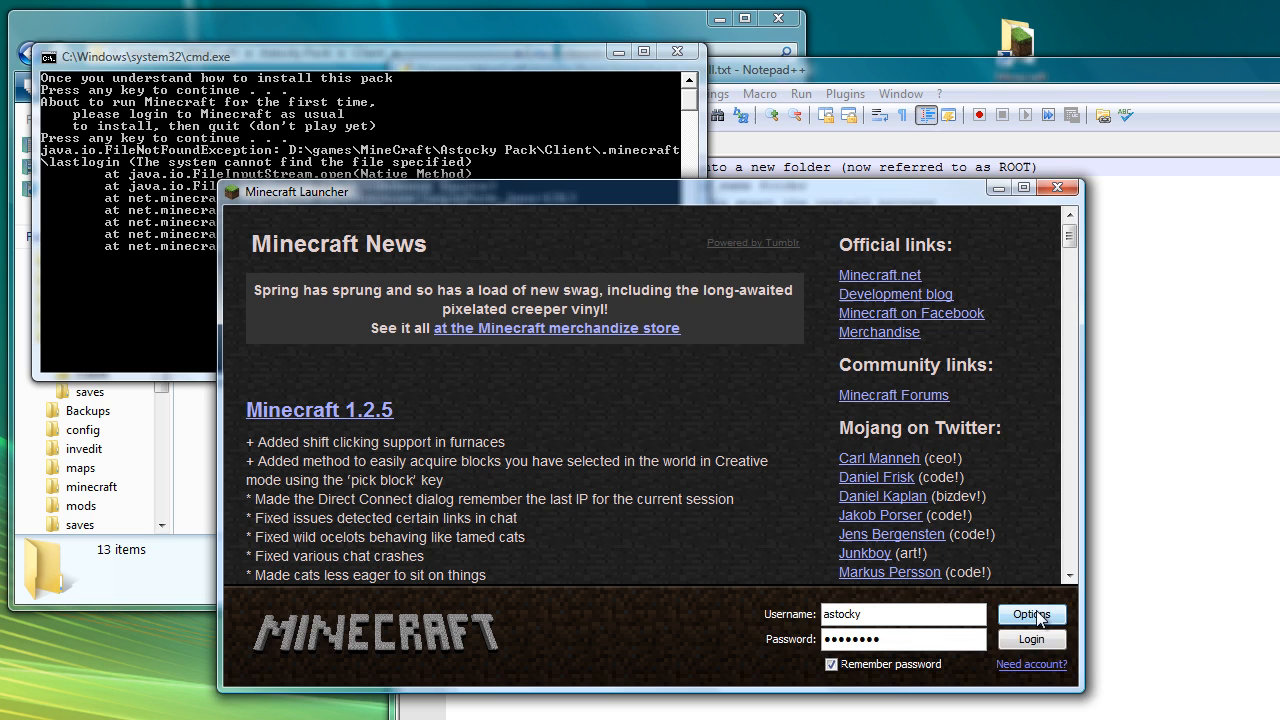
click(1032, 640)
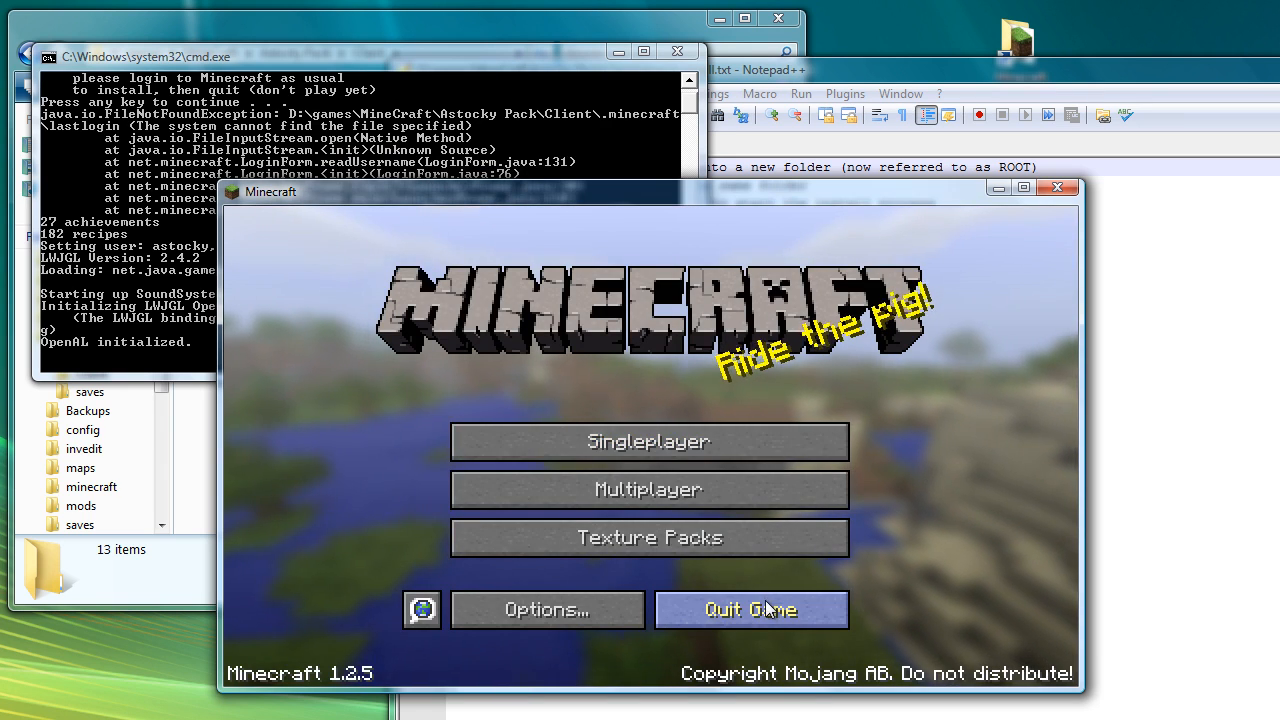
- Quit Minecraft without playing and let the installer continue to downloading mods
click(752, 608)
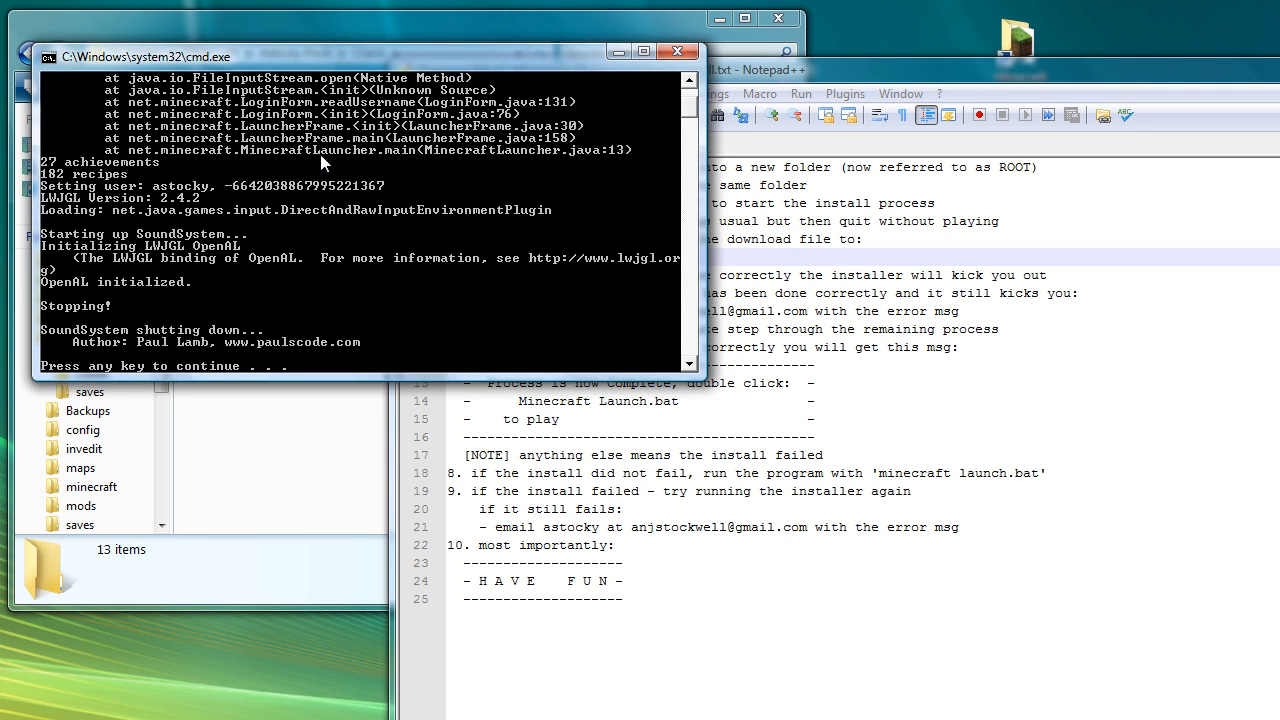
key(enter)
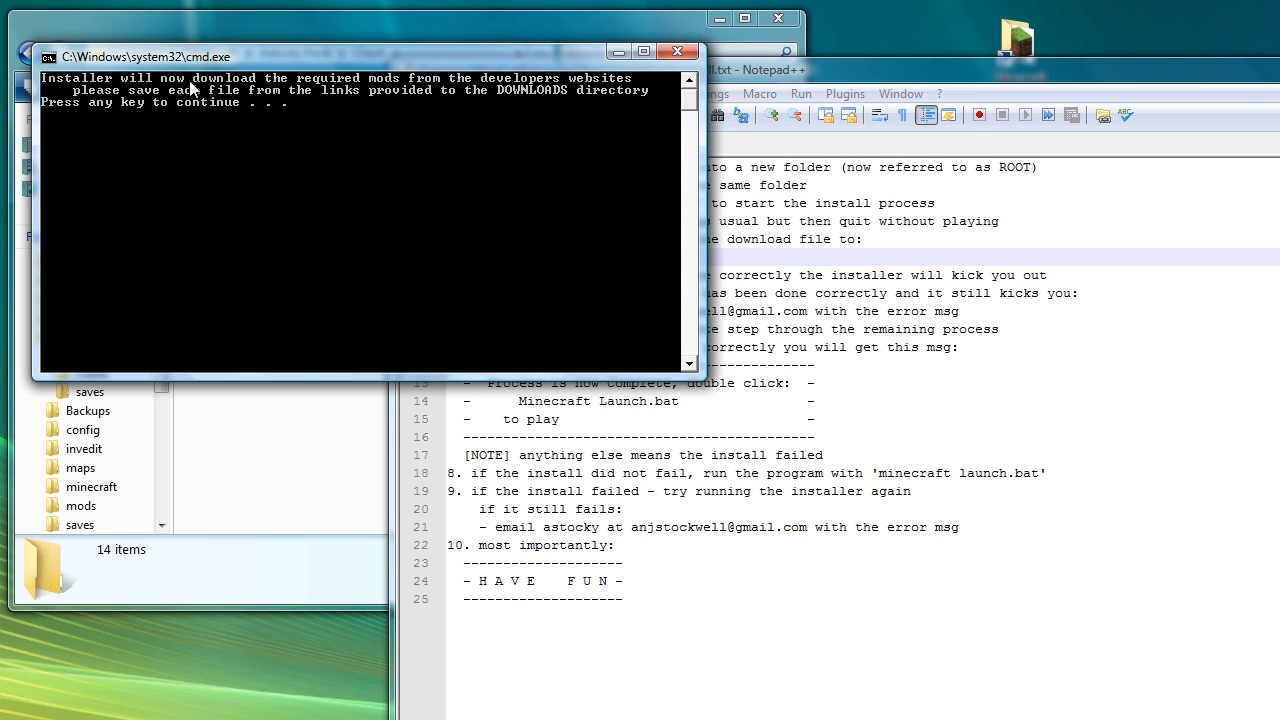
mouse_move(352, 156)
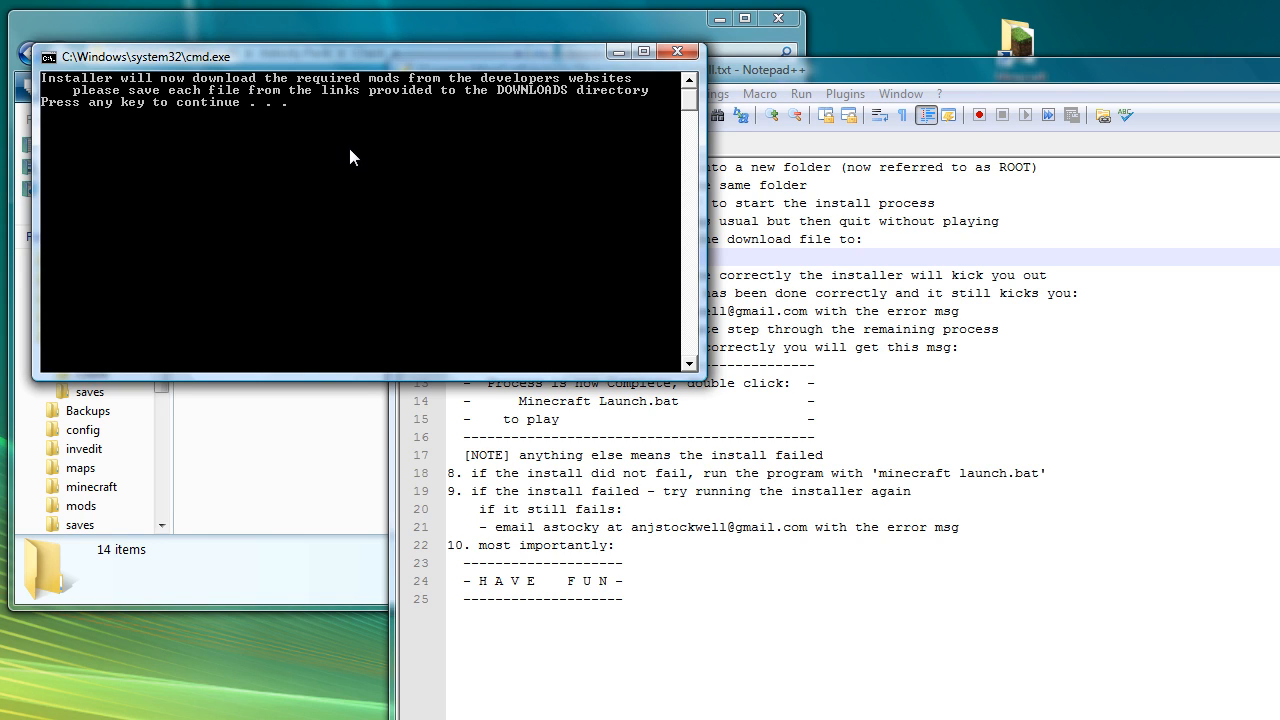
mouse_move(286, 162)
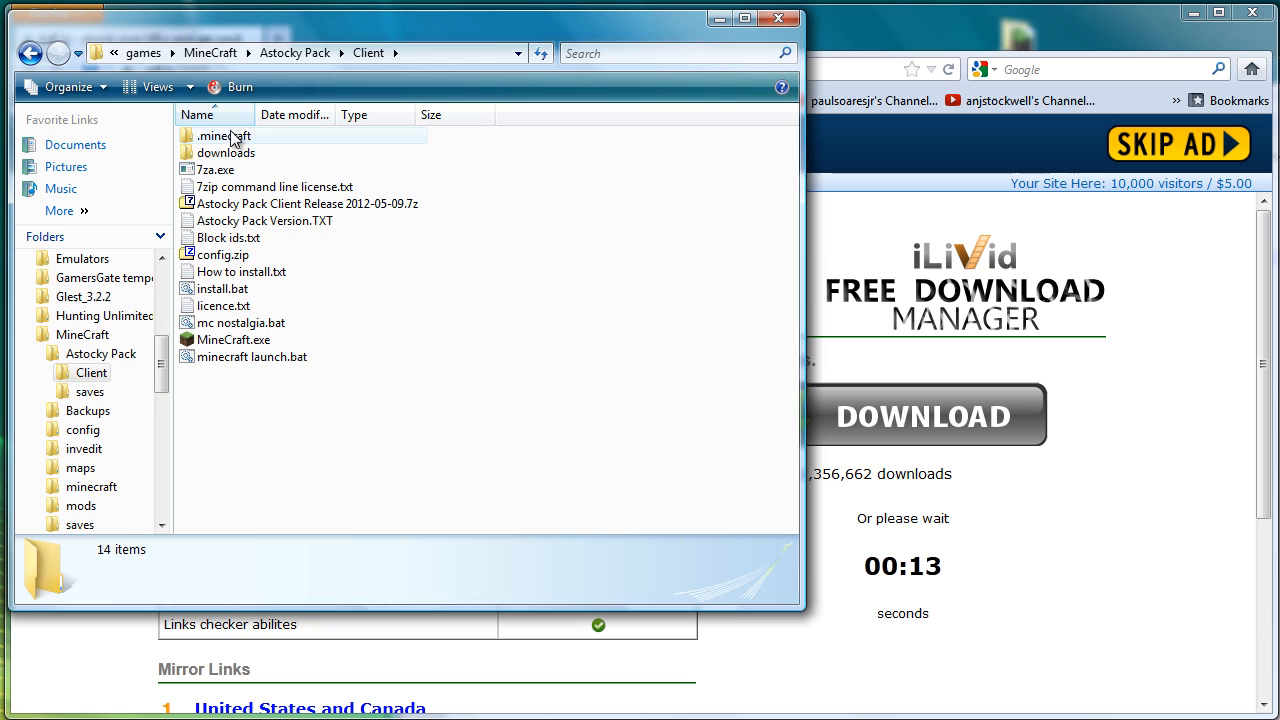
- Save ModLoader.zip into the pack's Client\downloads folder
double_click(226, 152)
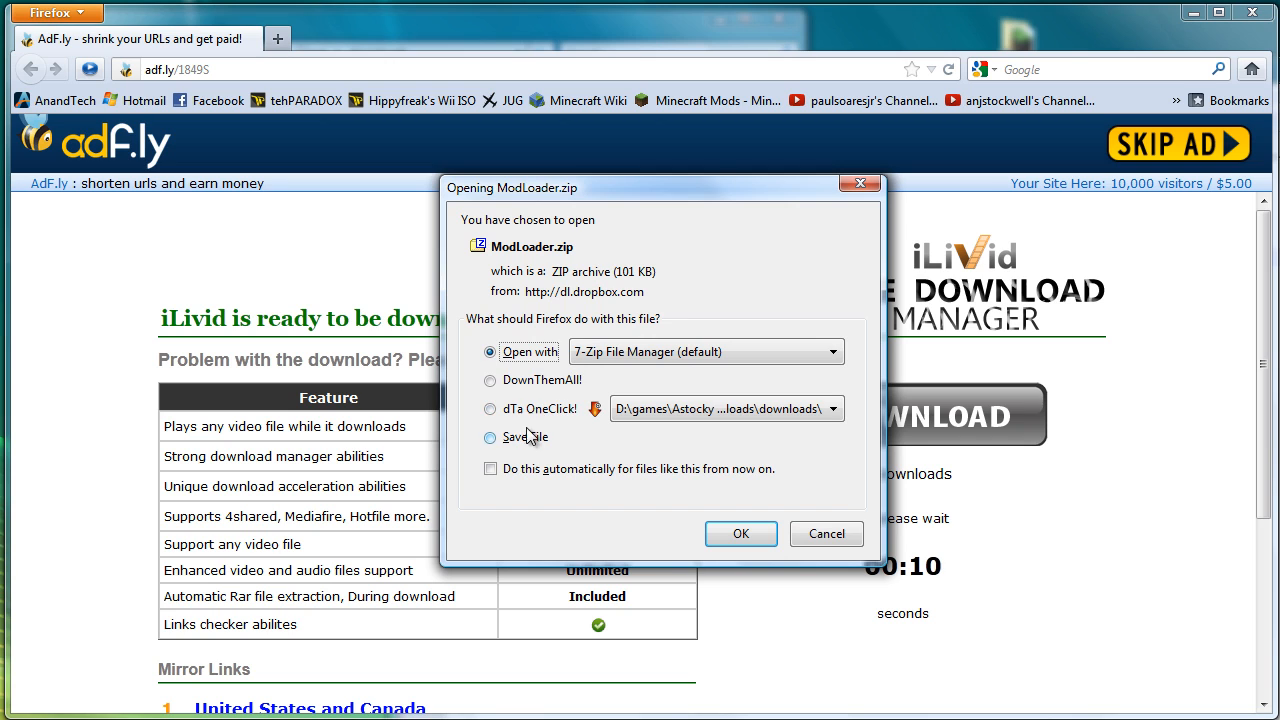
click(490, 436)
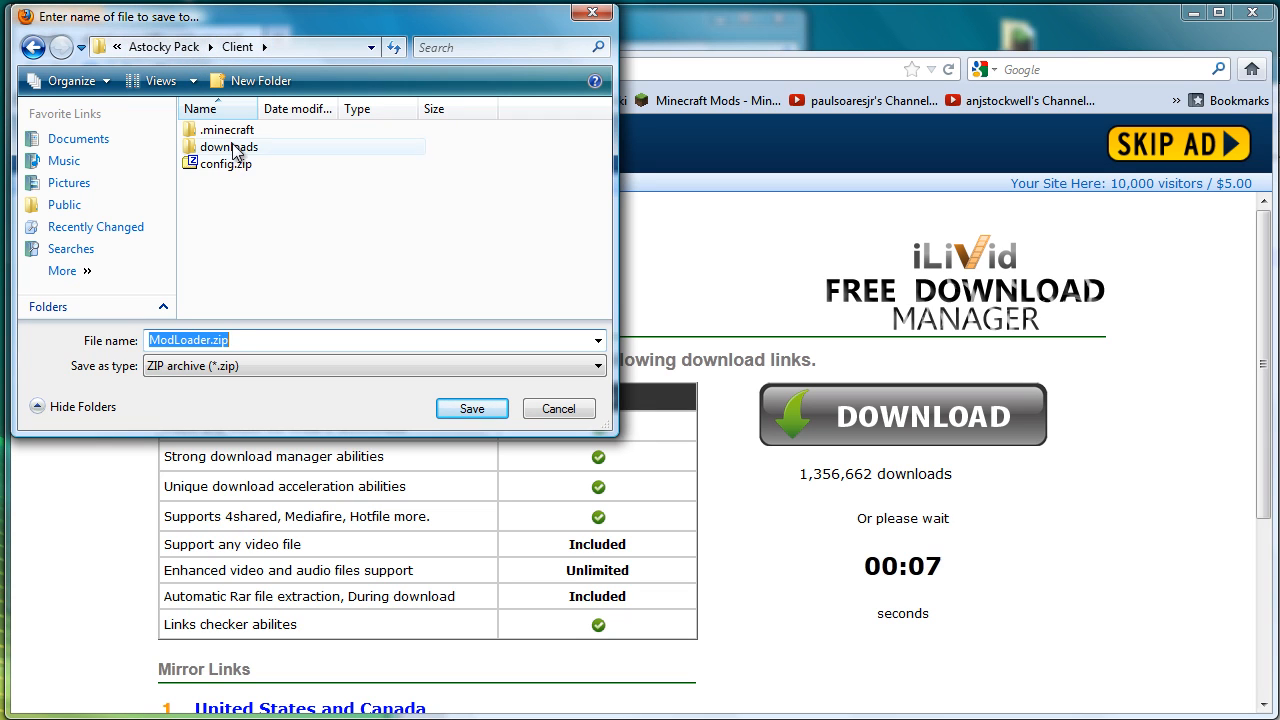
click(470, 408)
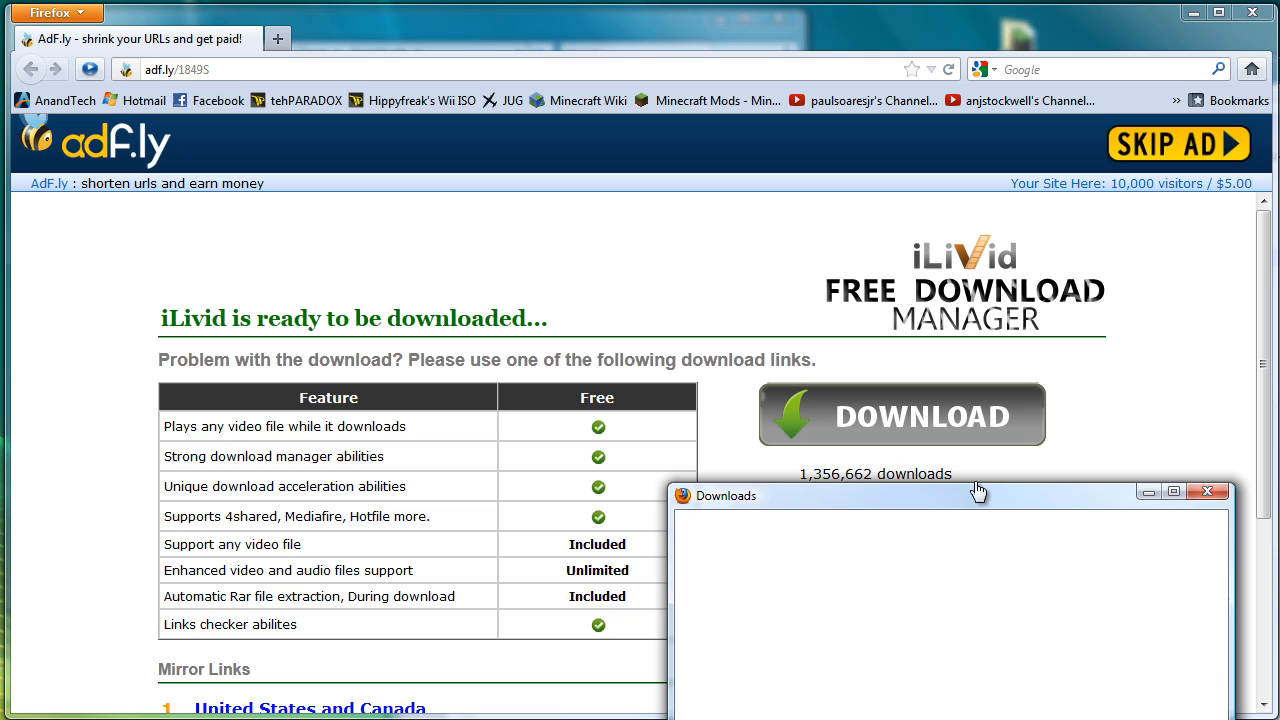
click(900, 414)
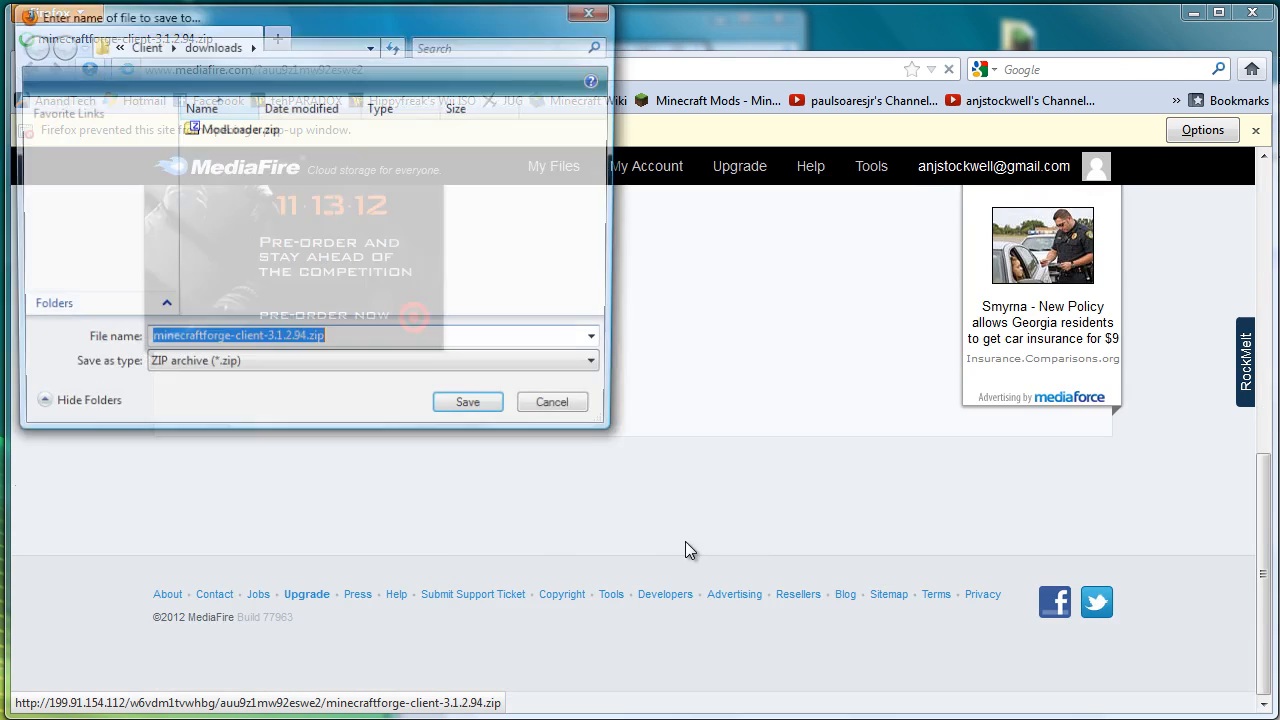
- Save minecraftforge-client-3.1.2.94.zip into the downloads folder next to ModLoader.zip
click(468, 400)
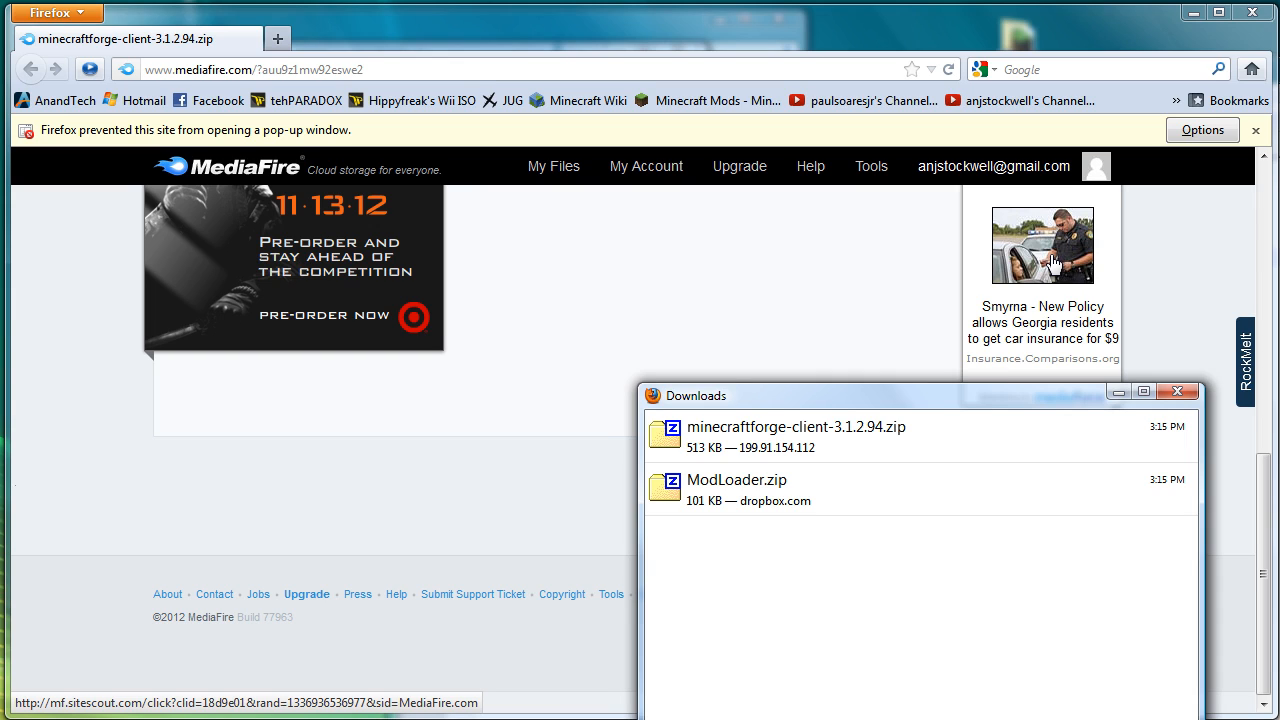
mouse_move(700, 280)
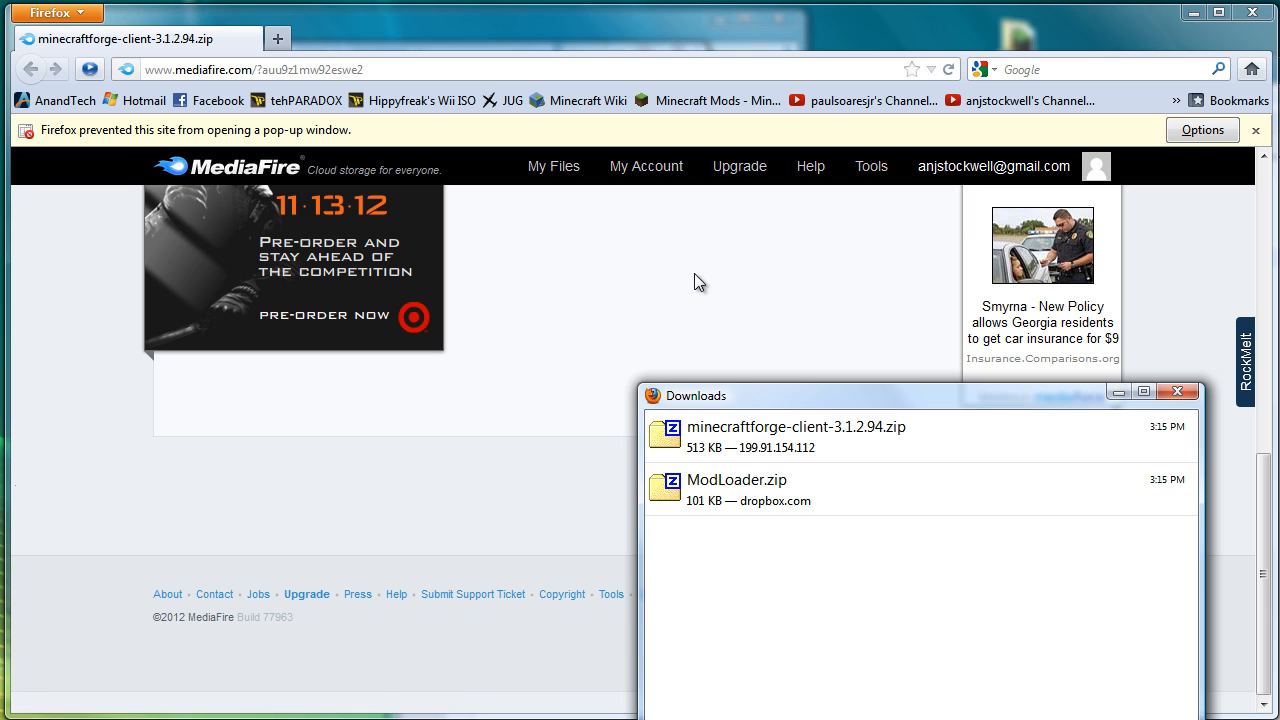
mouse_move(1244, 18)
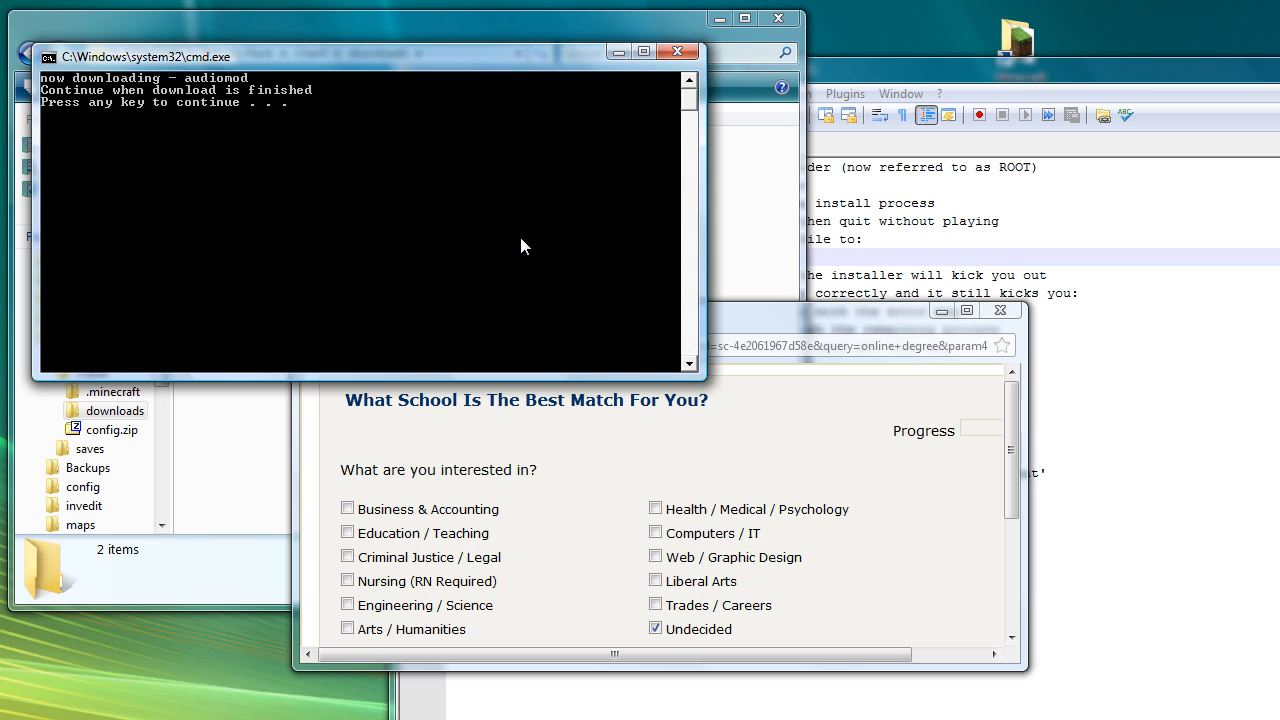
- Continue the installer into the Audio_mod_missing error and return to the Client folder
key(enter)
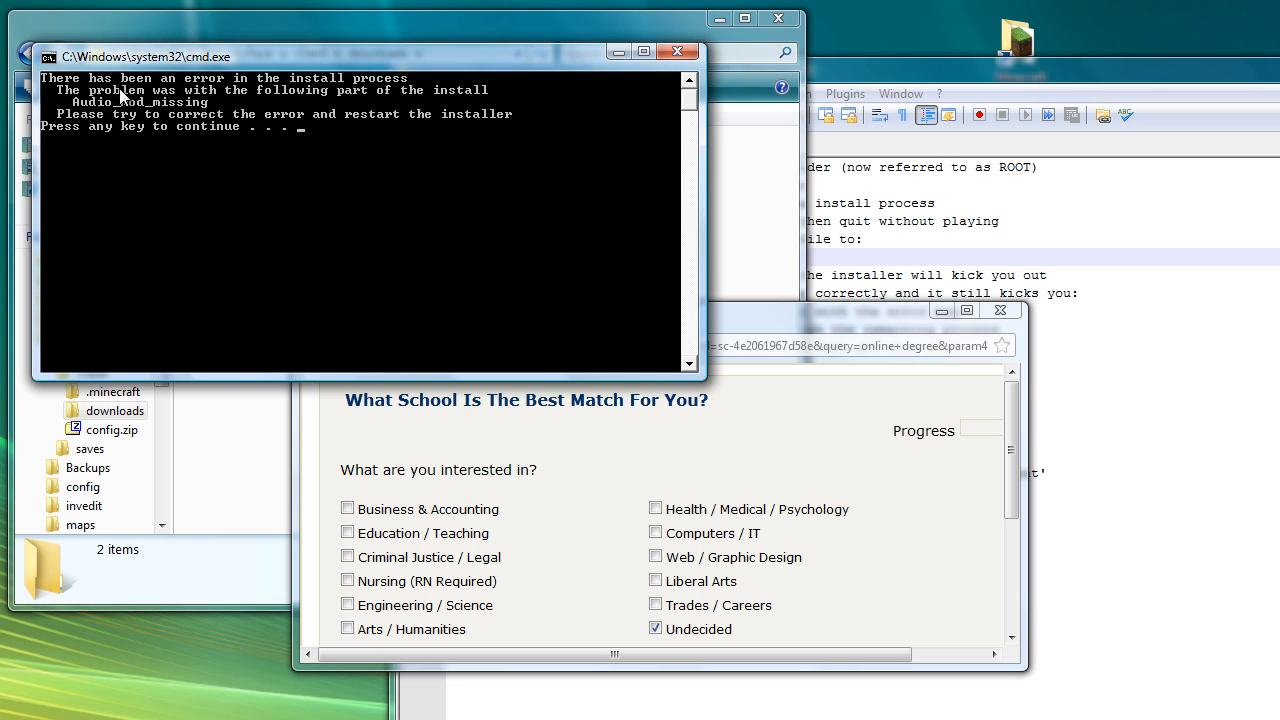
mouse_move(248, 128)
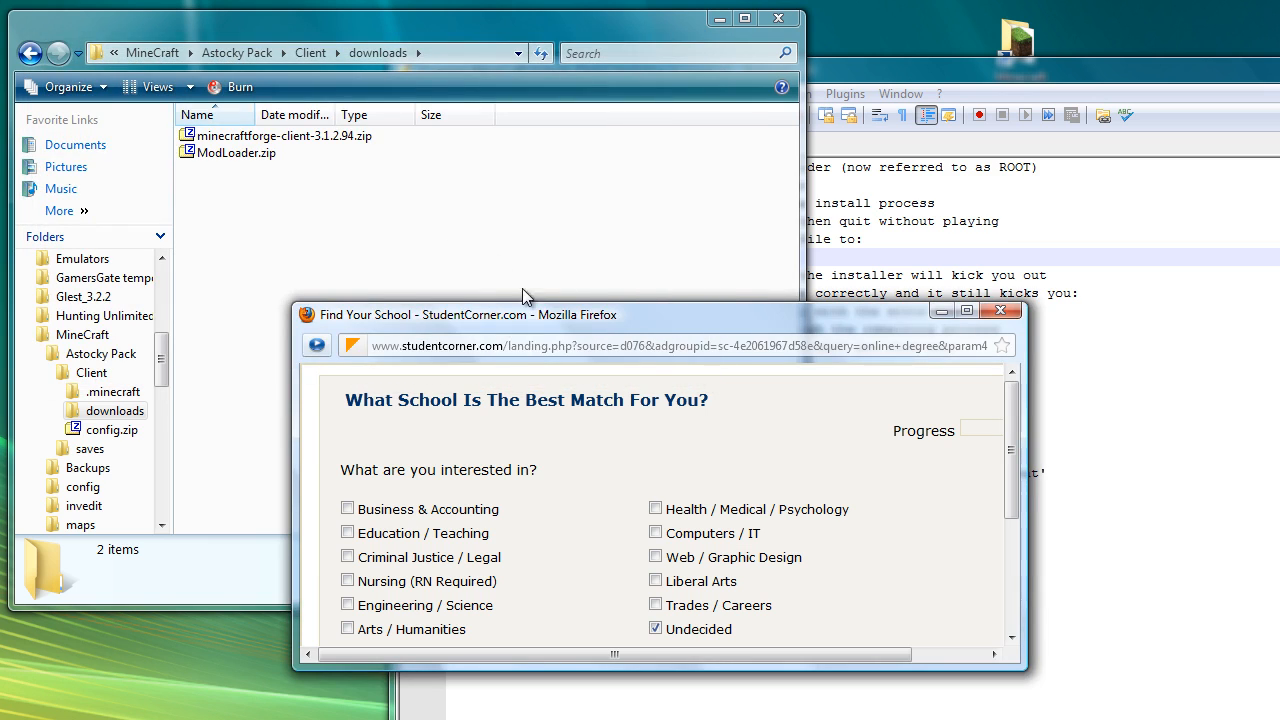
click(1008, 312)
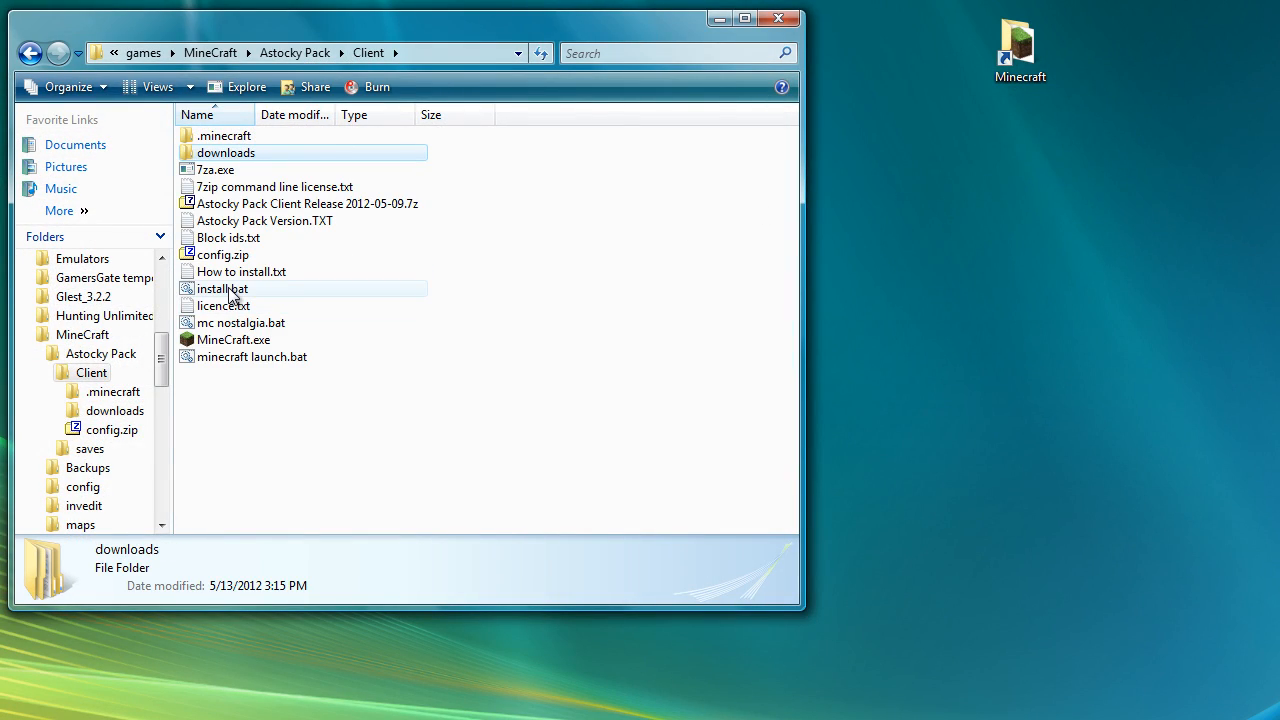
- Rerun the install script and save AudioMod.zip from adf.ly to disk
double_click(240, 272)
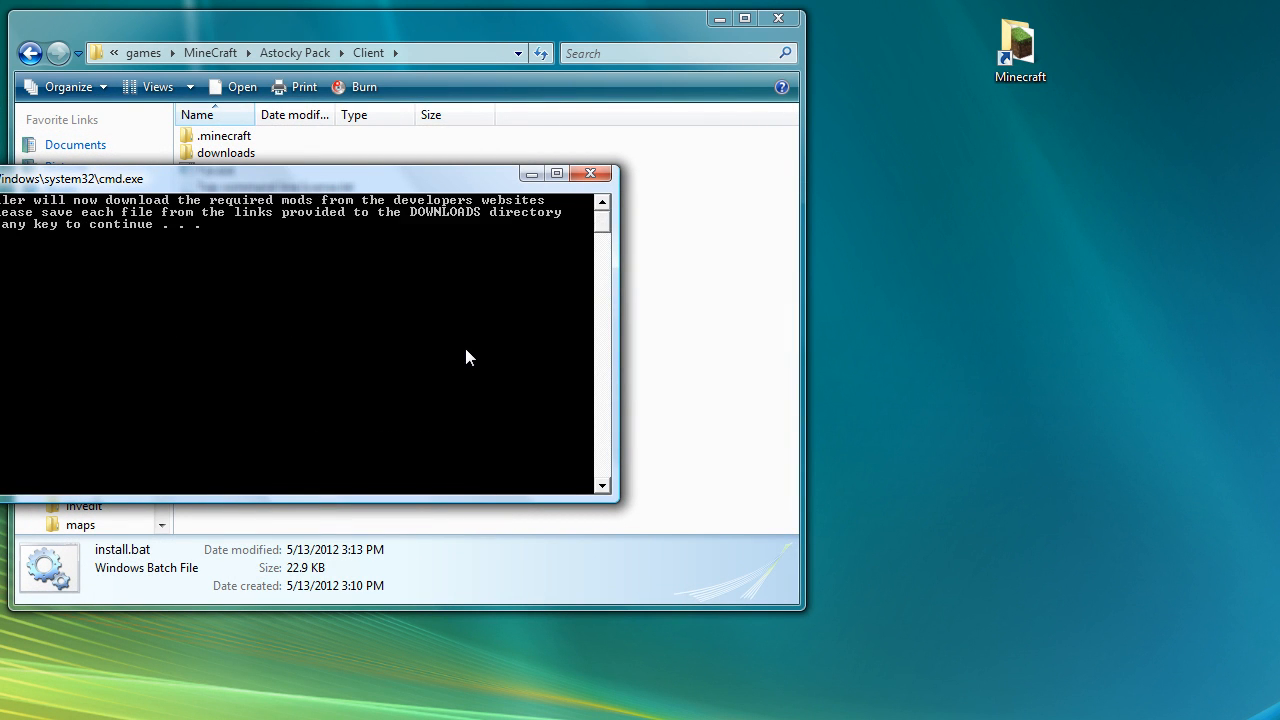
key(enter)
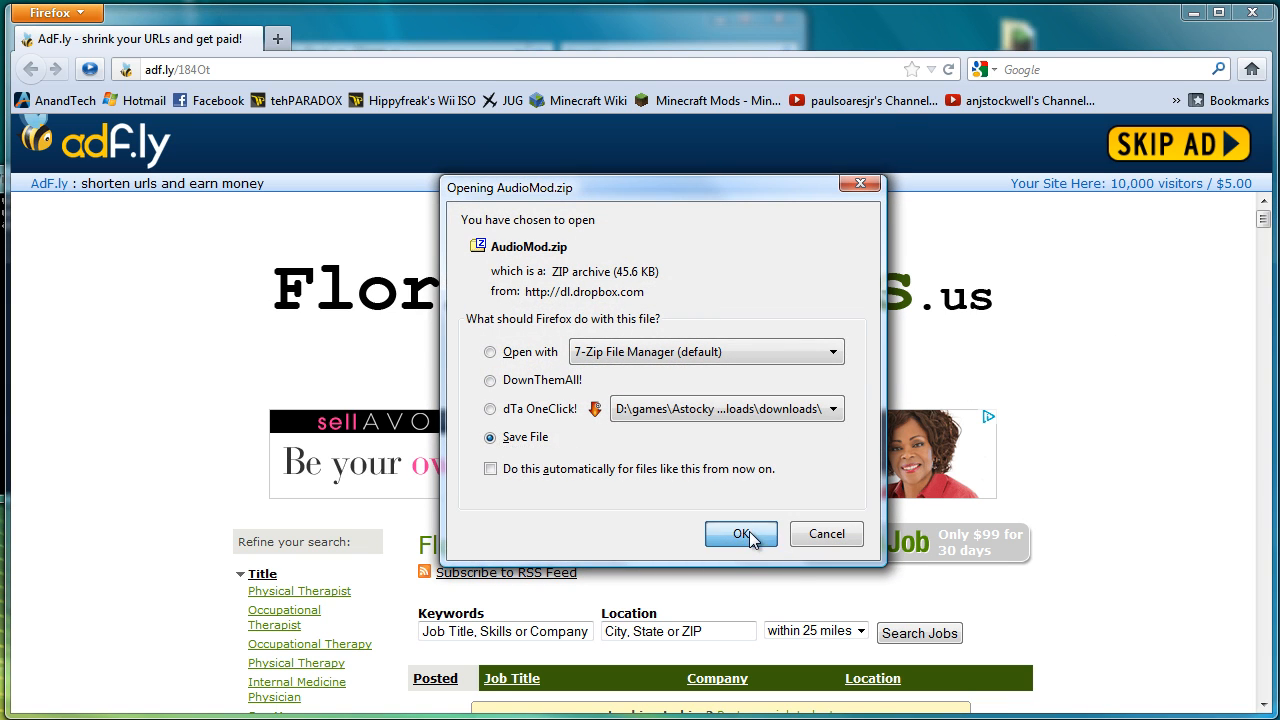
click(740, 532)
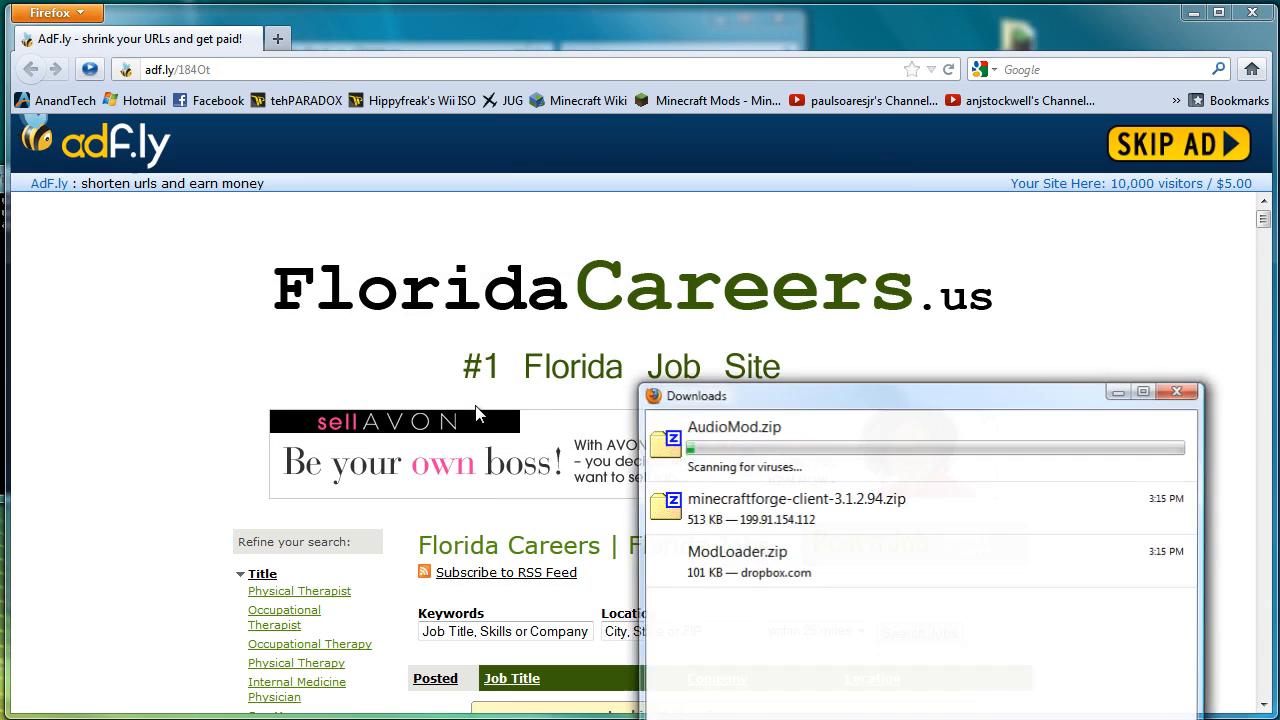
click(1178, 390)
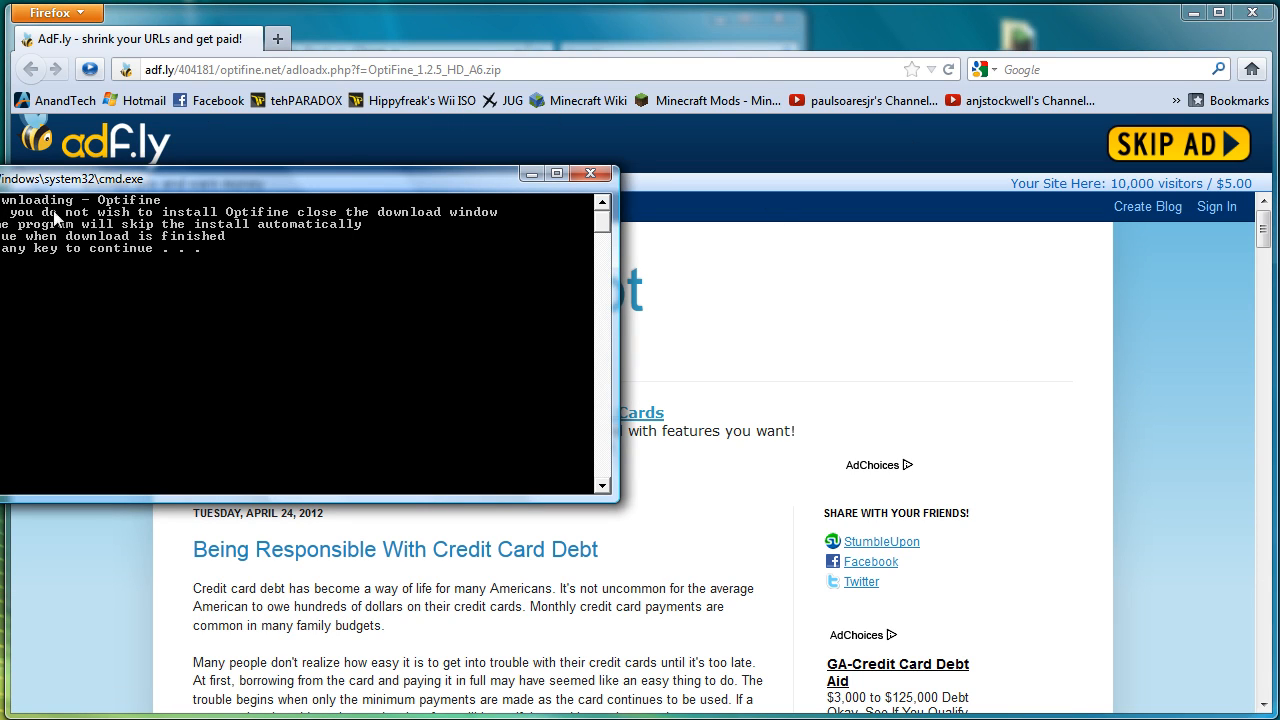
mouse_move(368, 220)
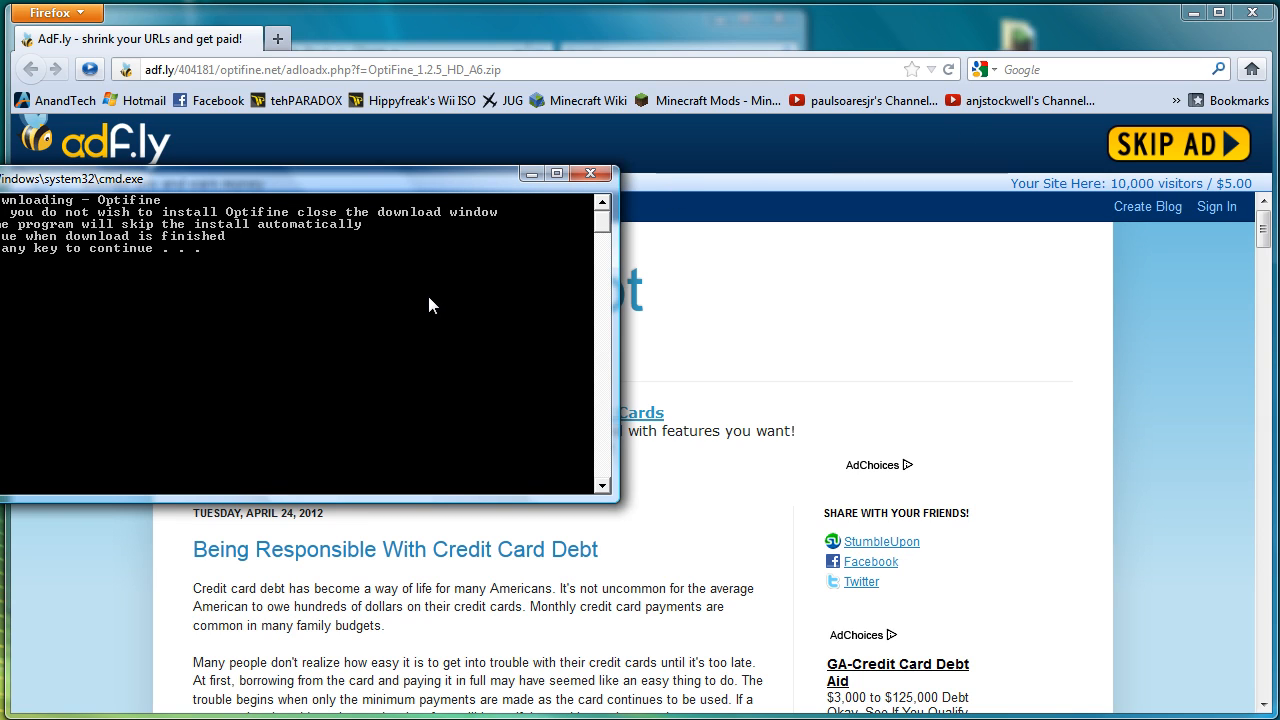
mouse_move(336, 248)
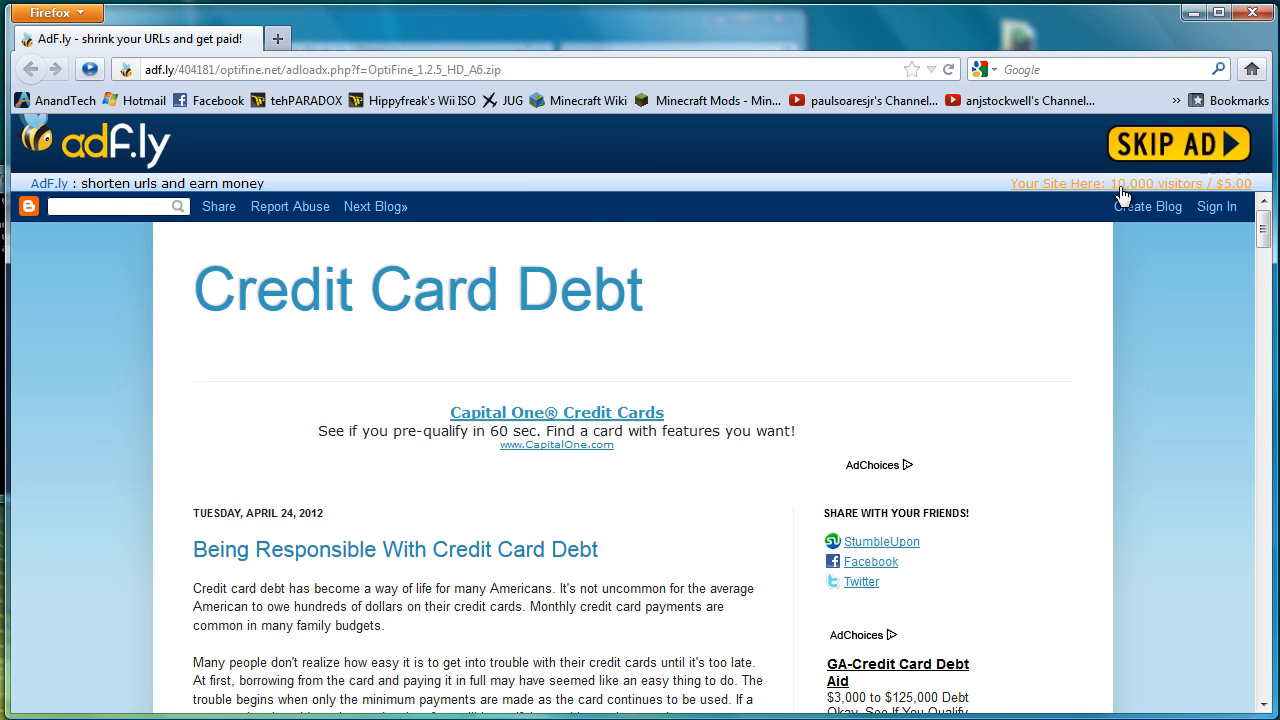
- Skip the ad and save OptiFine_1.2.5_HD_A6.zip into the downloads folder
click(1178, 144)
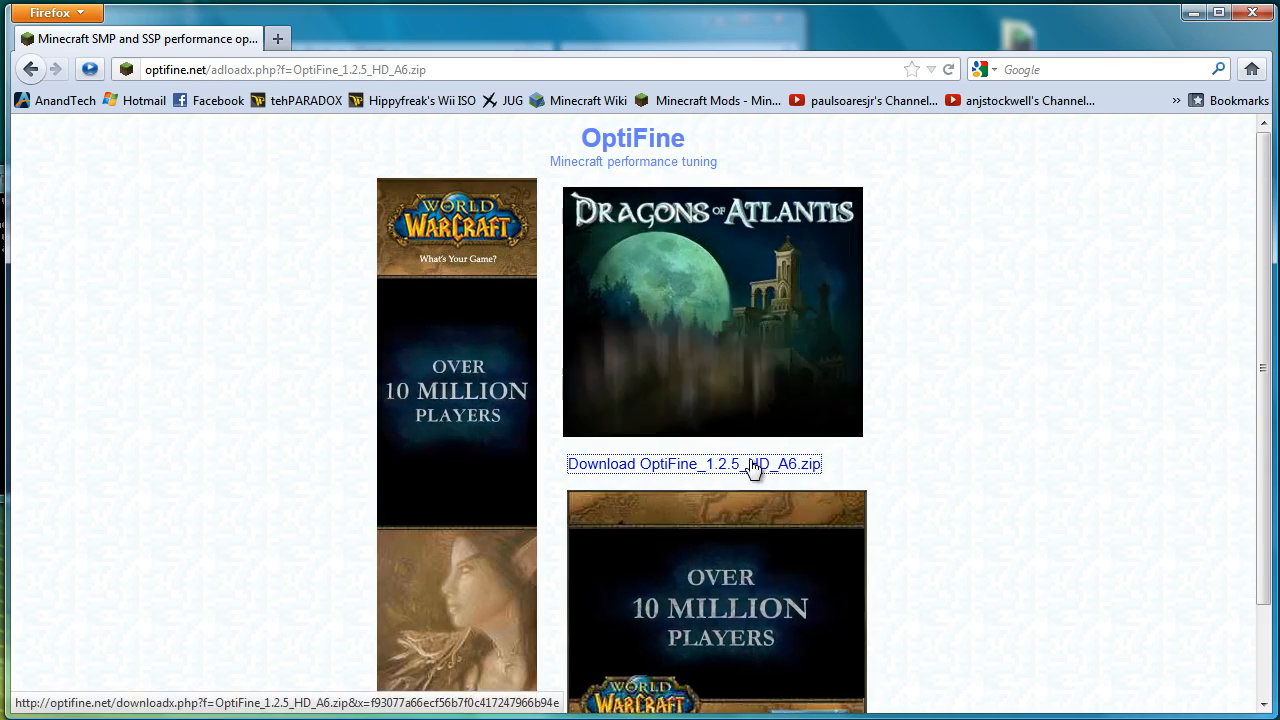
click(694, 464)
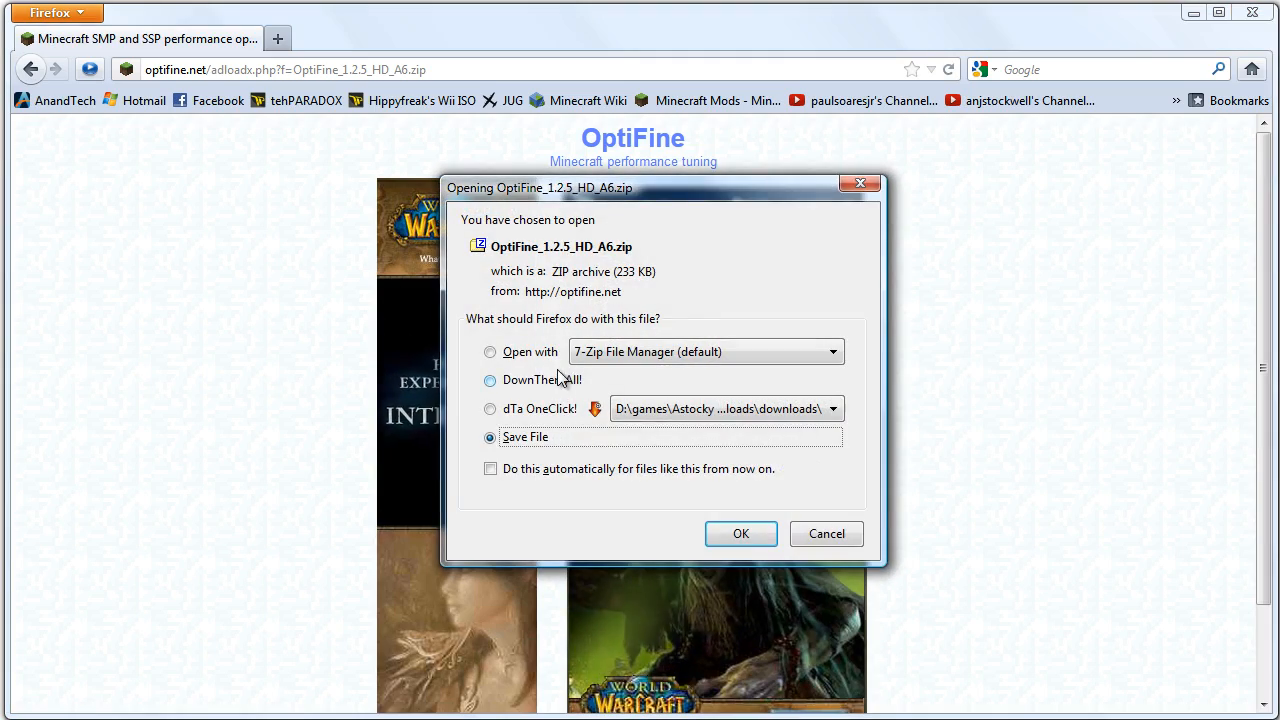
click(740, 532)
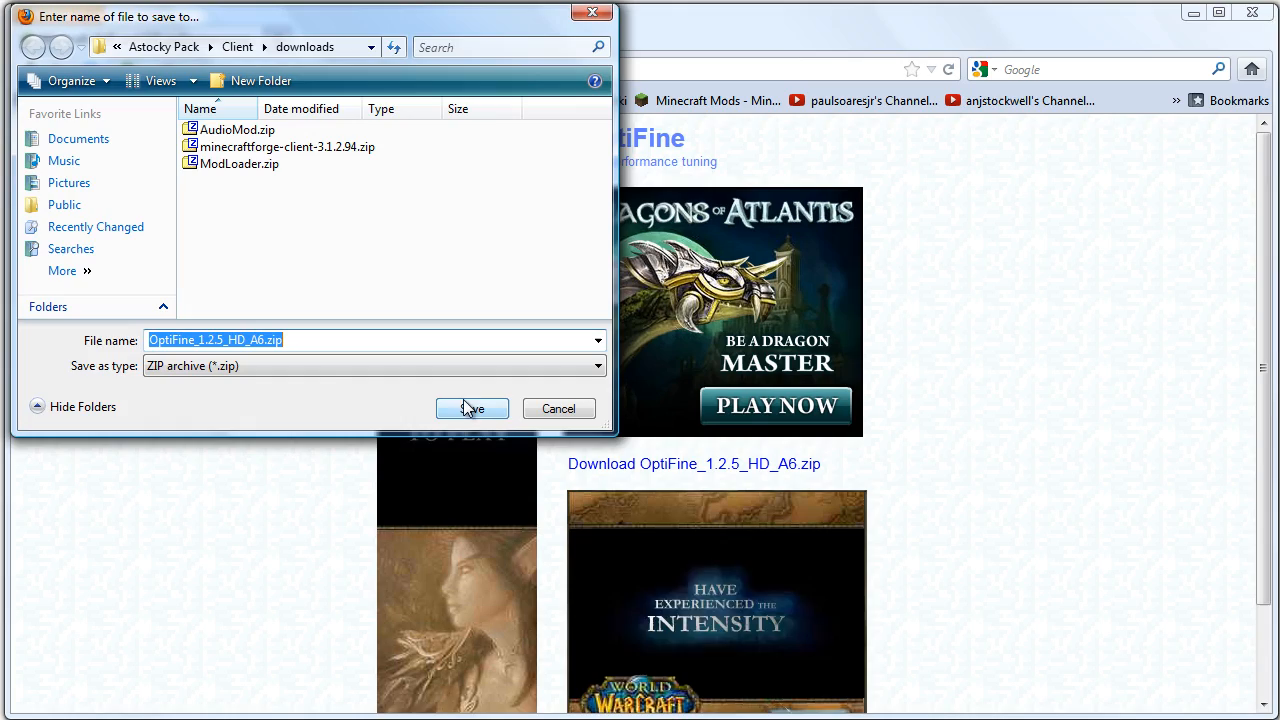
click(472, 408)
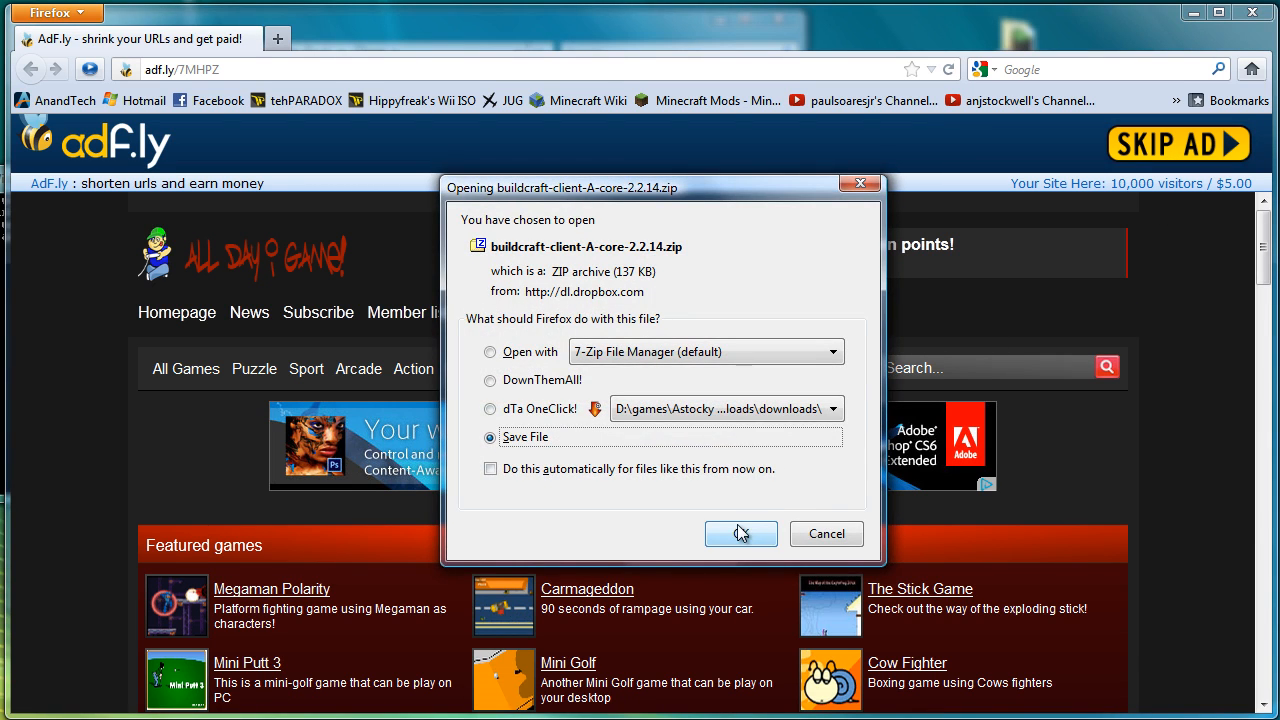
- Save the buildcraft-client-A-core archive and nudge the command window aside
click(740, 532)
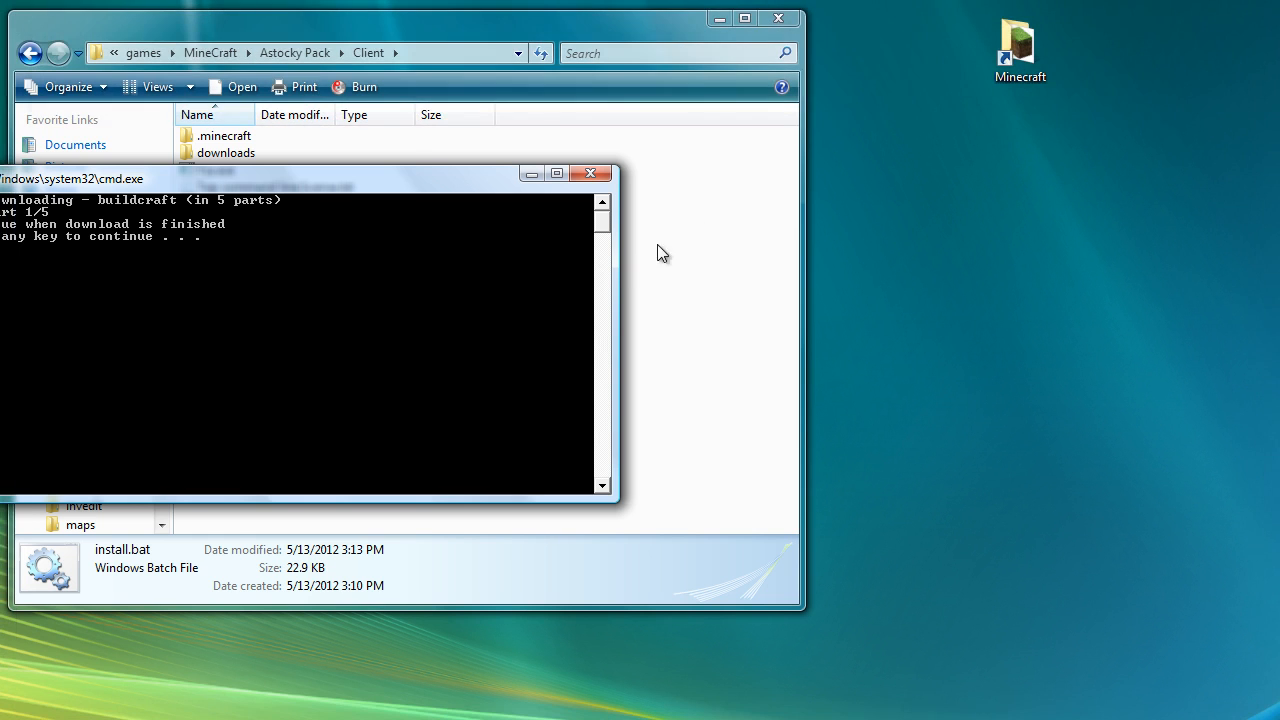
mouse_move(476, 332)
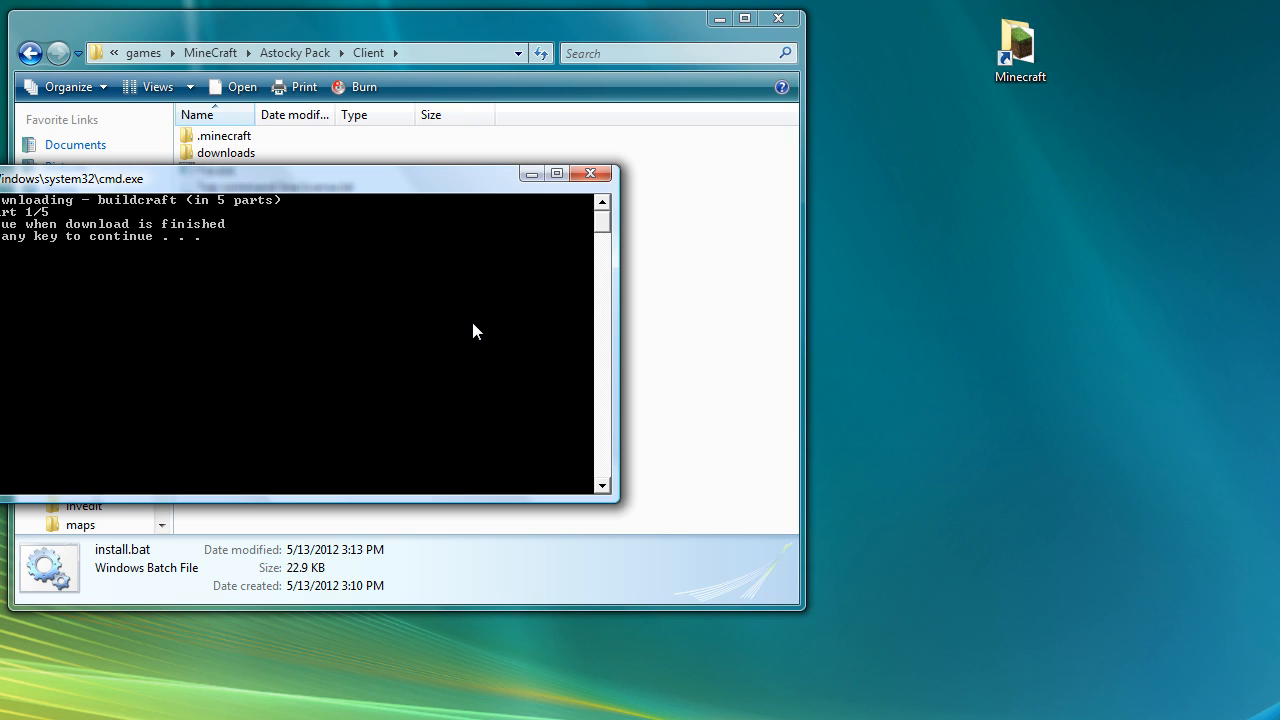
drag(300, 172, 620, 164)
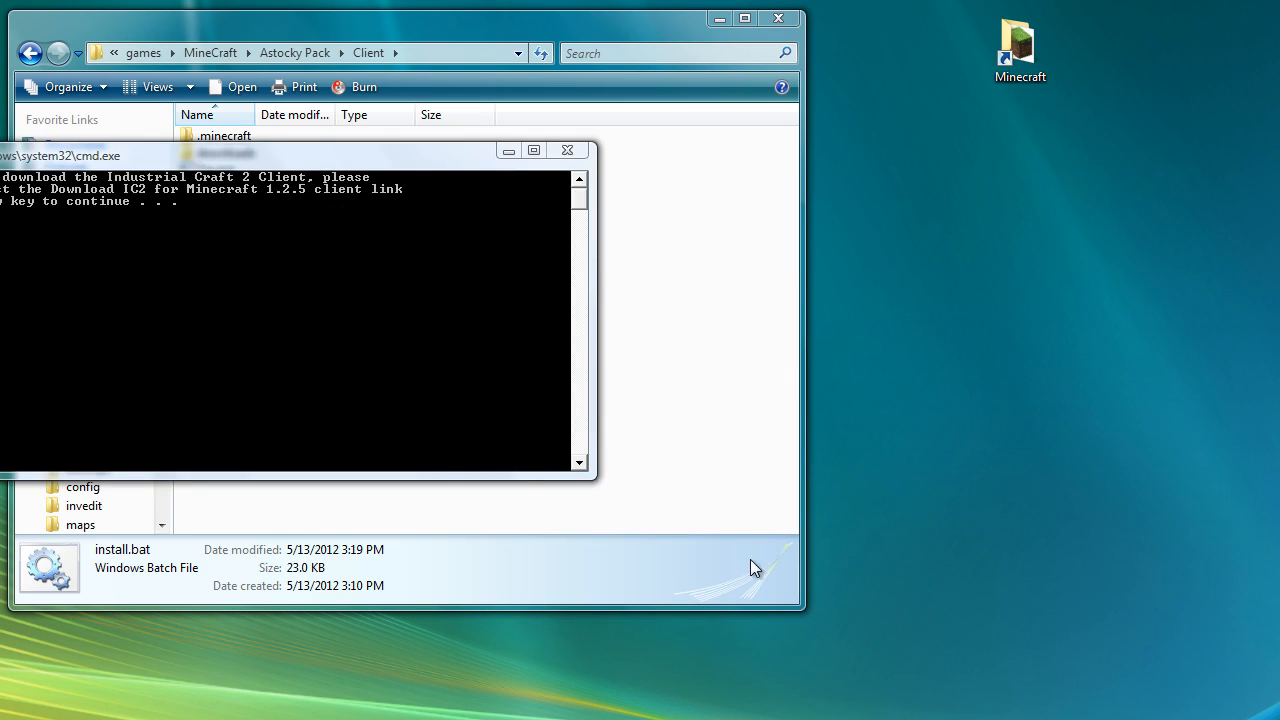
mouse_move(316, 322)
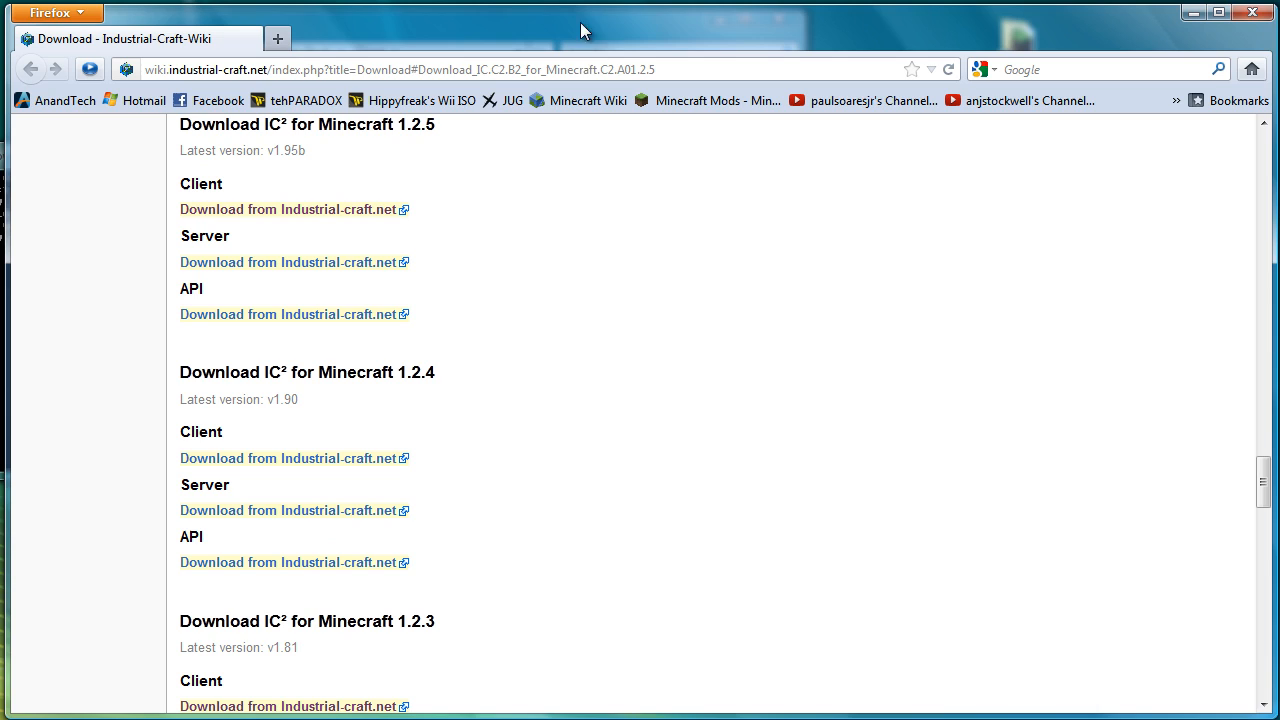
mouse_move(292, 210)
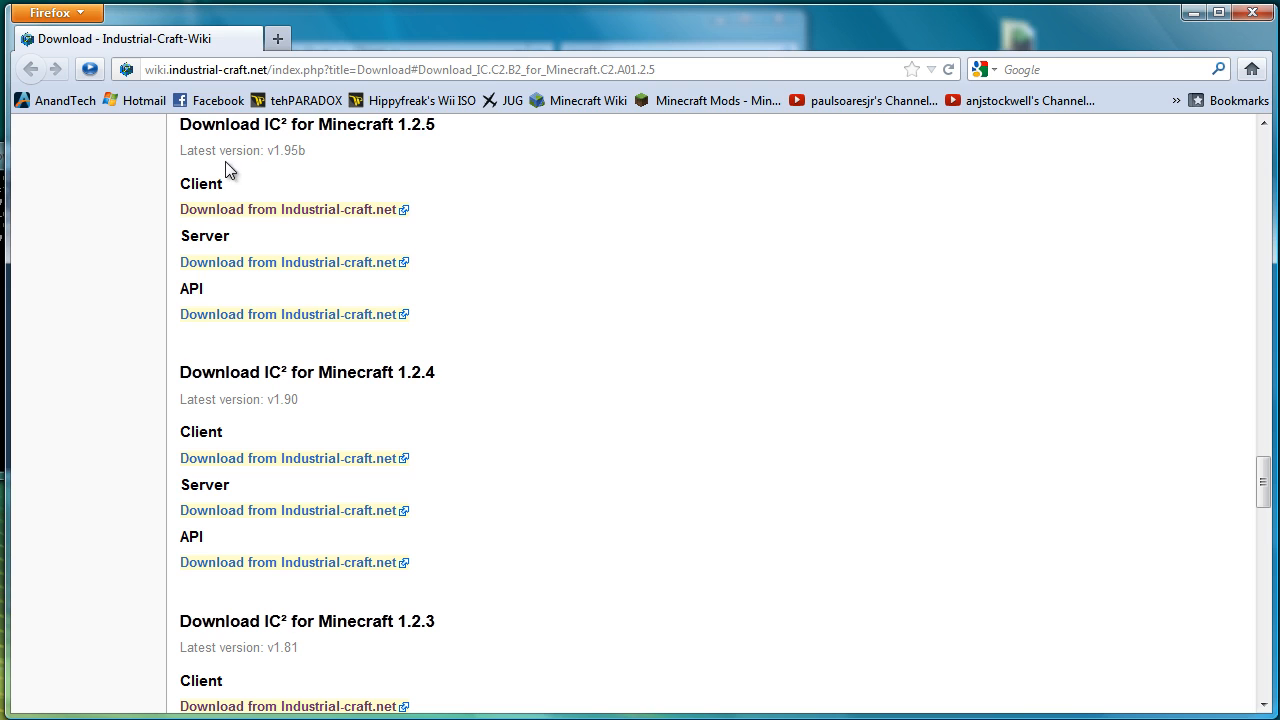
- Download the IC2 client jar for Minecraft 1.2.5 into the downloads folder
click(288, 210)
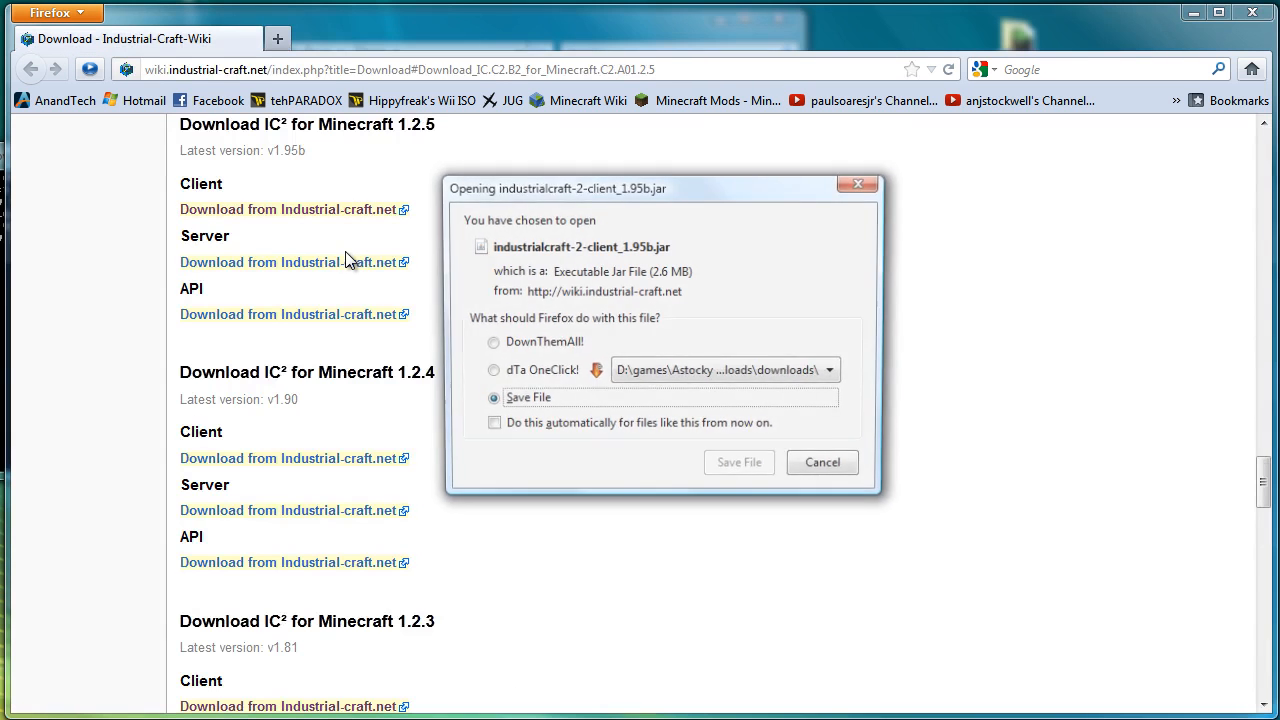
click(740, 462)
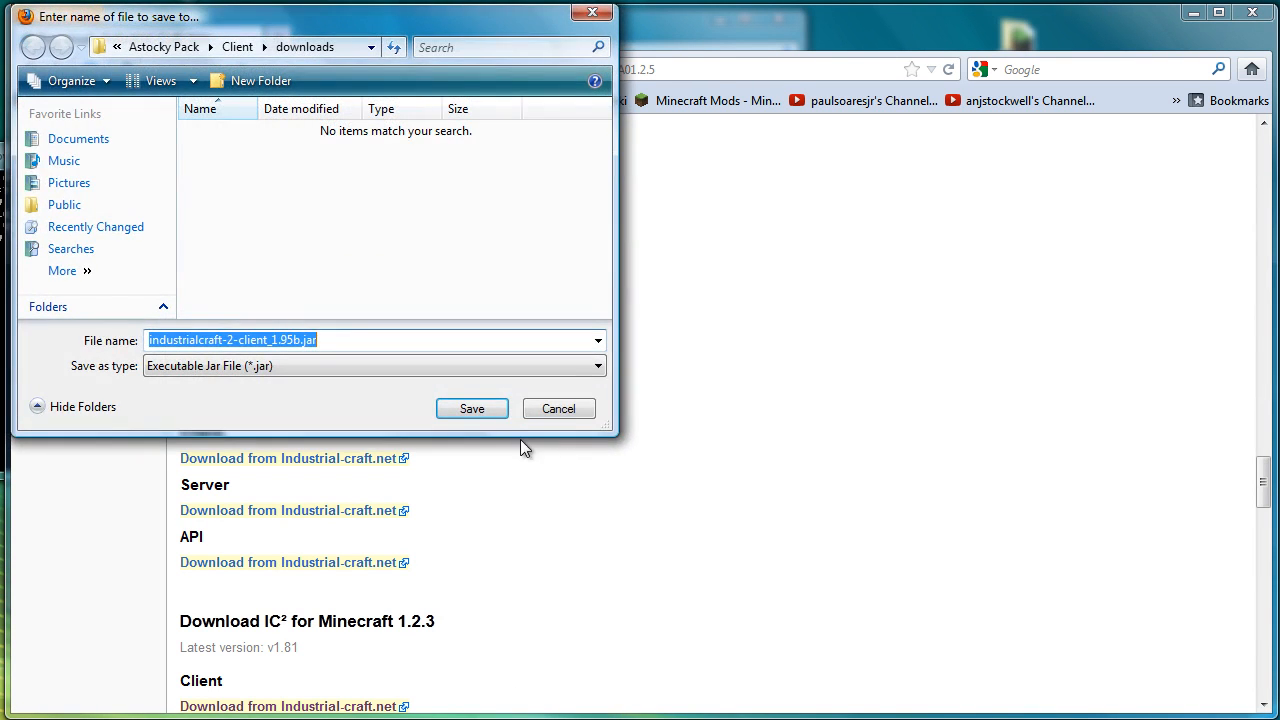
click(472, 408)
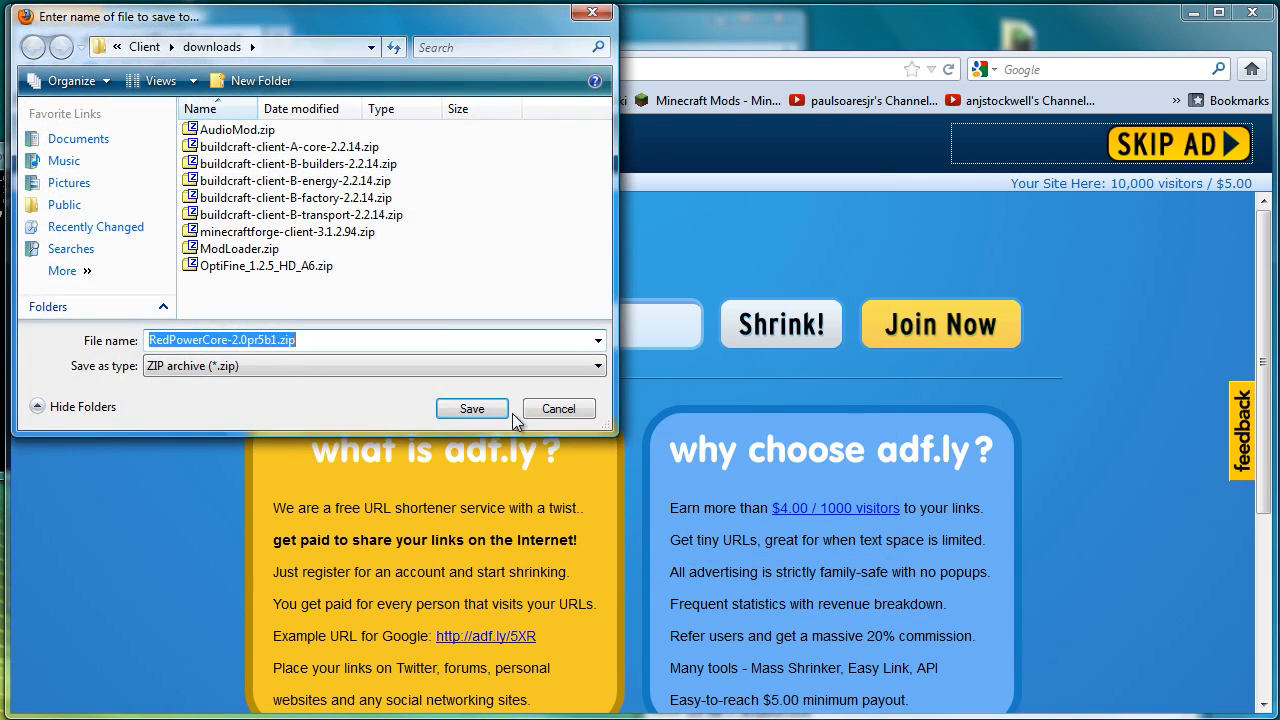
- Save RedPowerCore-2.0pr5b1.zip into the downloads folder
click(472, 408)
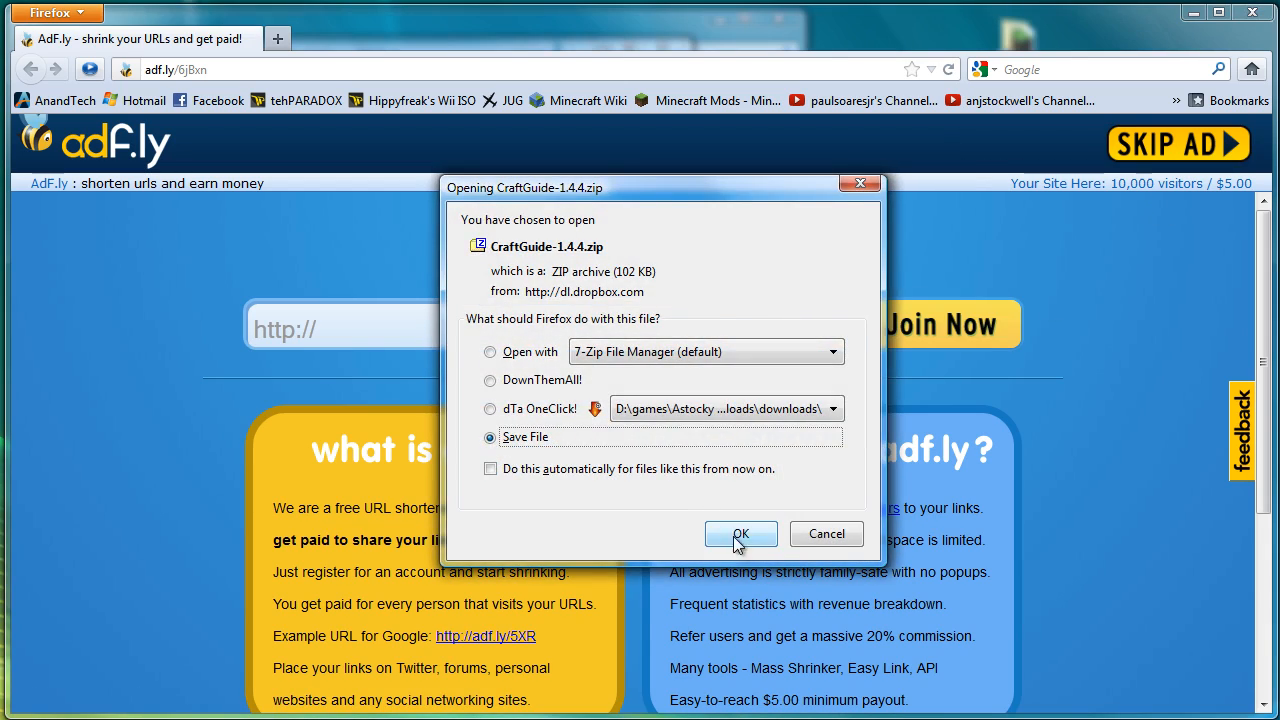
- Save CraftGuide-1.4.4.zip and the Timber! archive into the downloads folder
click(740, 534)
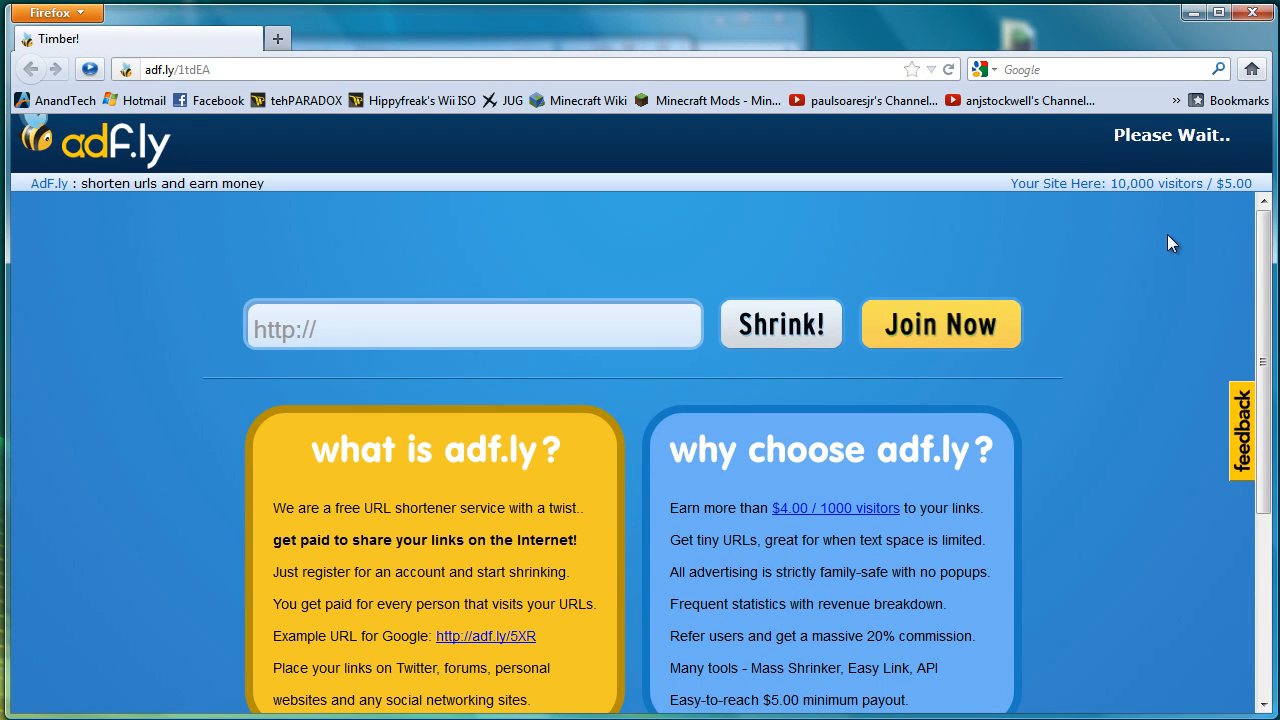
mouse_move(1164, 240)
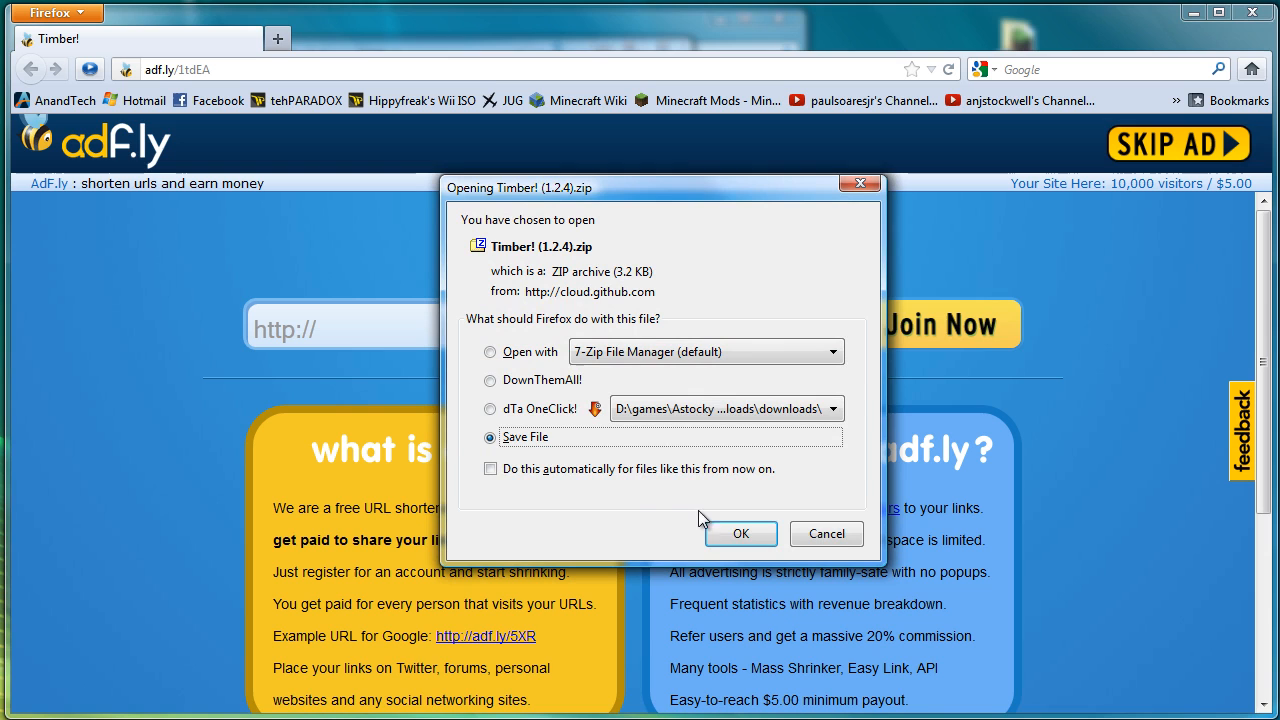
click(740, 532)
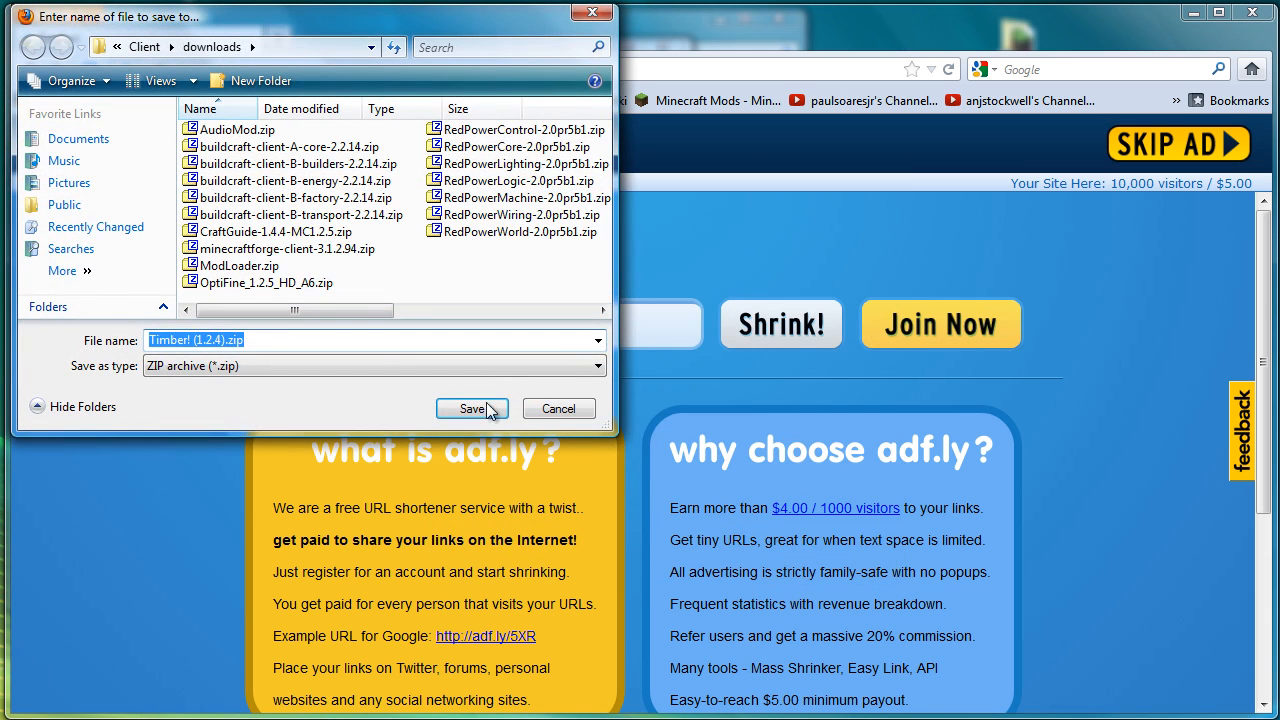
click(470, 408)
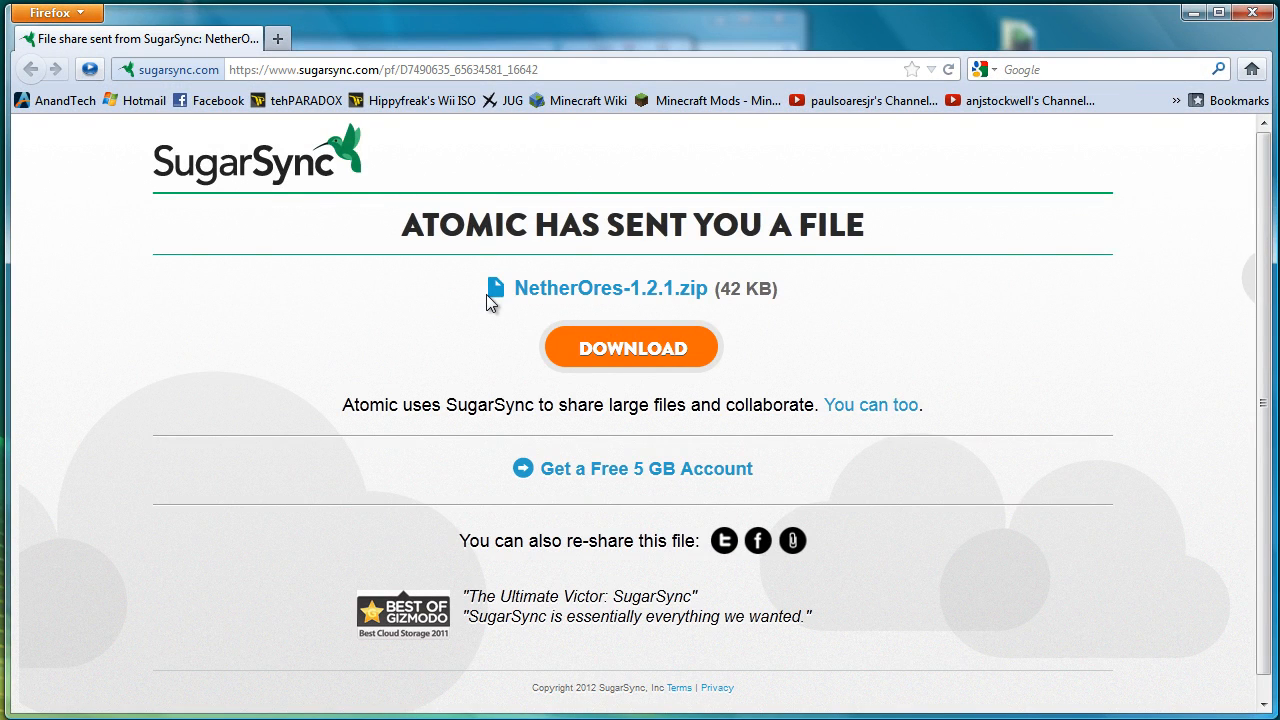
- Download and save NetherOres-1.2.1, PowerConverters, MFR_NoMLMP and AdvancedMachines 4.0 from SugarSync
click(612, 288)
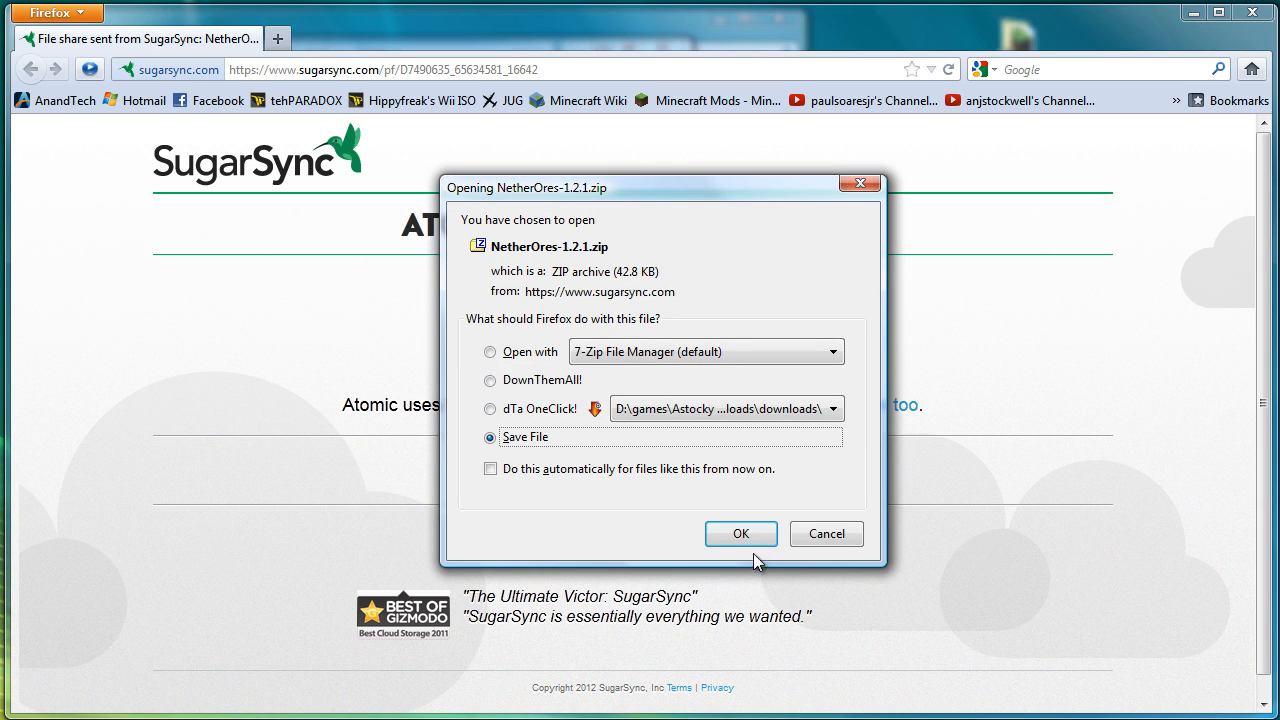
click(740, 532)
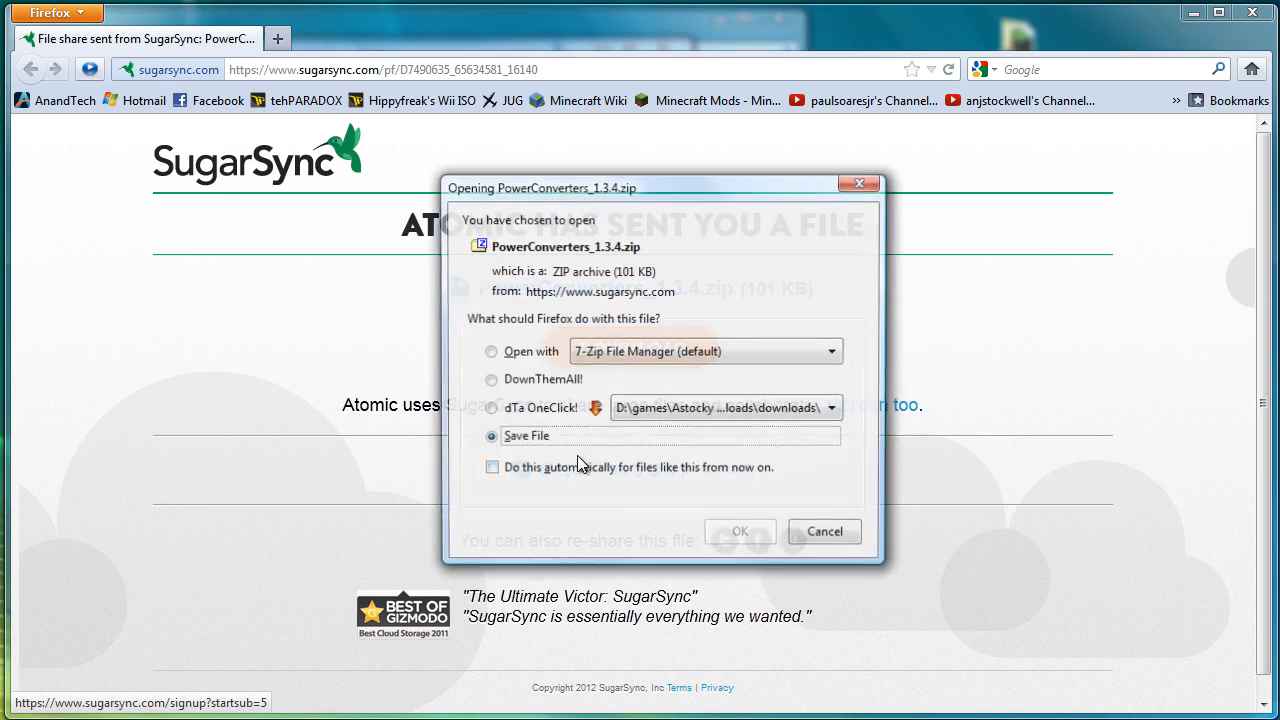
click(740, 532)
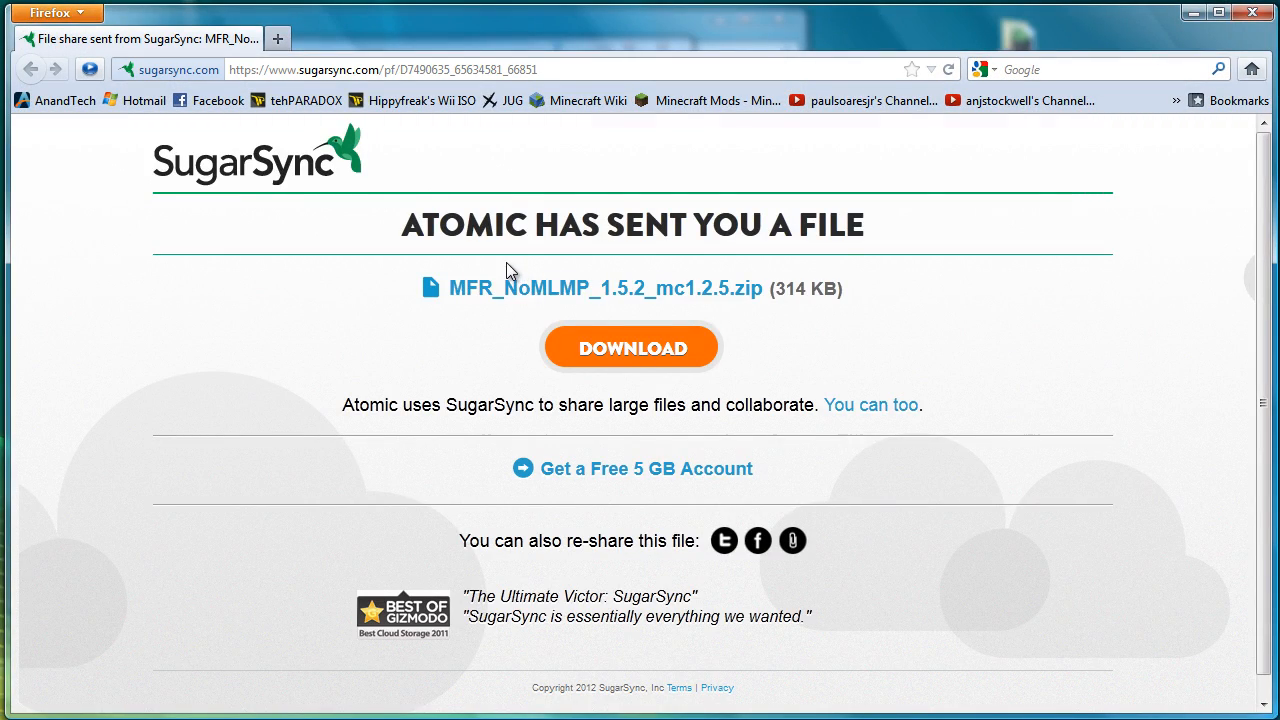
click(632, 348)
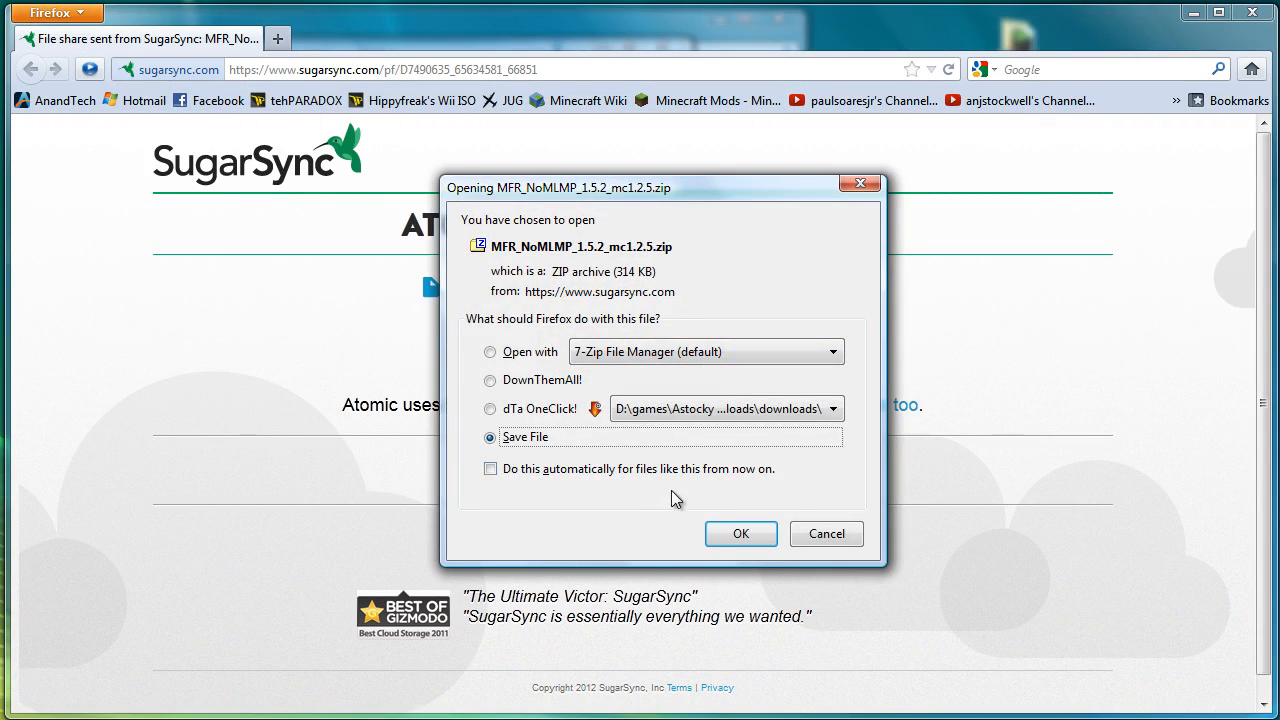
click(740, 532)
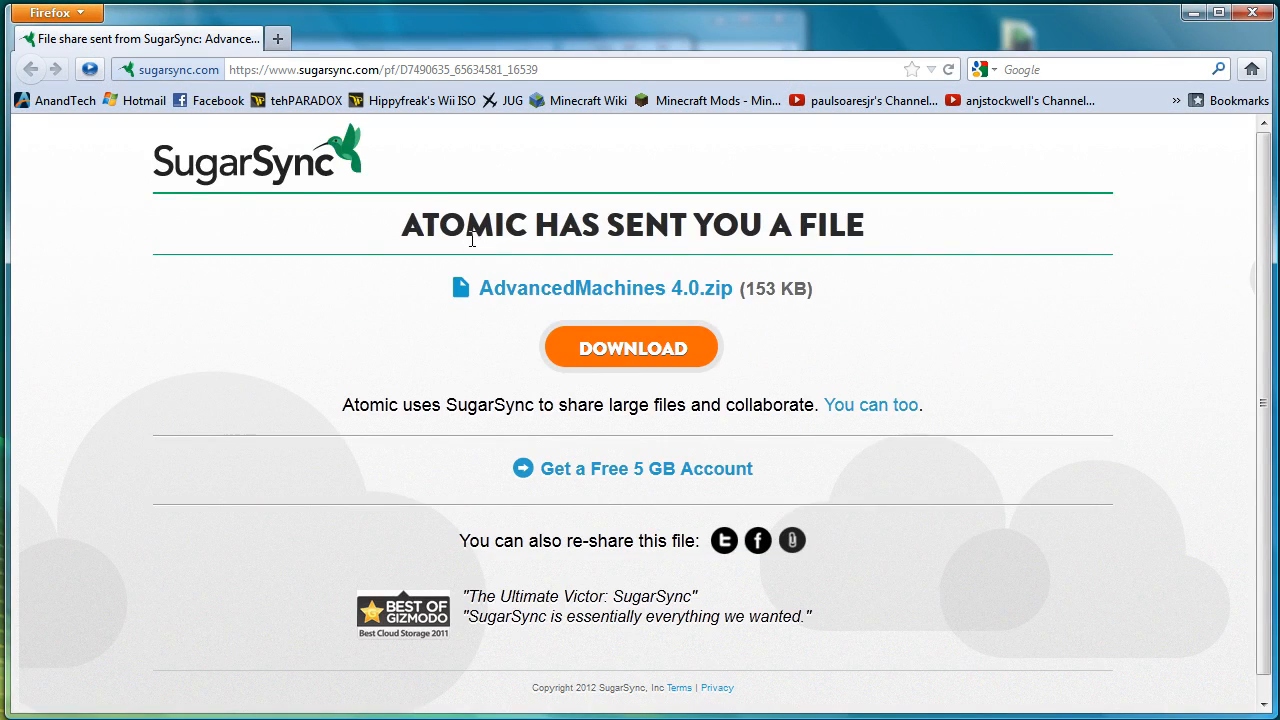
click(632, 348)
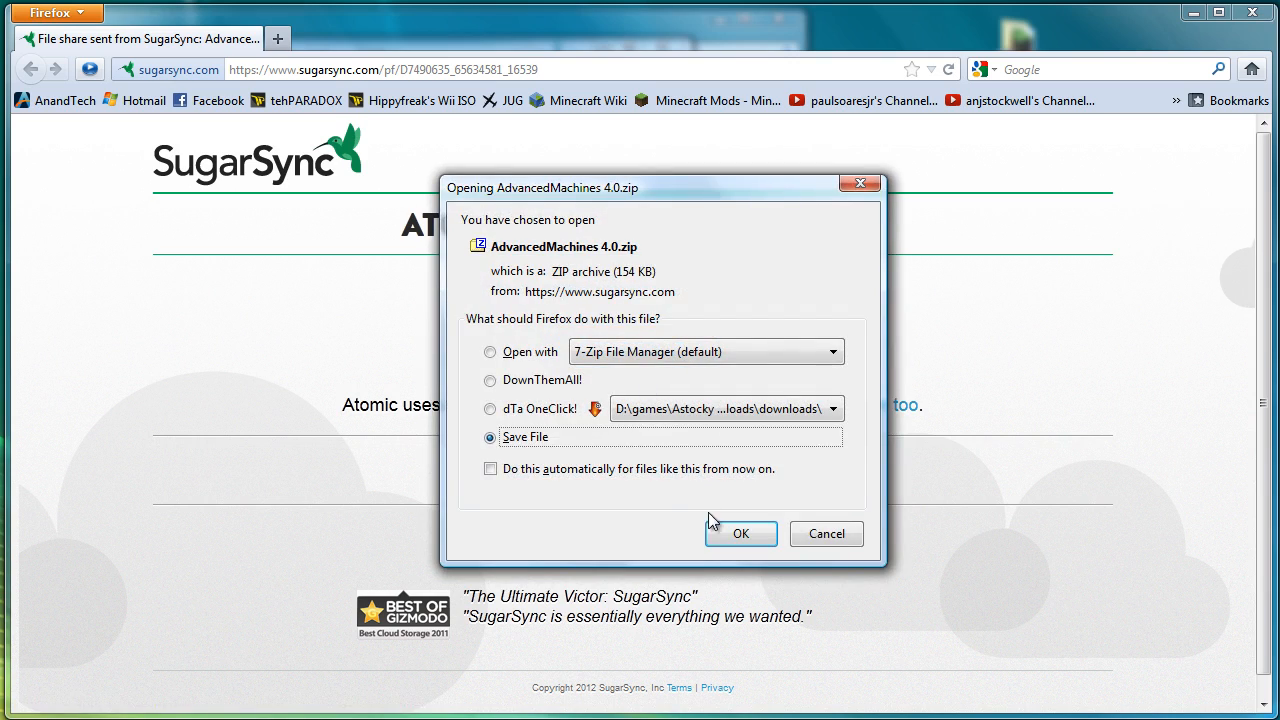
click(740, 532)
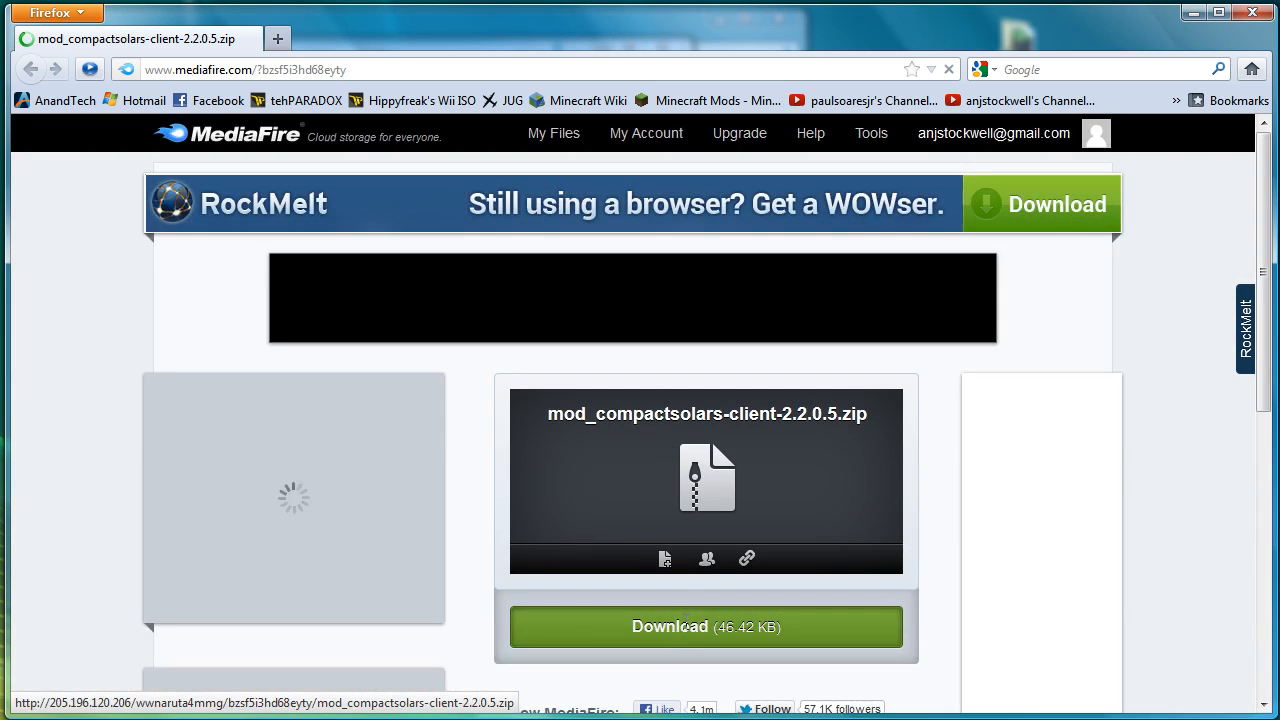
- Download mod_compactsolars-client-2.2.0.5.zip from MediaFire into the downloads folder
click(706, 626)
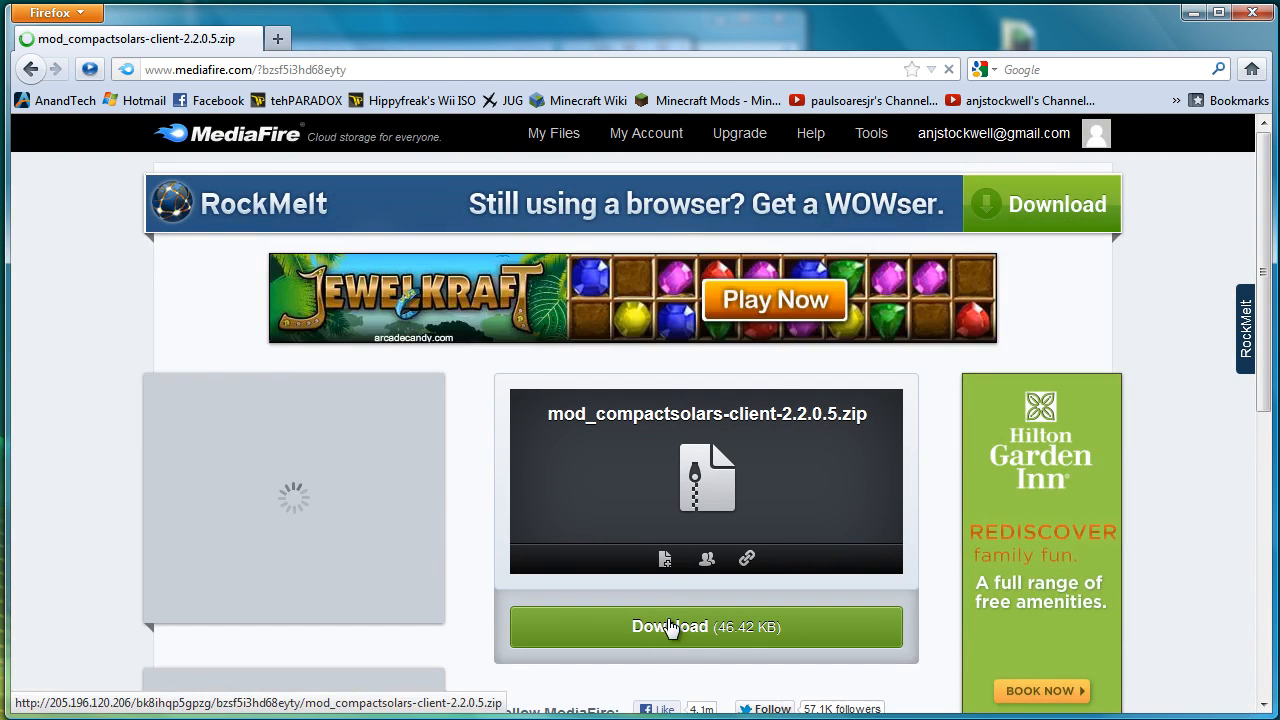
click(706, 626)
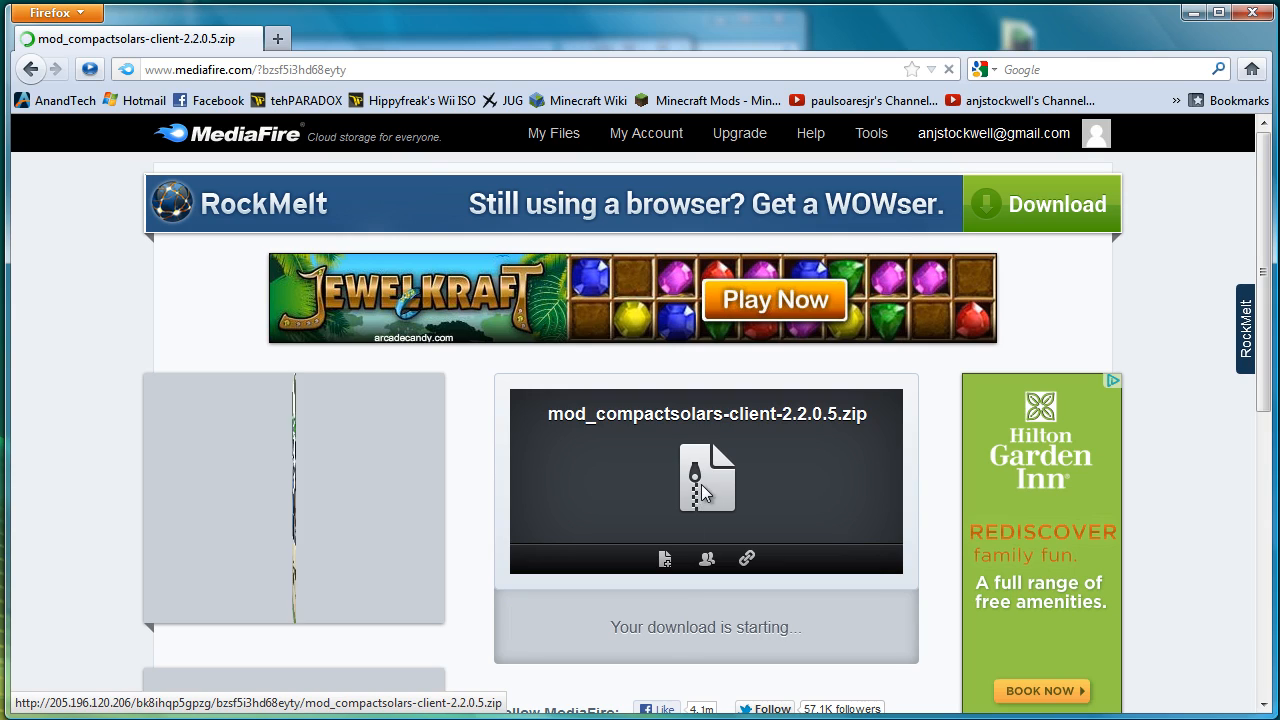
click(706, 476)
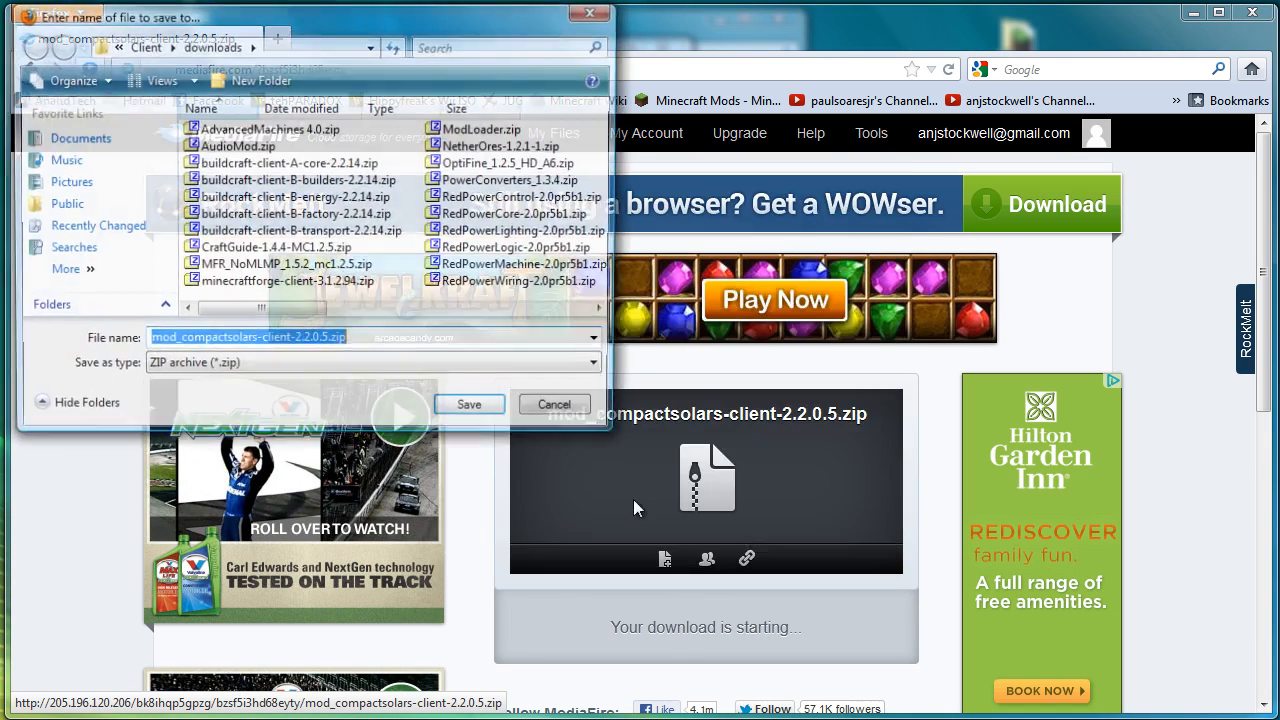
click(468, 404)
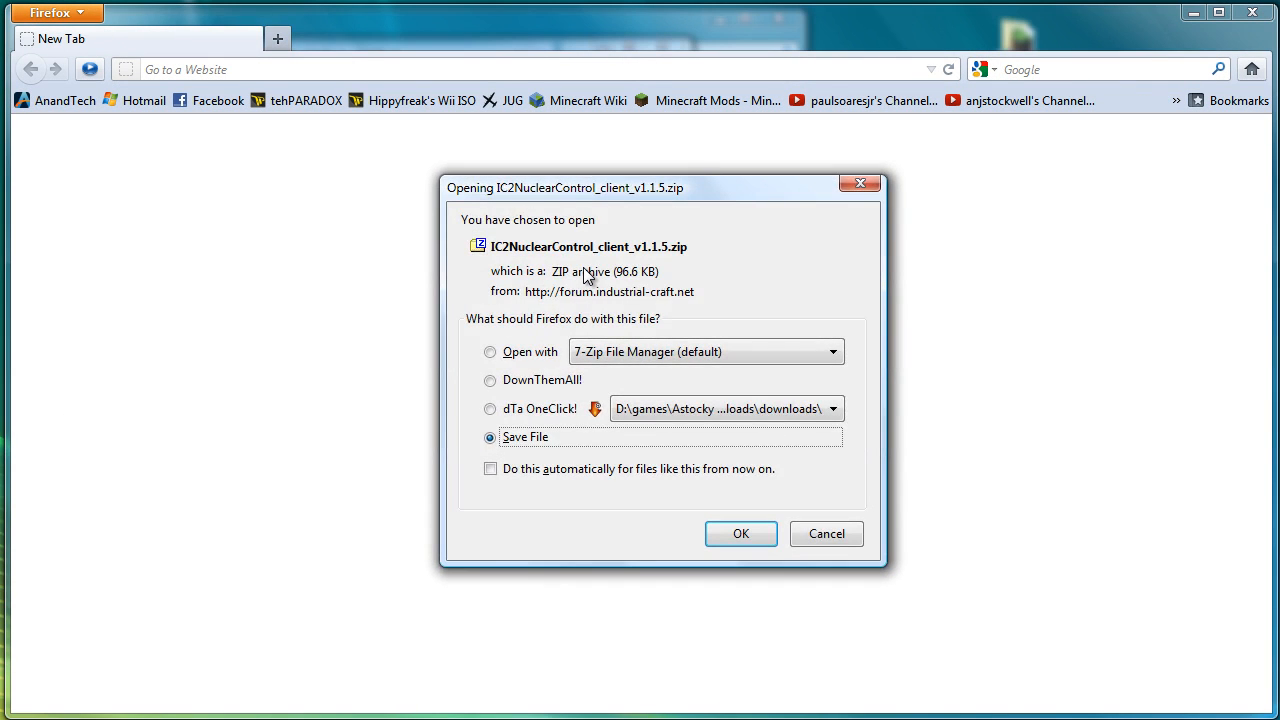
- Save IC2NuclearControl_client_v1.1.5.zip to downloads, skip the ad and accept CodeChickenCore-Client 0.5.2.zip
click(740, 532)
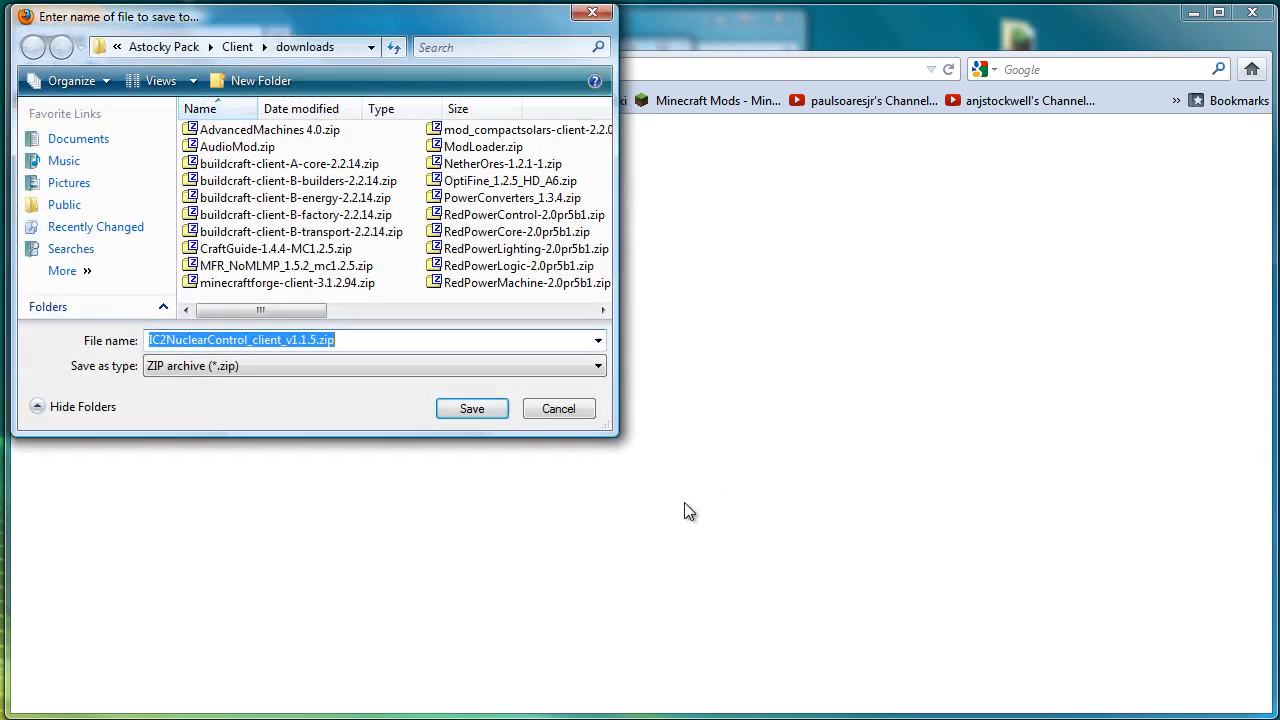
click(472, 408)
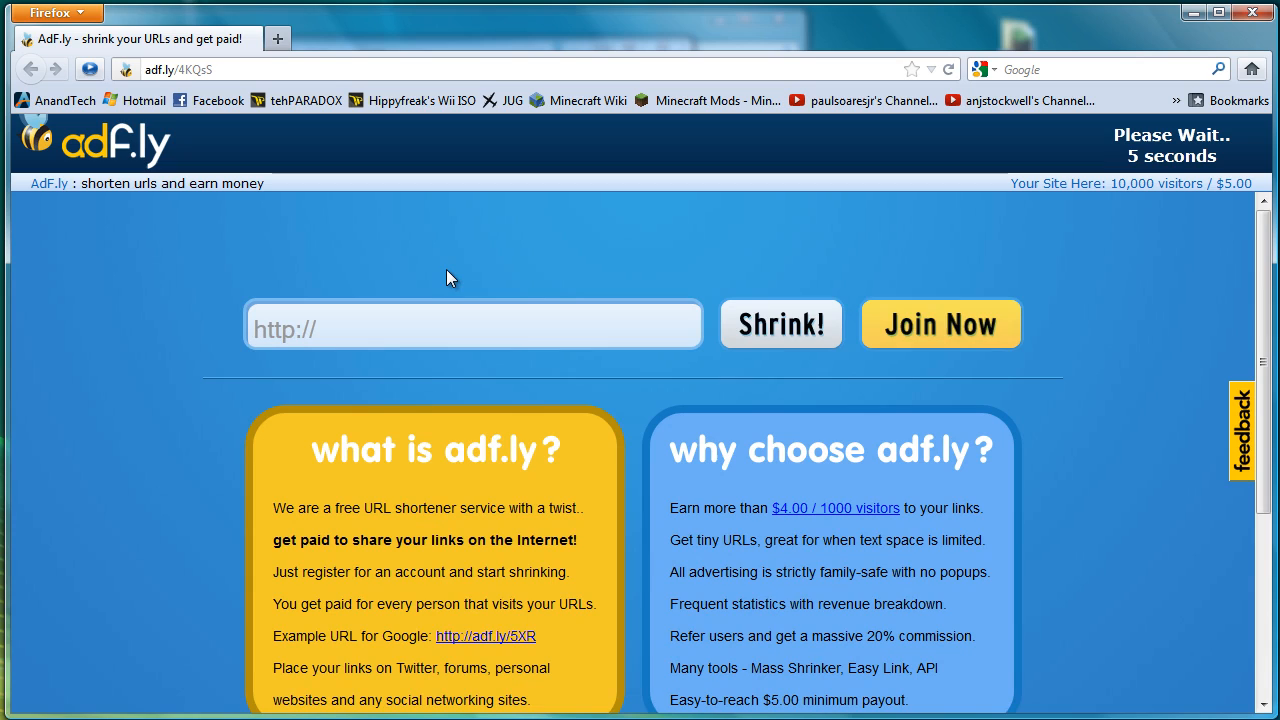
mouse_move(1198, 236)
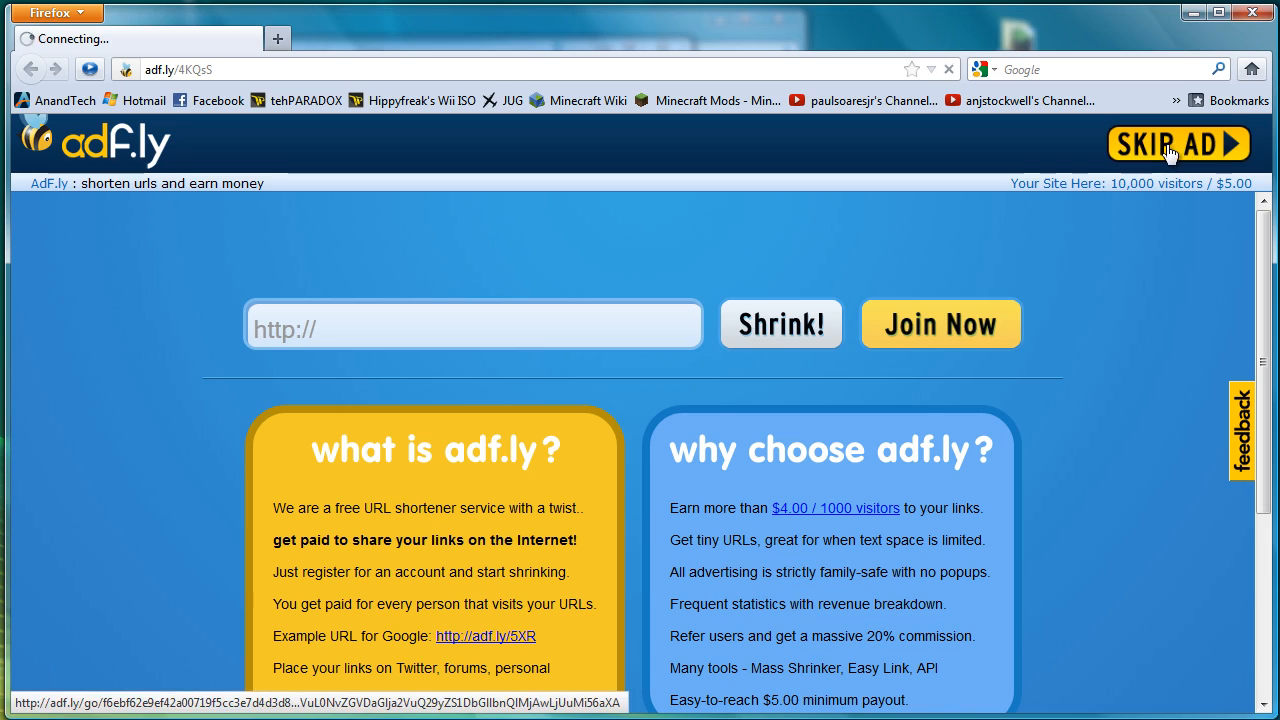
click(1178, 144)
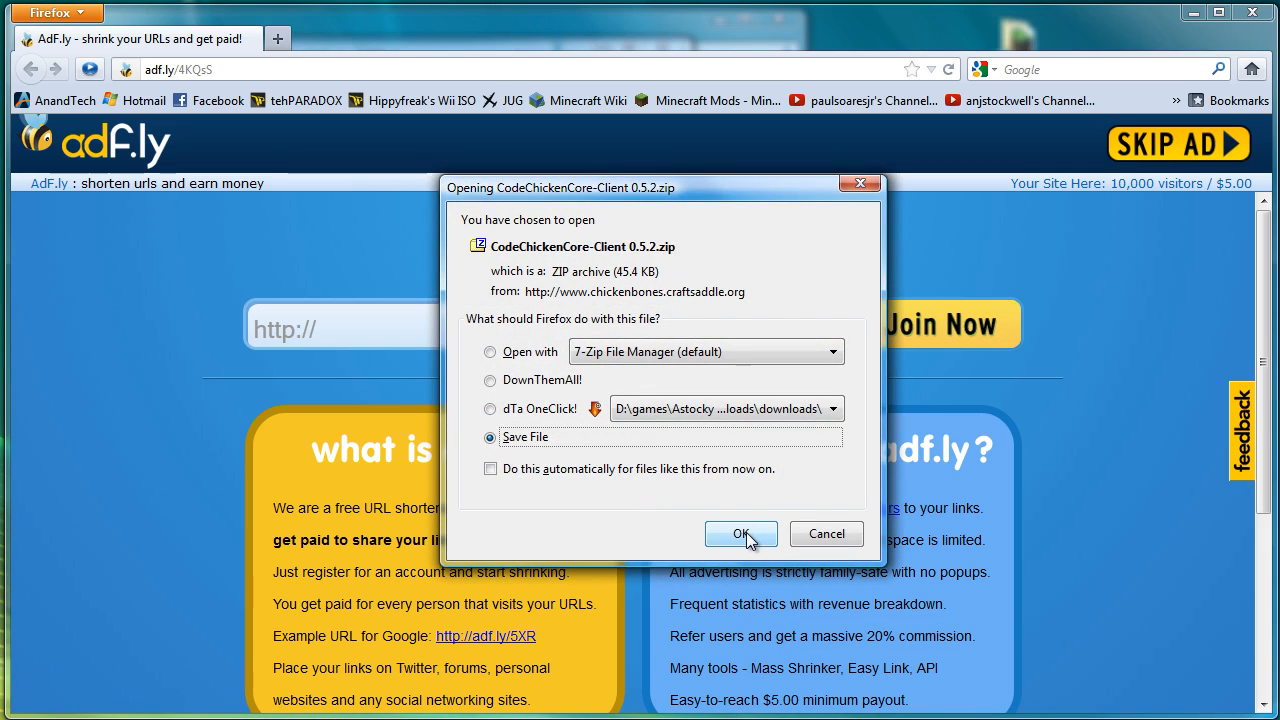
click(740, 532)
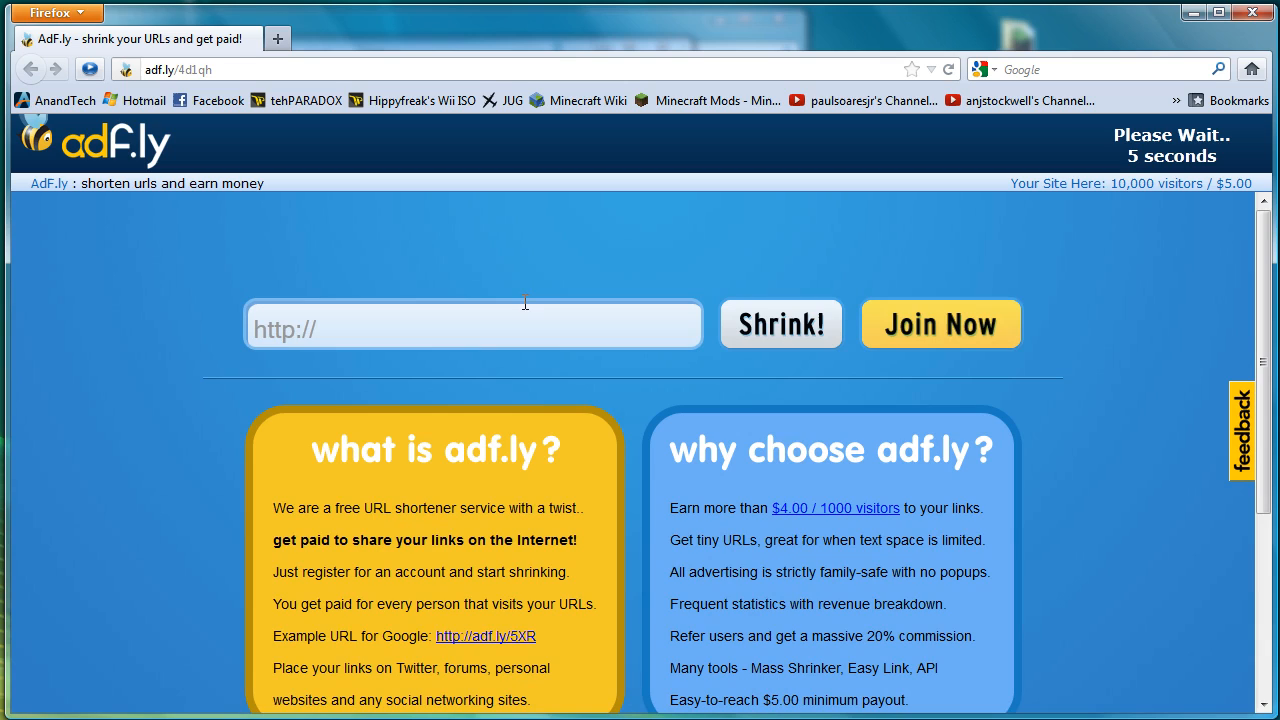
mouse_move(1128, 268)
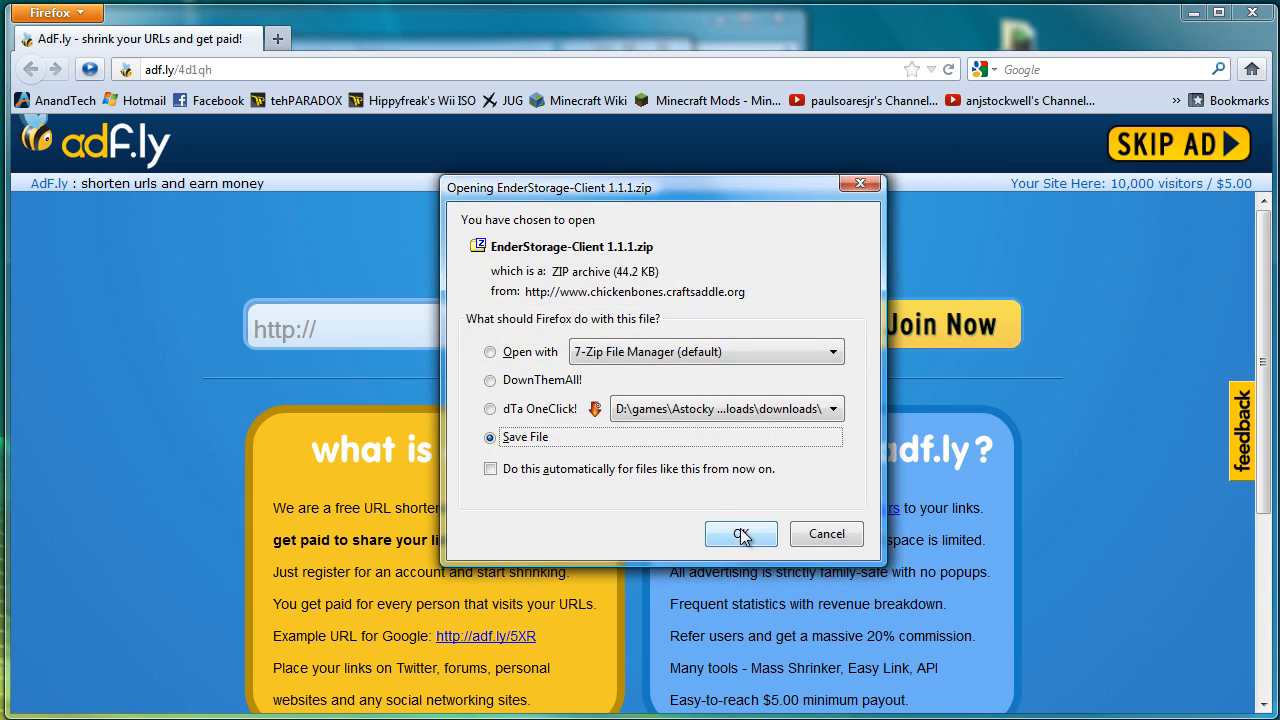
- Accept and save the EnderStorage, ReiMinimap and Weaponmod zips into the Client downloads folder
click(740, 532)
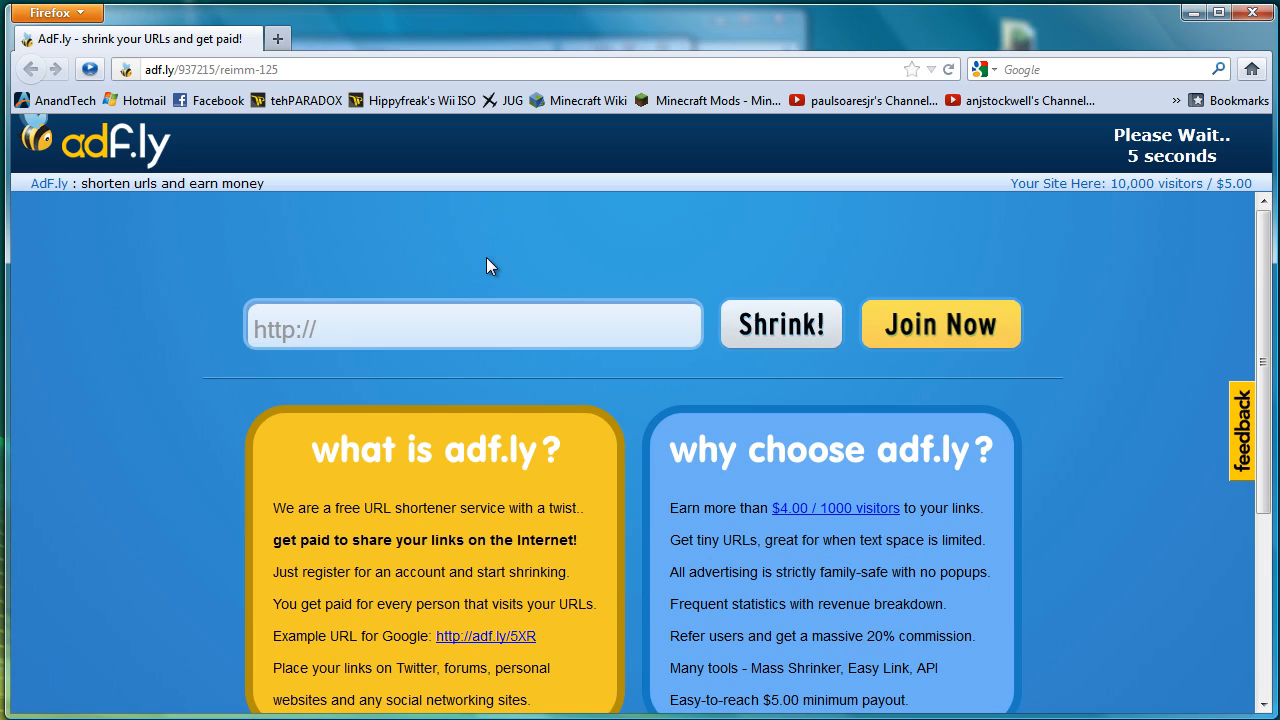
mouse_move(1188, 256)
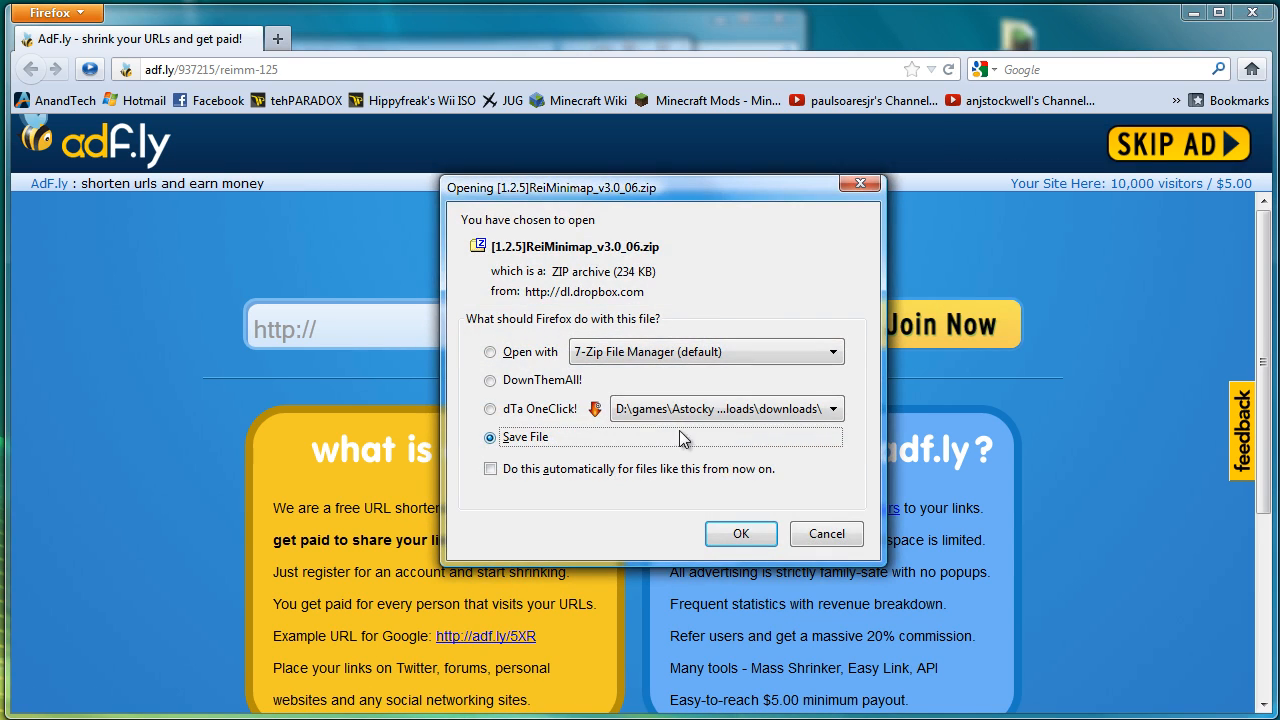
click(740, 532)
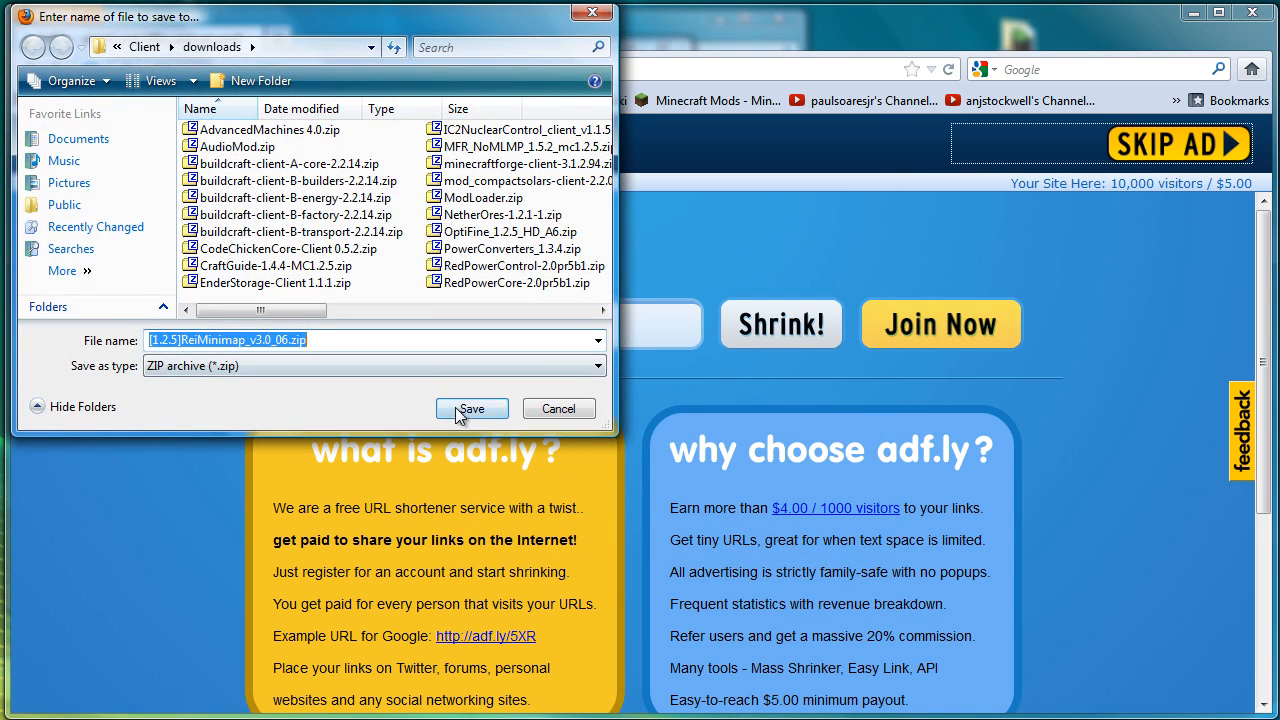
click(470, 408)
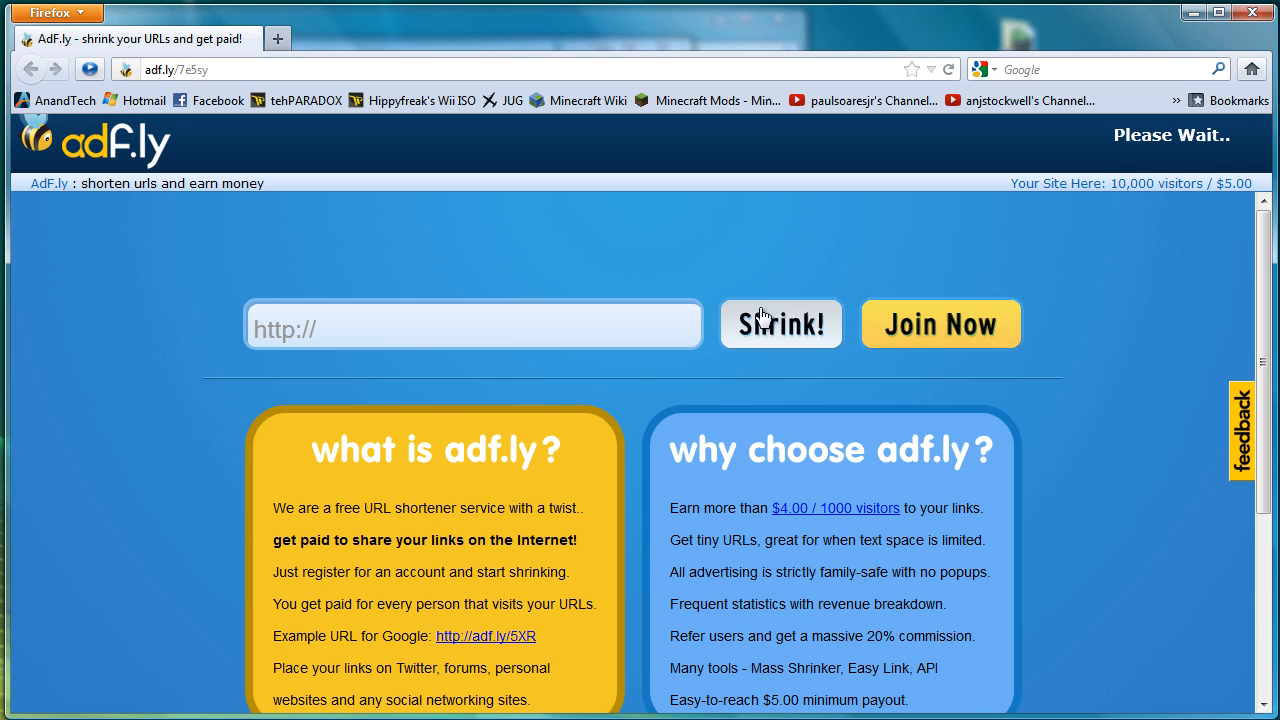
mouse_move(1120, 400)
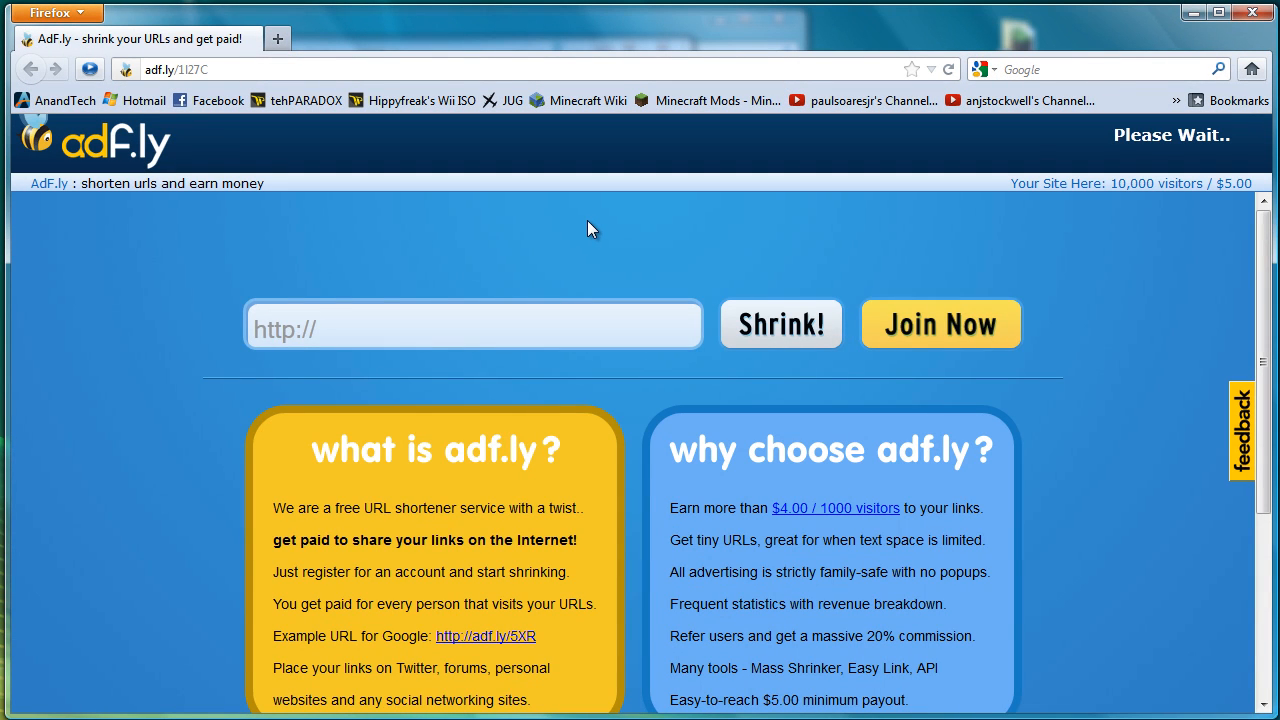
mouse_move(1160, 286)
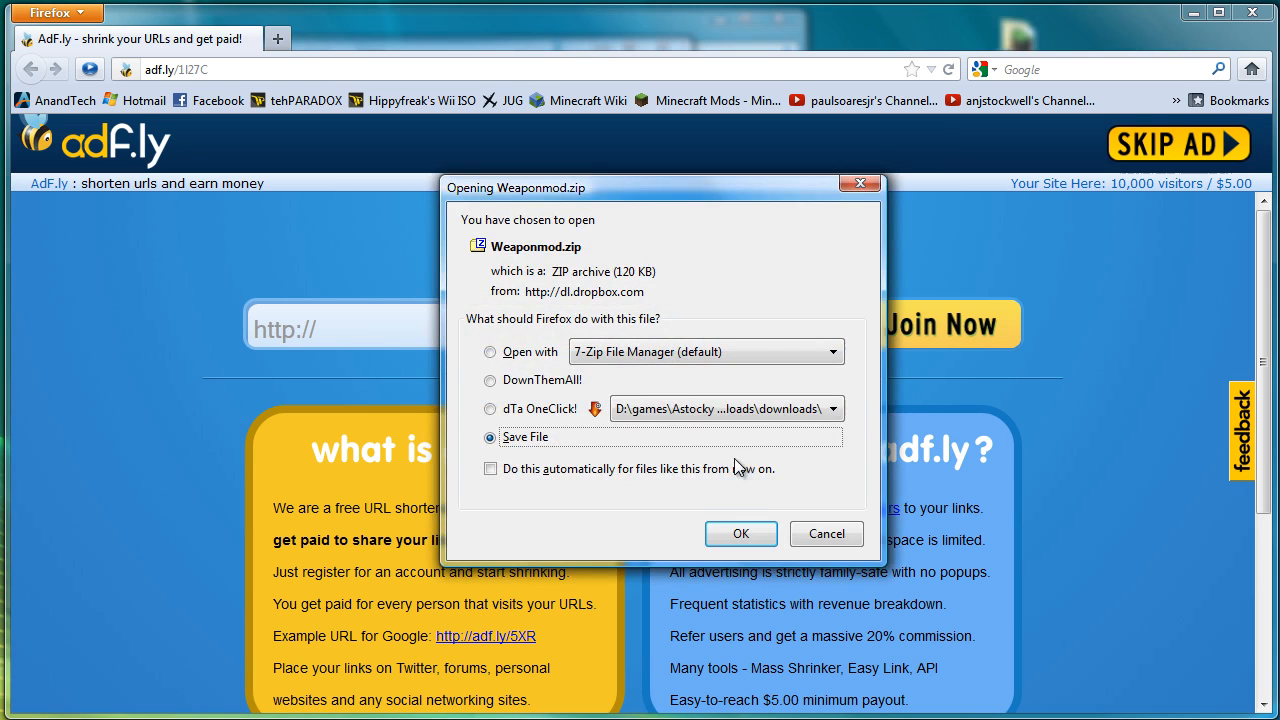
click(740, 532)
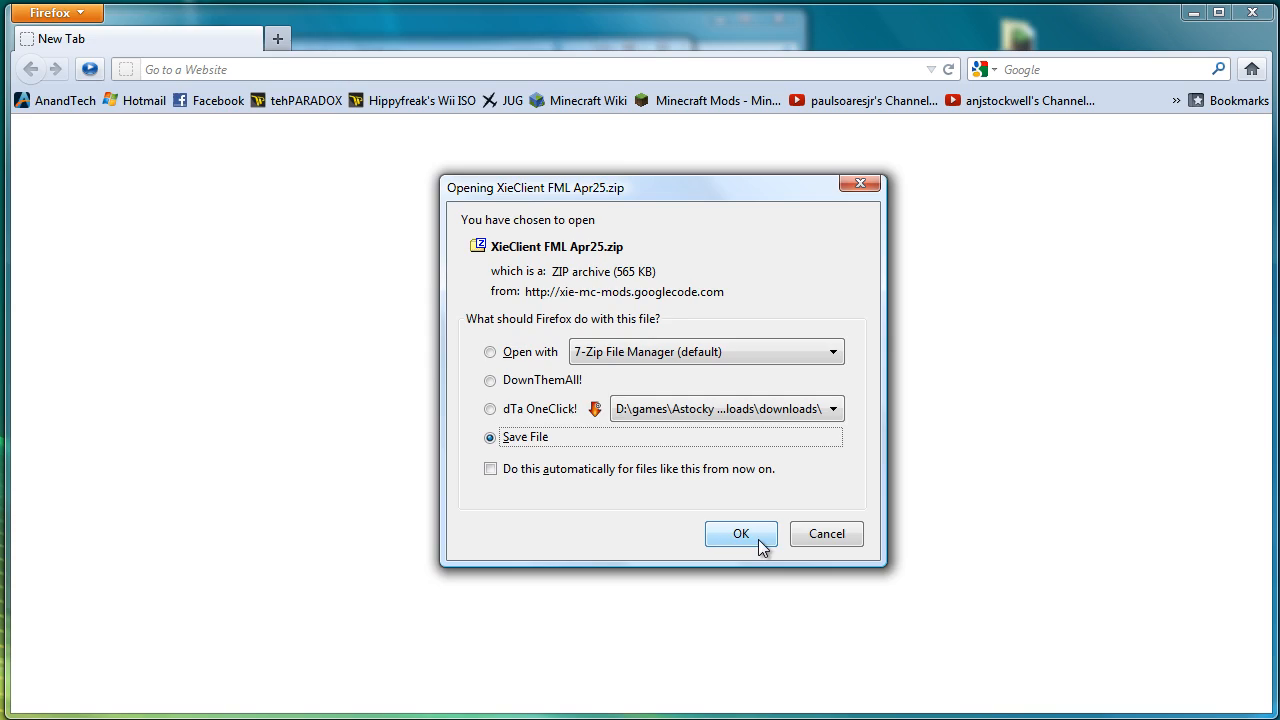
- Save XieClient FML Apr25.zip, XieFarmlandFix.zip and RopePlus 1.2.5.zip to the downloads folder
click(740, 532)
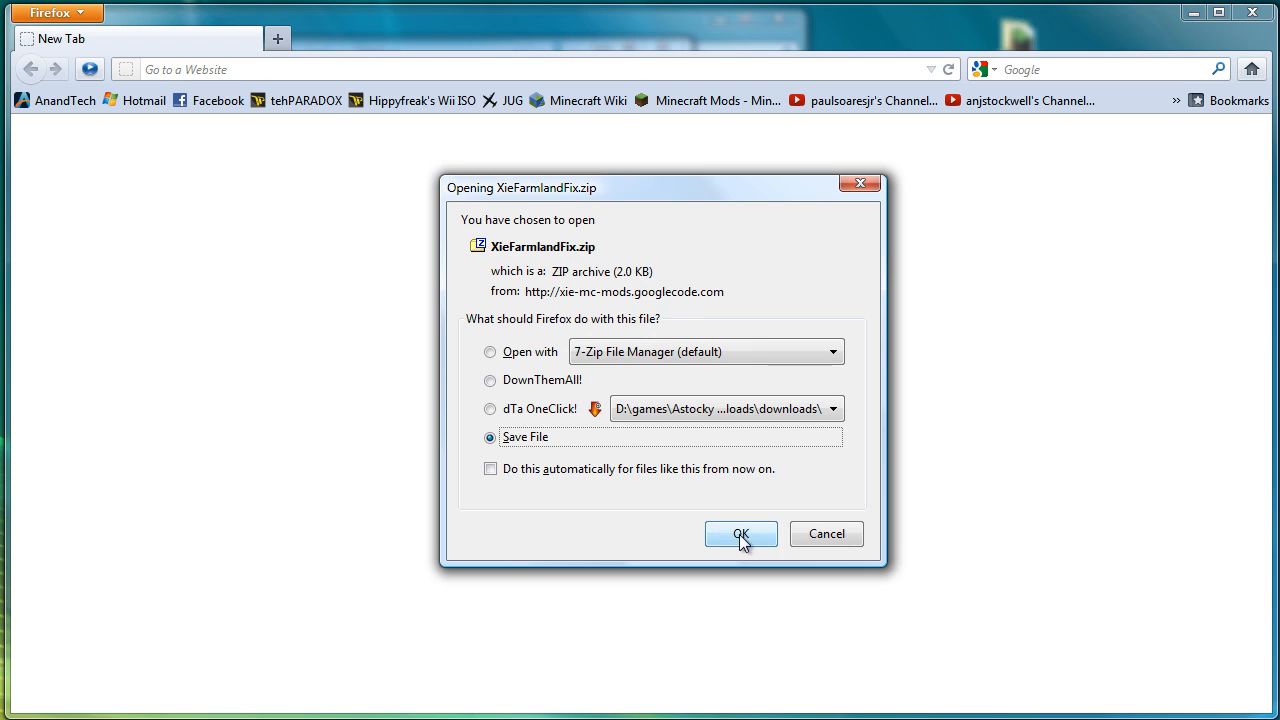
click(740, 532)
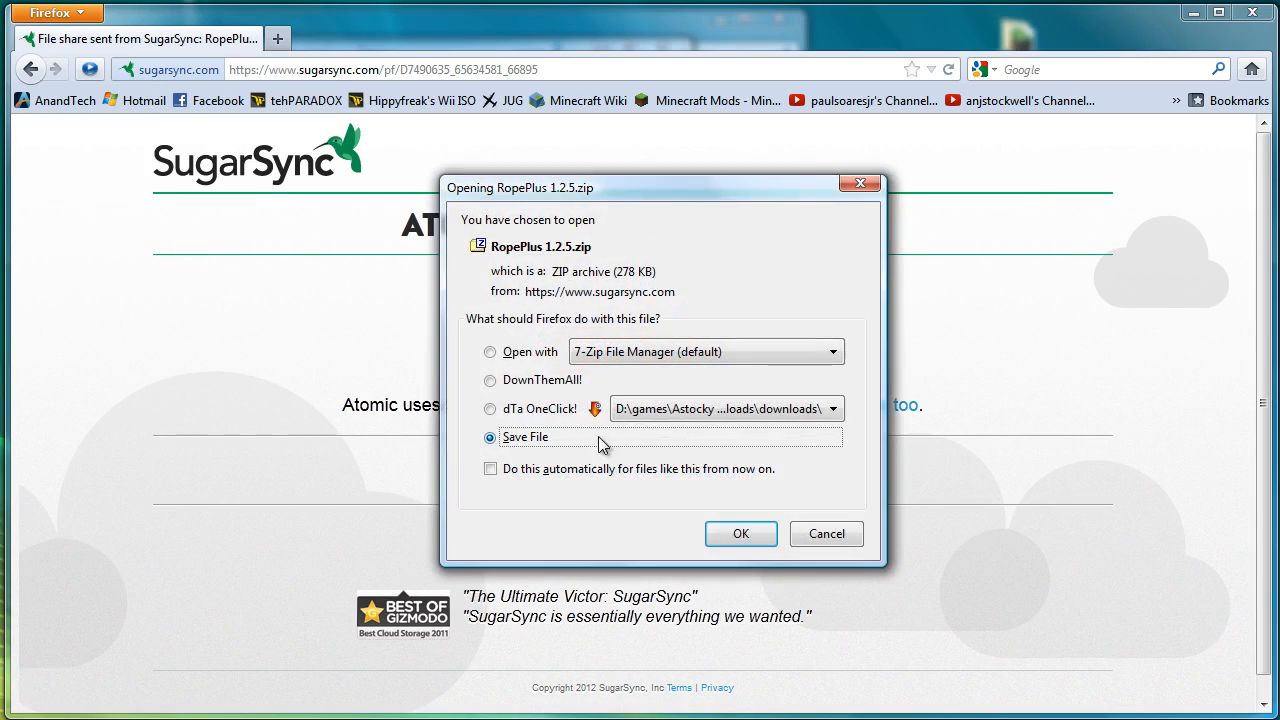
click(740, 532)
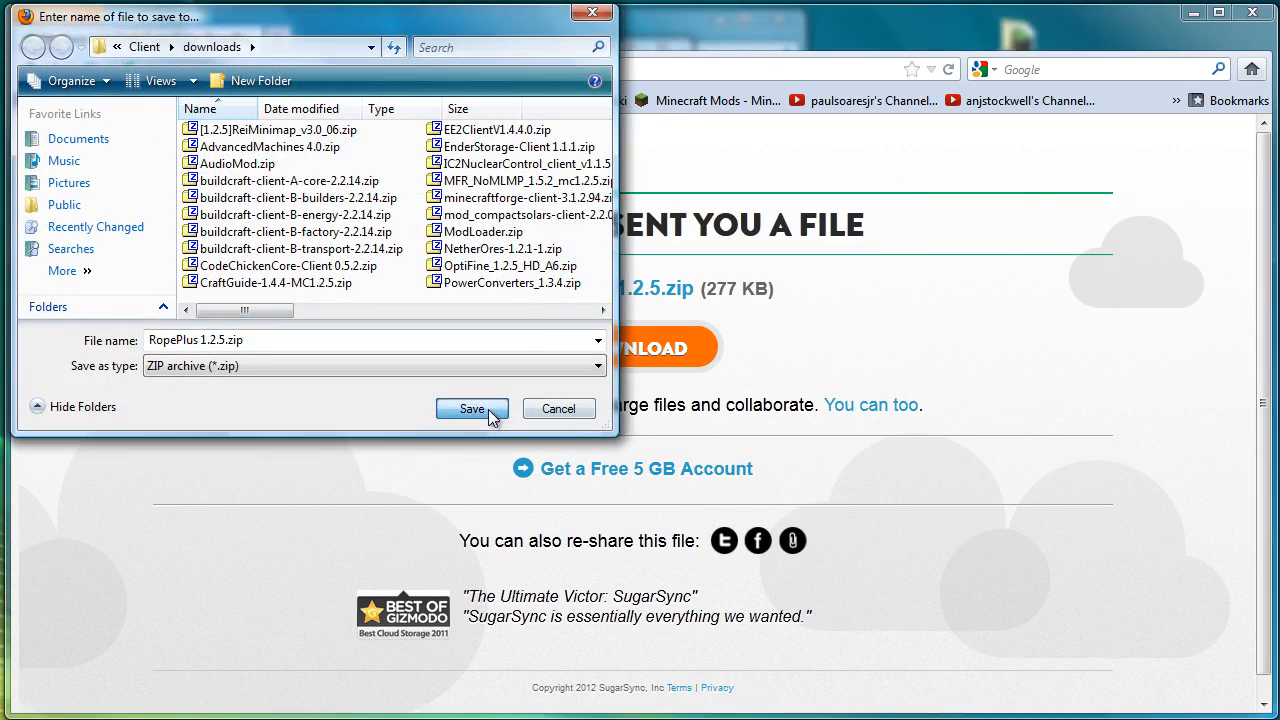
click(472, 408)
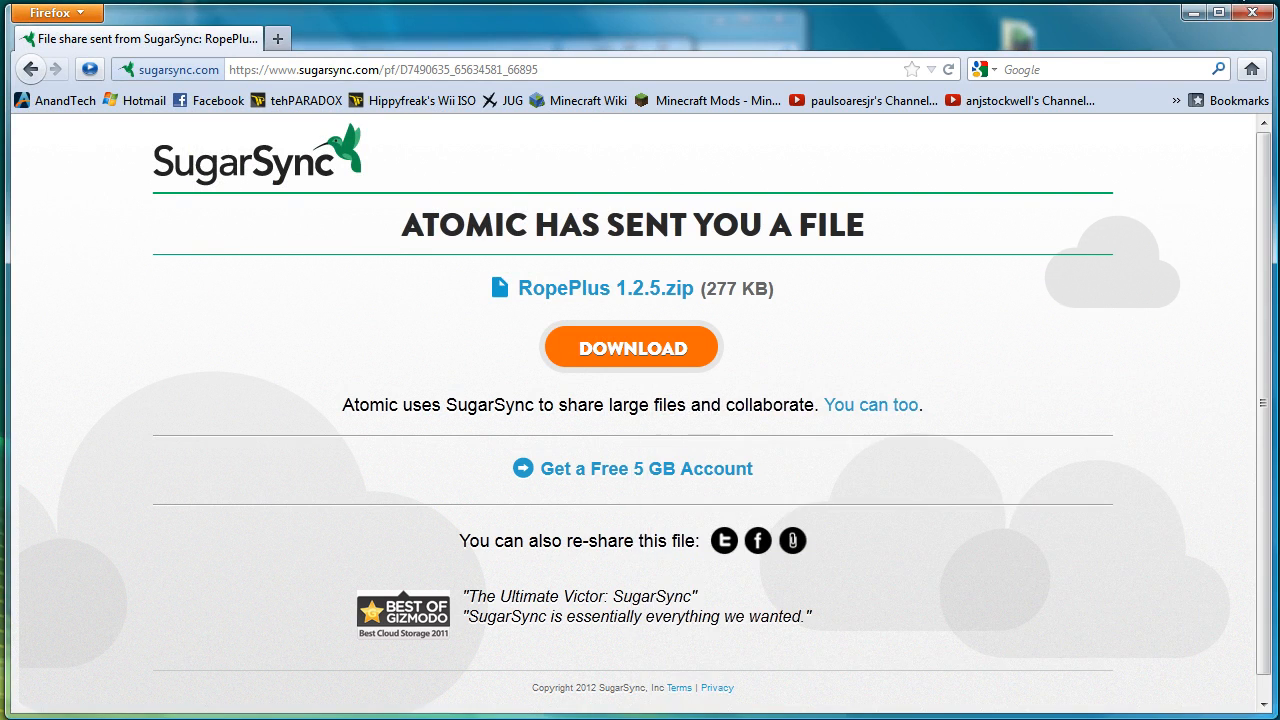
click(632, 348)
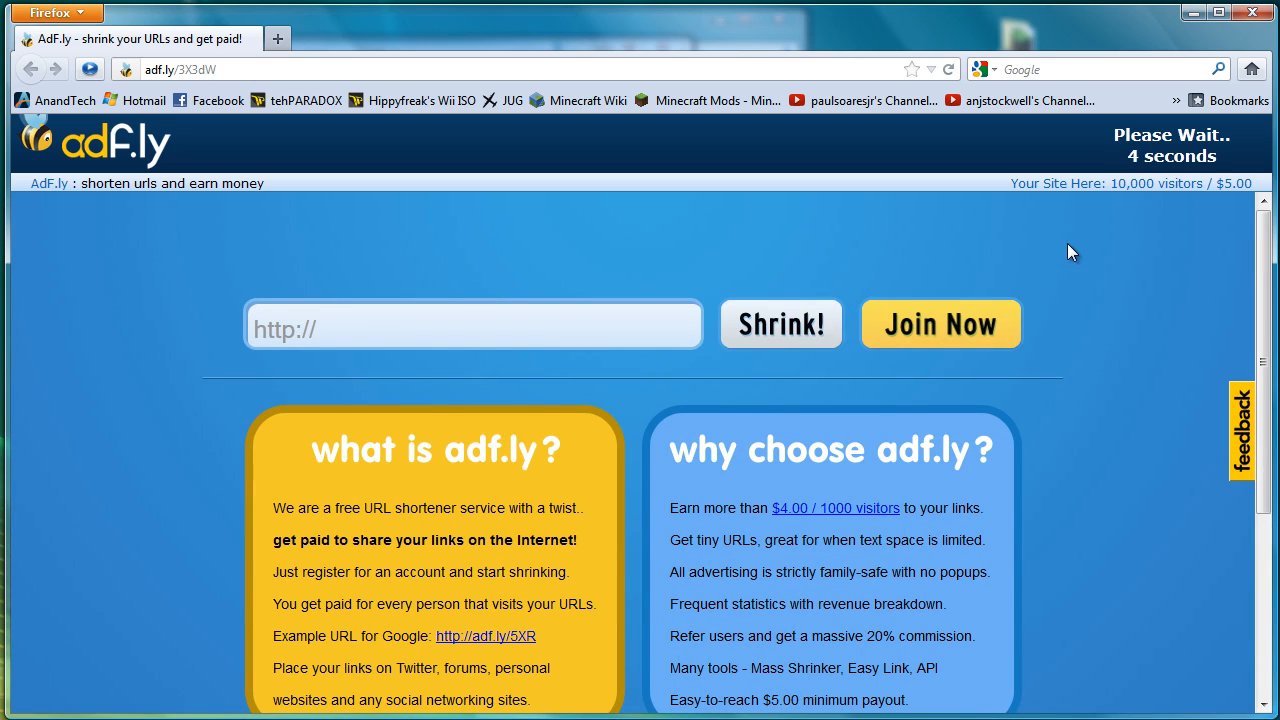
mouse_move(1148, 256)
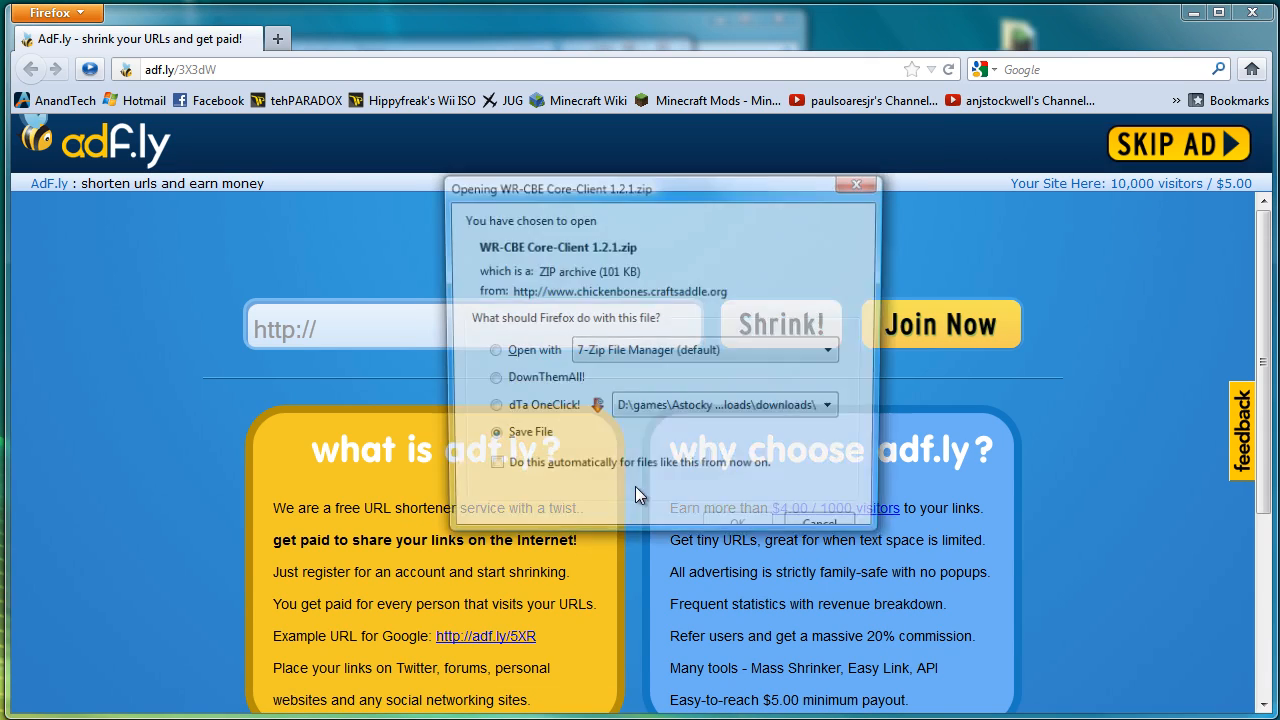
- Save the WR-CBE Core-Client and Addons-Client 1.2.1 zips to the downloads folder
click(736, 522)
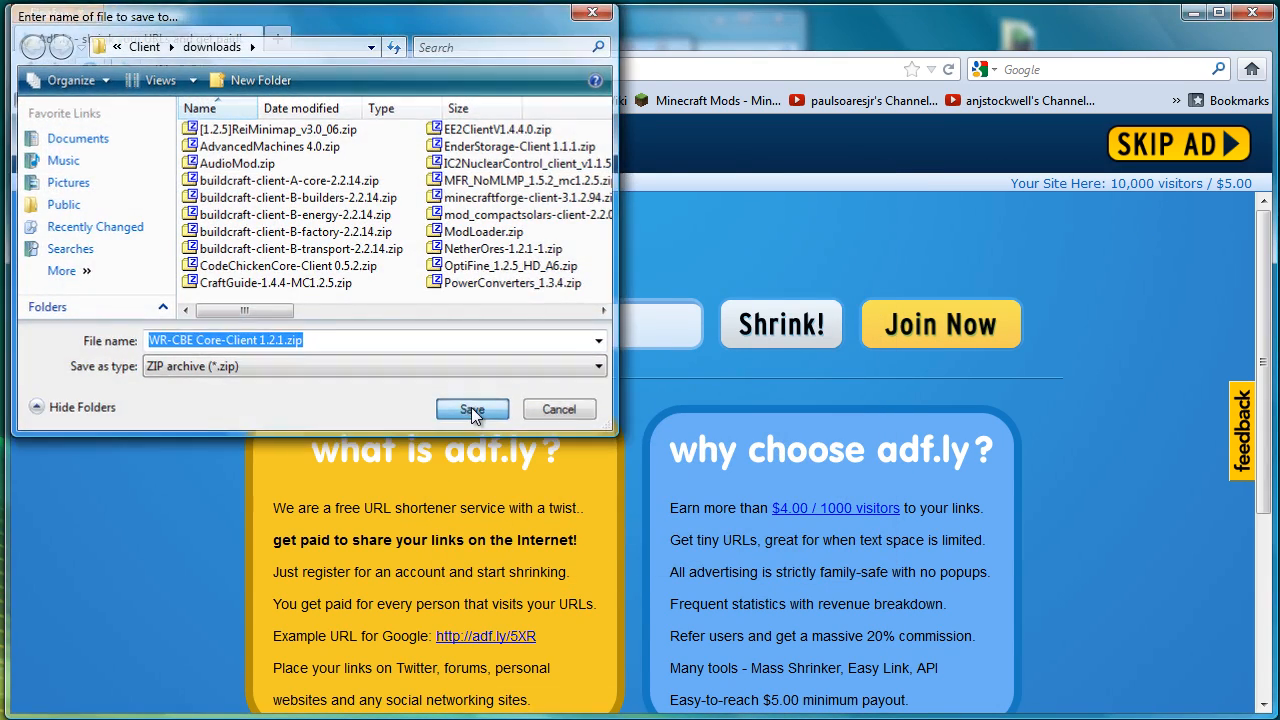
click(472, 408)
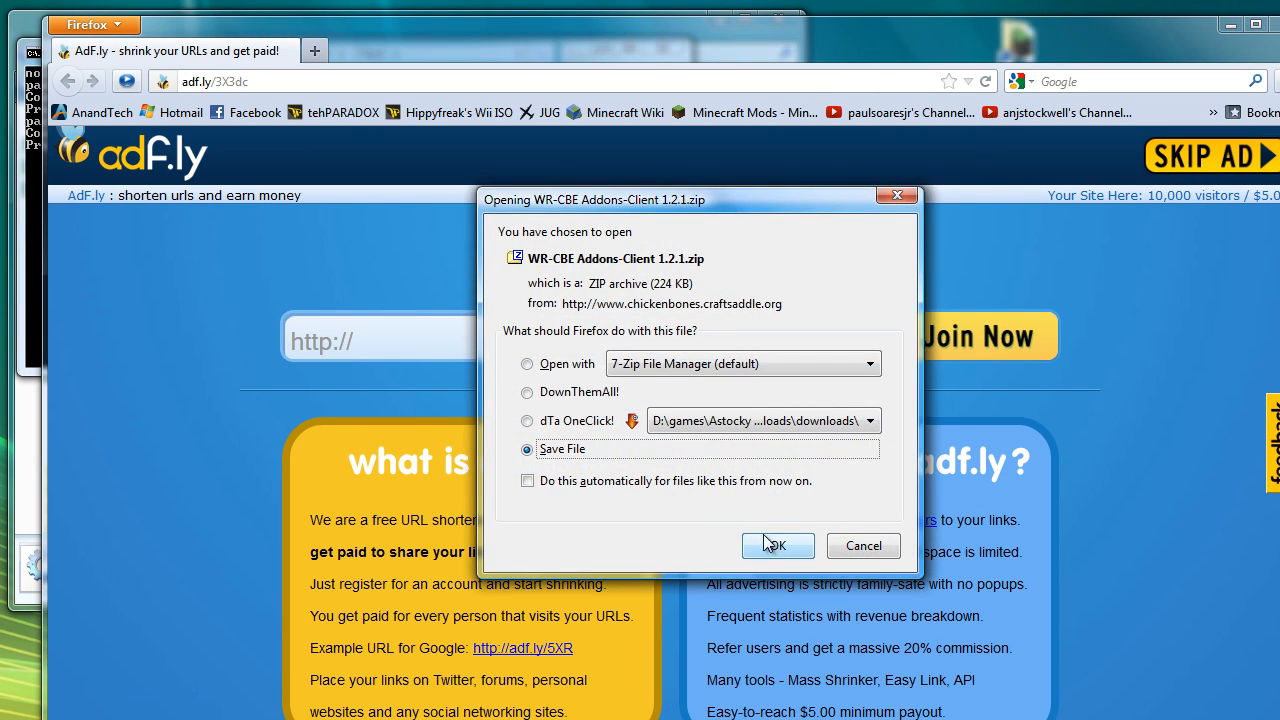
click(778, 544)
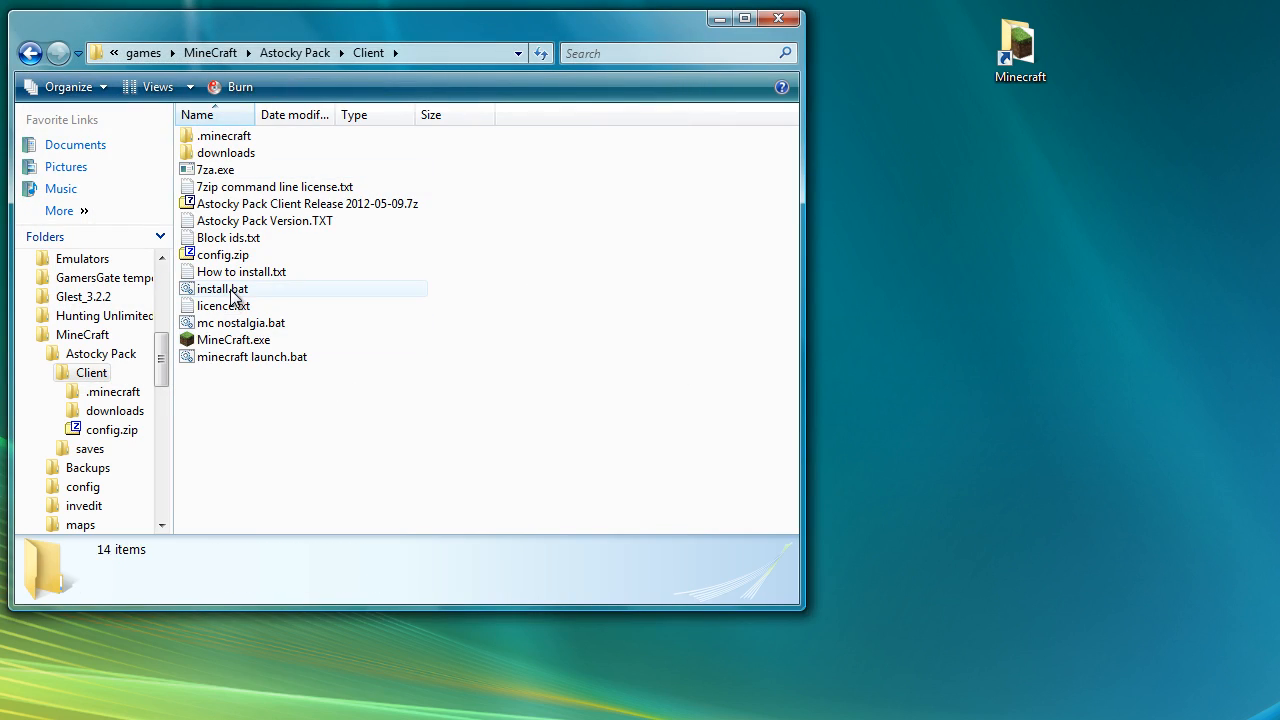
- Run install.bat and continue past extraction to the Wireless Redstone part 3/3 download request
double_click(240, 272)
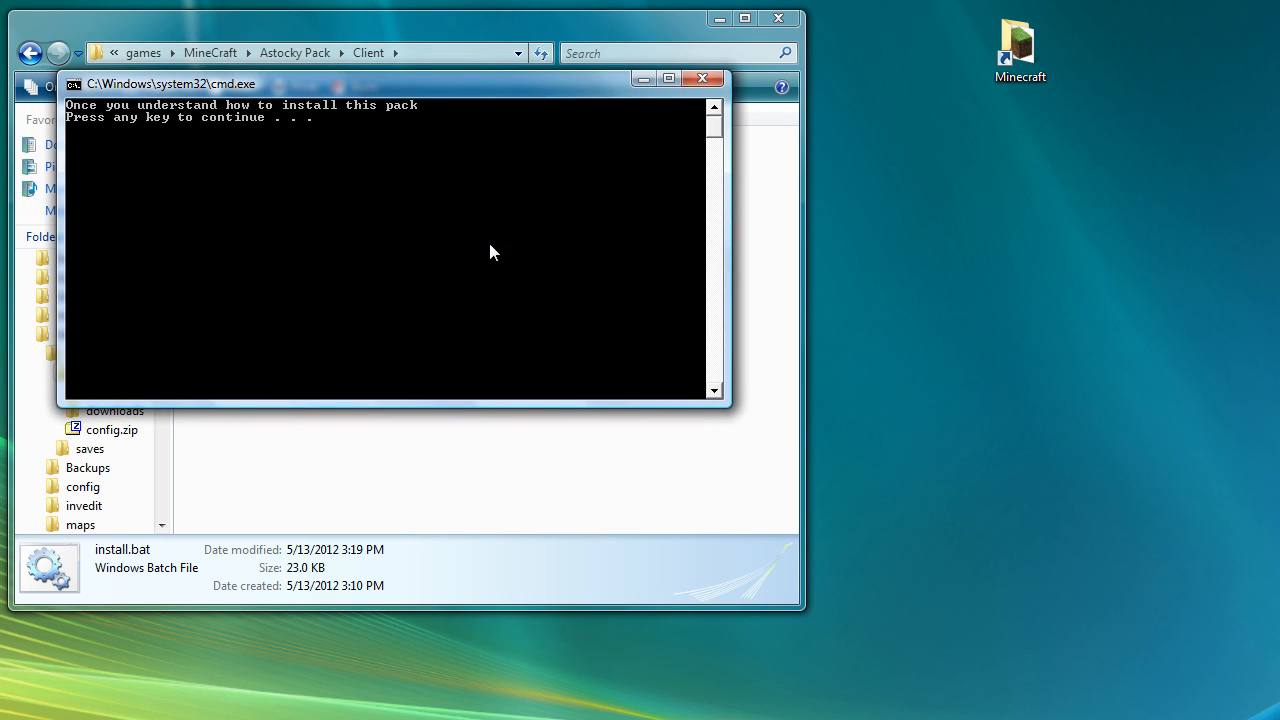
key(enter)
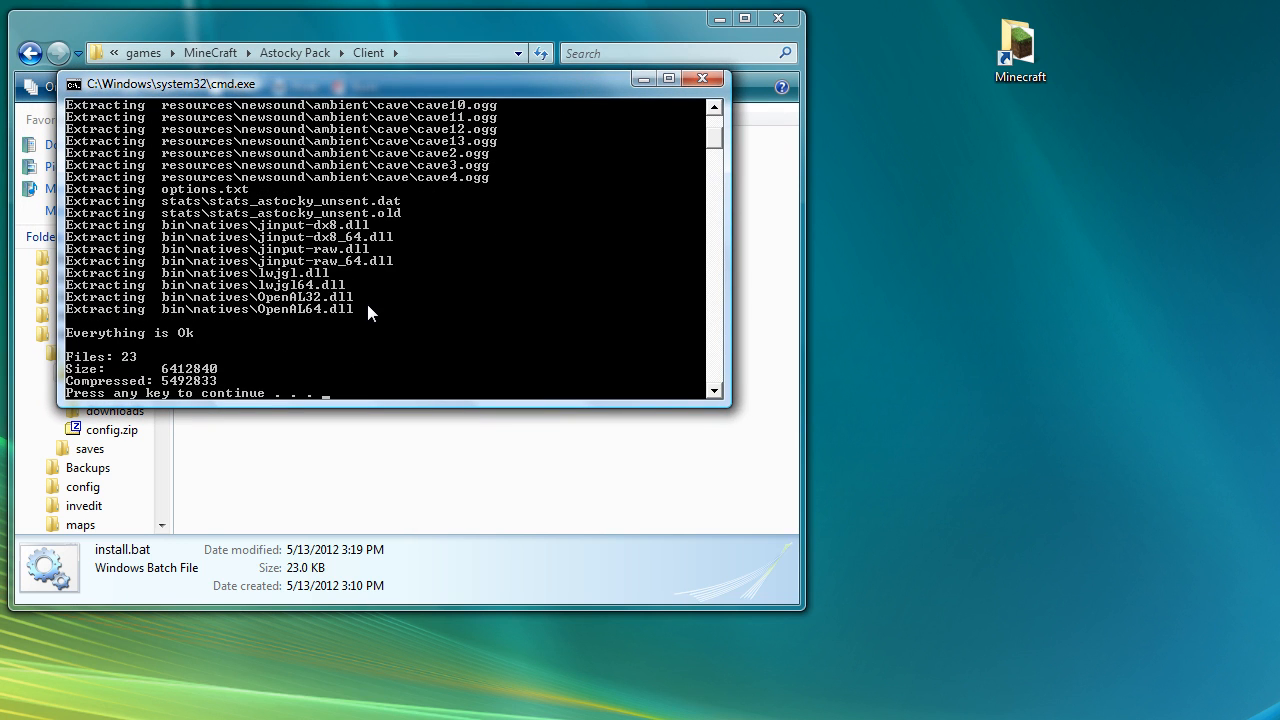
key(enter)
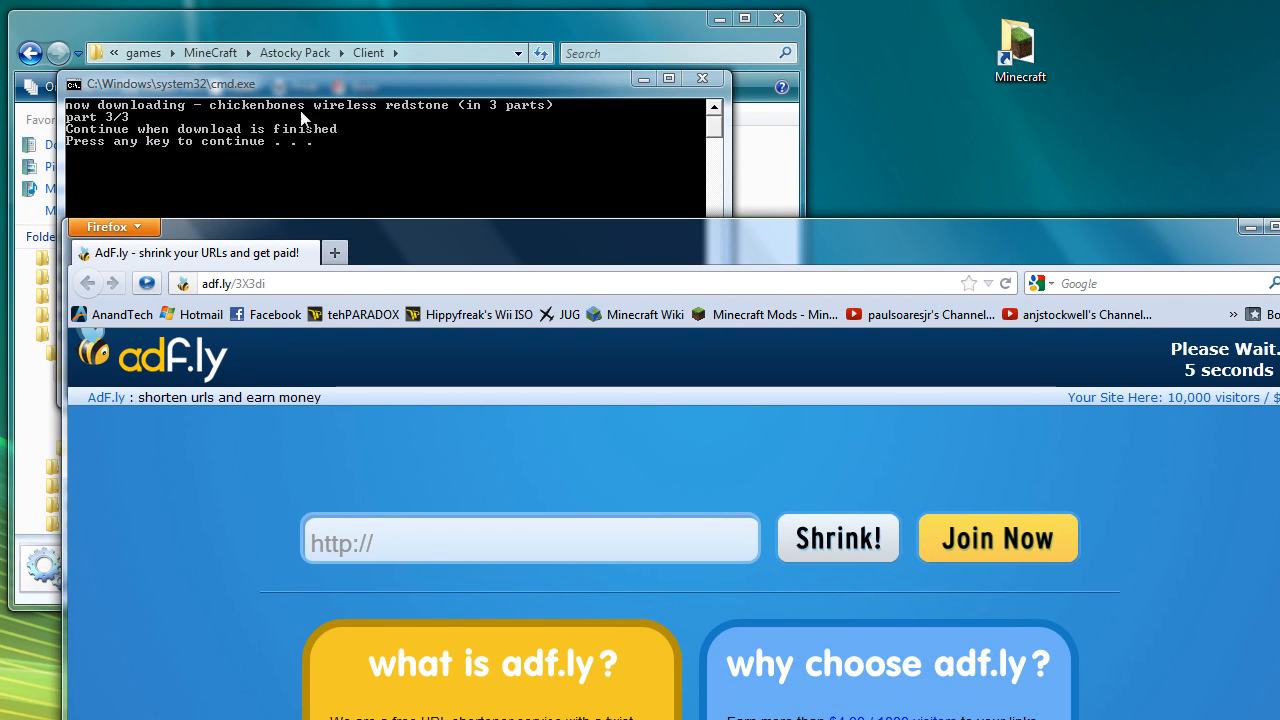
mouse_move(224, 158)
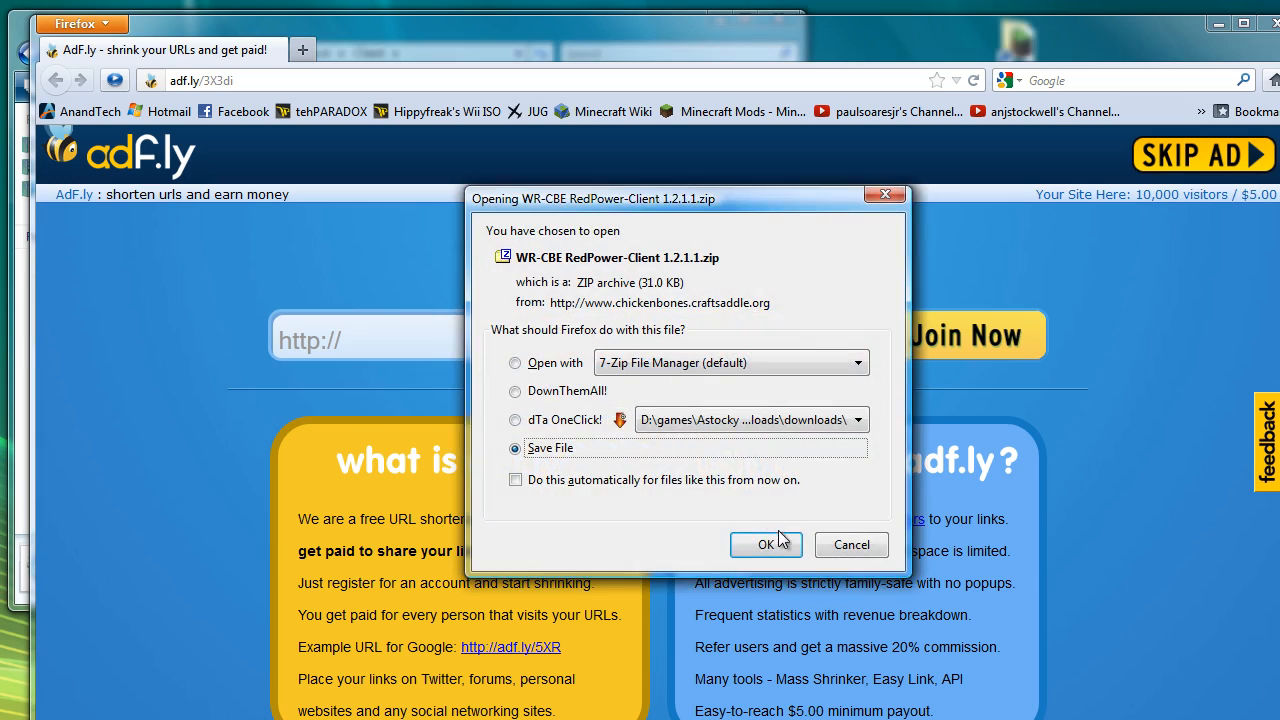
- Save the Wireless Redstone RedPower and NotEnoughItems client zips to the downloads folder
click(766, 544)
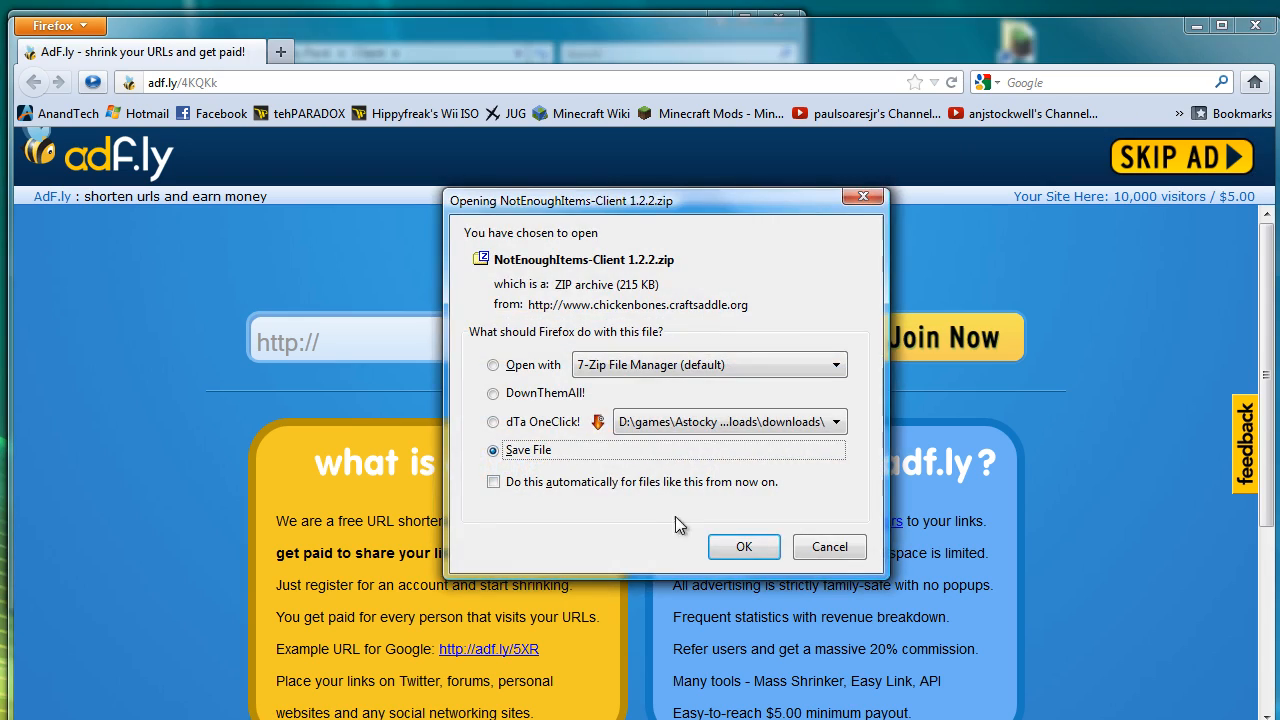
click(744, 548)
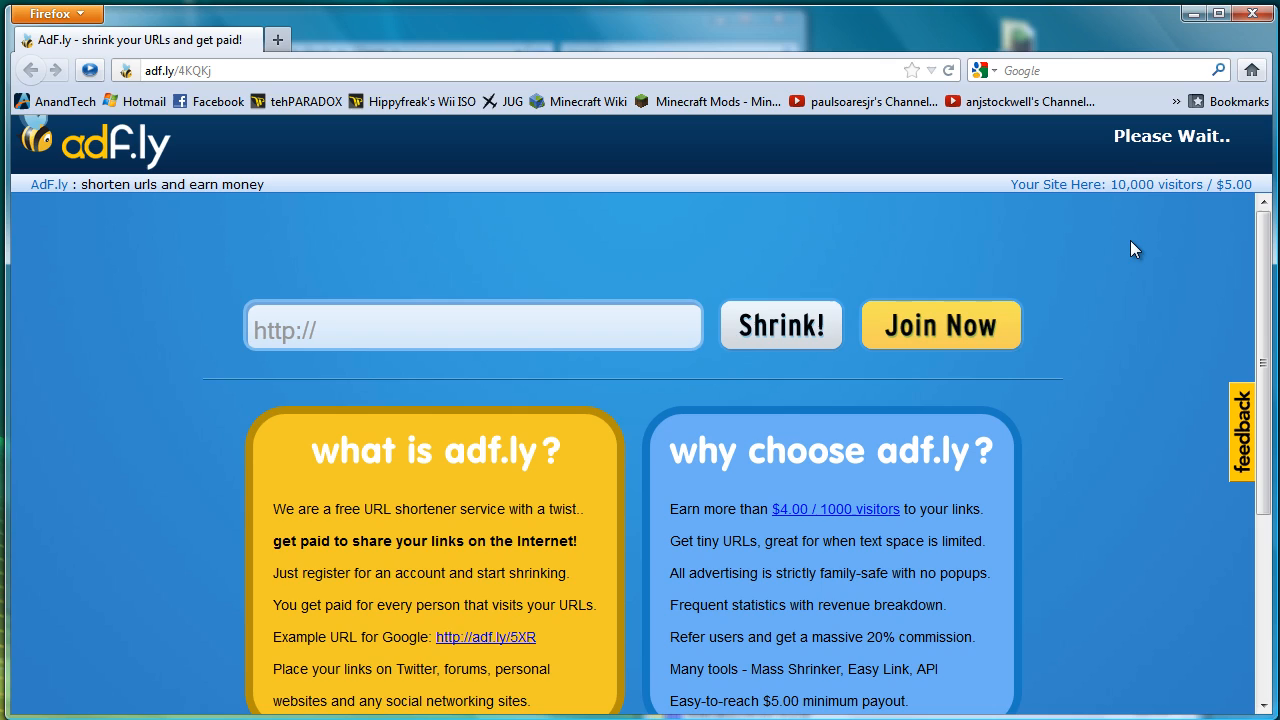
mouse_move(1218, 268)
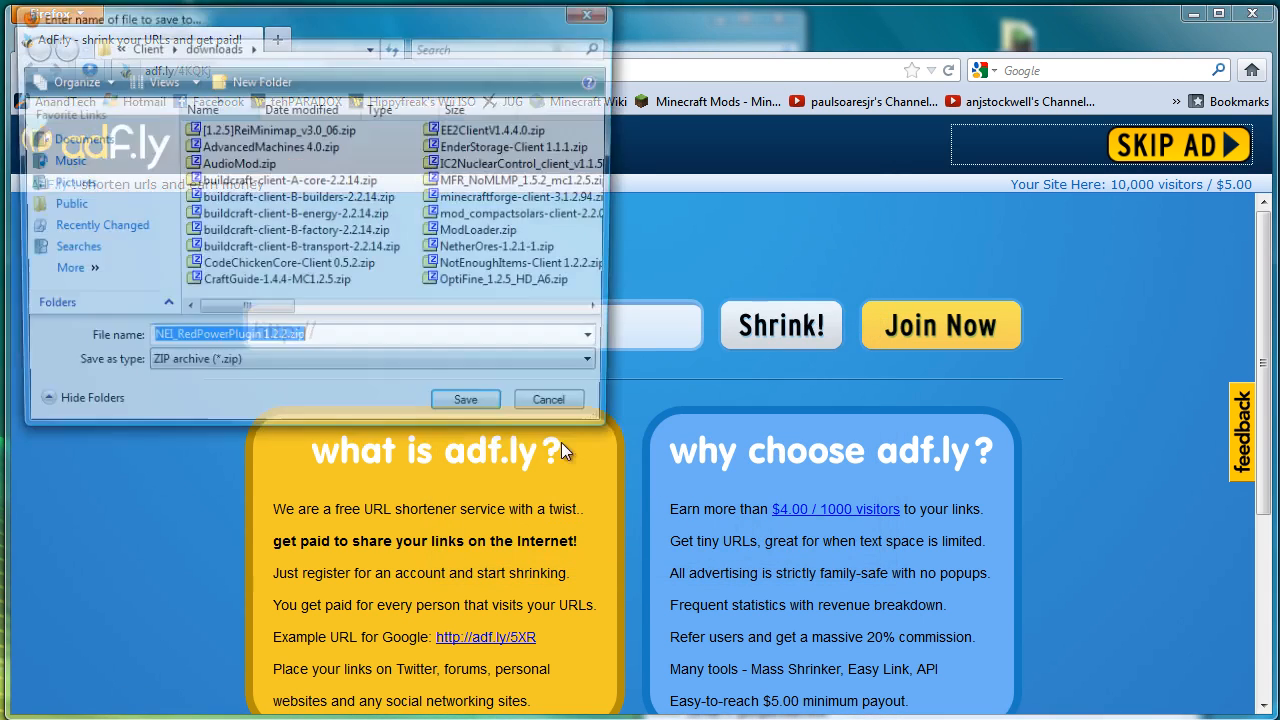
click(548, 400)
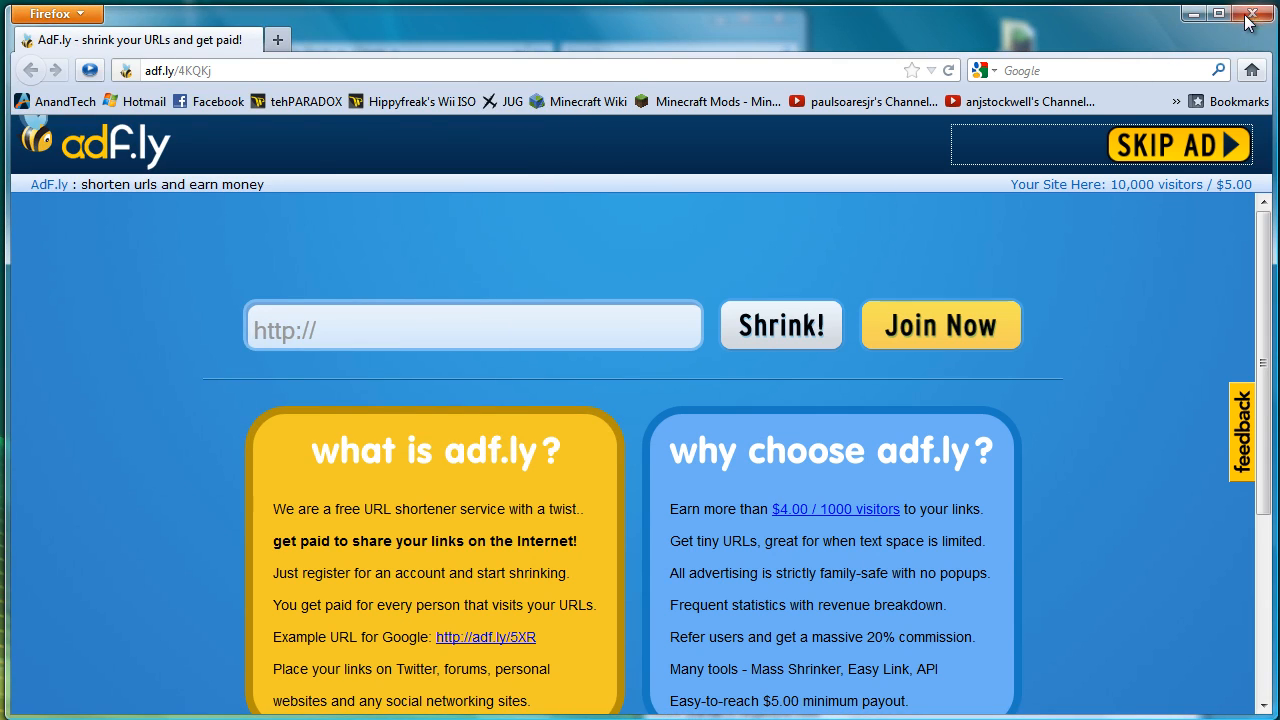
- Skip the adf.ly ads and save InvTweaks-1.41b-1.2.4.zip to the downloads folder
click(1178, 144)
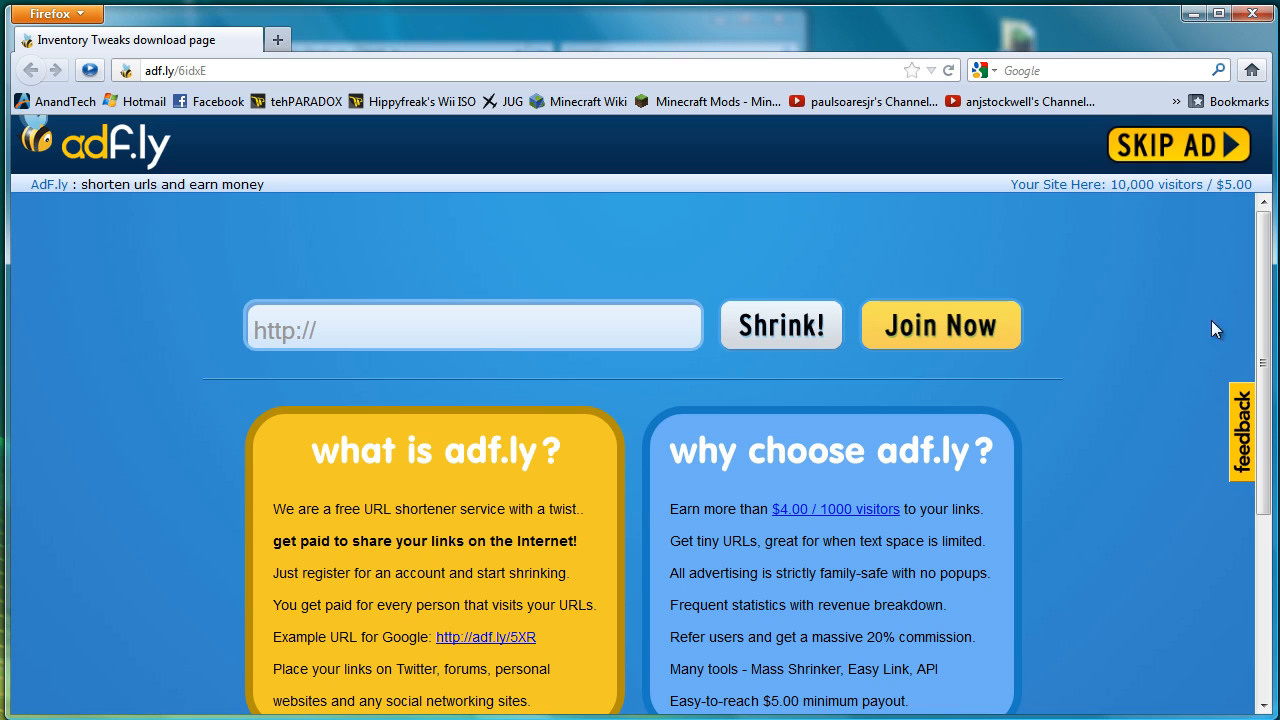
click(1178, 144)
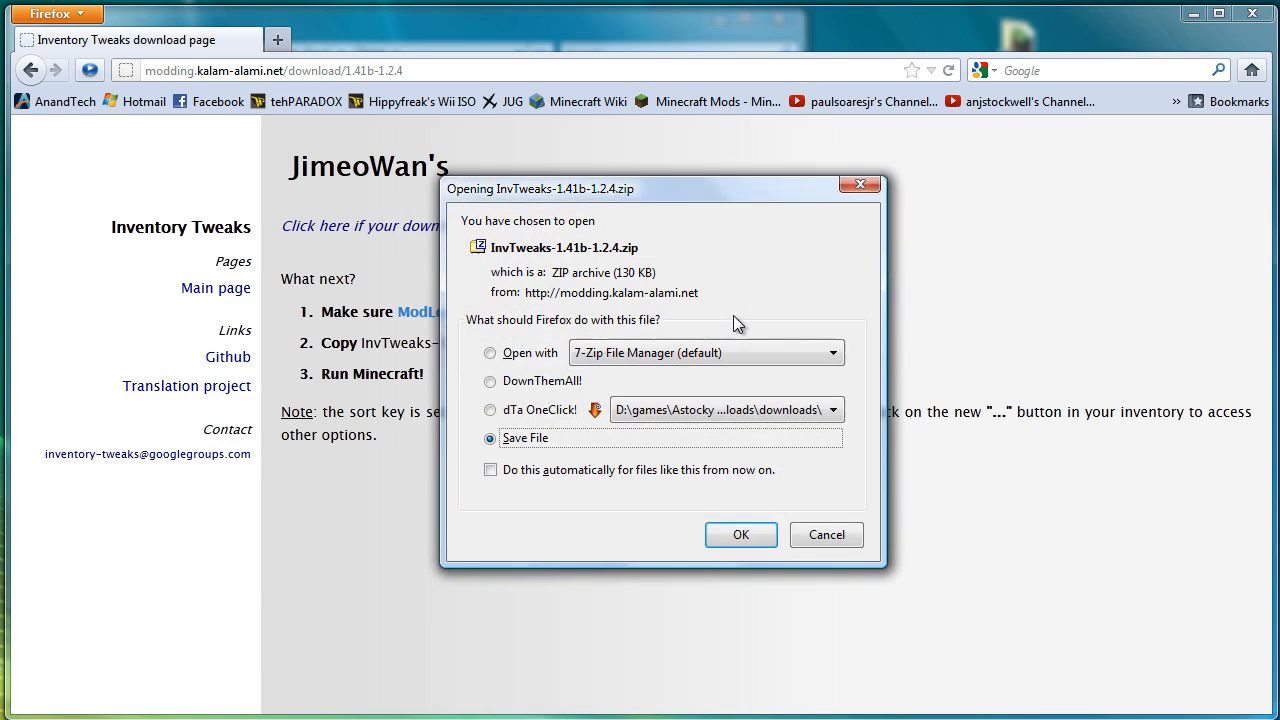
mouse_move(544, 458)
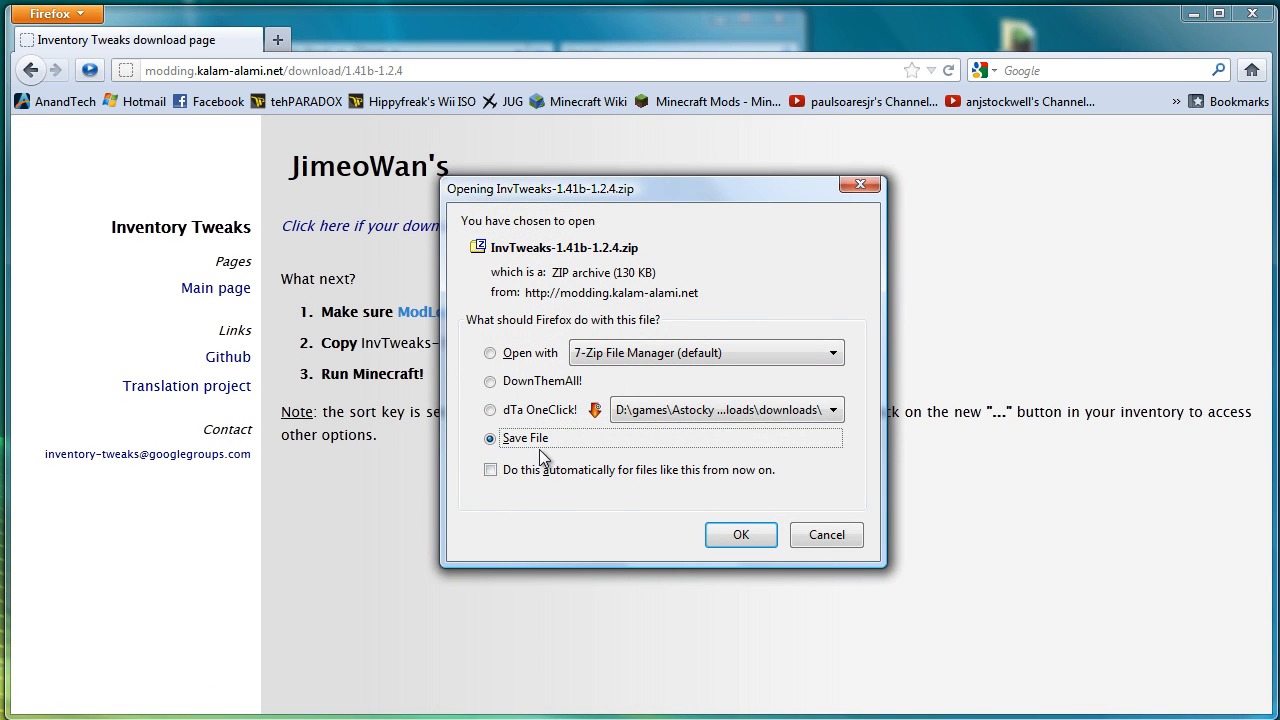
mouse_move(670, 568)
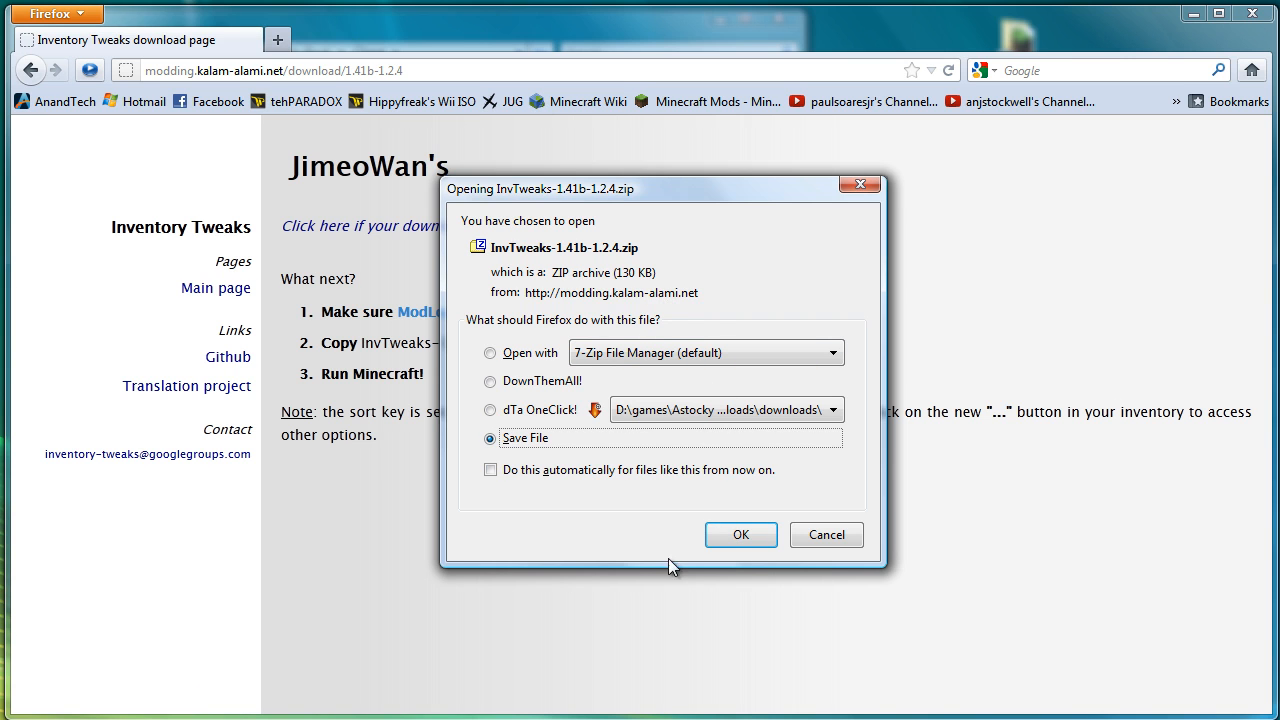
click(740, 534)
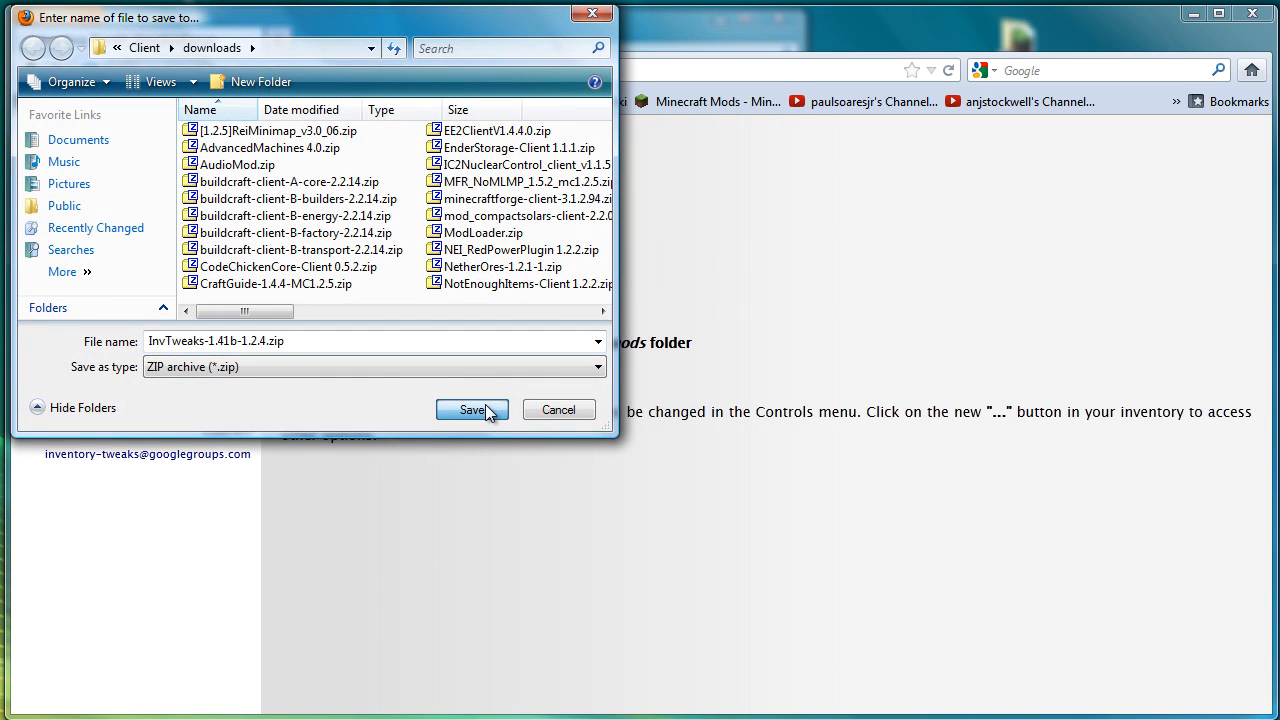
click(472, 410)
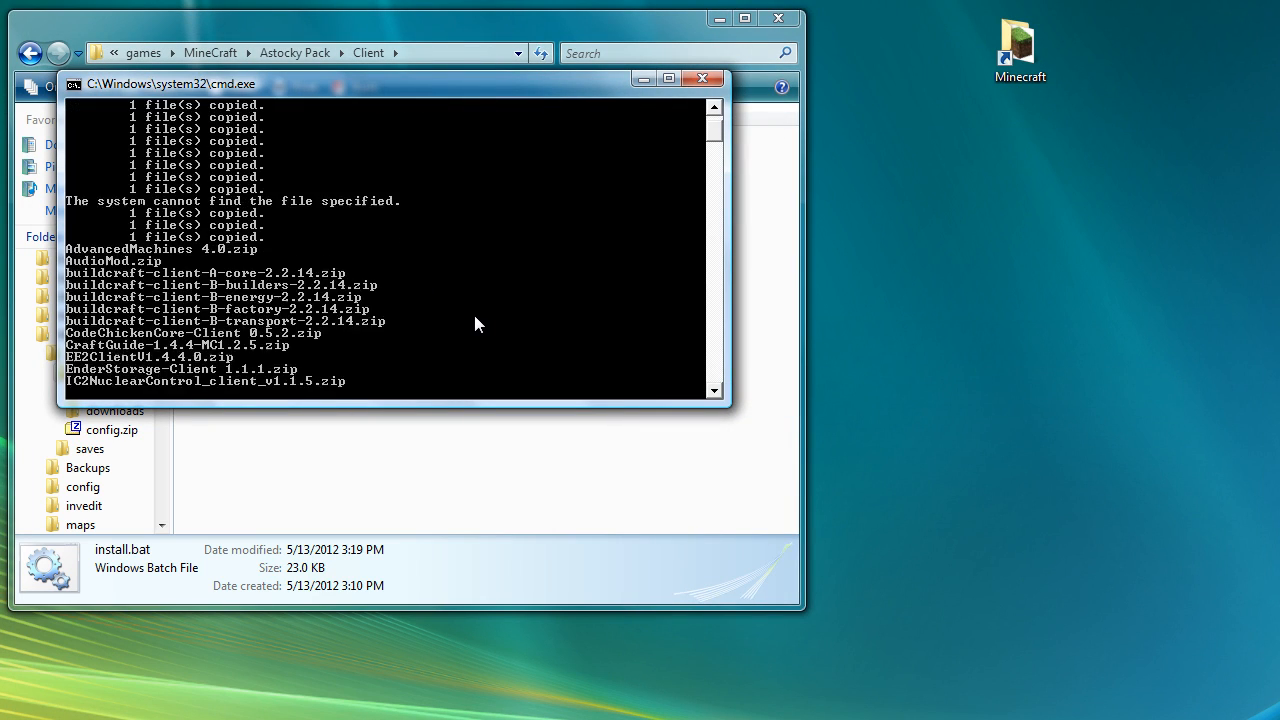
- Continue the installer through copying mods and updating minecraft.jar until it closes
key(enter)
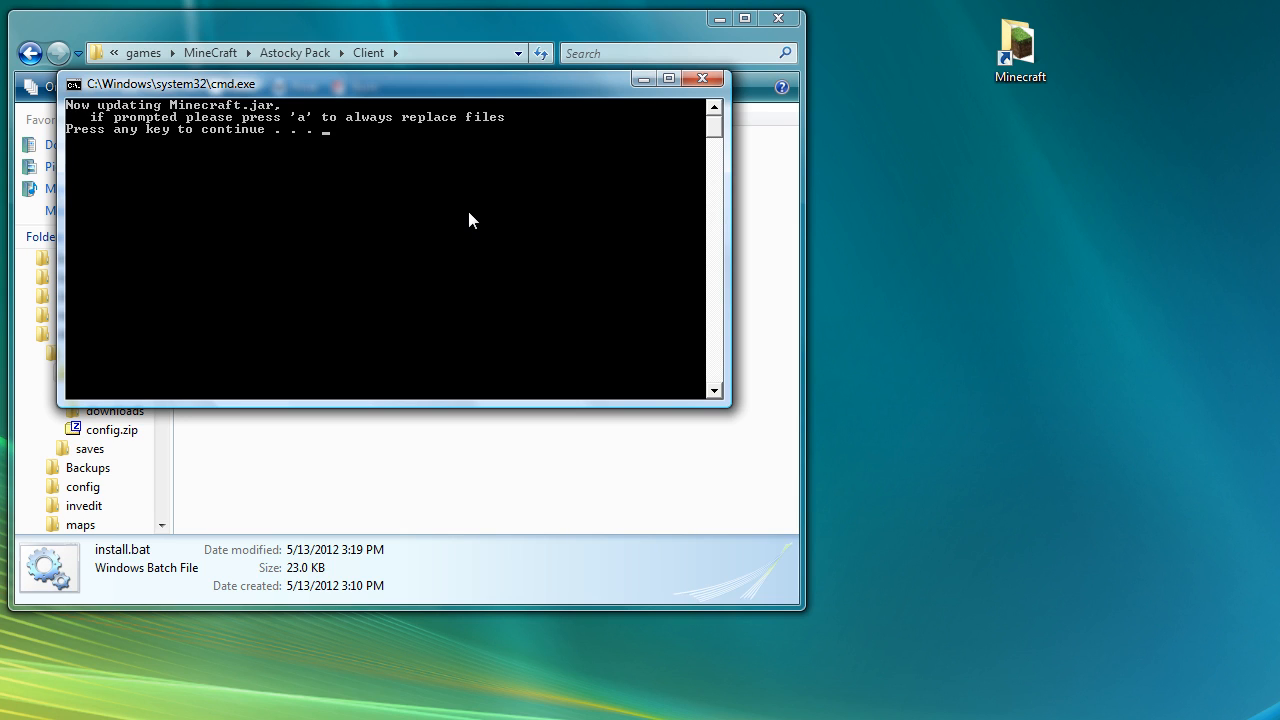
key(enter)
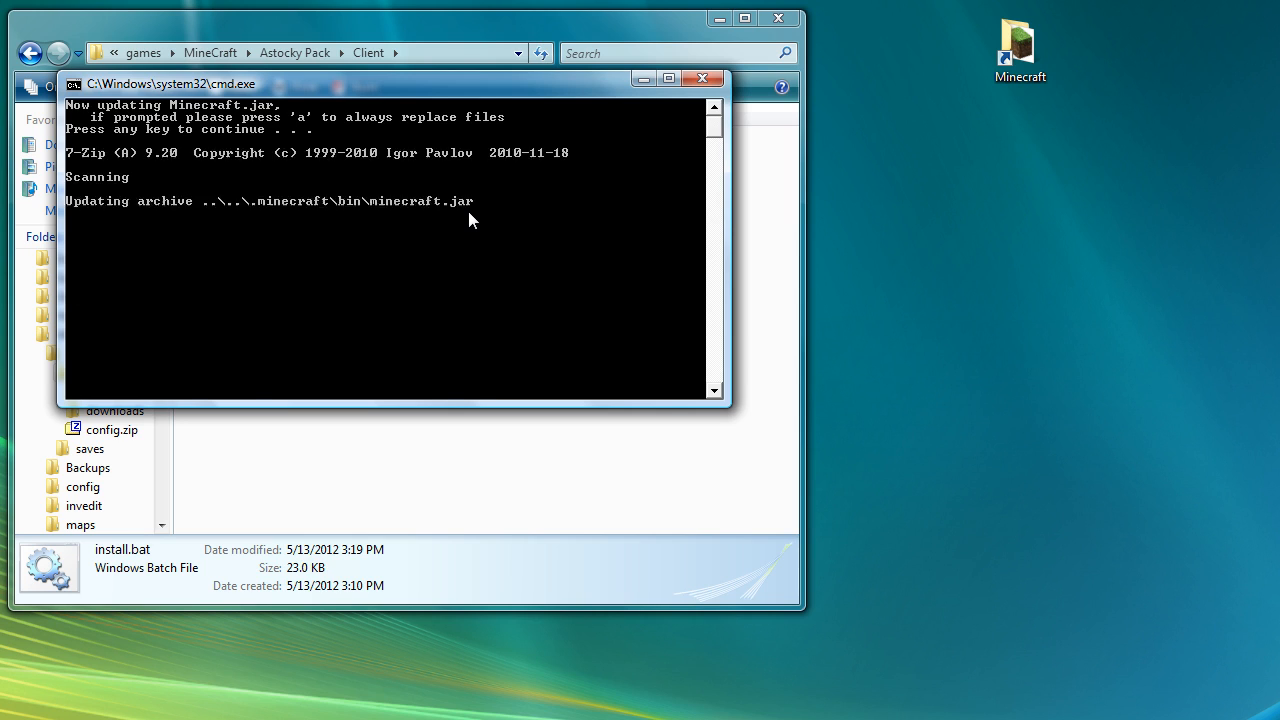
key(enter)
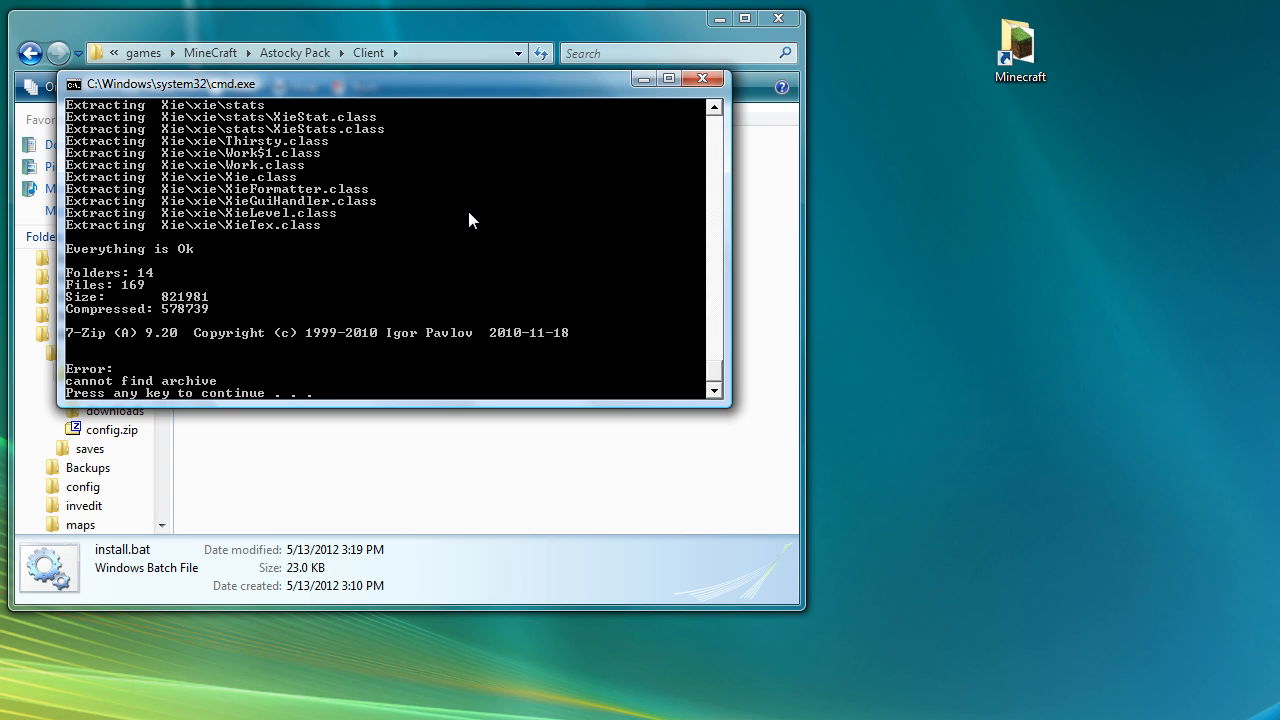
mouse_move(976, 664)
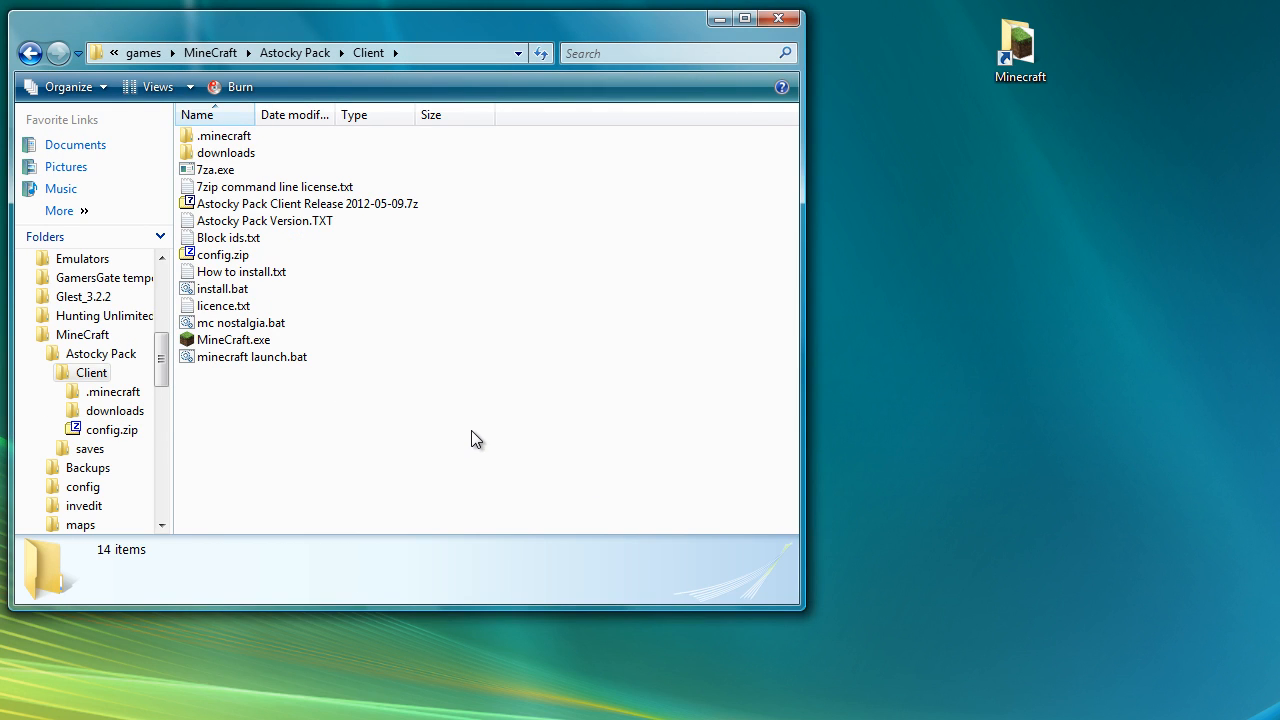
mouse_move(222, 288)
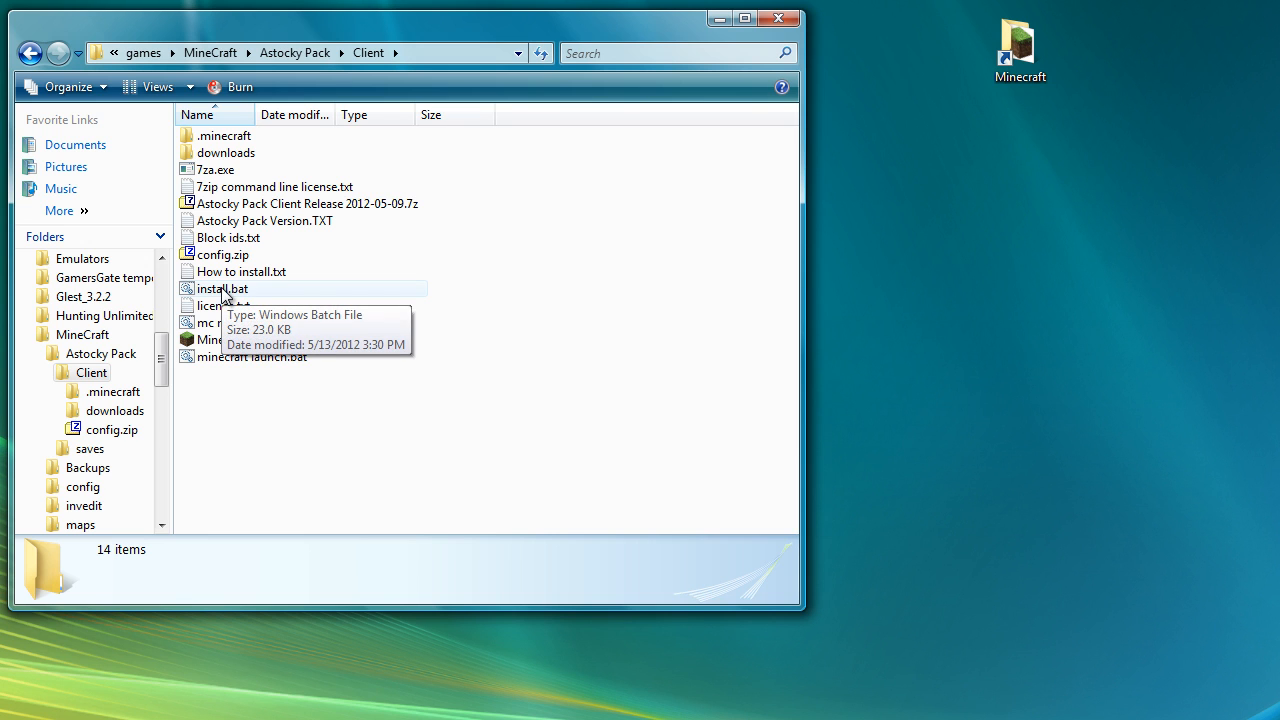
- Rerun install.bat and advance through extraction, minecraft.jar update and config files update
double_click(240, 272)
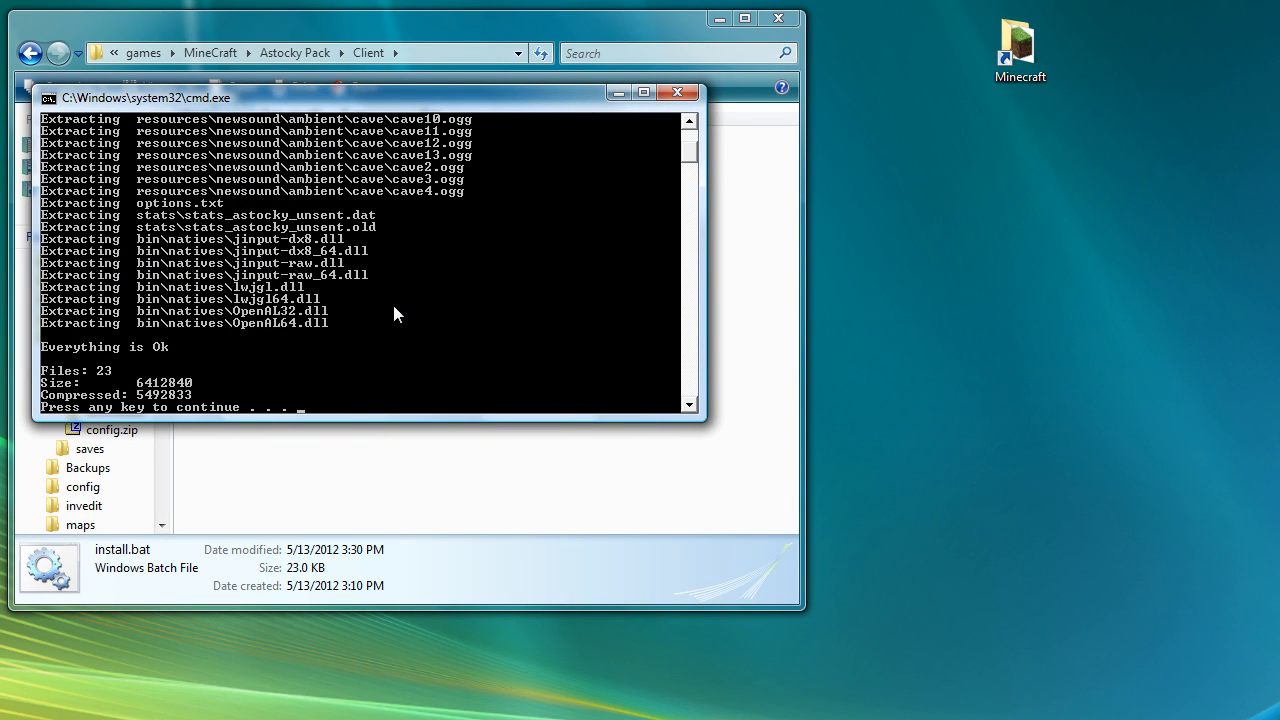
key(enter)
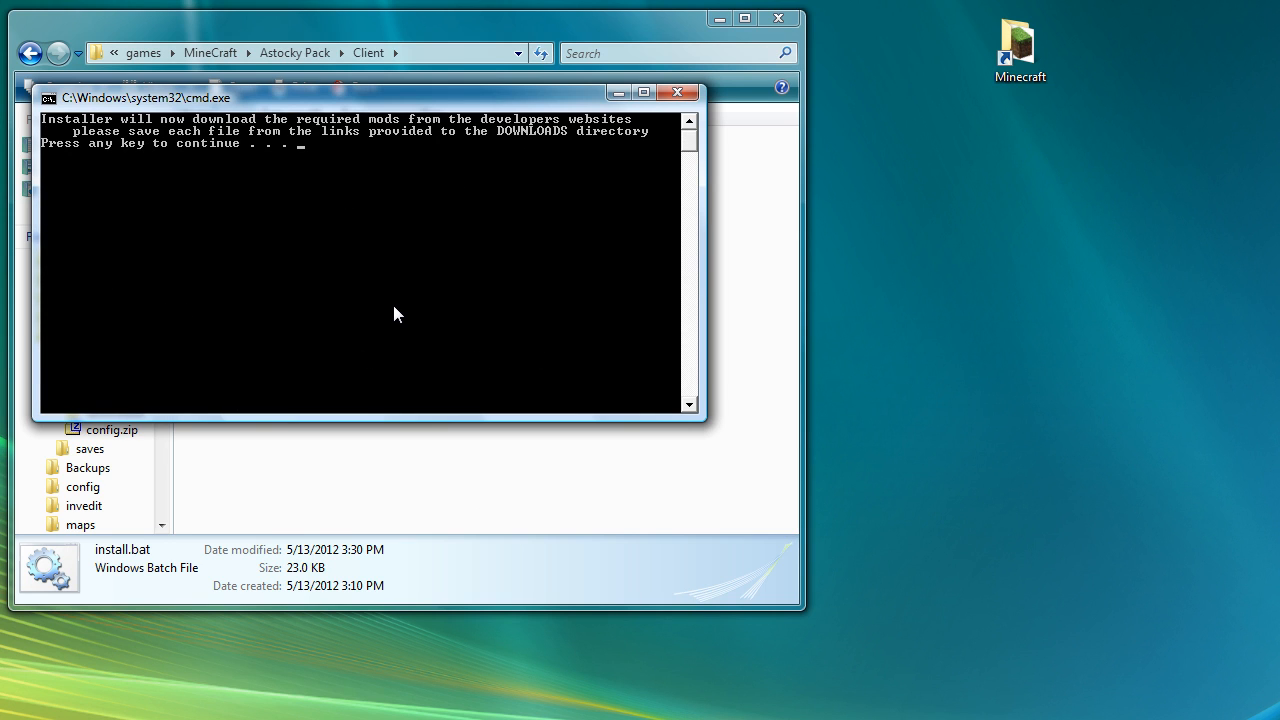
key(enter)
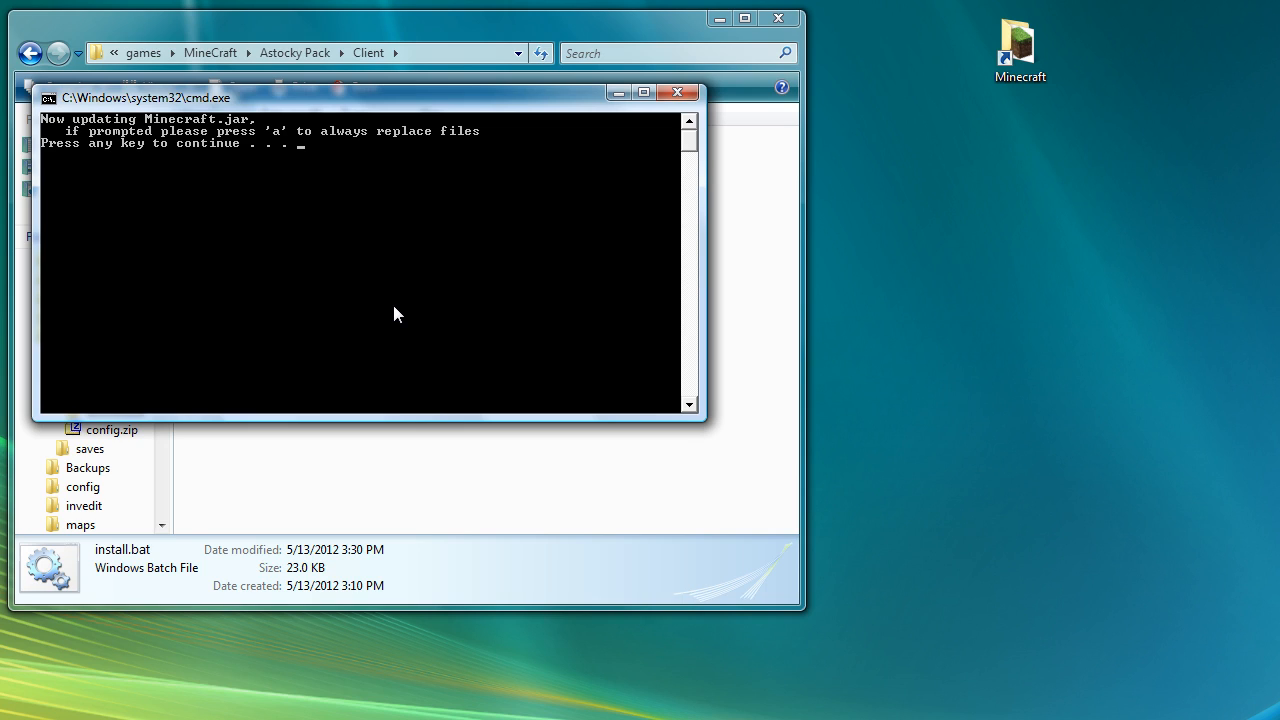
key(enter)
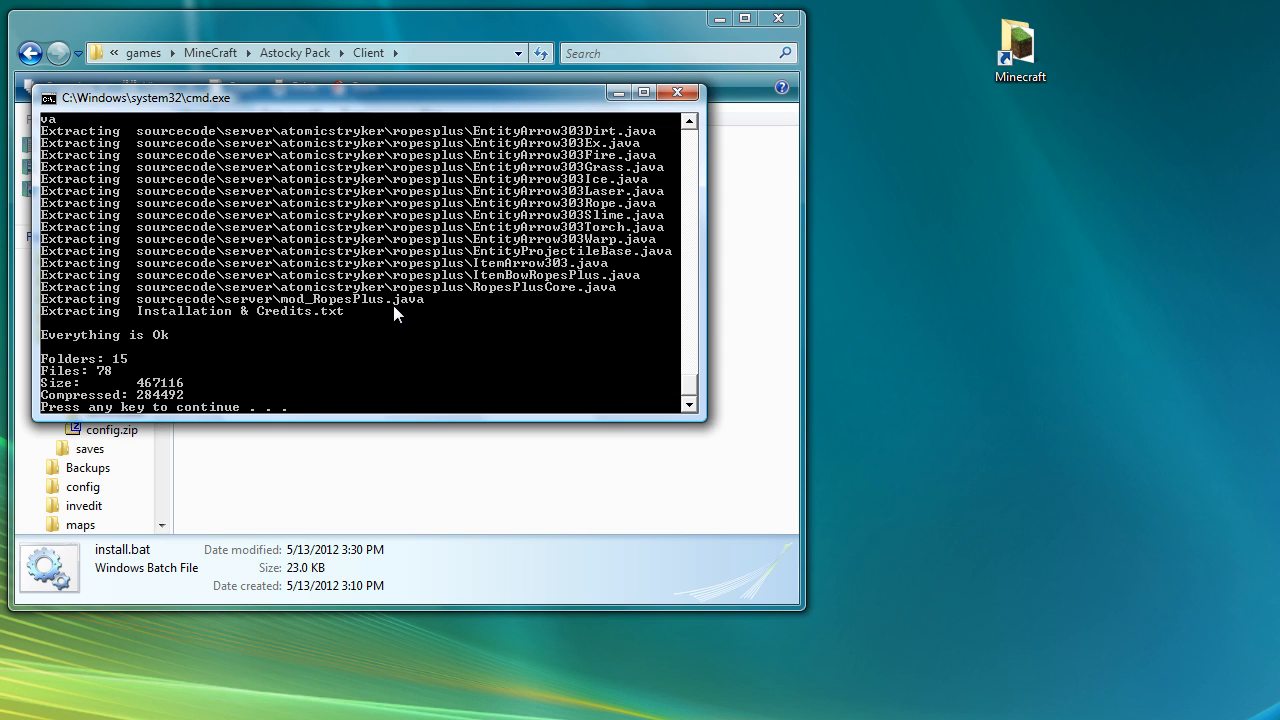
key(enter)
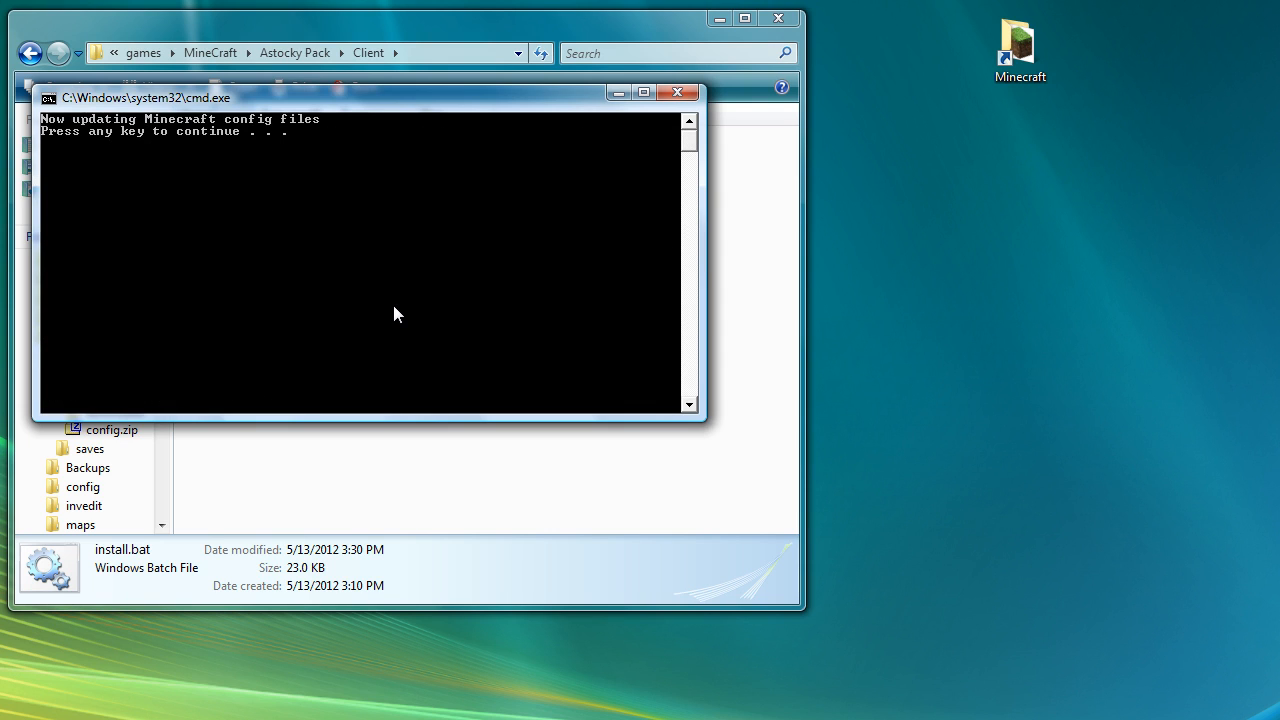
key(enter)
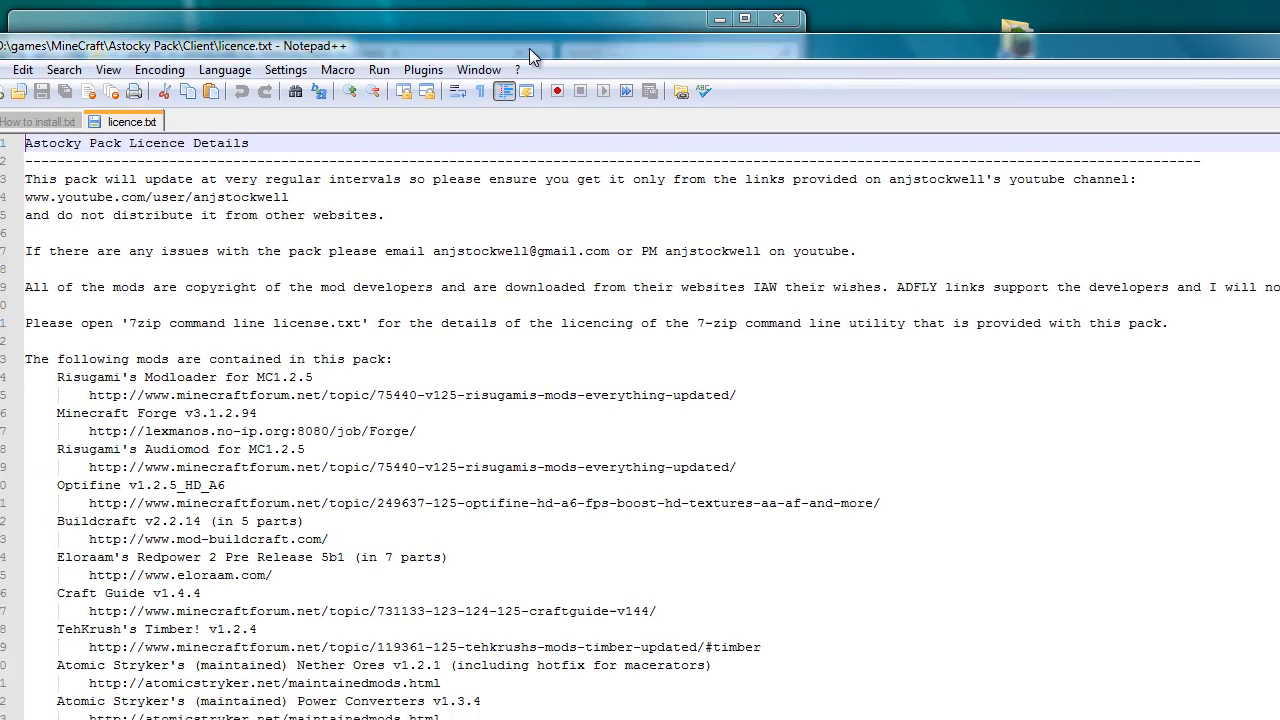
- Review the mod list in licence.txt and point out the Wireless Redstone download link line
scroll(down, 3)
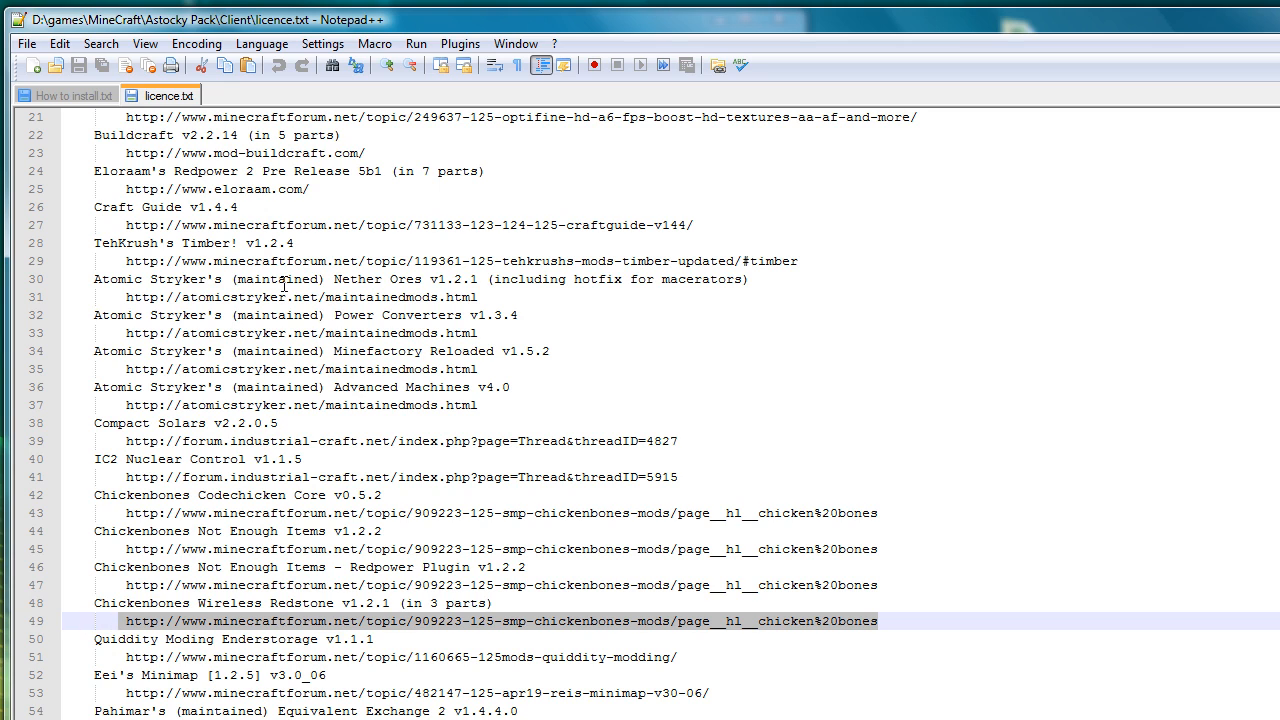
click(64, 96)
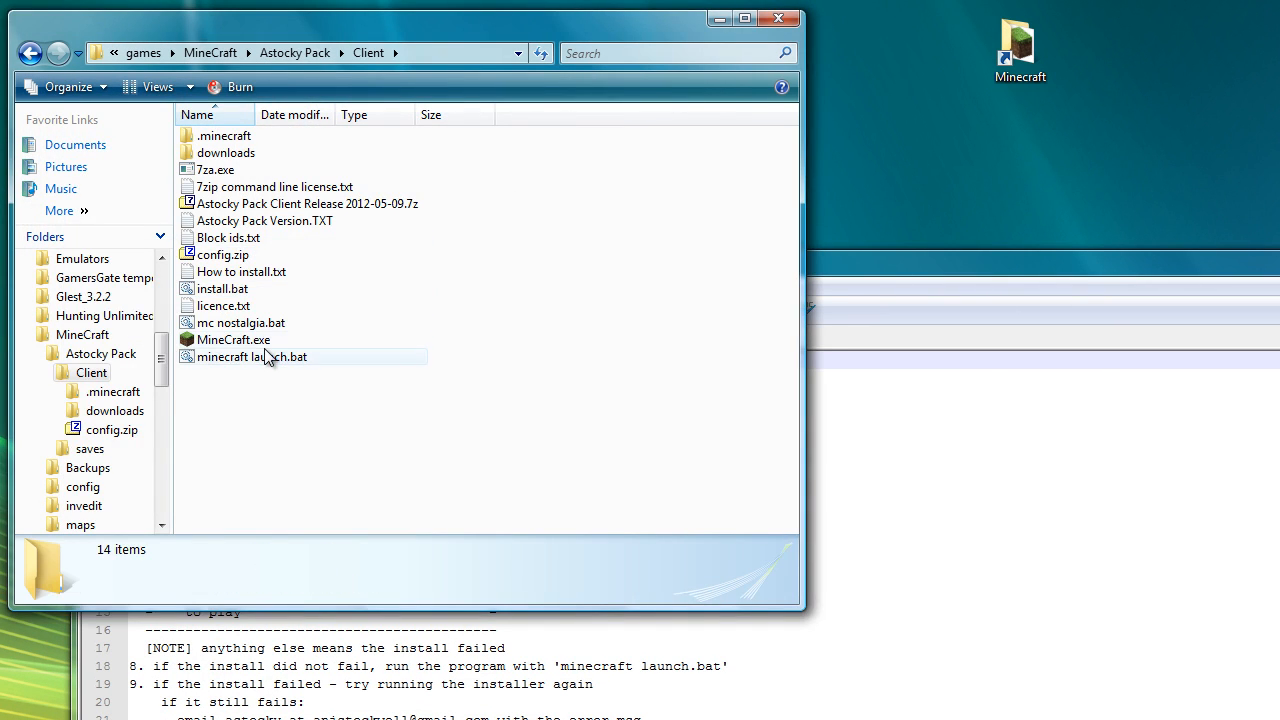
- Launch modded Minecraft via minecraft launch.bat, log in and start playing a singleplayer world
double_click(252, 356)
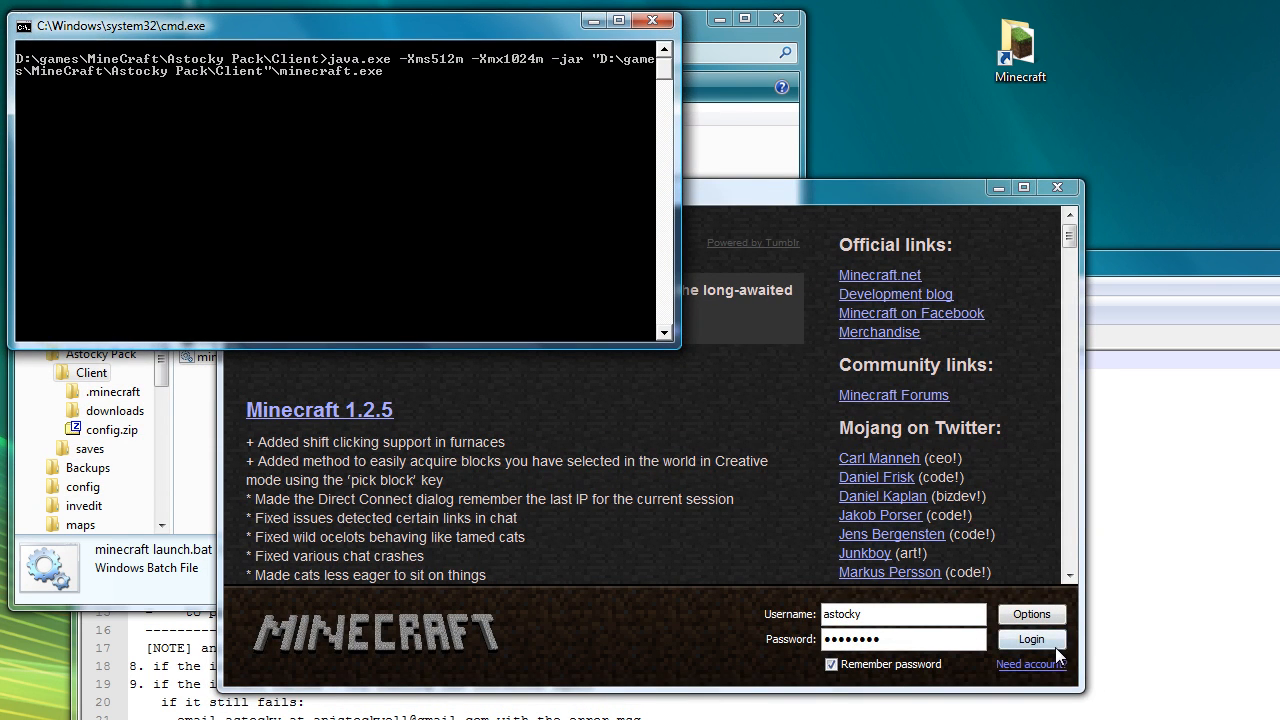
click(1032, 640)
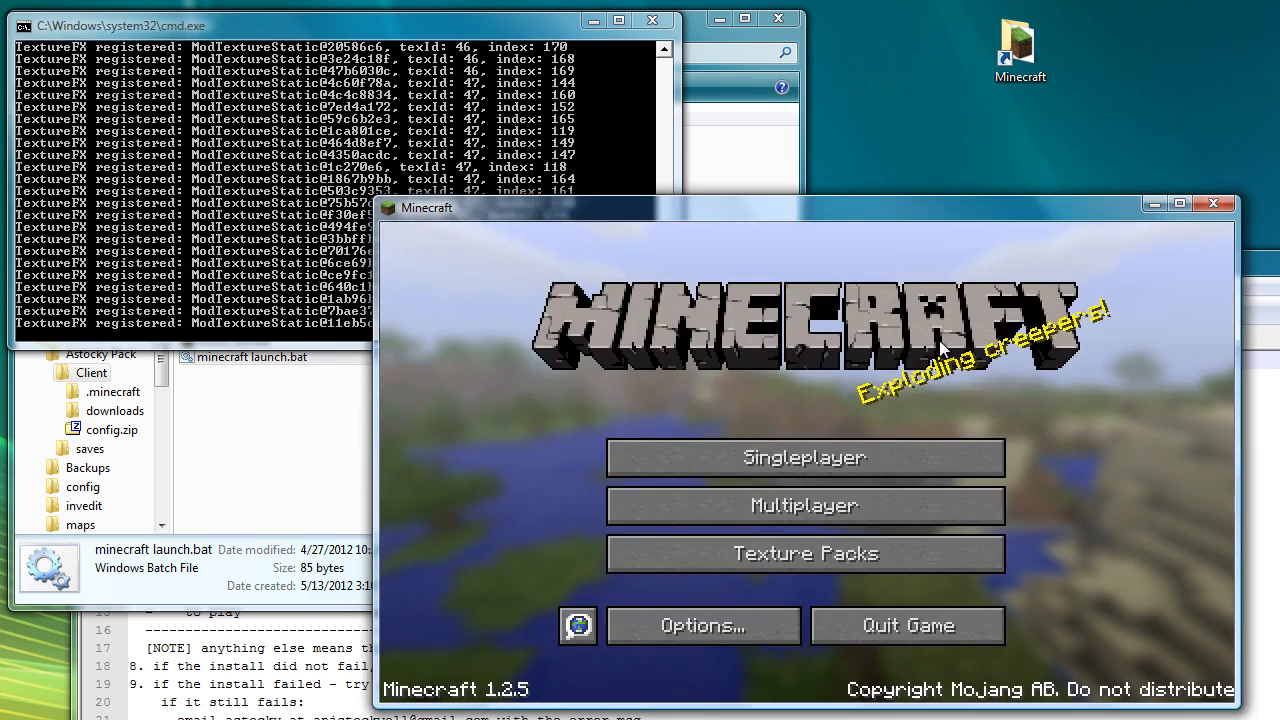
click(804, 456)
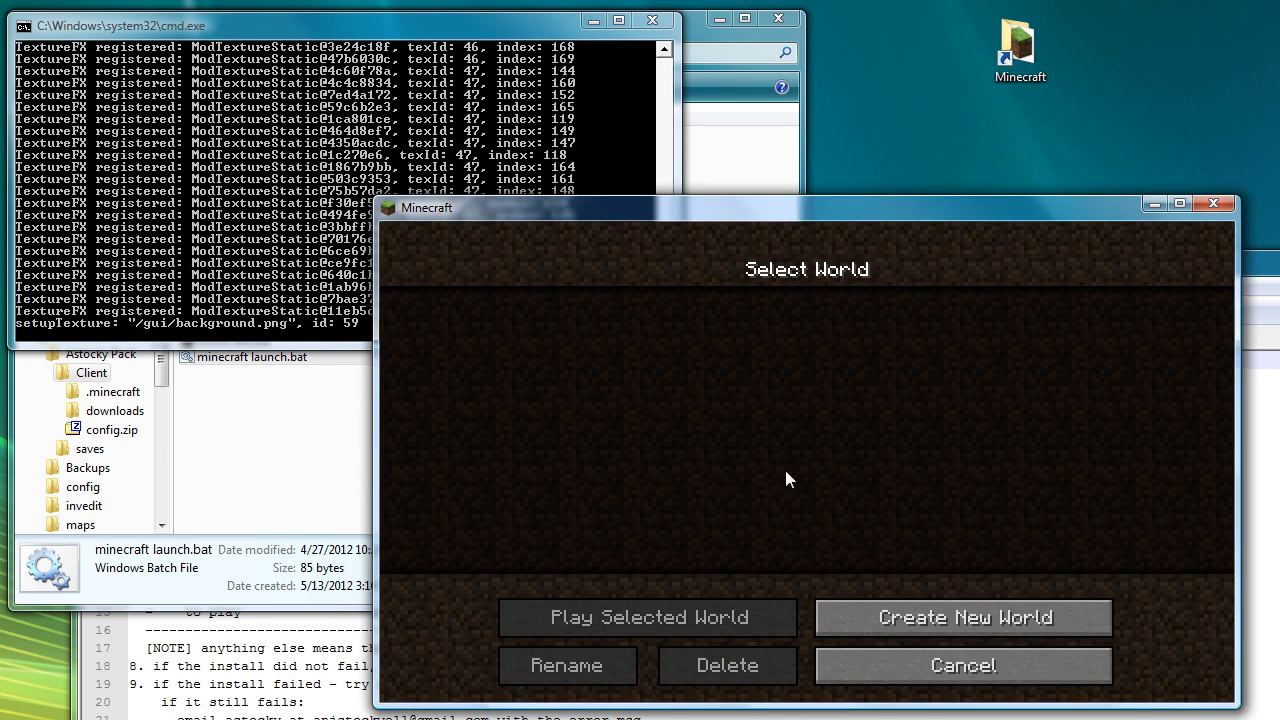
click(648, 616)
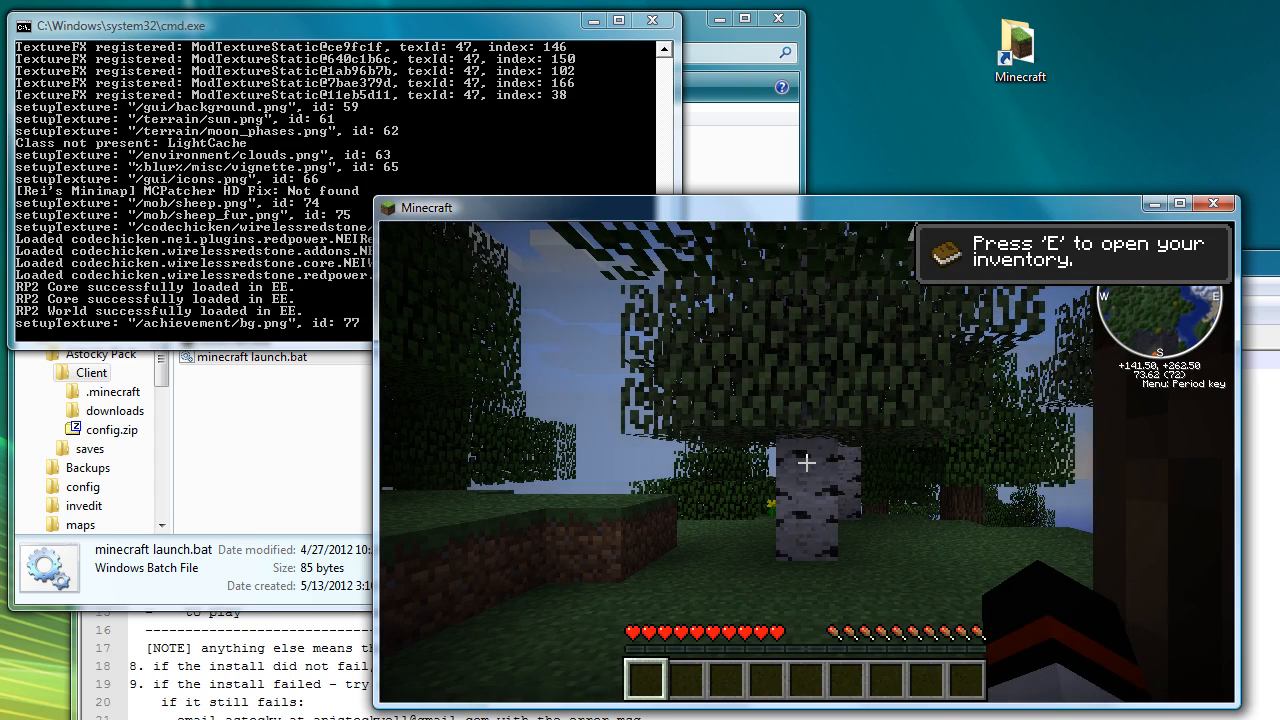
key(e)
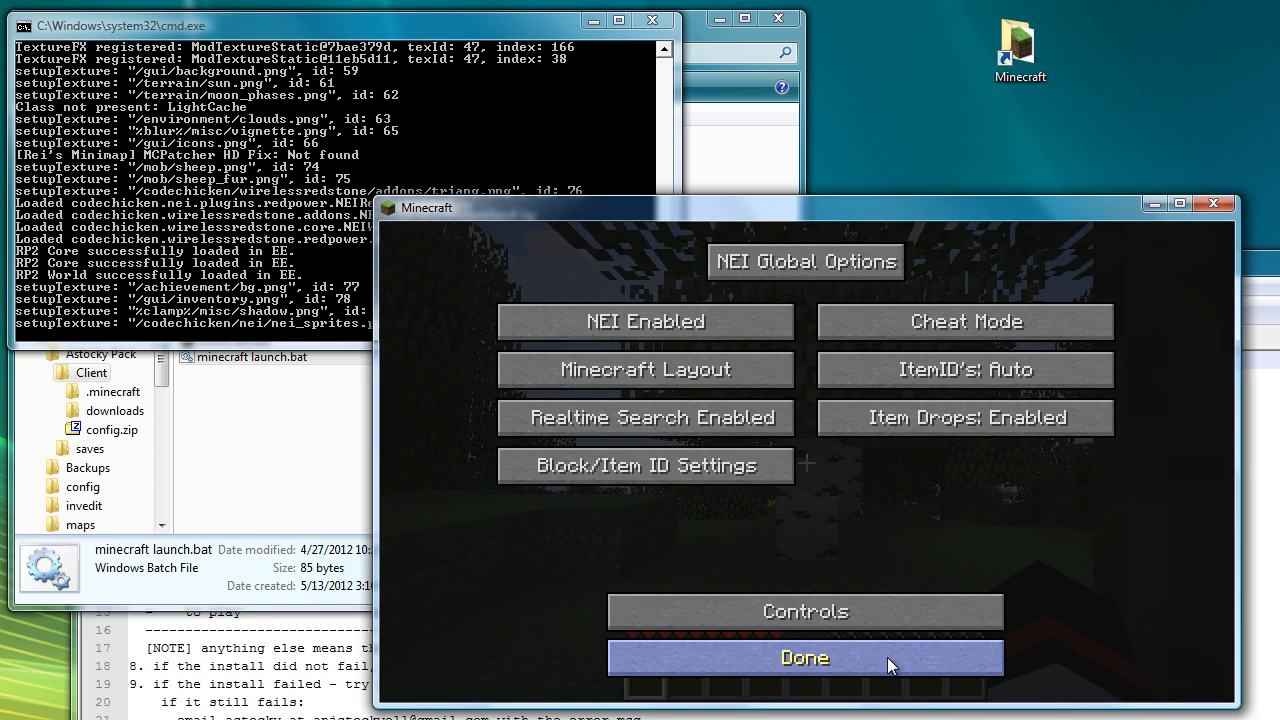
click(804, 656)
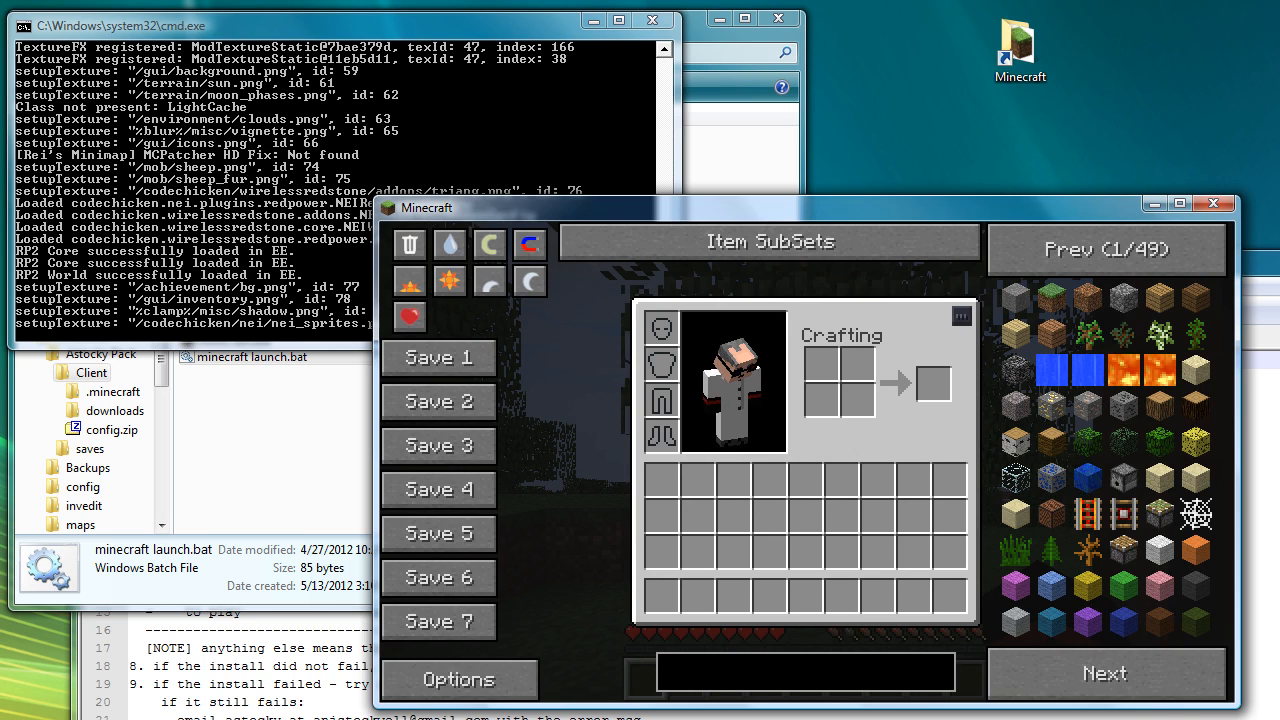
click(456, 680)
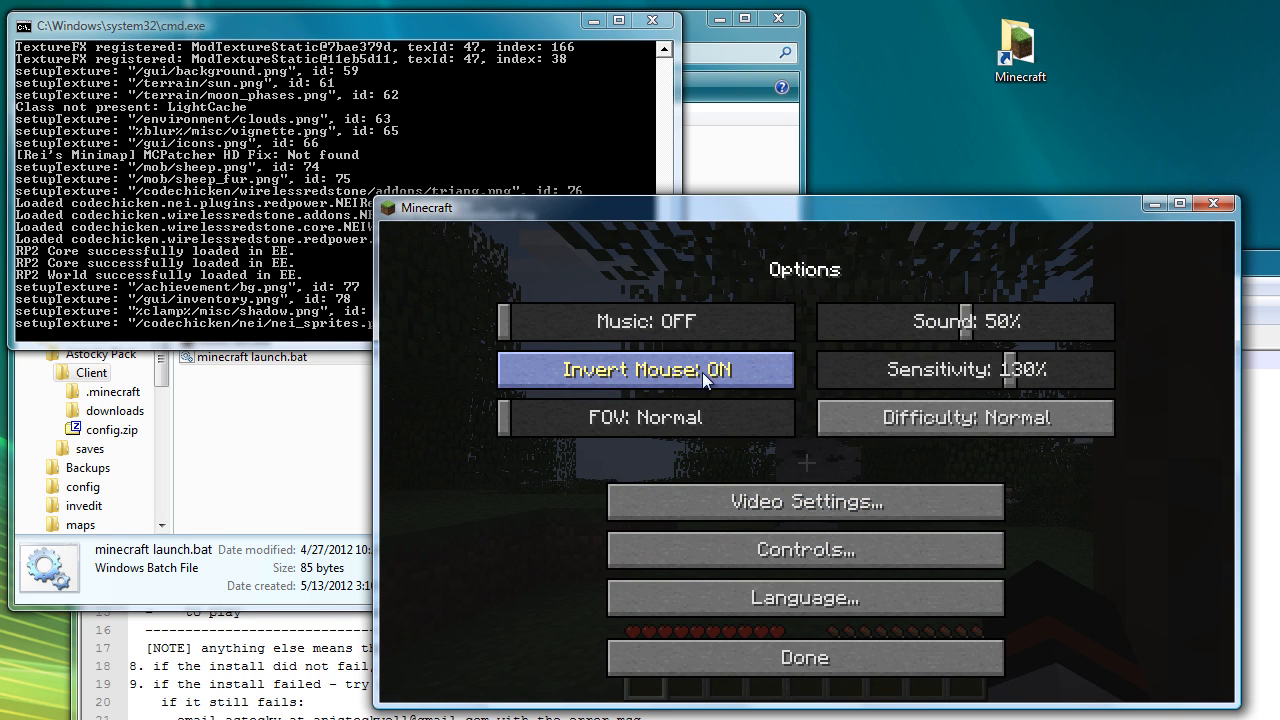
click(644, 368)
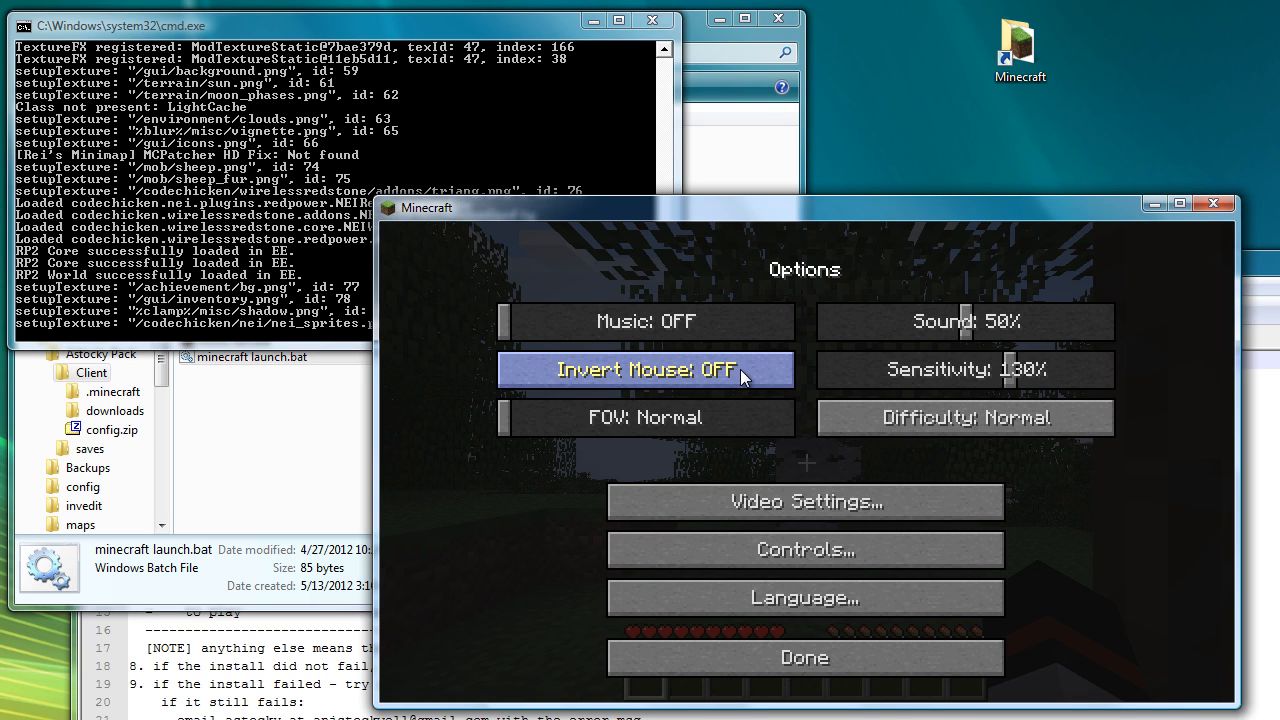
click(804, 656)
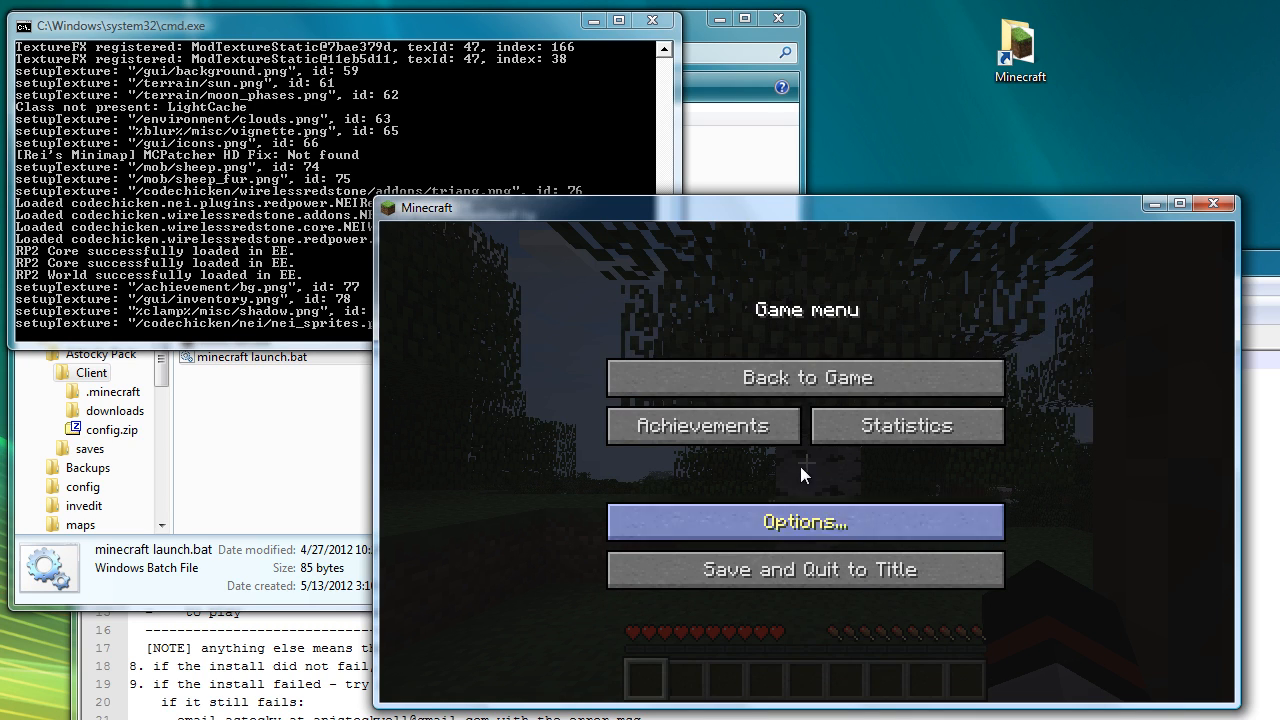
click(804, 376)
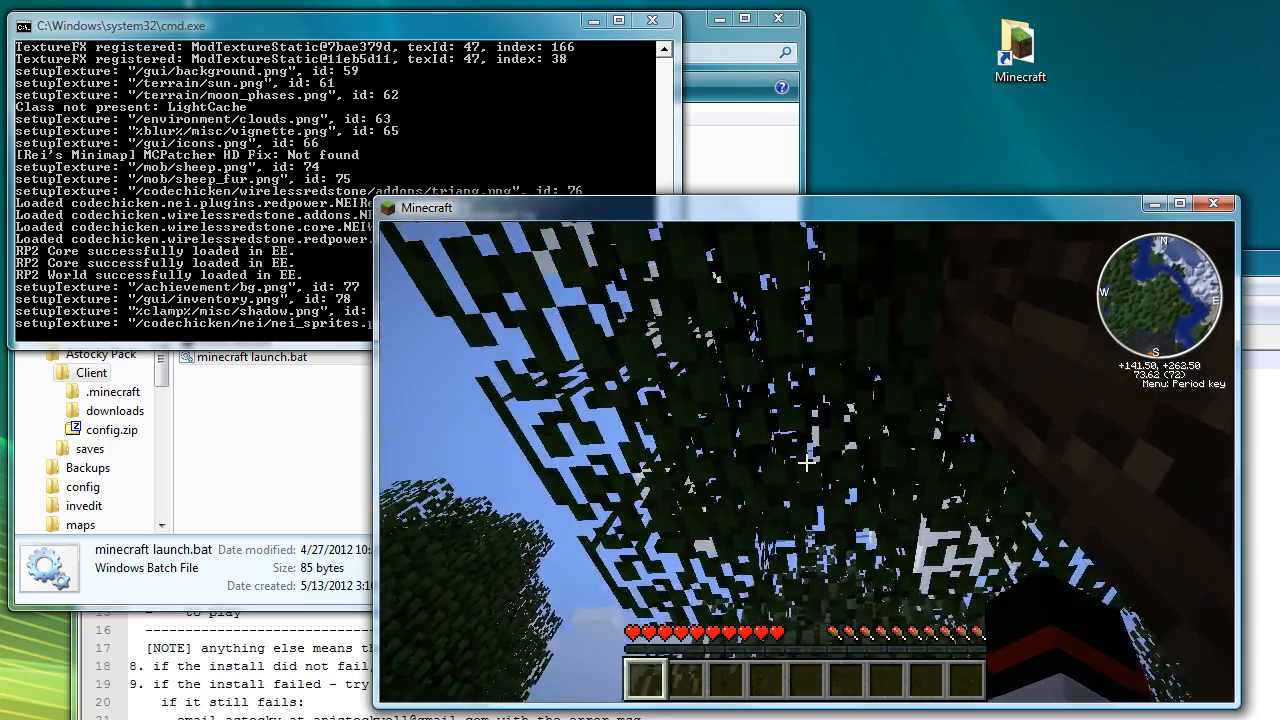
key(Escape)
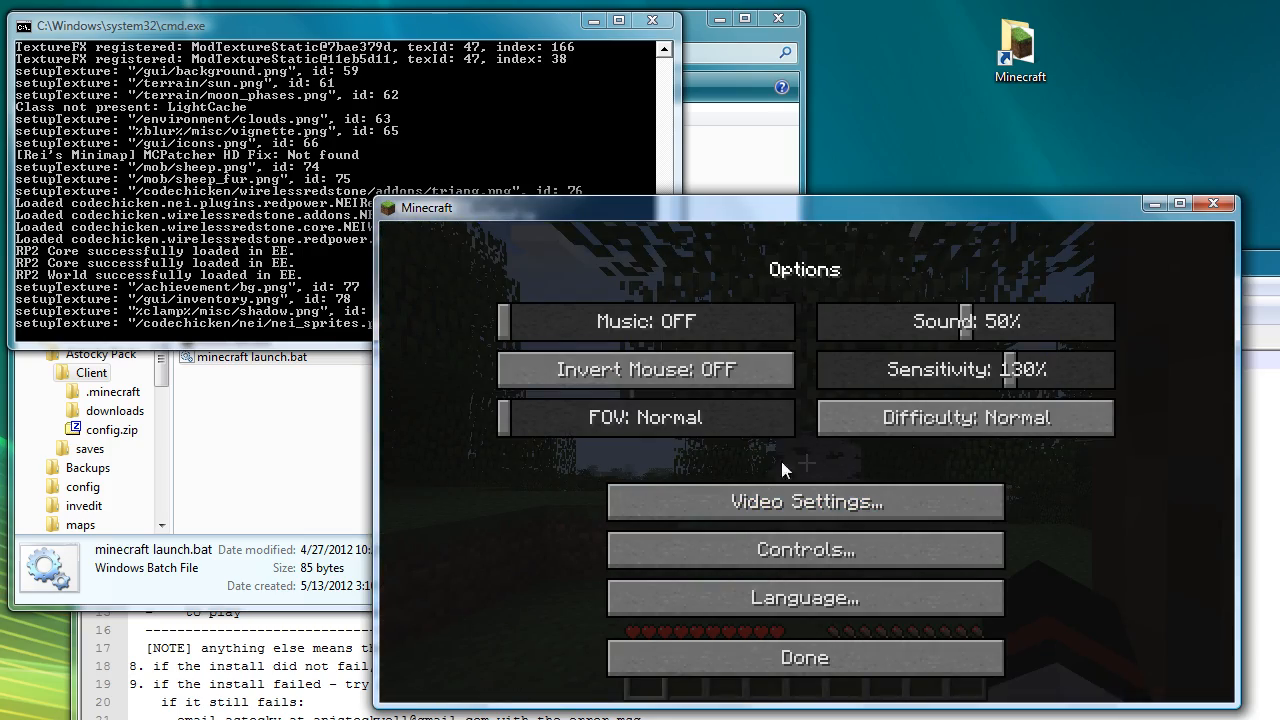
click(644, 368)
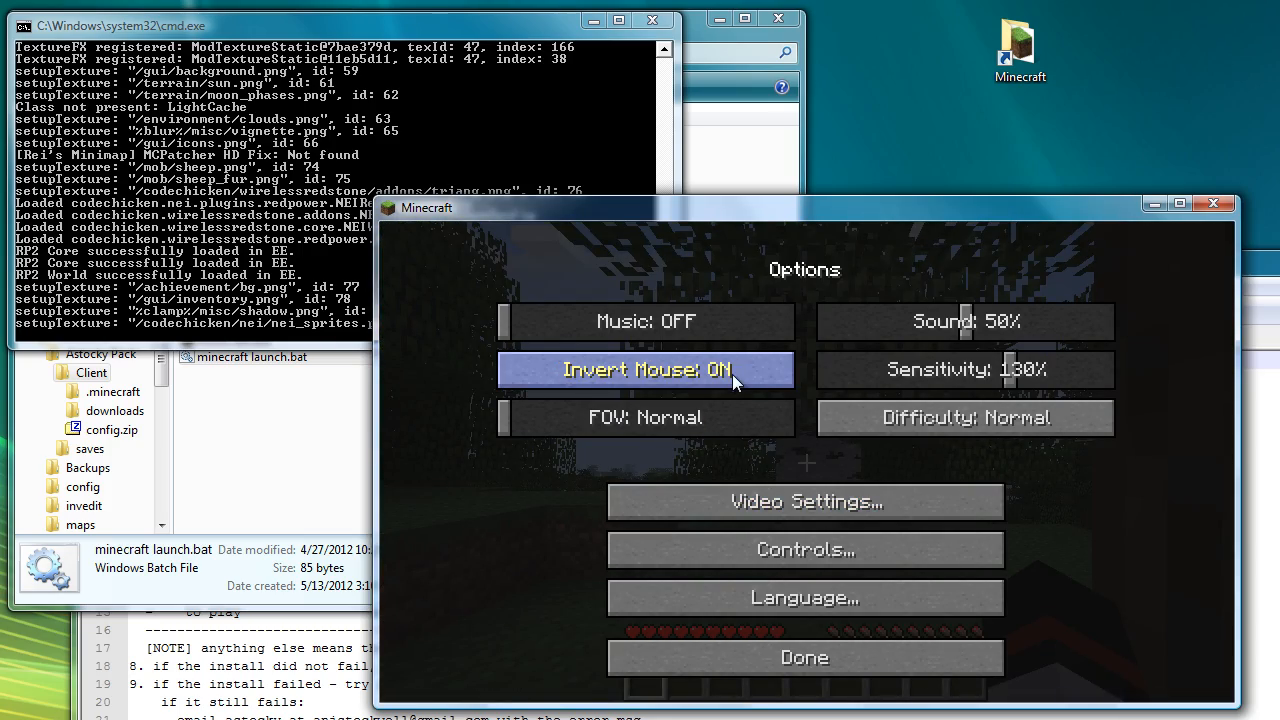
mouse_move(1004, 390)
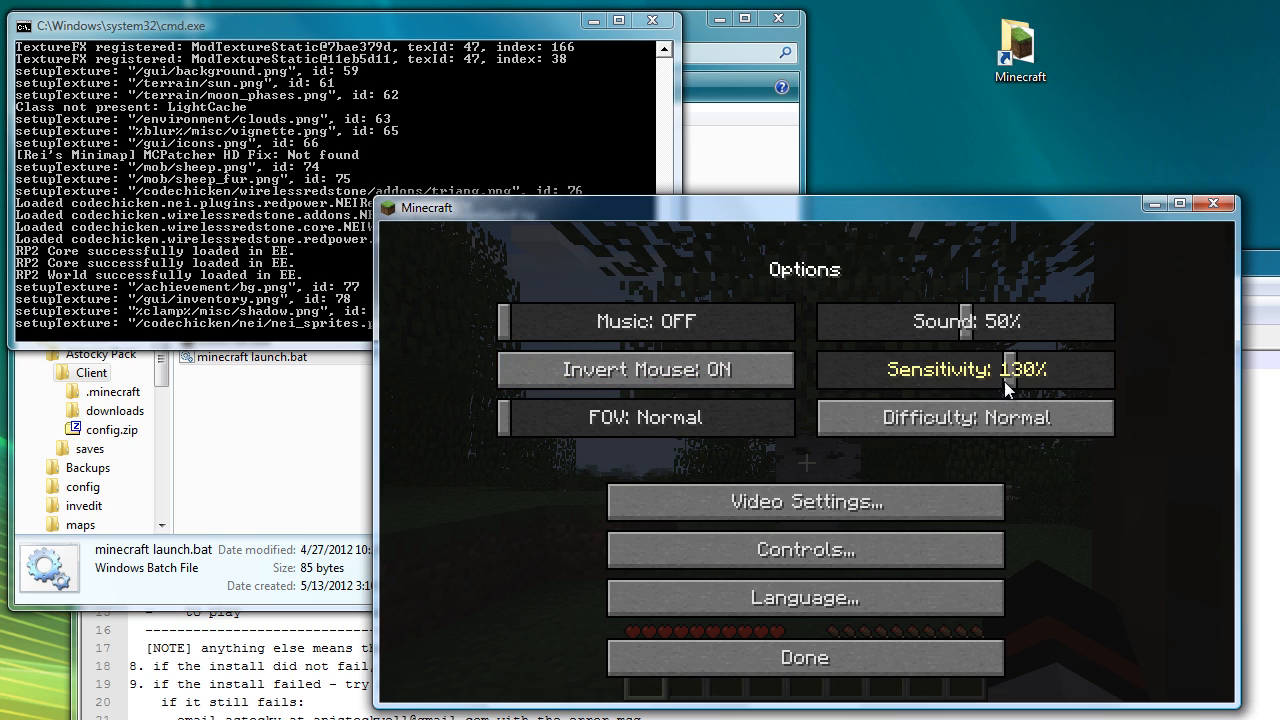
mouse_move(644, 320)
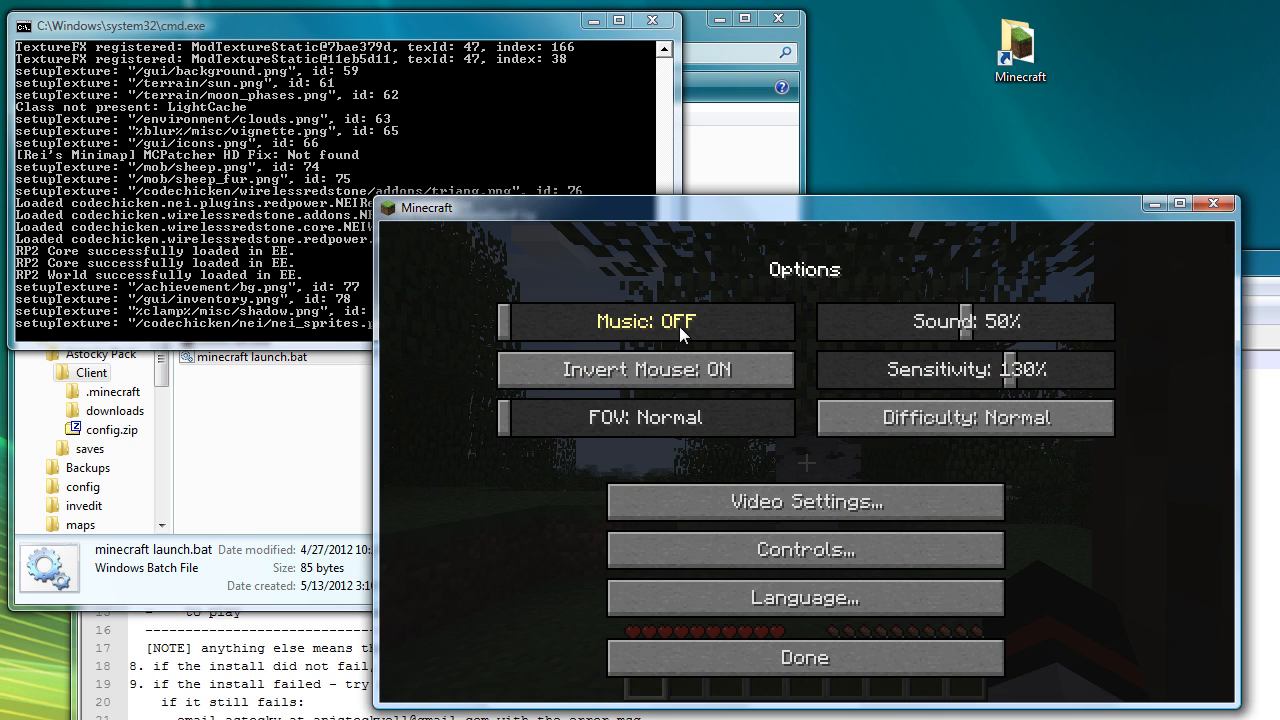
mouse_move(854, 668)
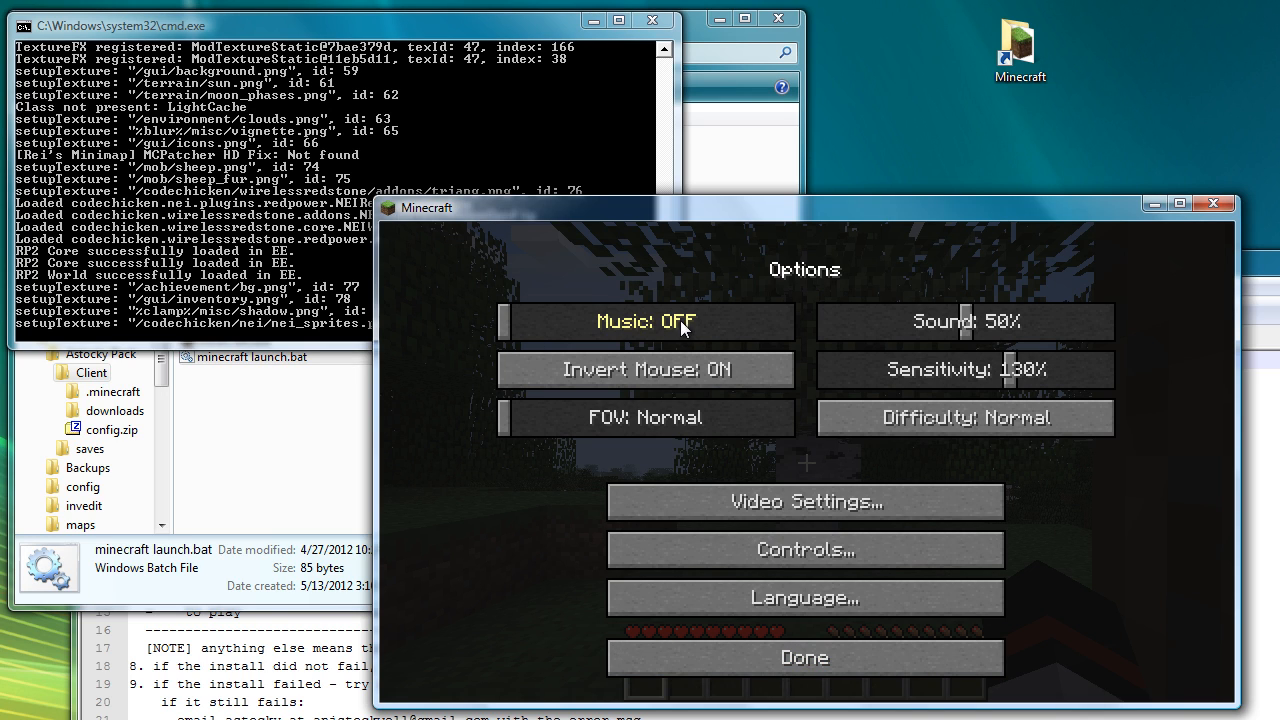
mouse_move(852, 660)
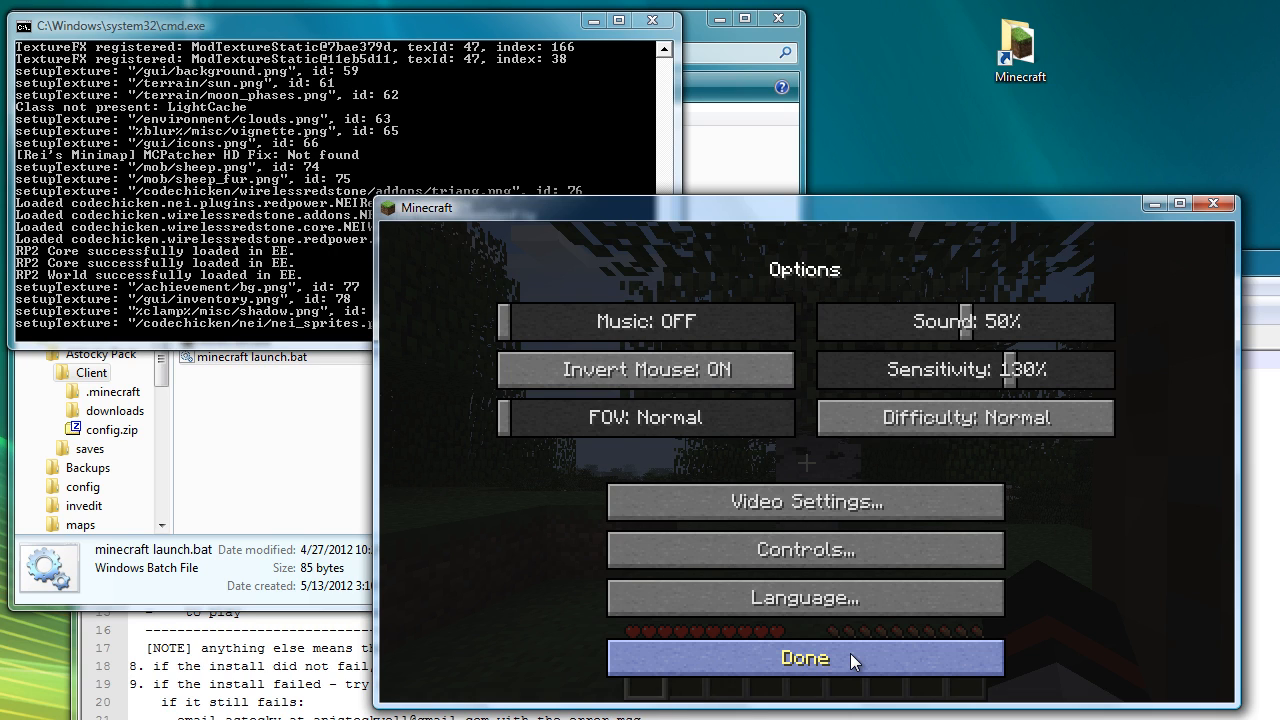
click(804, 658)
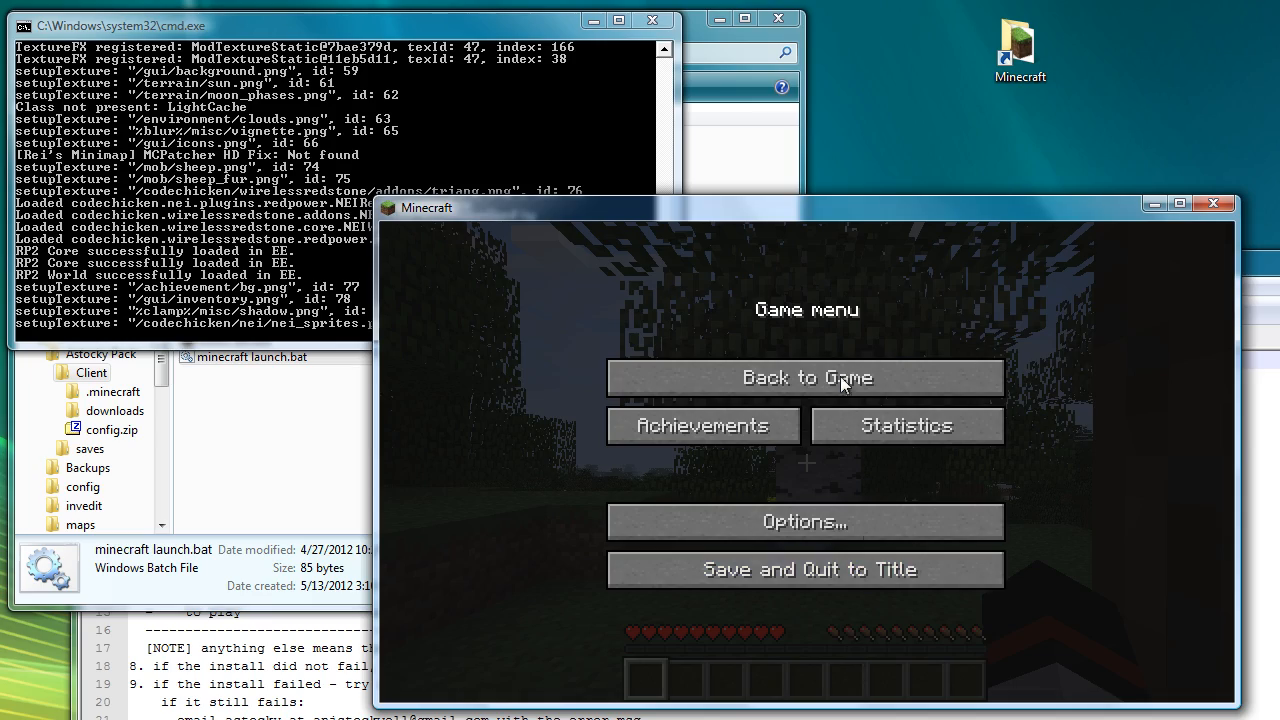
click(806, 376)
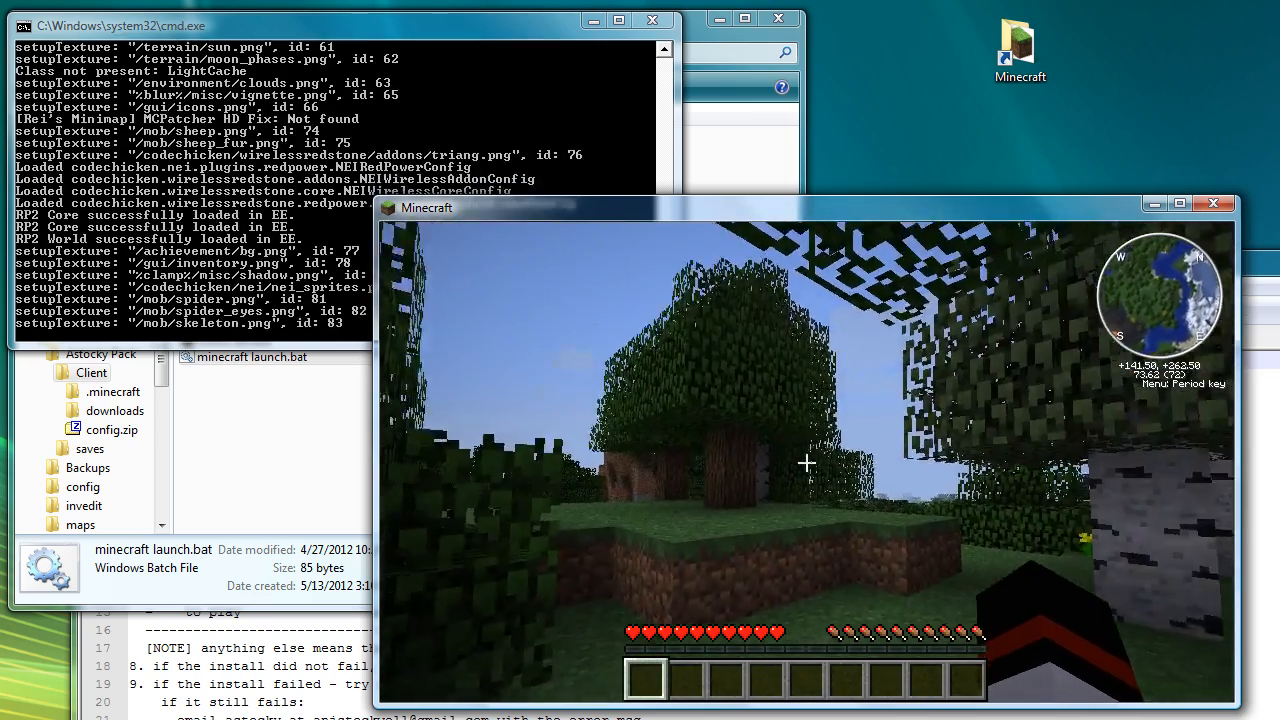
- Rebind Rei's Minimap menu key to Rbracket in Keyconfig and save with OK
key(period)
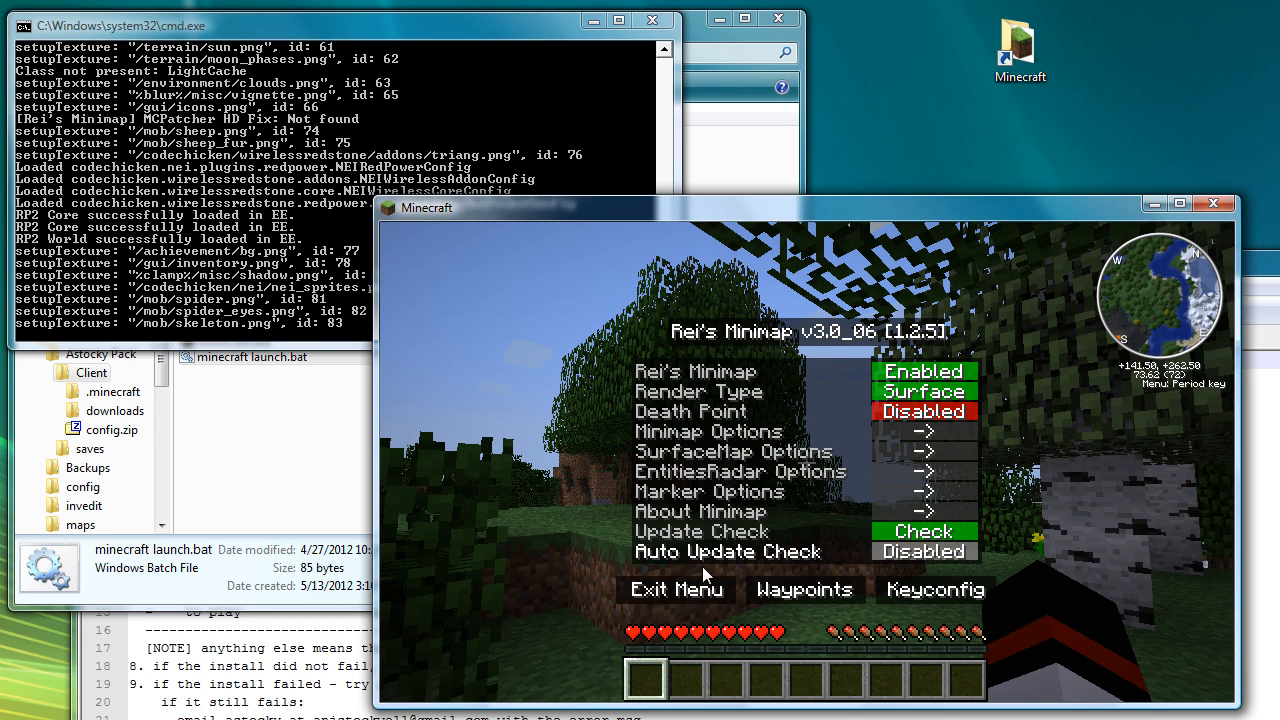
mouse_move(804, 588)
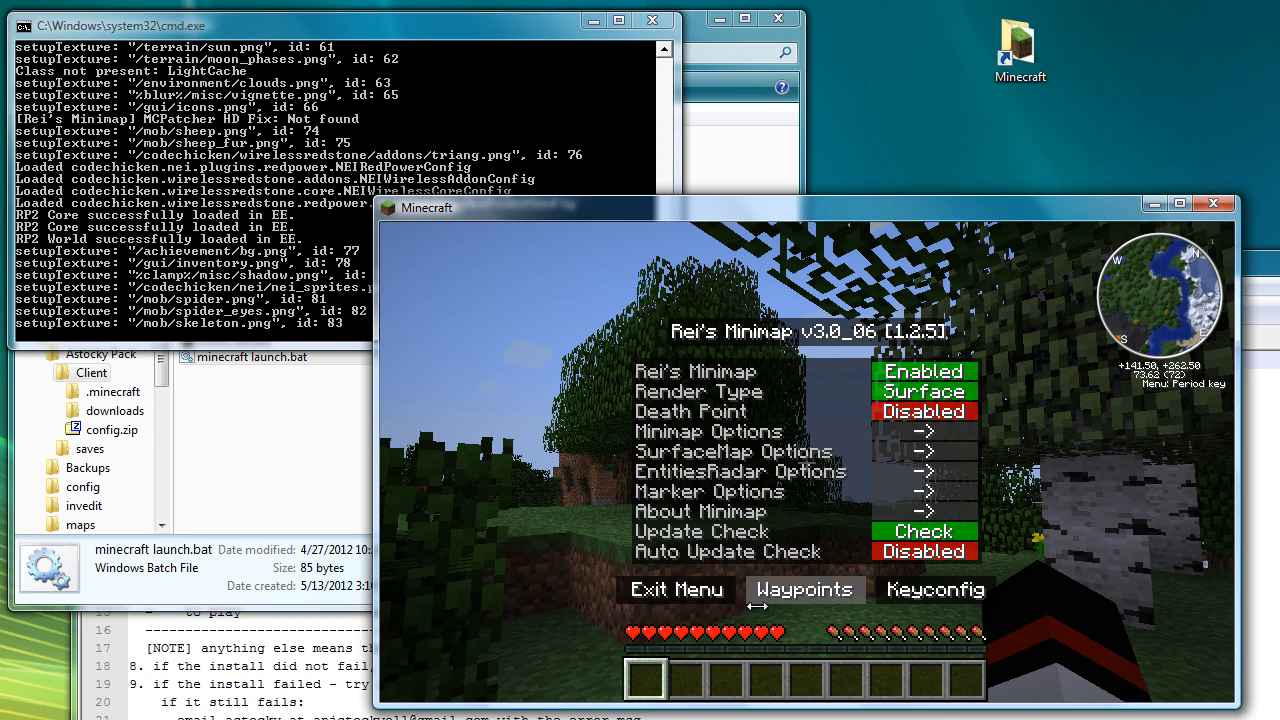
click(676, 588)
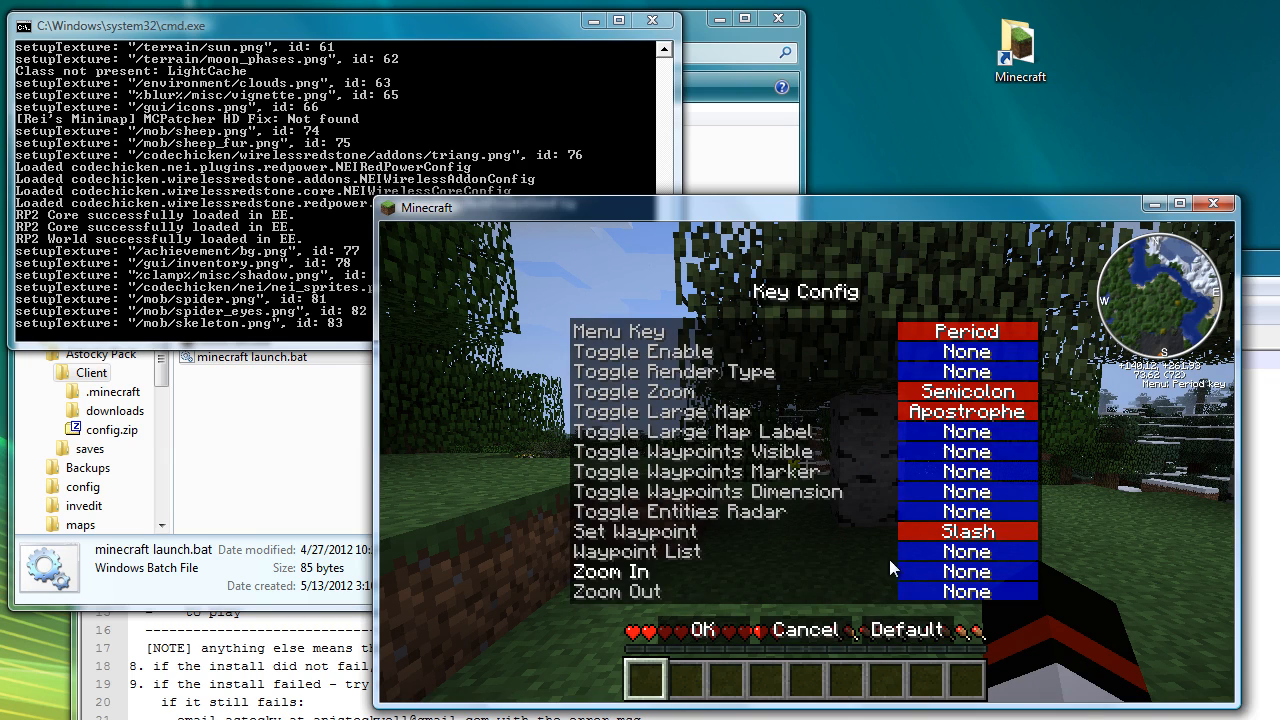
click(966, 332)
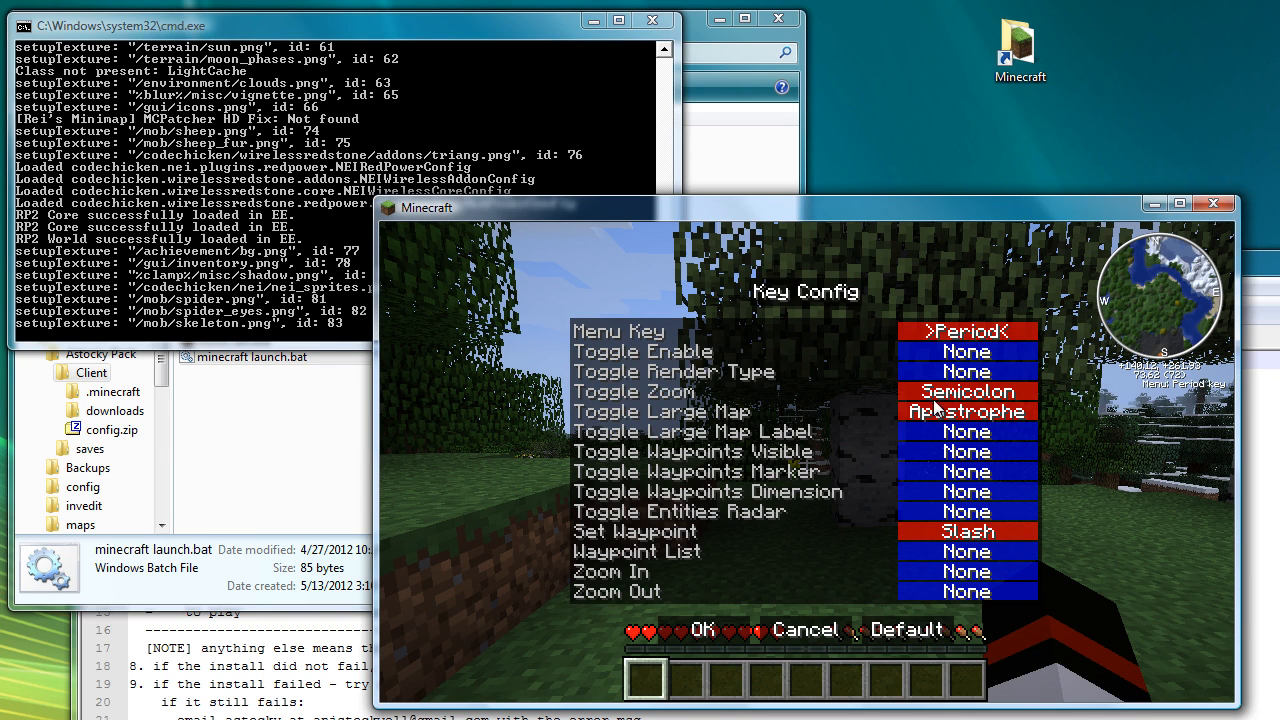
mouse_move(780, 610)
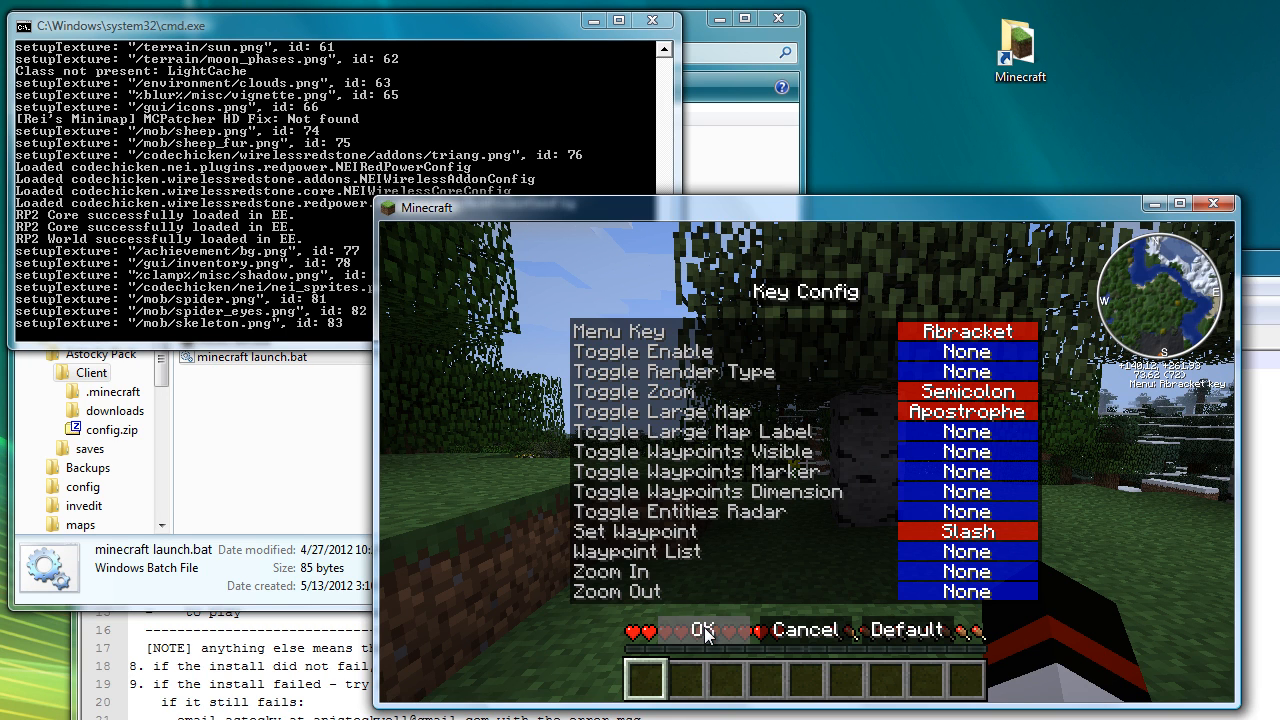
click(706, 628)
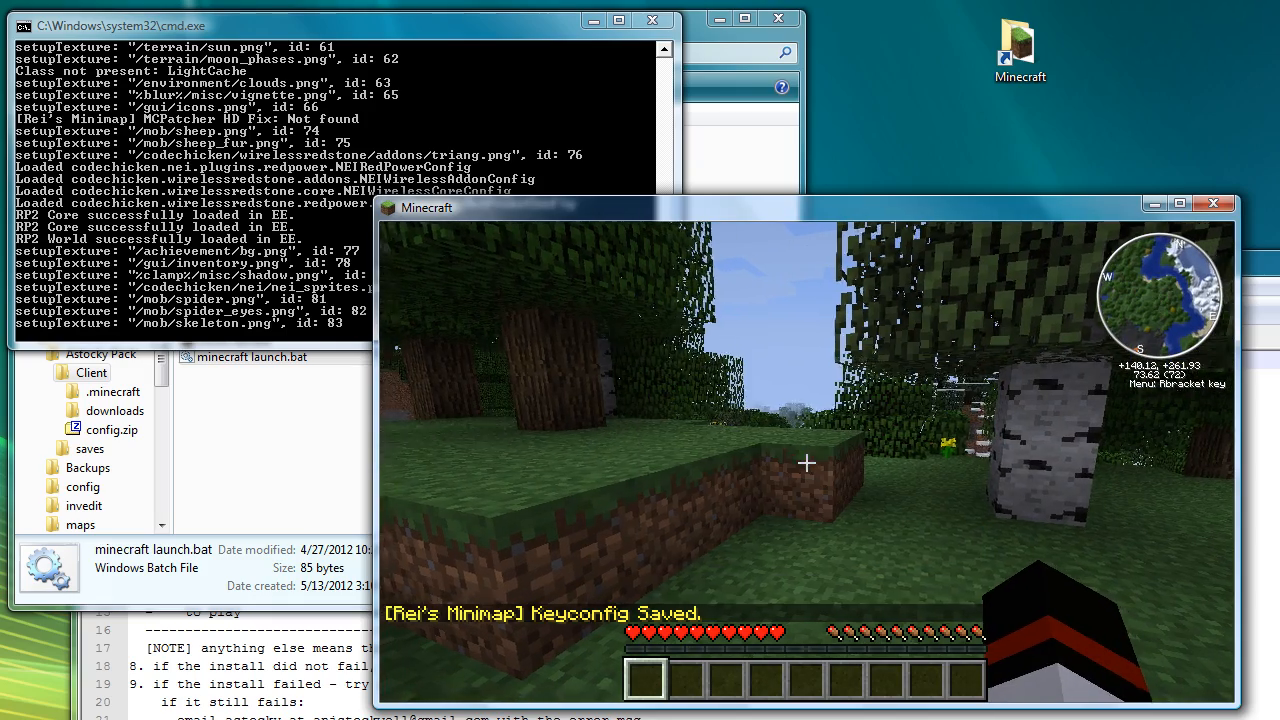
- Show the inventory with the NEI item list filtered by the search 'bow'
key(e)
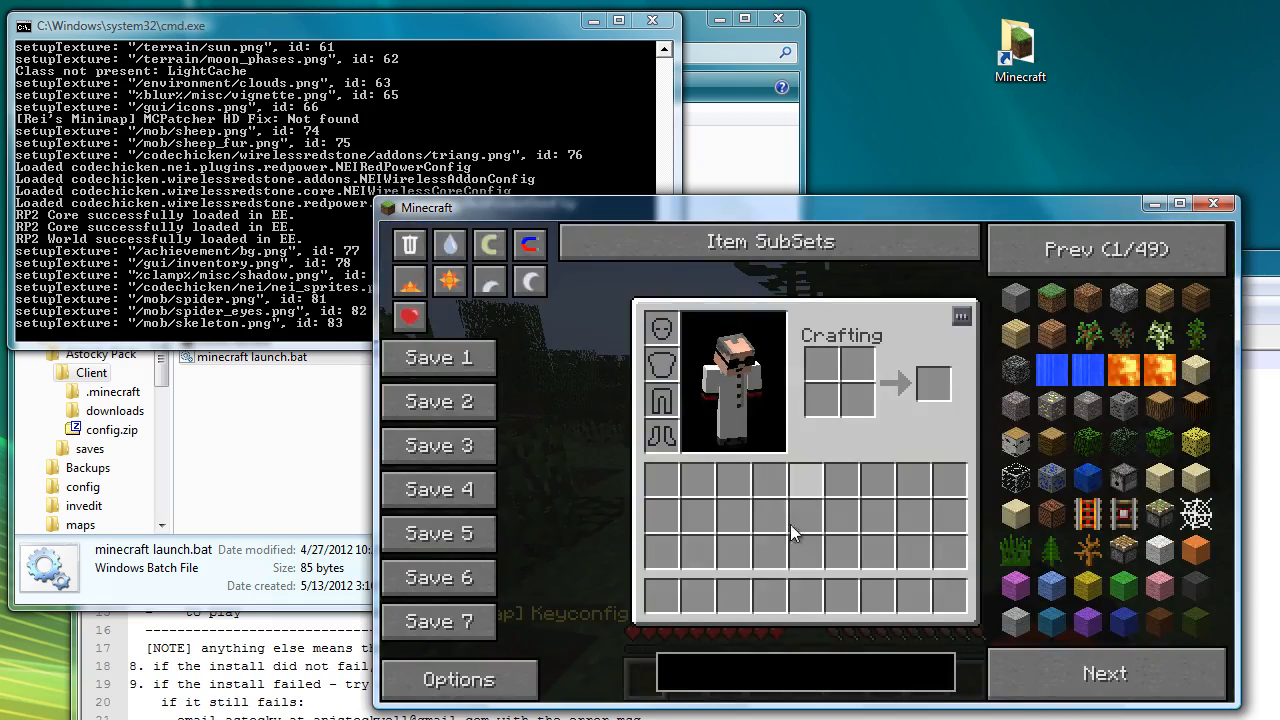
text(ar)
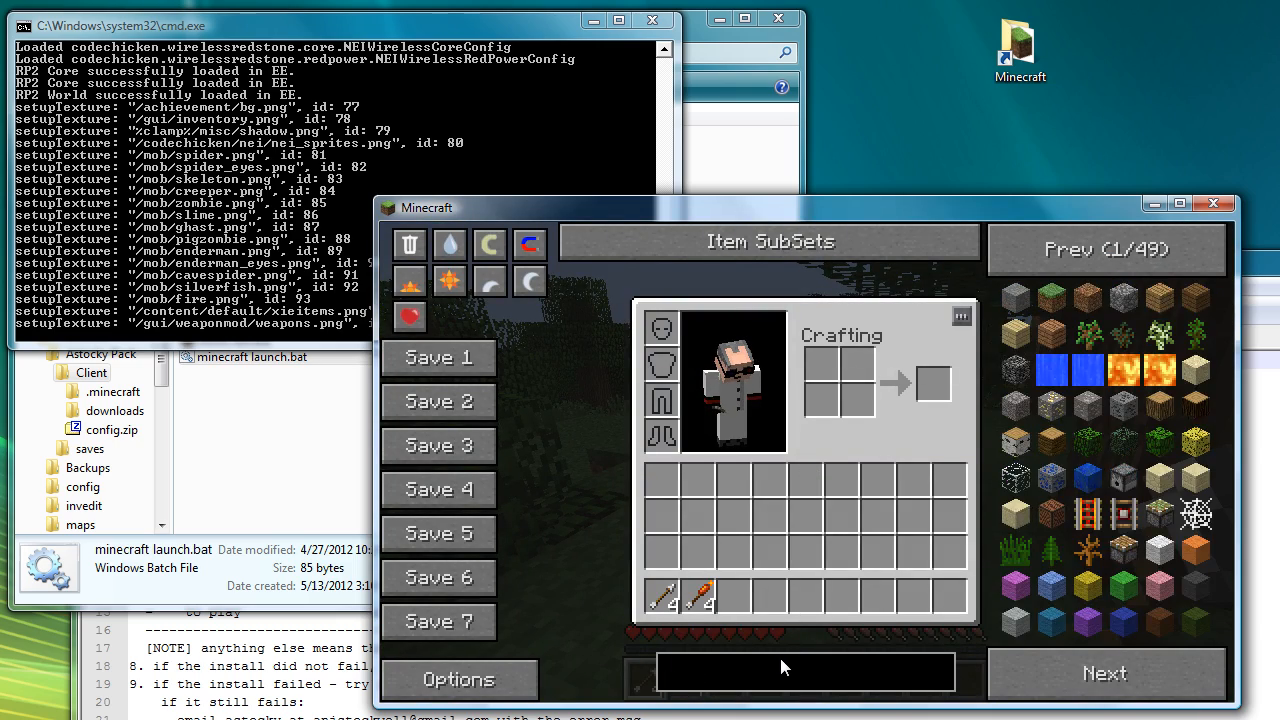
text(bow)
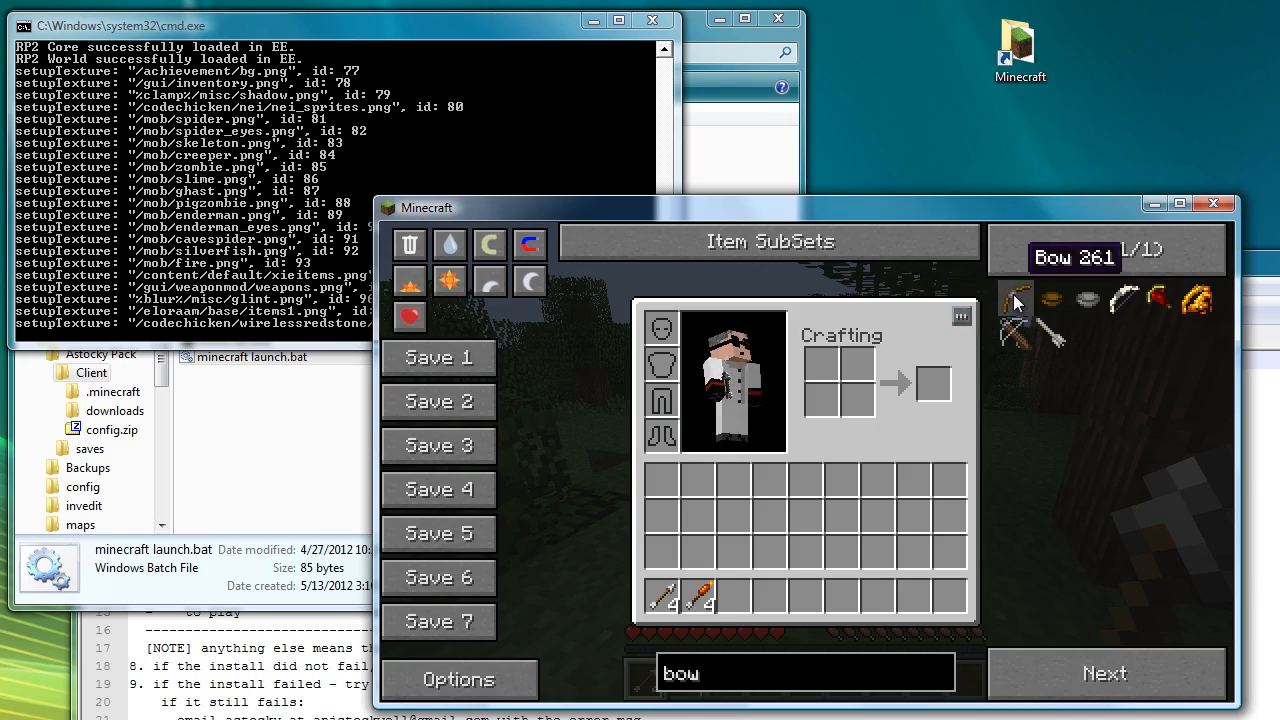